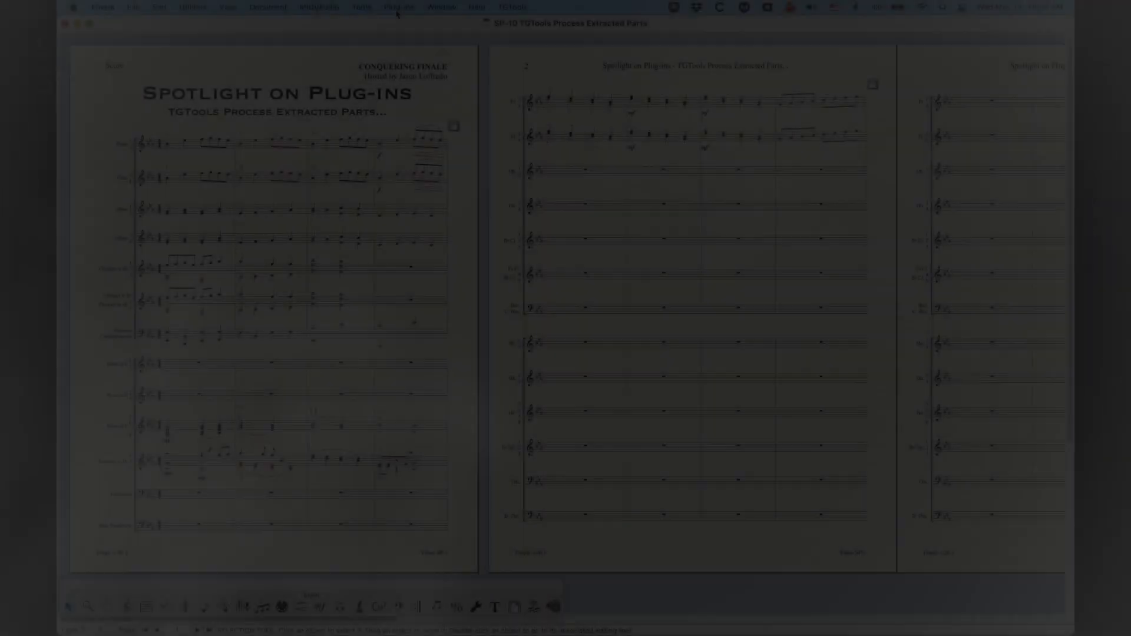
Step: Launch the TGTools Process Extracted Parts plug-in from the Plug-ins menu
{"action": "left_click", "coordinate": [399, 7]}
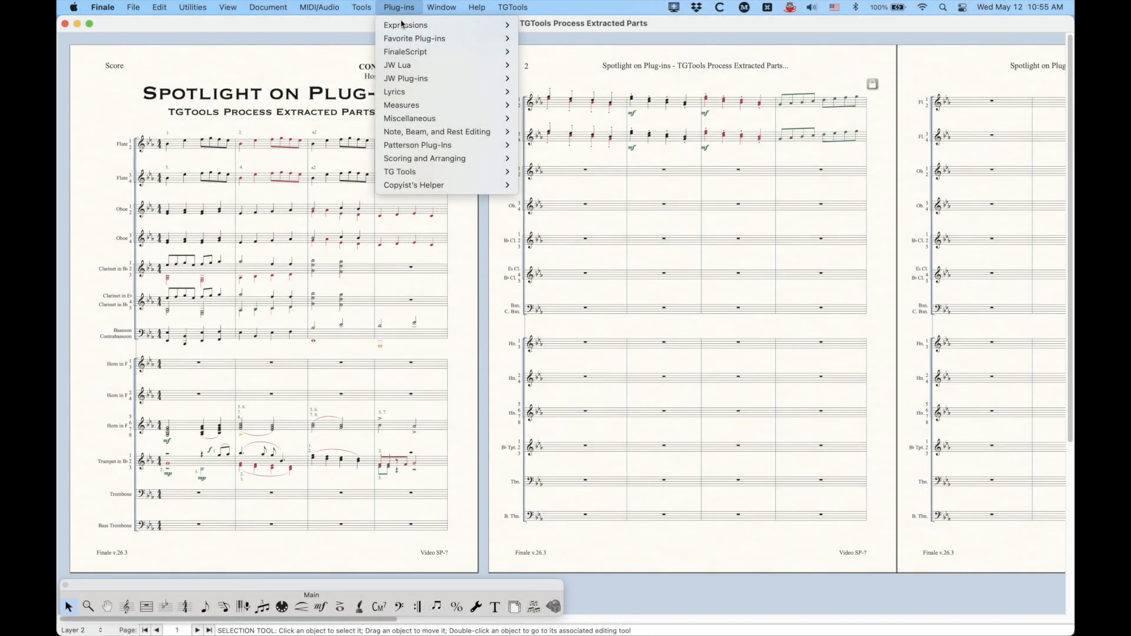
{"action": "mouse_move", "coordinate": [400, 172]}
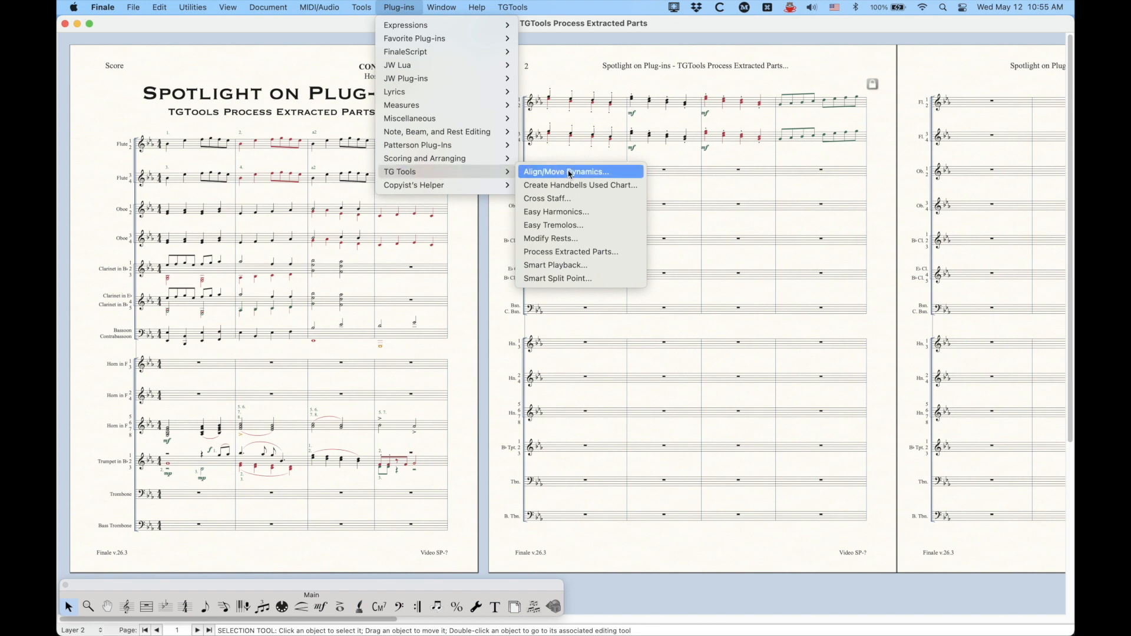
{"action": "mouse_move", "coordinate": [570, 251]}
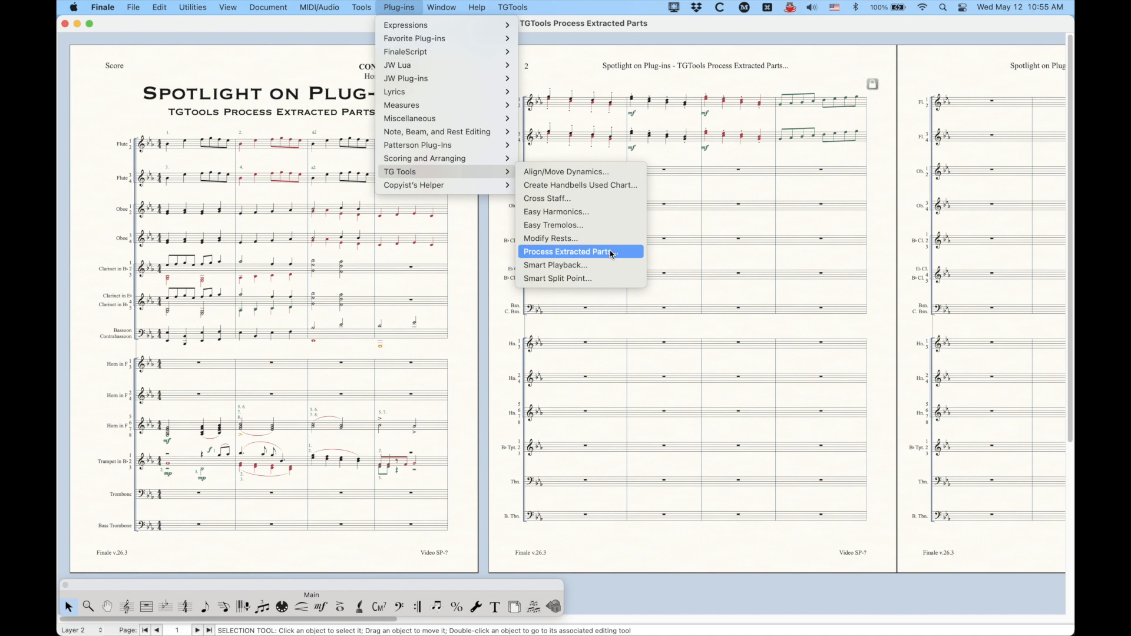
{"action": "left_click", "coordinate": [568, 252]}
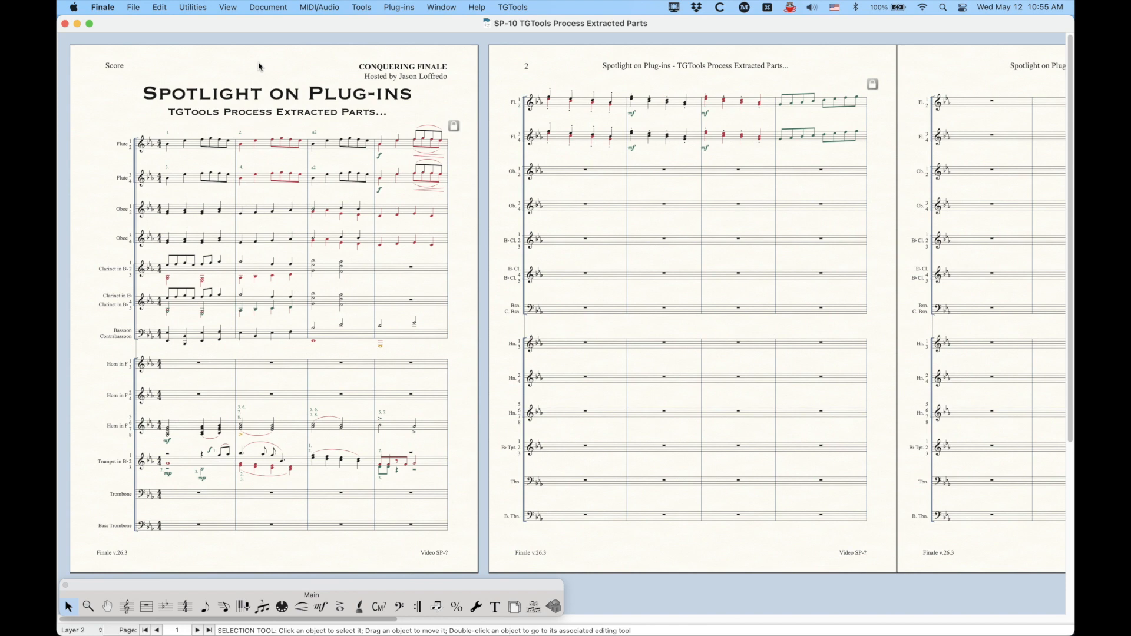
Step: Review the Flute 3 linked part's voicing settings in Manage Parts and leave them unchanged
{"action": "left_click", "coordinate": [268, 7]}
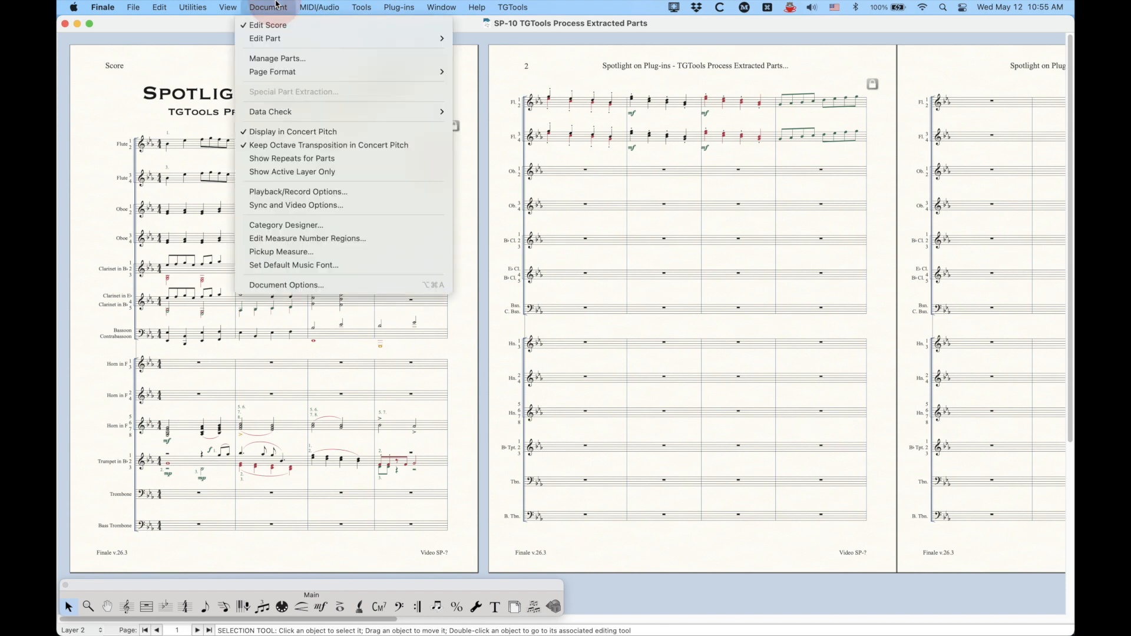
{"action": "left_click", "coordinate": [277, 58]}
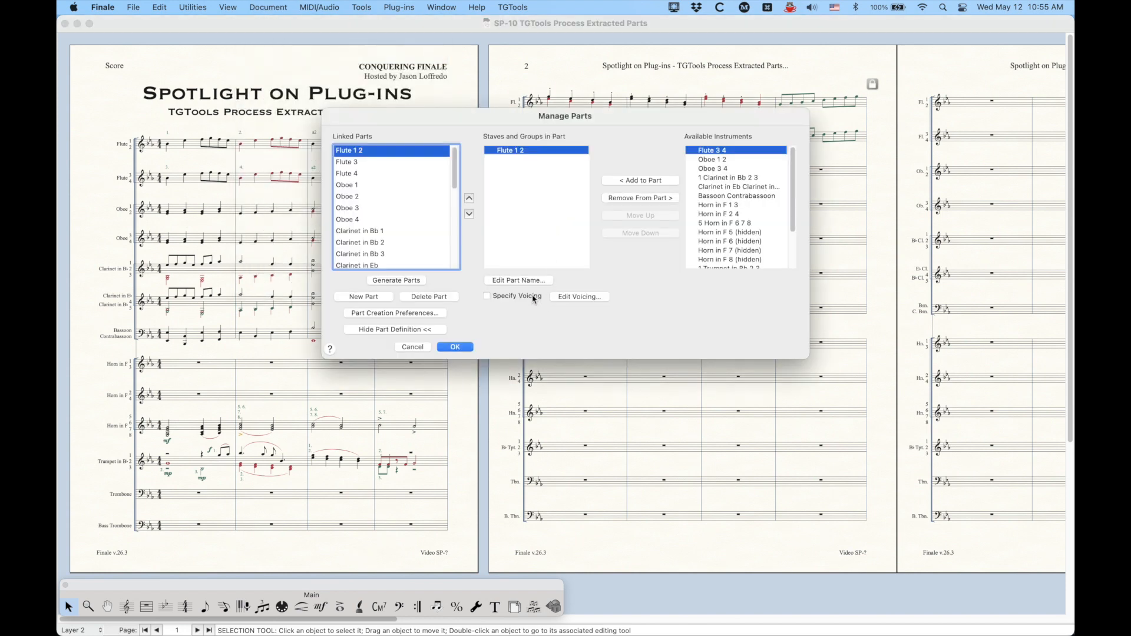
{"action": "left_click", "coordinate": [346, 161]}
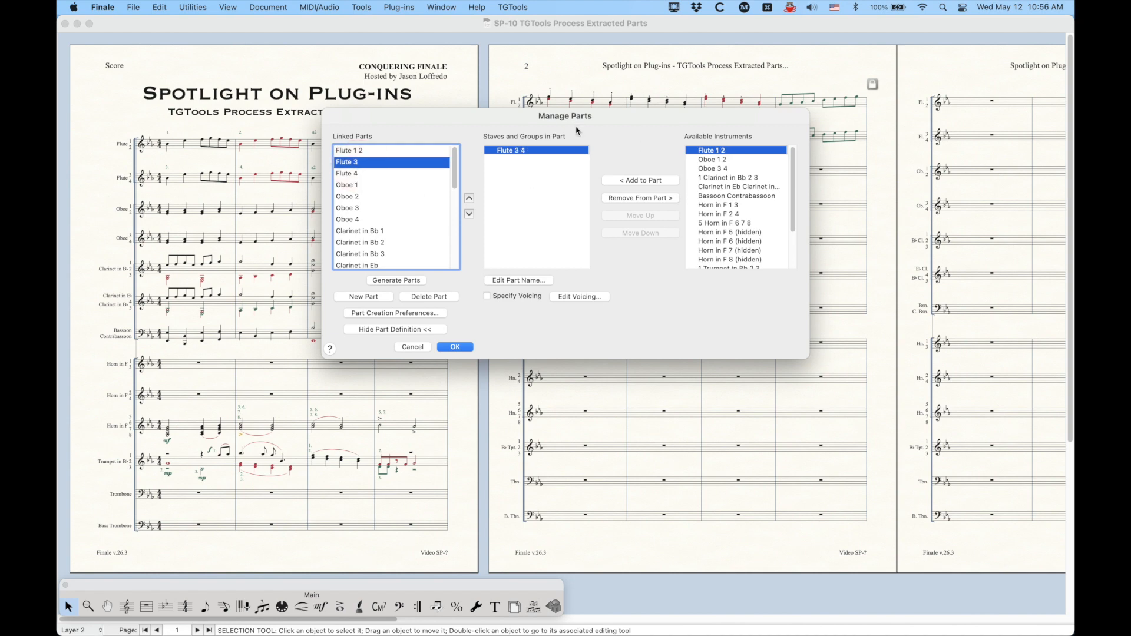
{"action": "left_click", "coordinate": [579, 297]}
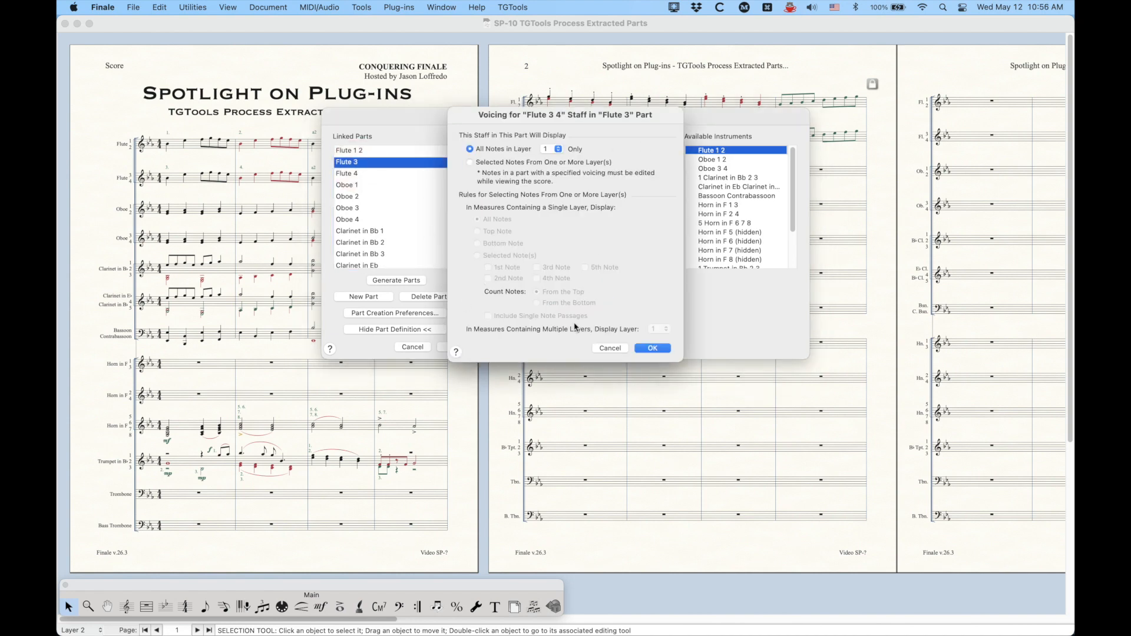
{"action": "left_click", "coordinate": [609, 347]}
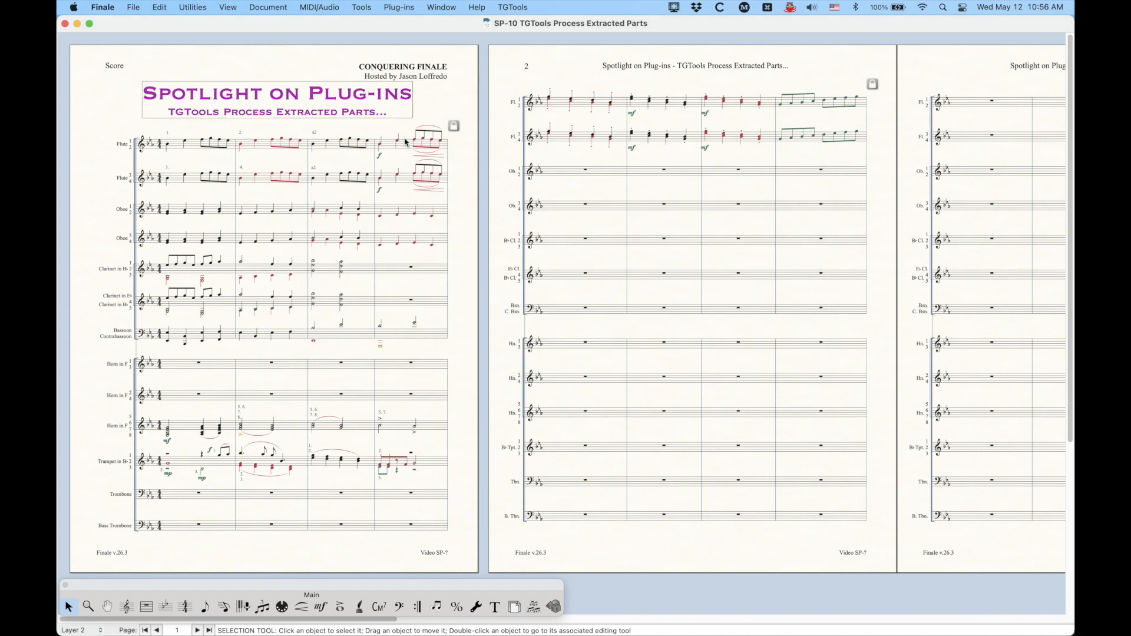
{"action": "key", "text": "cmd+="}
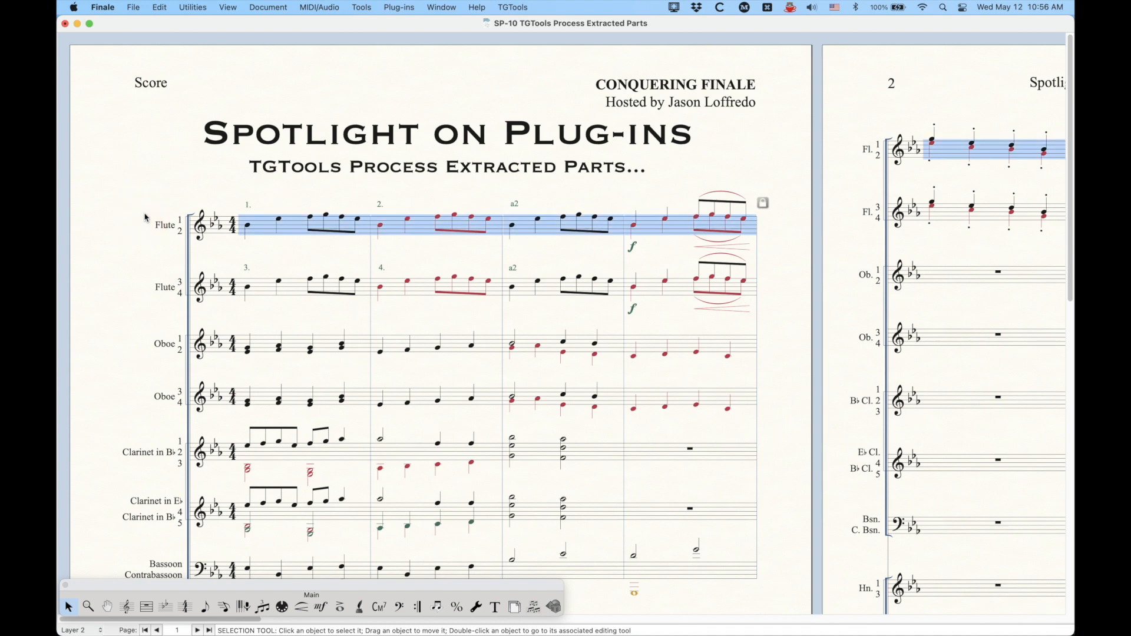
{"action": "mouse_move", "coordinate": [252, 208]}
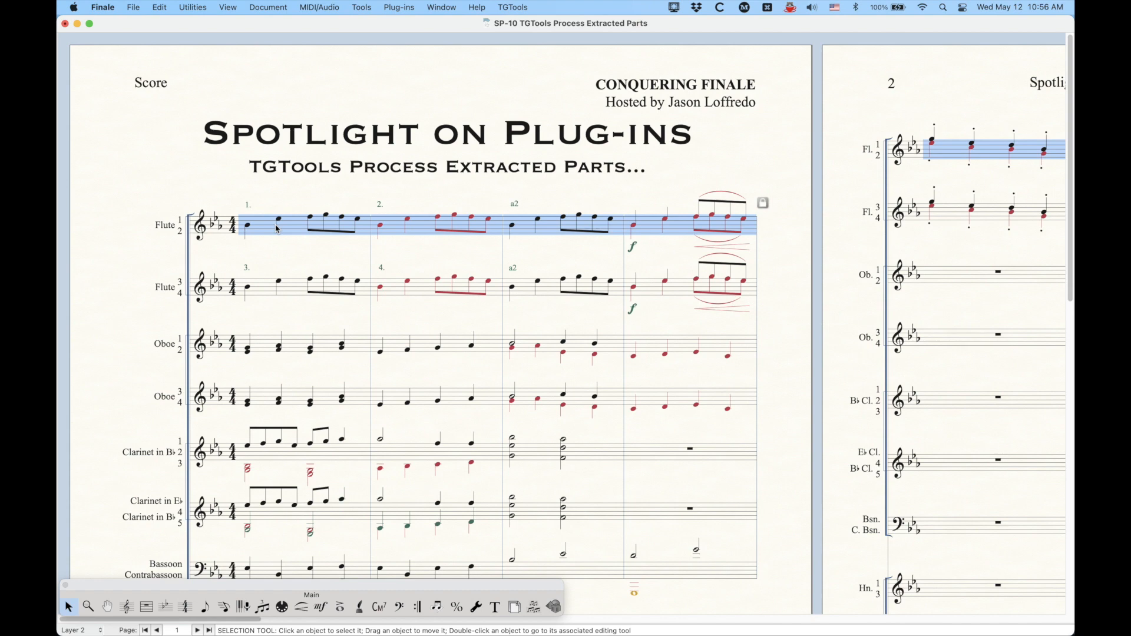
{"action": "mouse_move", "coordinate": [131, 226]}
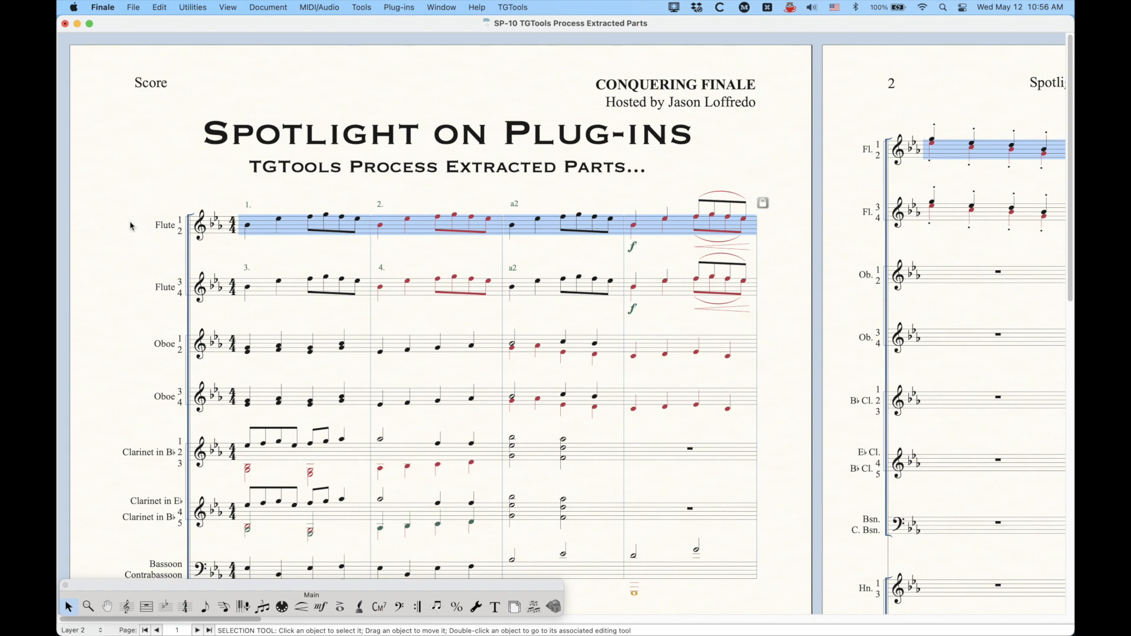
{"action": "mouse_move", "coordinate": [125, 235]}
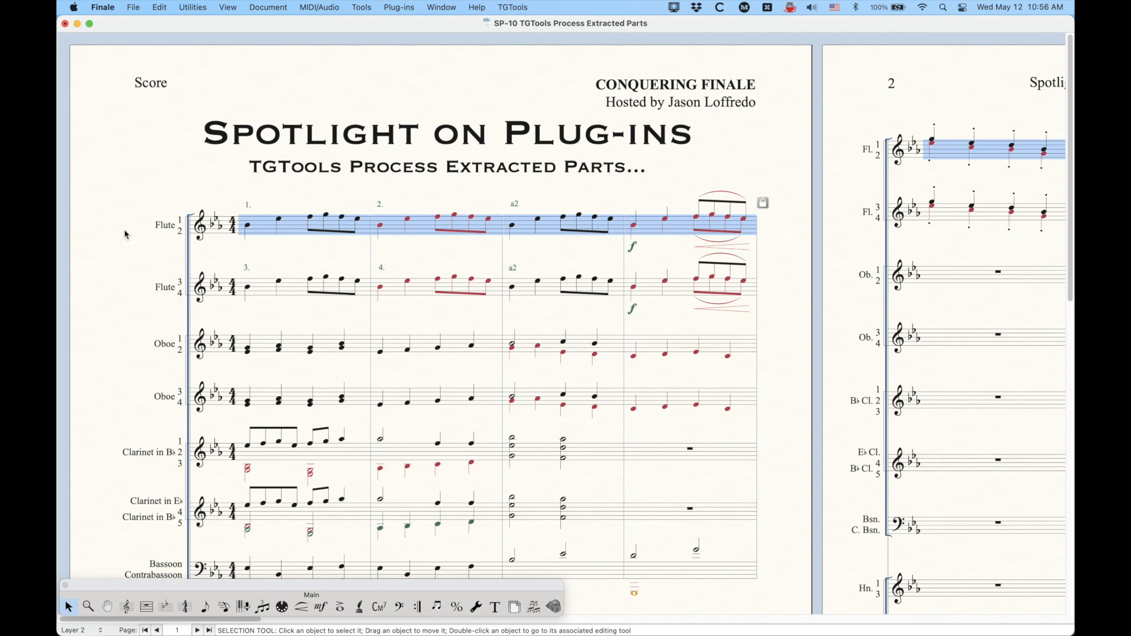
{"action": "mouse_move", "coordinate": [123, 240]}
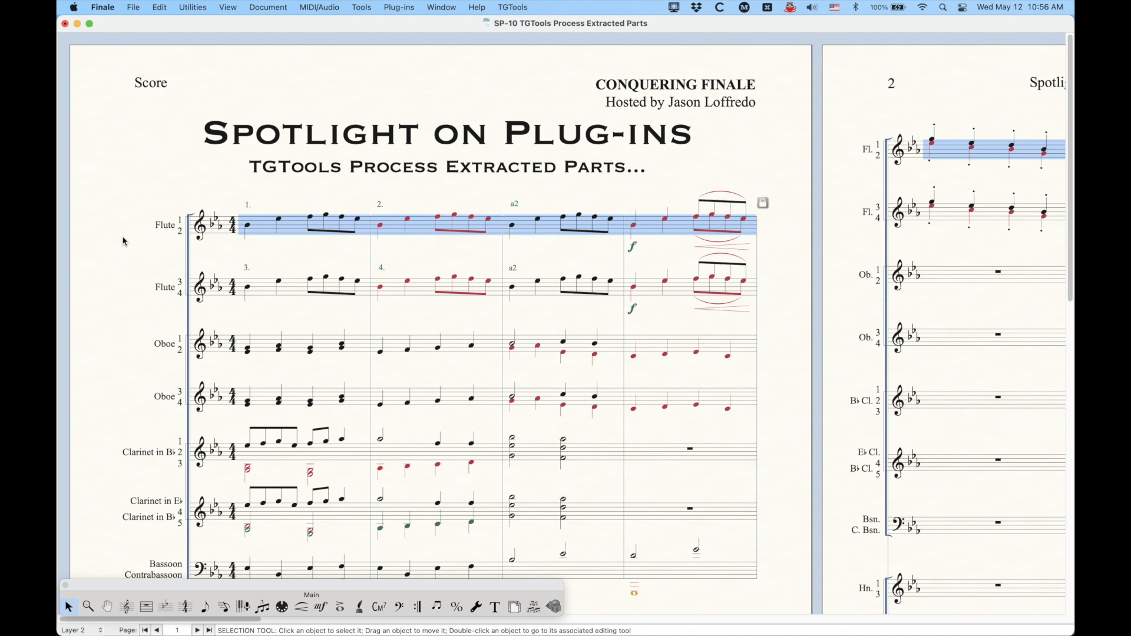
Step: Review the Flute 1 2 voicing in Manage Parts unchanged, then bring up the Score Manager instrument list
{"action": "left_click", "coordinate": [269, 7]}
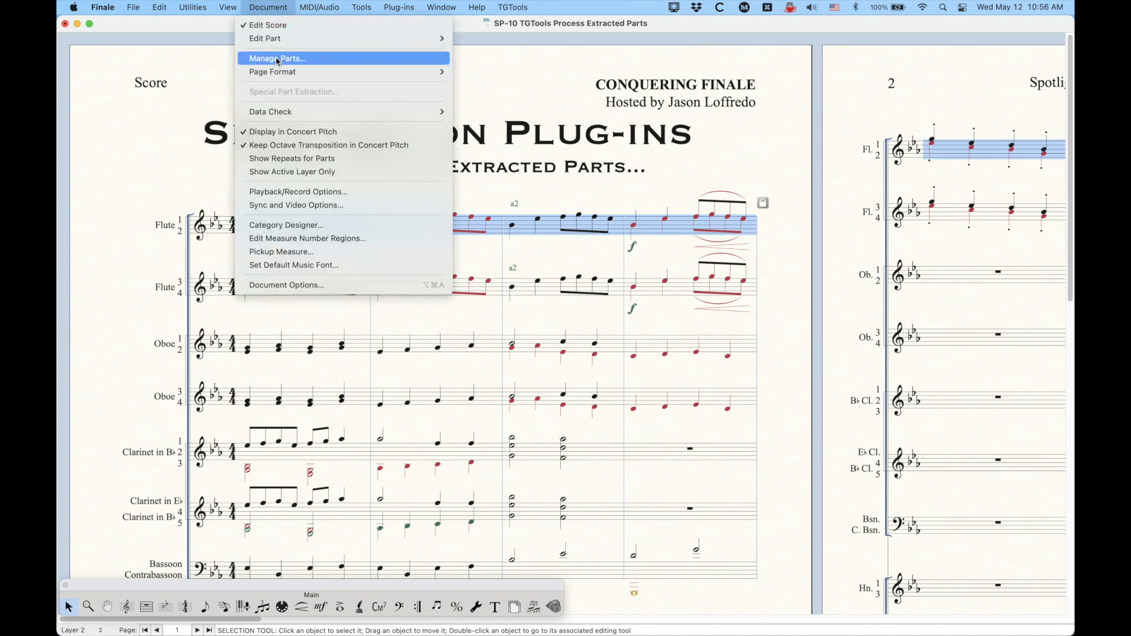
{"action": "left_click", "coordinate": [276, 58]}
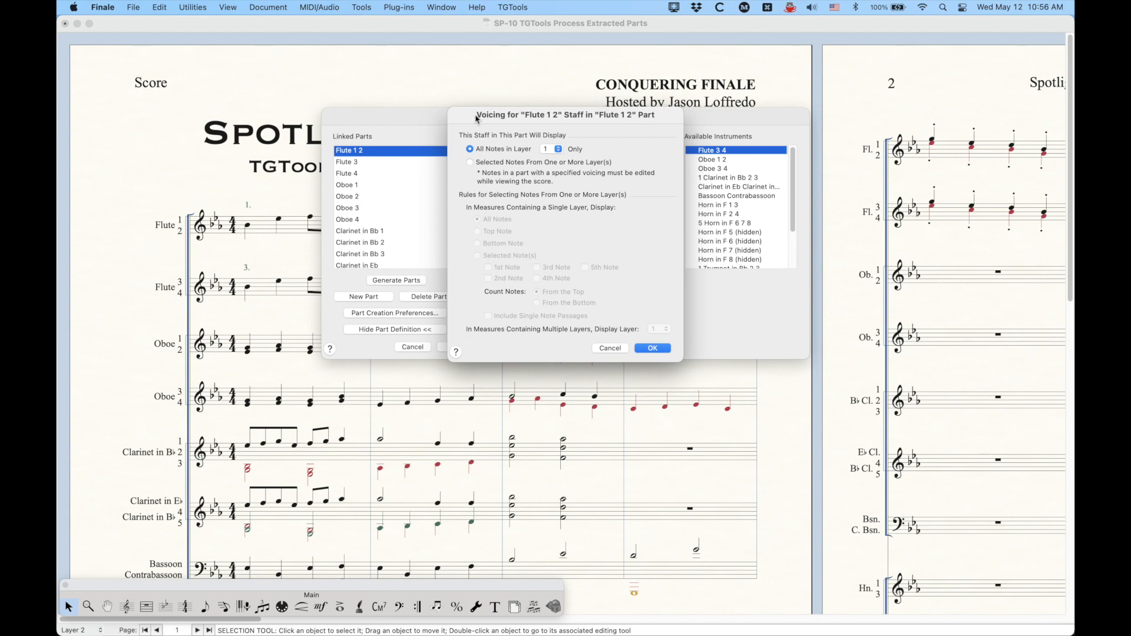
{"action": "left_click", "coordinate": [610, 348]}
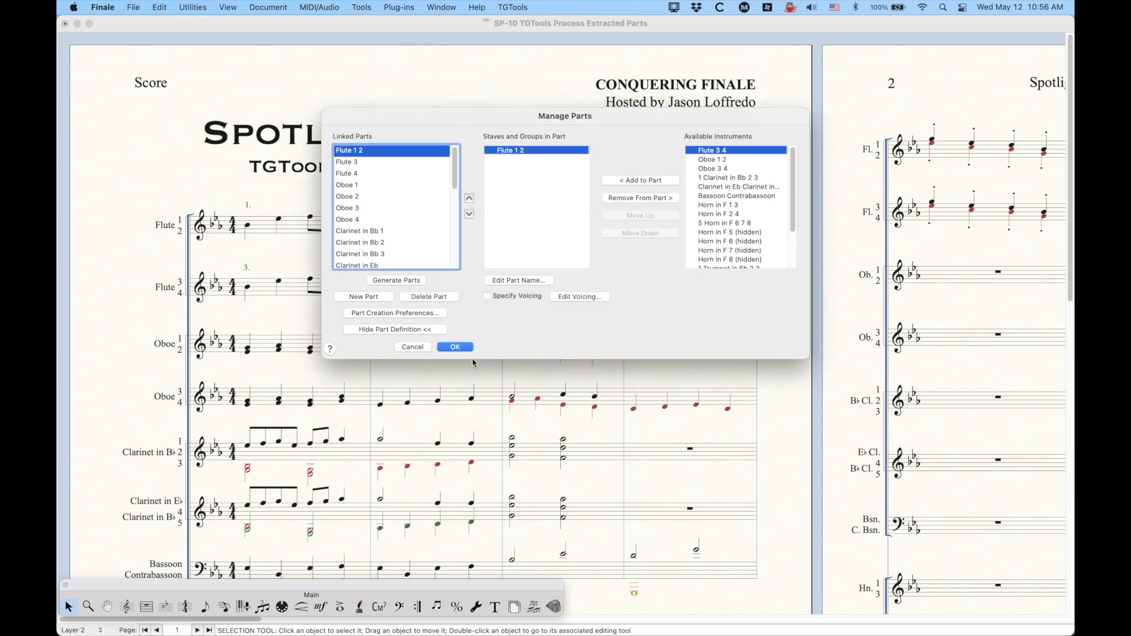
{"action": "left_click", "coordinate": [455, 347]}
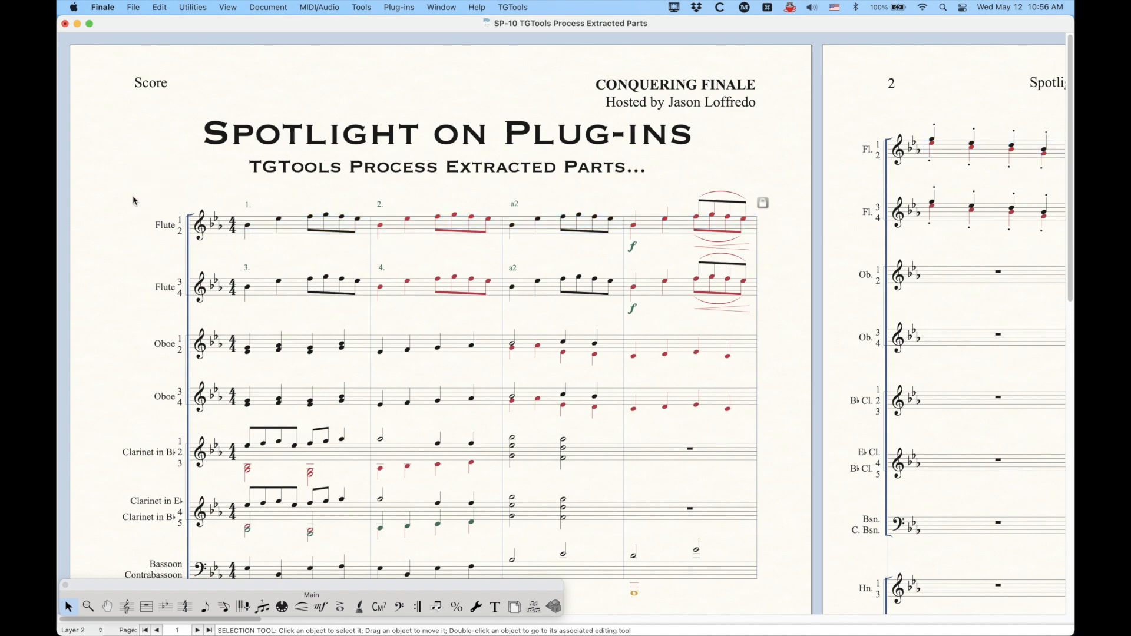
{"action": "scroll", "scroll_direction": "down", "scroll_amount": 3}
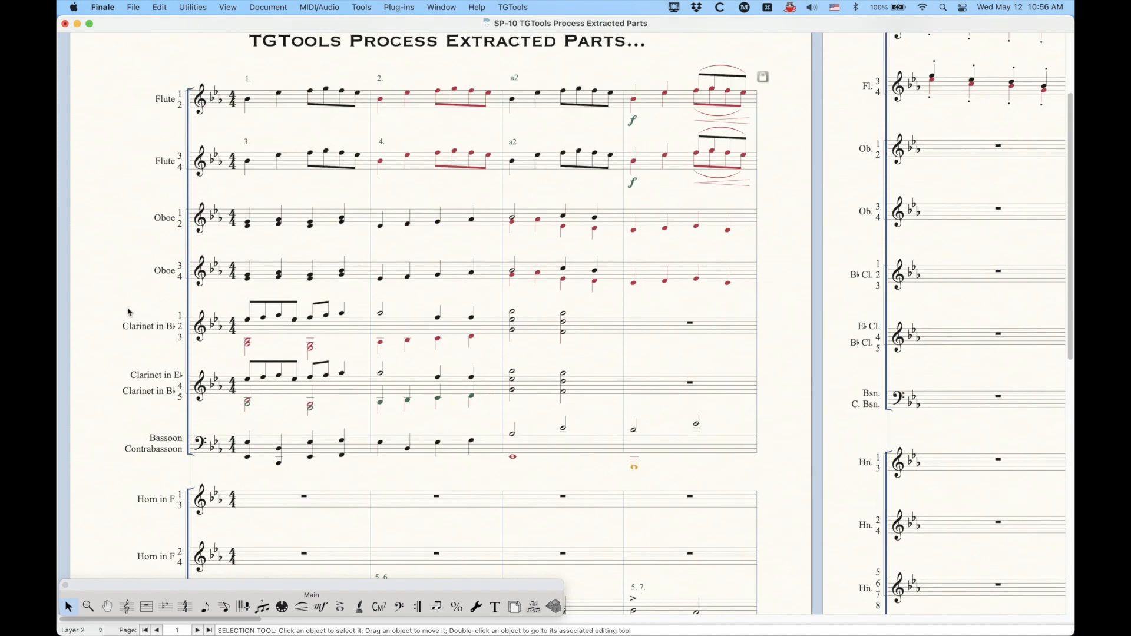
{"action": "scroll", "scroll_direction": "down", "scroll_amount": 3}
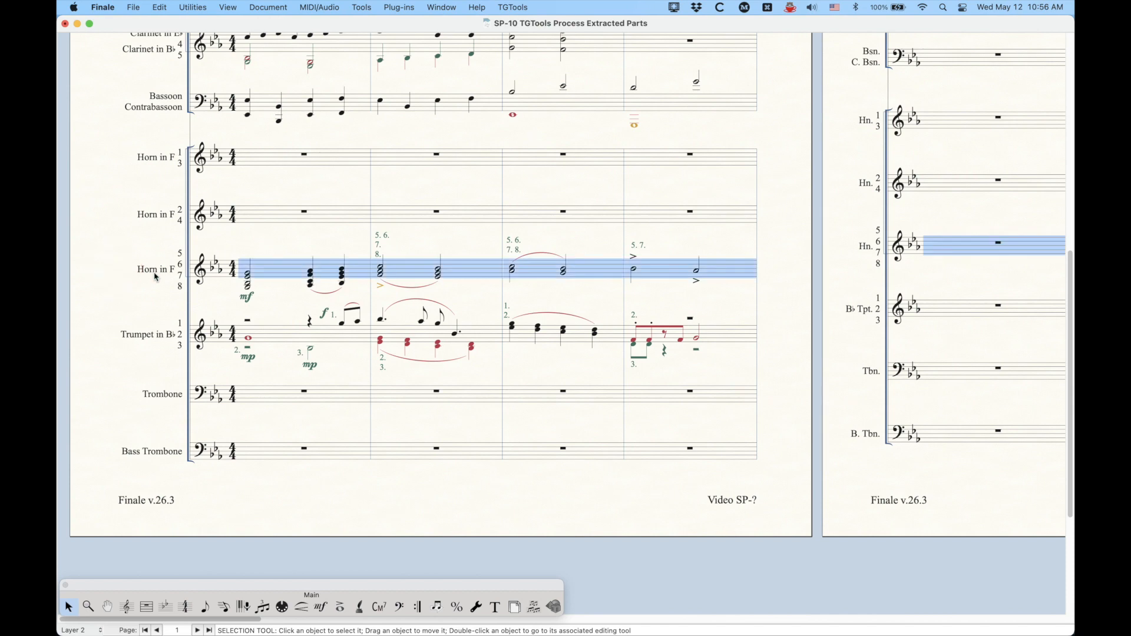
{"action": "mouse_move", "coordinate": [264, 276]}
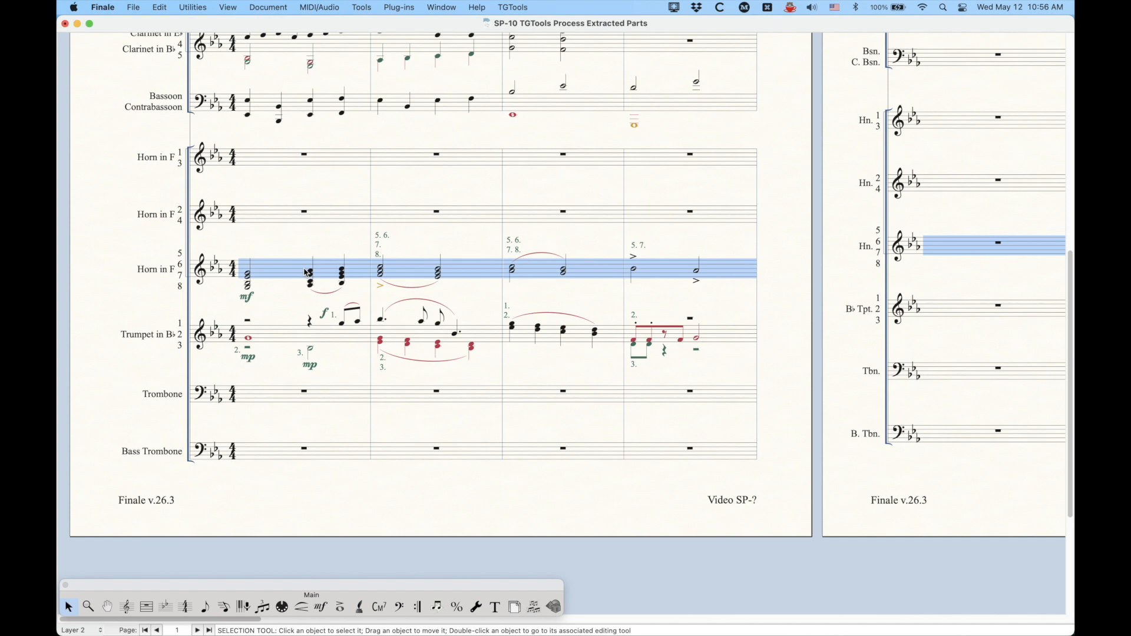
{"action": "mouse_move", "coordinate": [228, 231]}
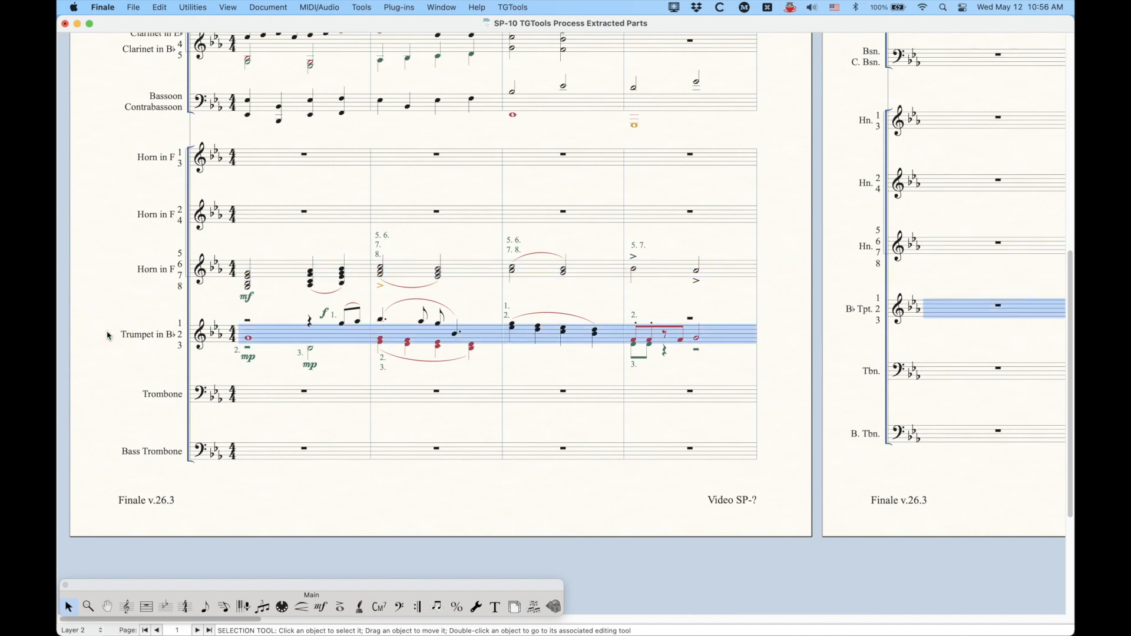
{"action": "mouse_move", "coordinate": [245, 309]}
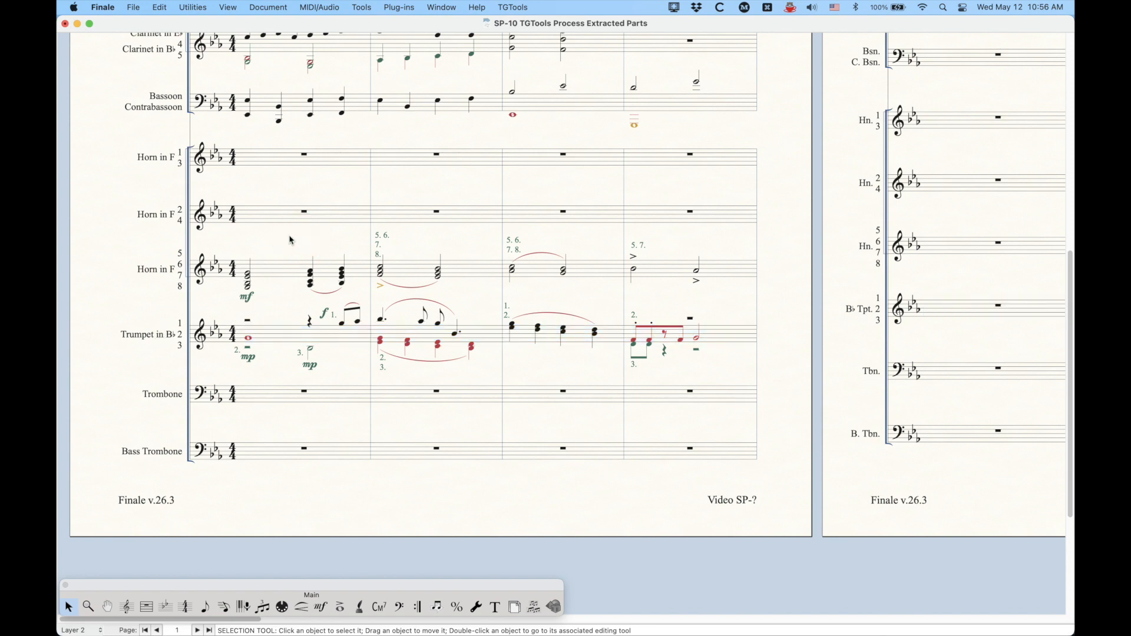
{"action": "mouse_move", "coordinate": [121, 273]}
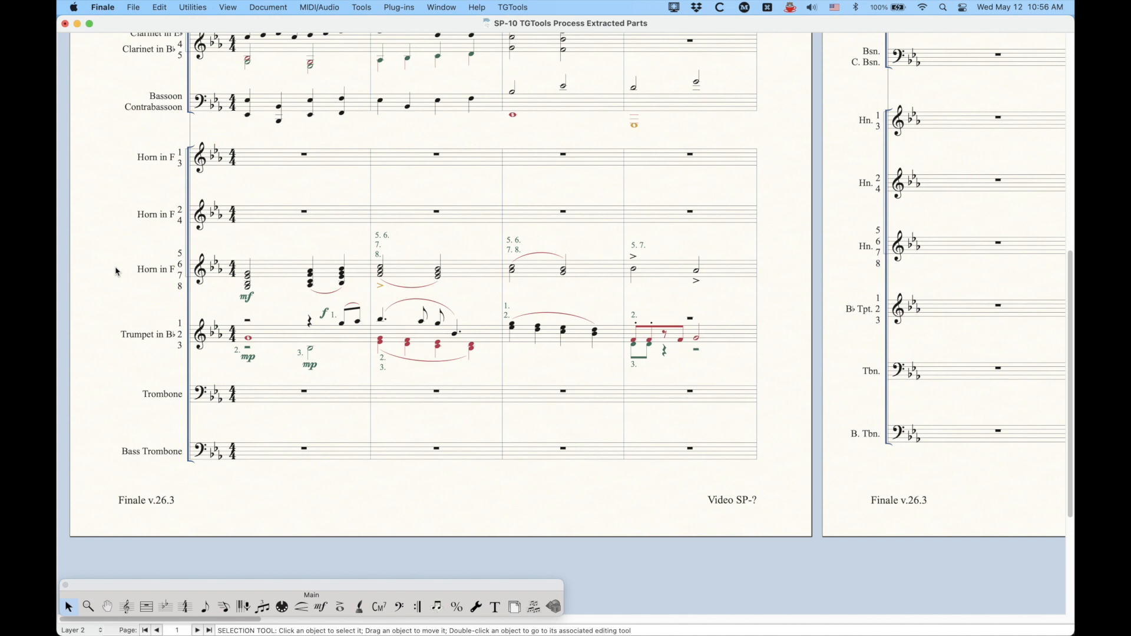
{"action": "mouse_move", "coordinate": [119, 271]}
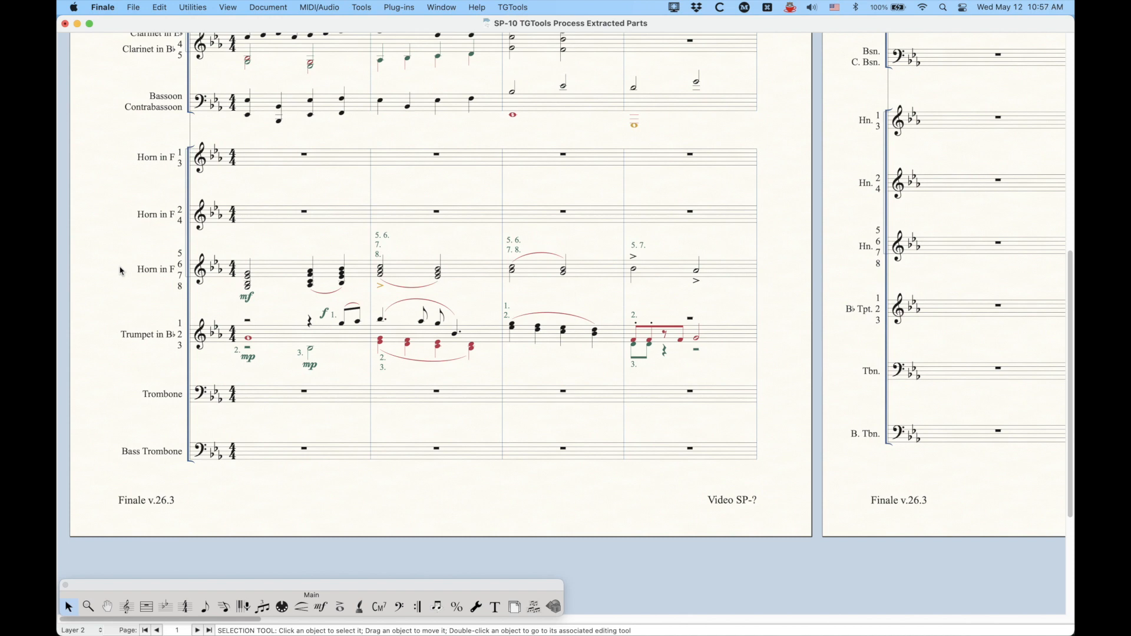
{"action": "mouse_move", "coordinate": [223, 338]}
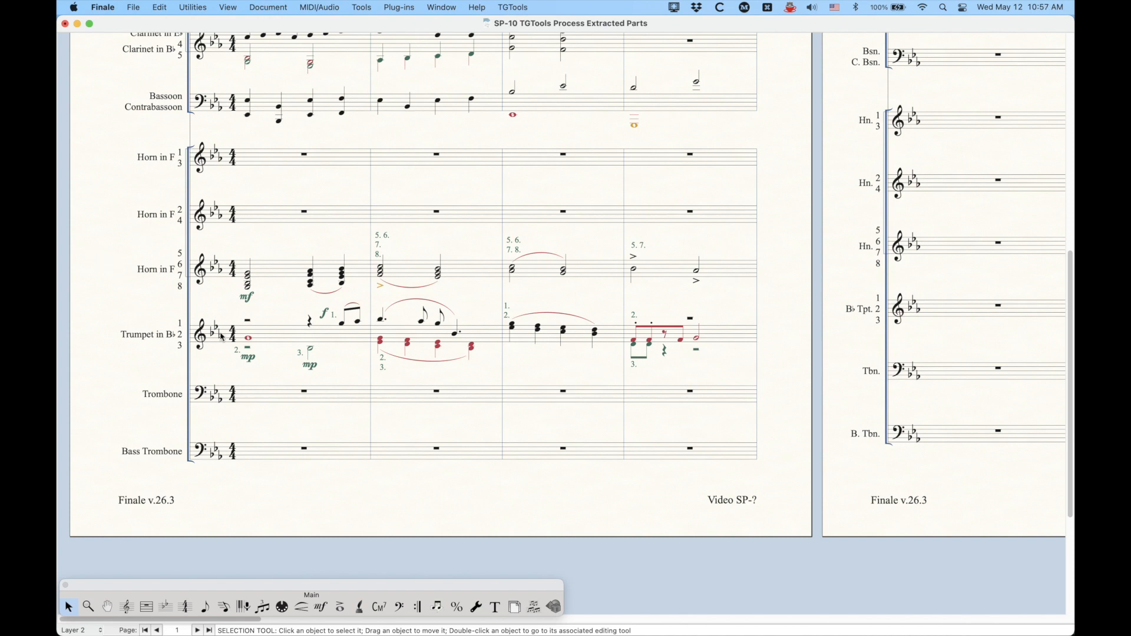
{"action": "mouse_move", "coordinate": [124, 274]}
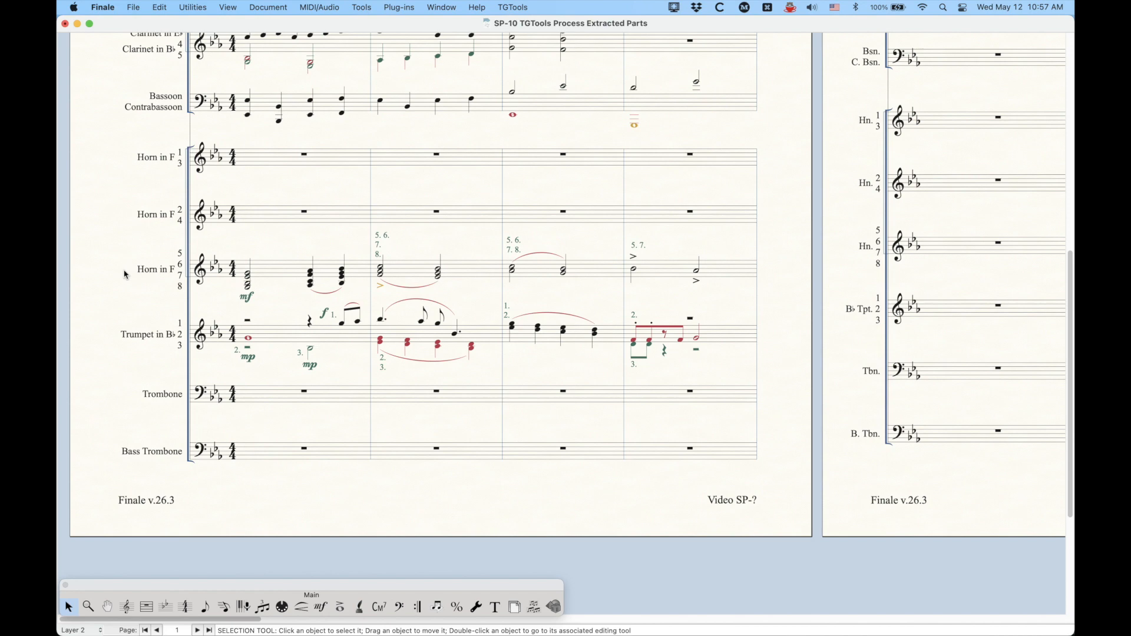
{"action": "key", "text": "cmd+k"}
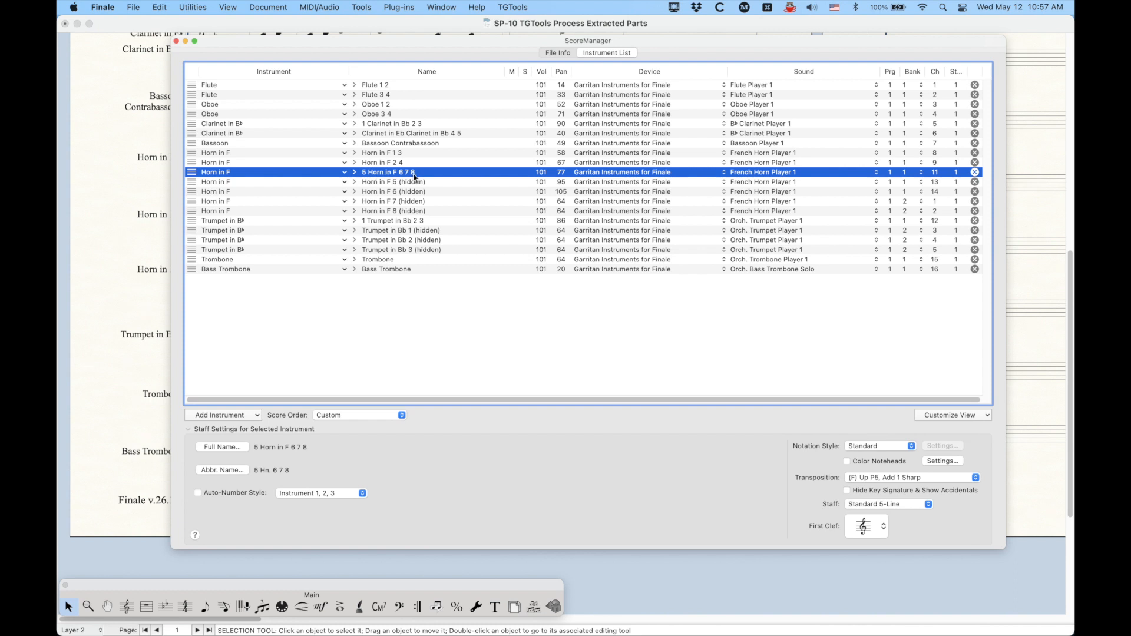
{"action": "mouse_move", "coordinate": [368, 187]}
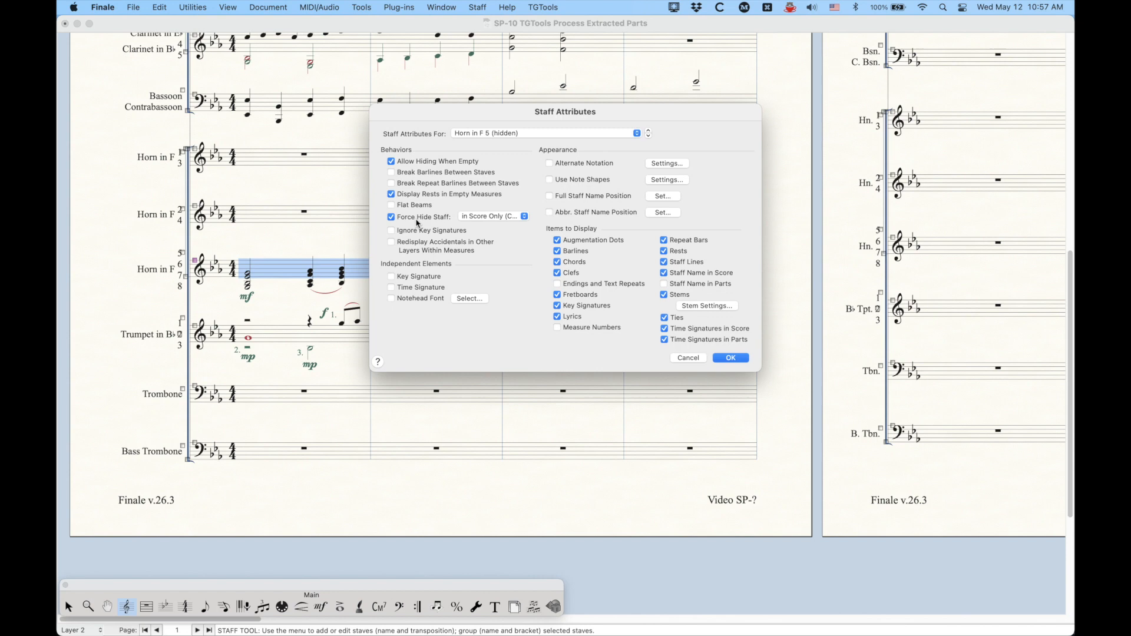
Step: Keep Horn in F 5 force-hidden in score only and cancel the Staff Attributes unchanged
{"action": "left_click", "coordinate": [493, 217]}
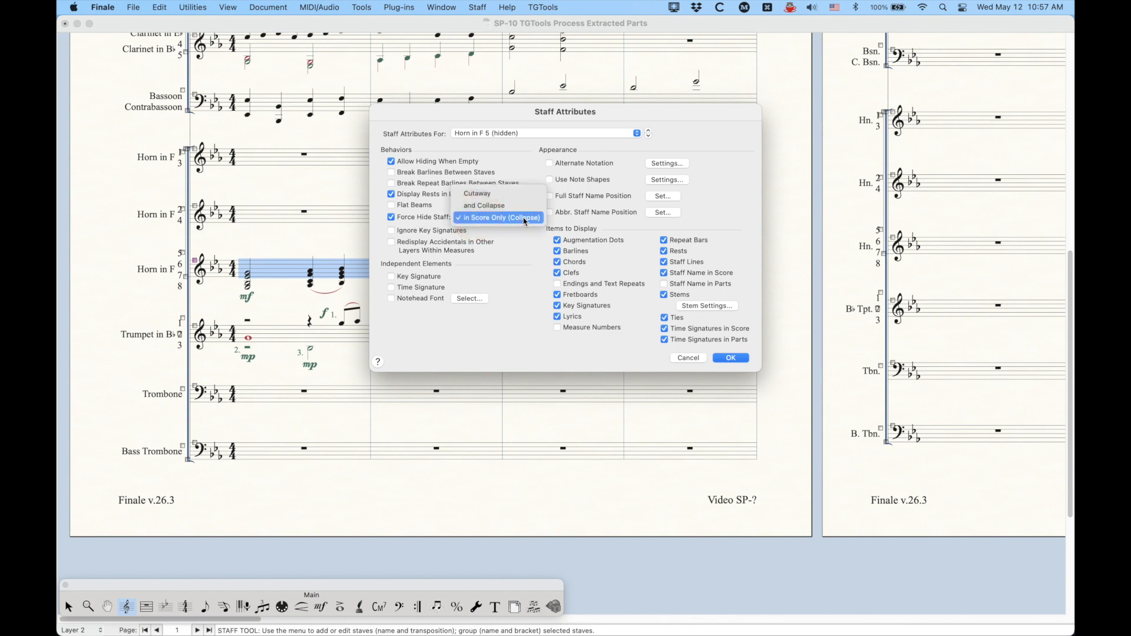
{"action": "left_click", "coordinate": [499, 217]}
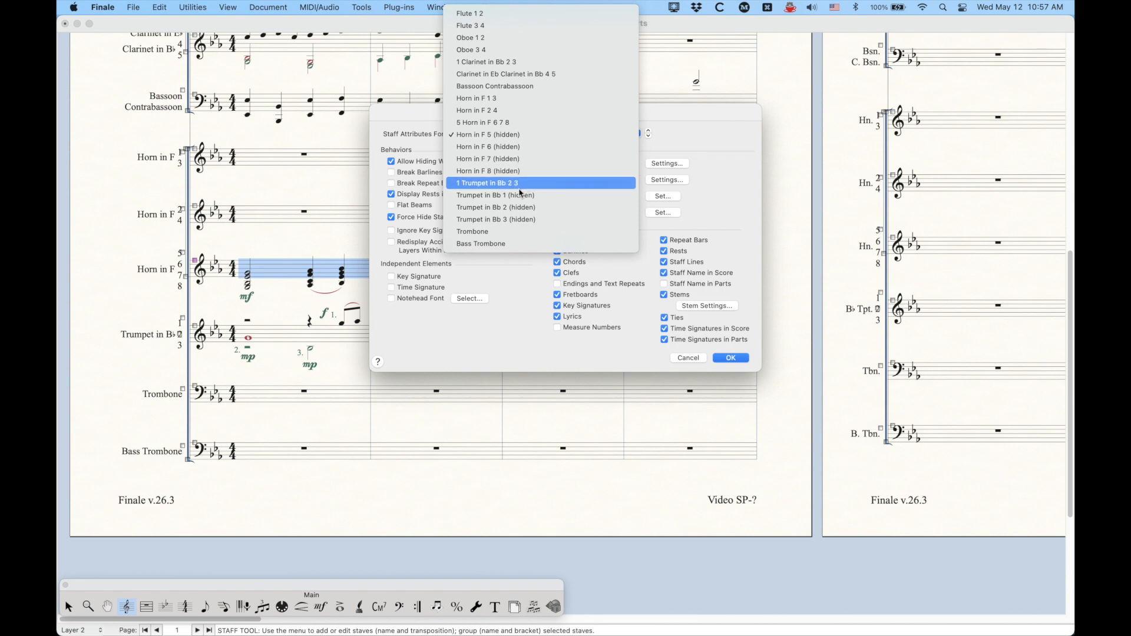
{"action": "mouse_move", "coordinate": [535, 184]}
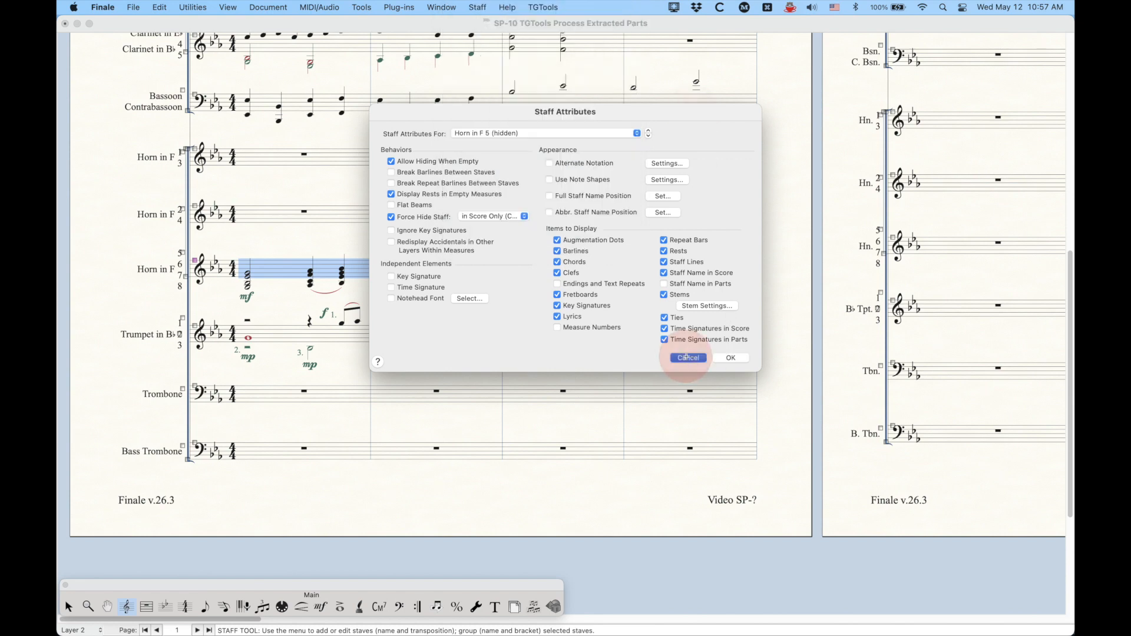
{"action": "left_click", "coordinate": [687, 358]}
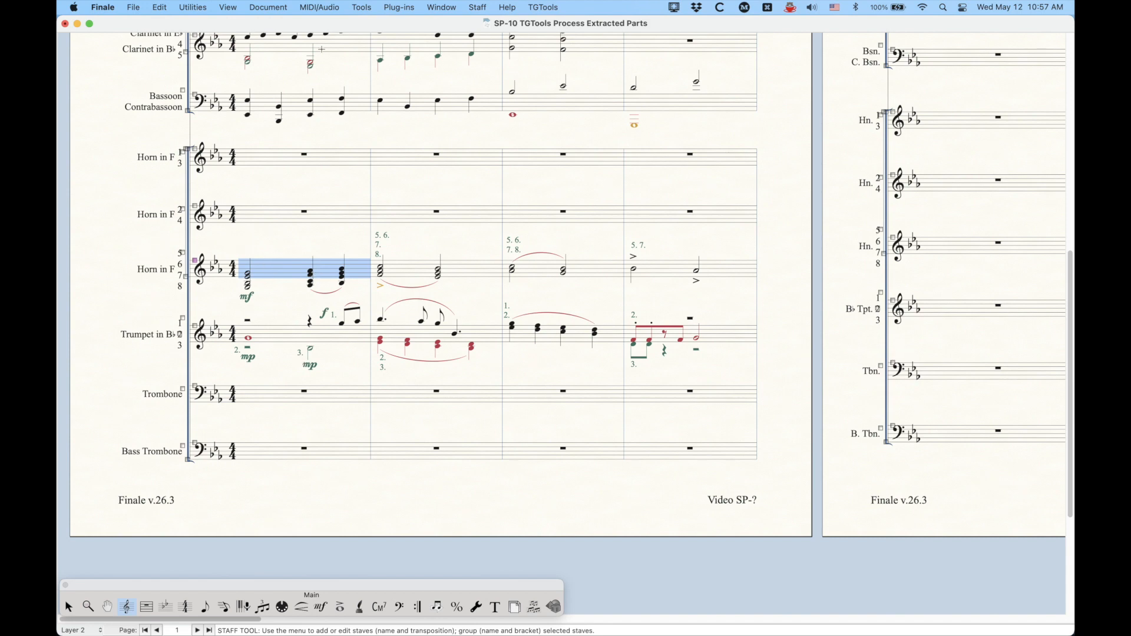
Step: Check the staves contained in the Horn in F 5, 6, 8 and another horn linked part
{"action": "left_click", "coordinate": [268, 7]}
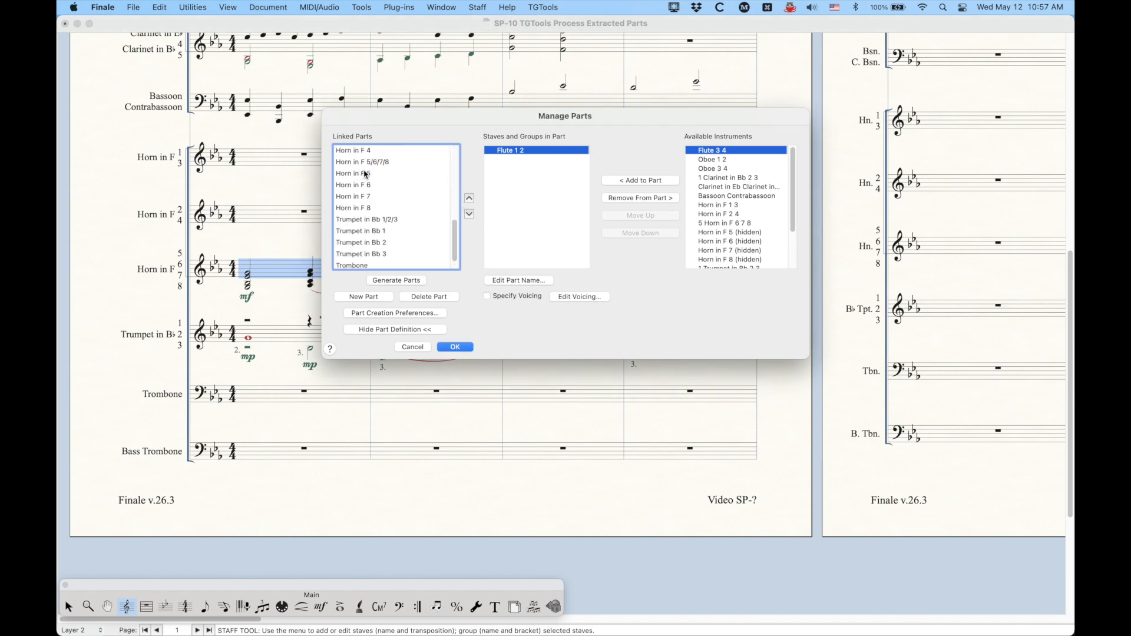
{"action": "left_click", "coordinate": [353, 173]}
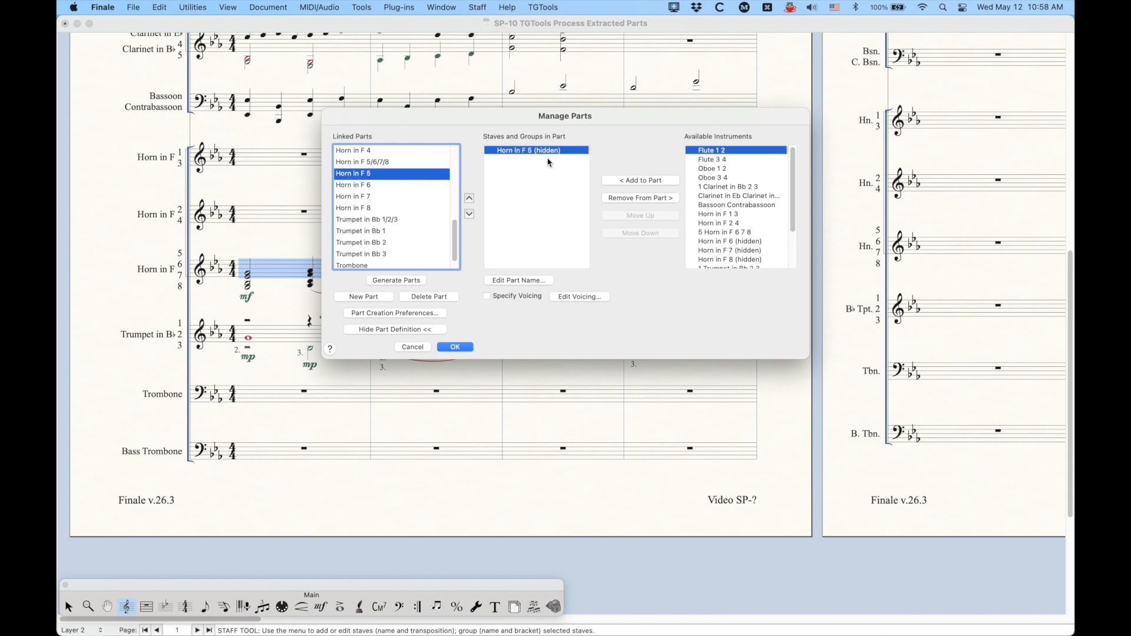
{"action": "mouse_move", "coordinate": [548, 155]}
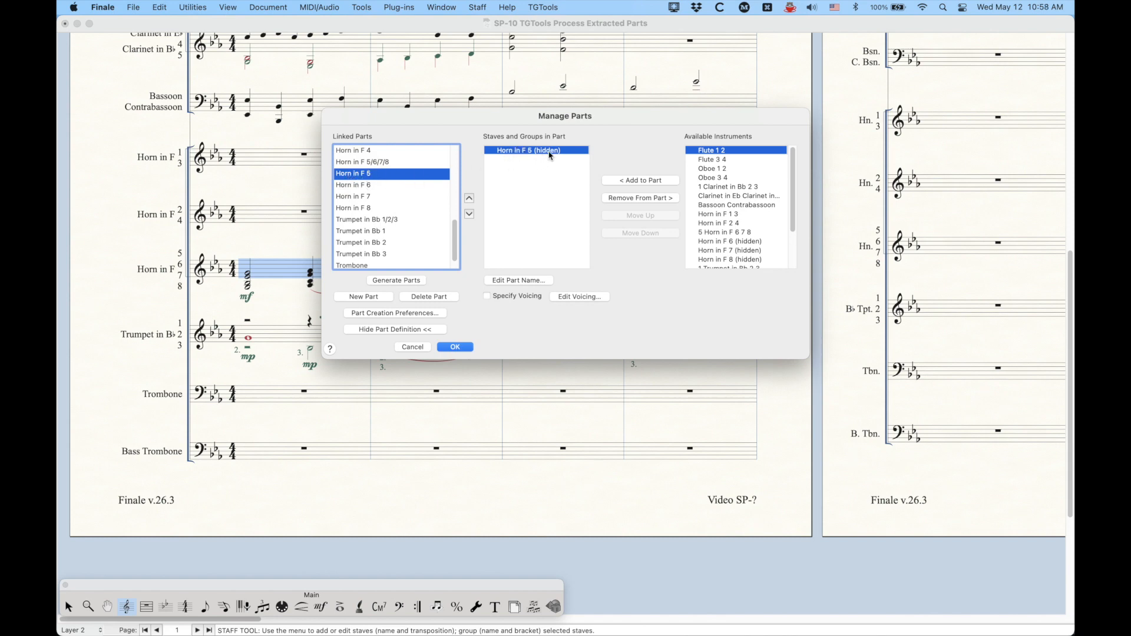
{"action": "left_click", "coordinate": [354, 185]}
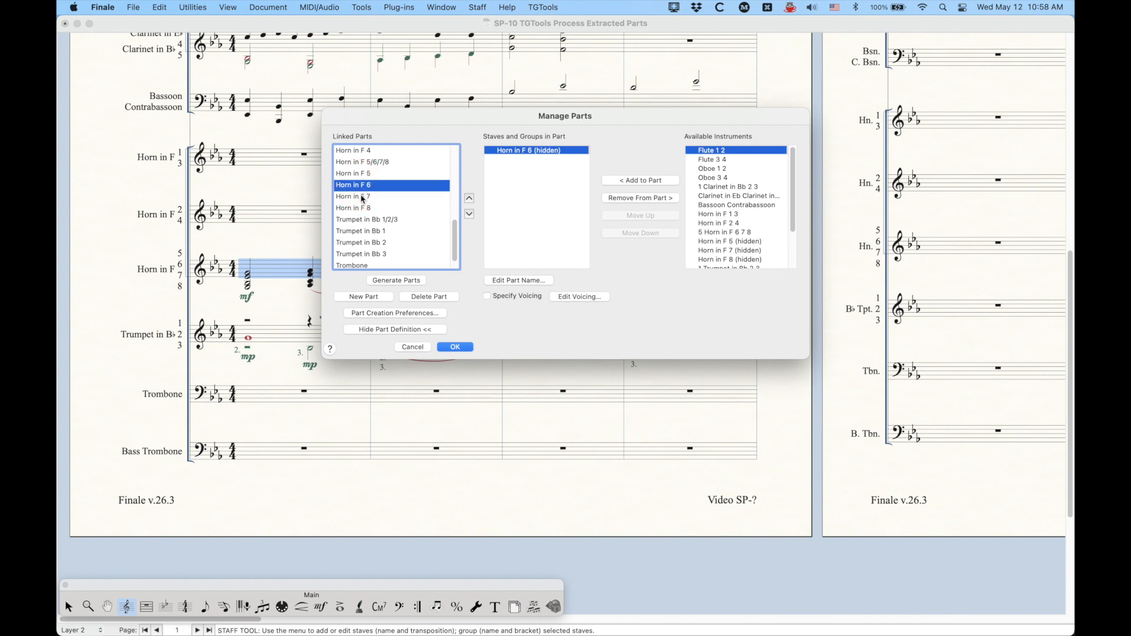
{"action": "left_click", "coordinate": [352, 207]}
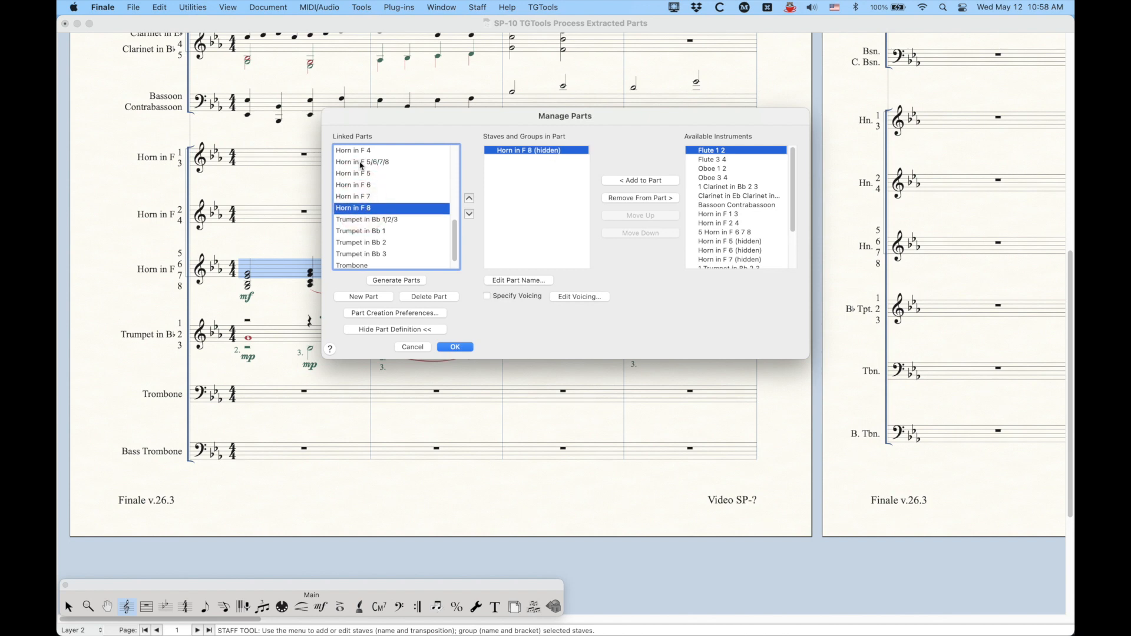
{"action": "left_click", "coordinate": [362, 161]}
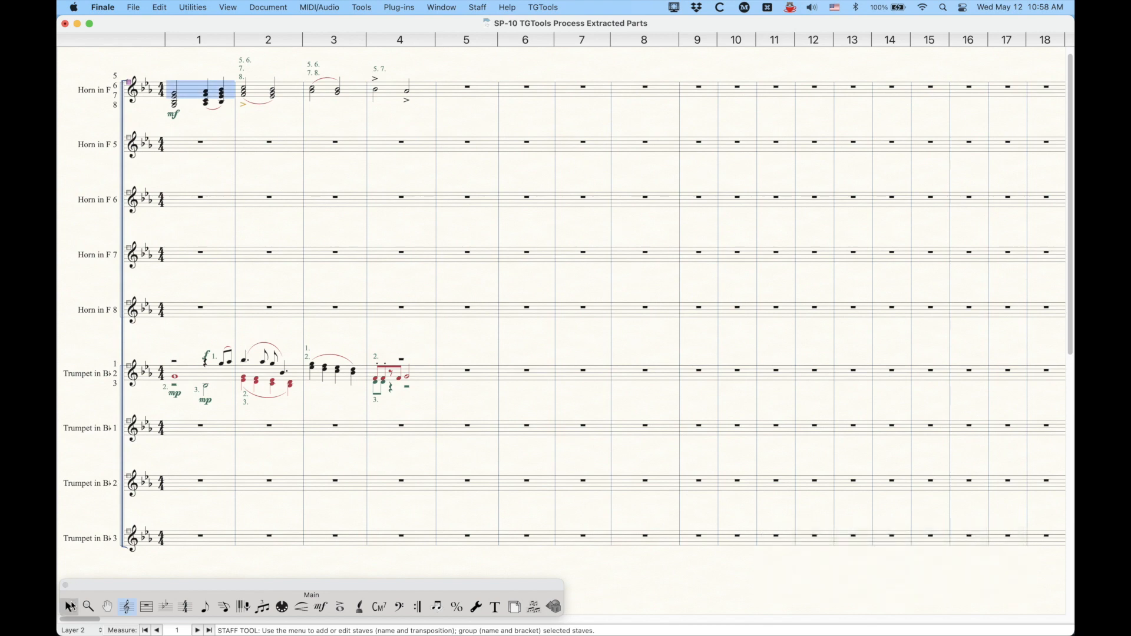
Step: Switch to the Selection Tool to select objects in the score
{"action": "left_click", "coordinate": [70, 607]}
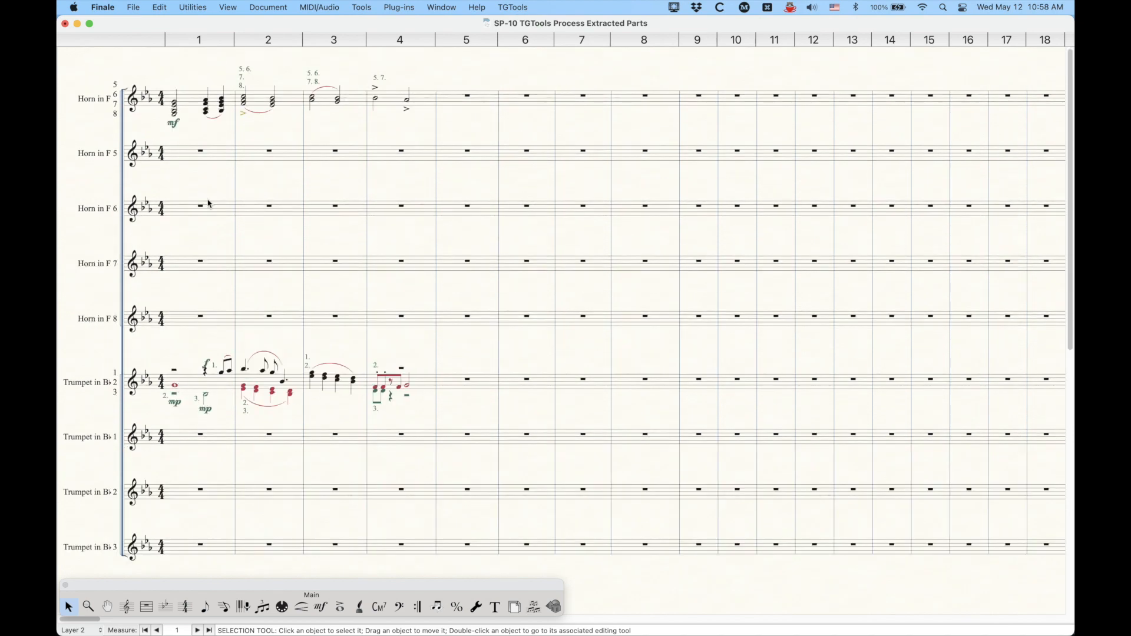
{"action": "mouse_move", "coordinate": [280, 153]}
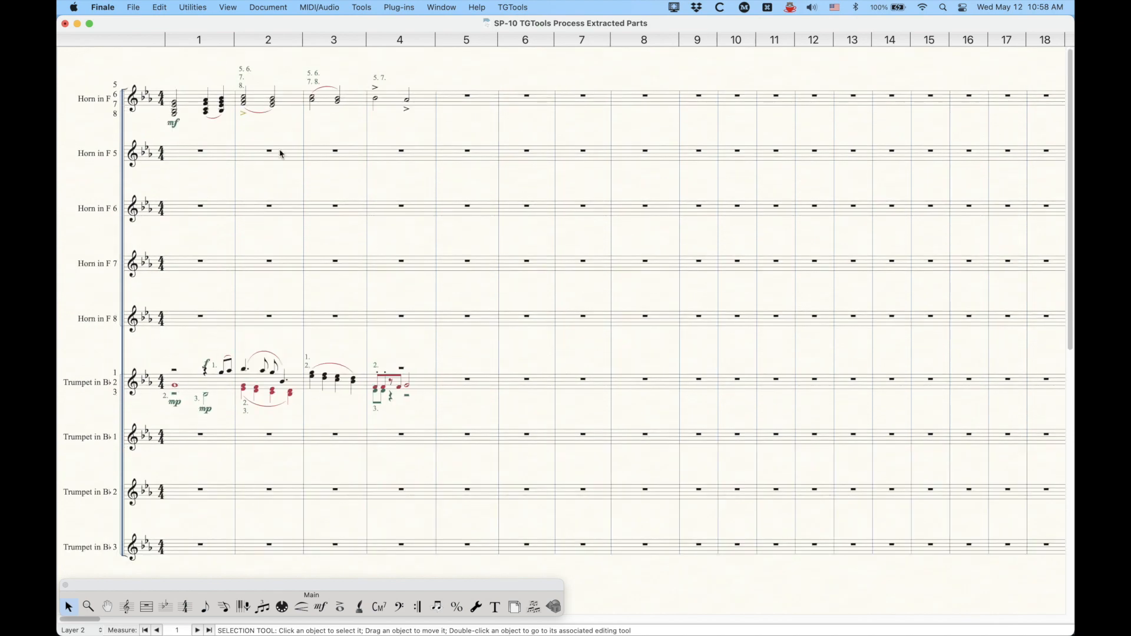
{"action": "mouse_move", "coordinate": [205, 143]}
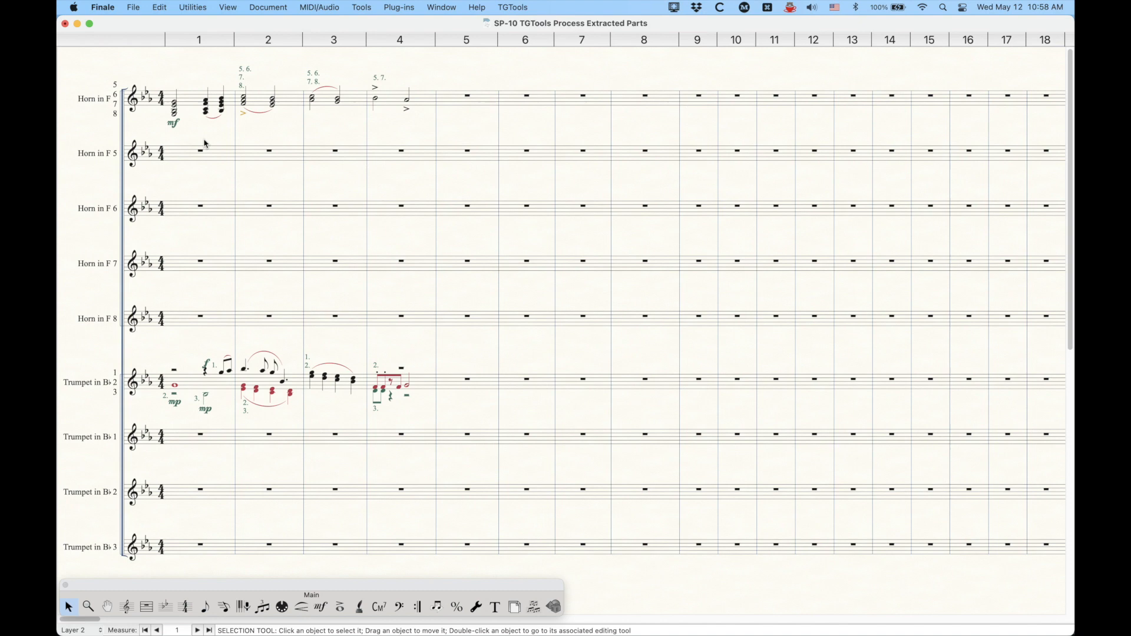
Step: Run Process Extracted Parts to fill the Horn in F 5–8 and Trumpet 1 staves from the combined staves
{"action": "key", "text": "cmd+="}
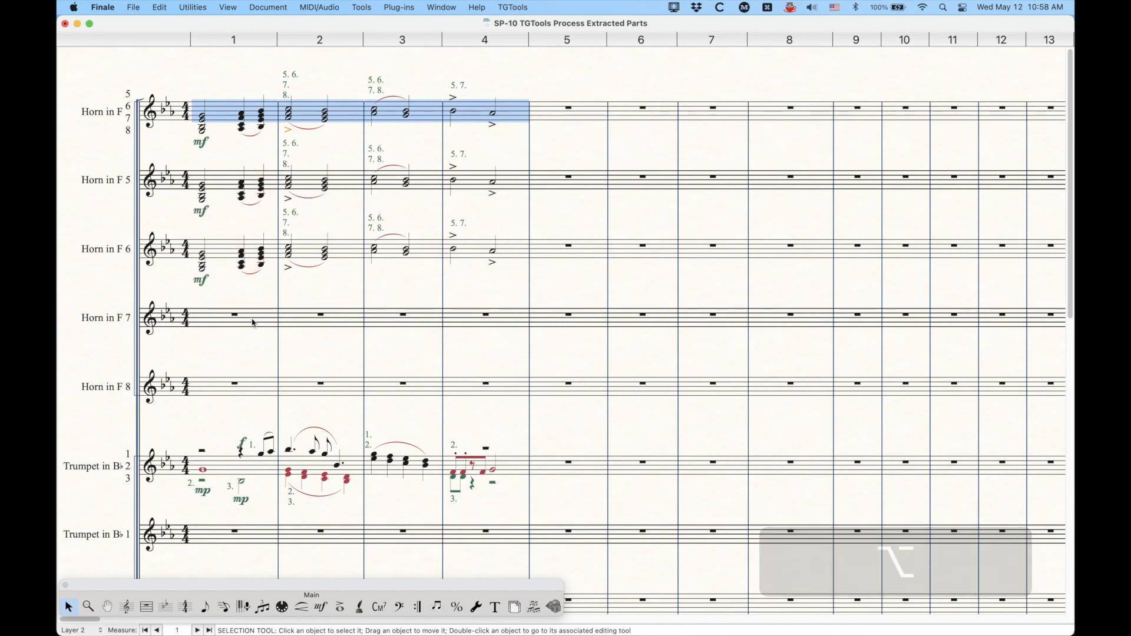
{"action": "scroll", "scroll_direction": "down", "scroll_amount": 3}
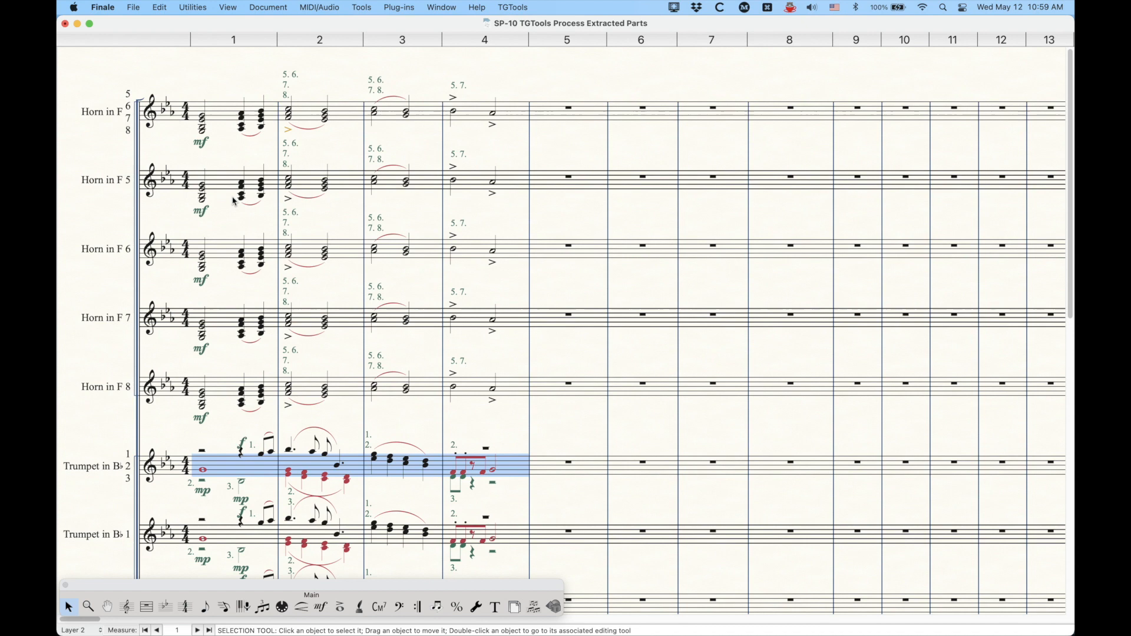
{"action": "mouse_move", "coordinate": [223, 160]}
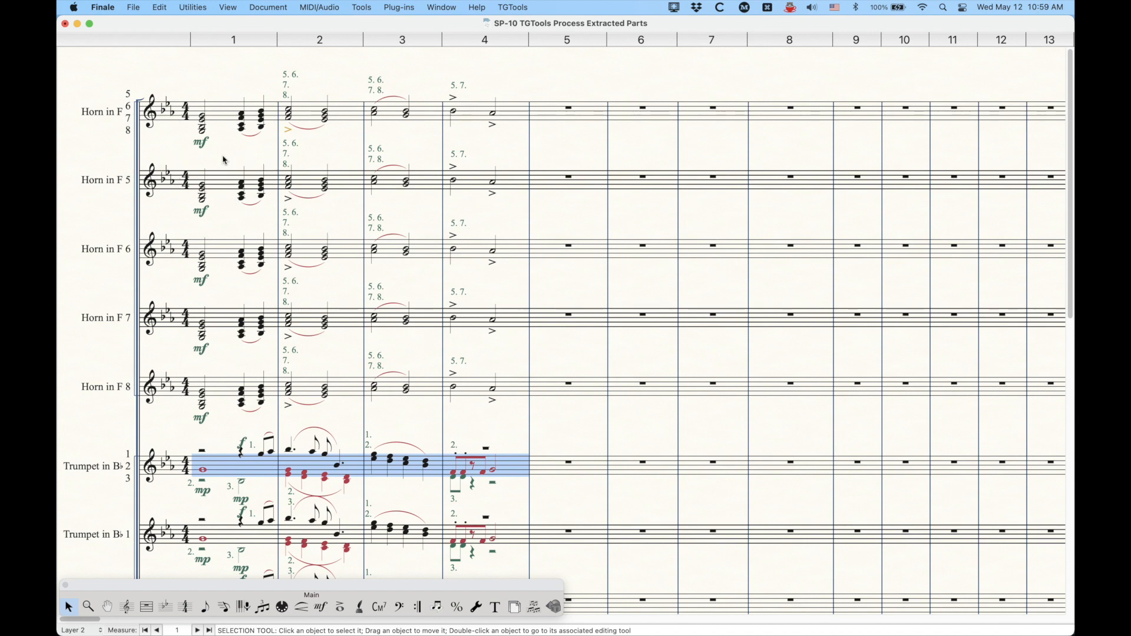
{"action": "mouse_move", "coordinate": [226, 178]}
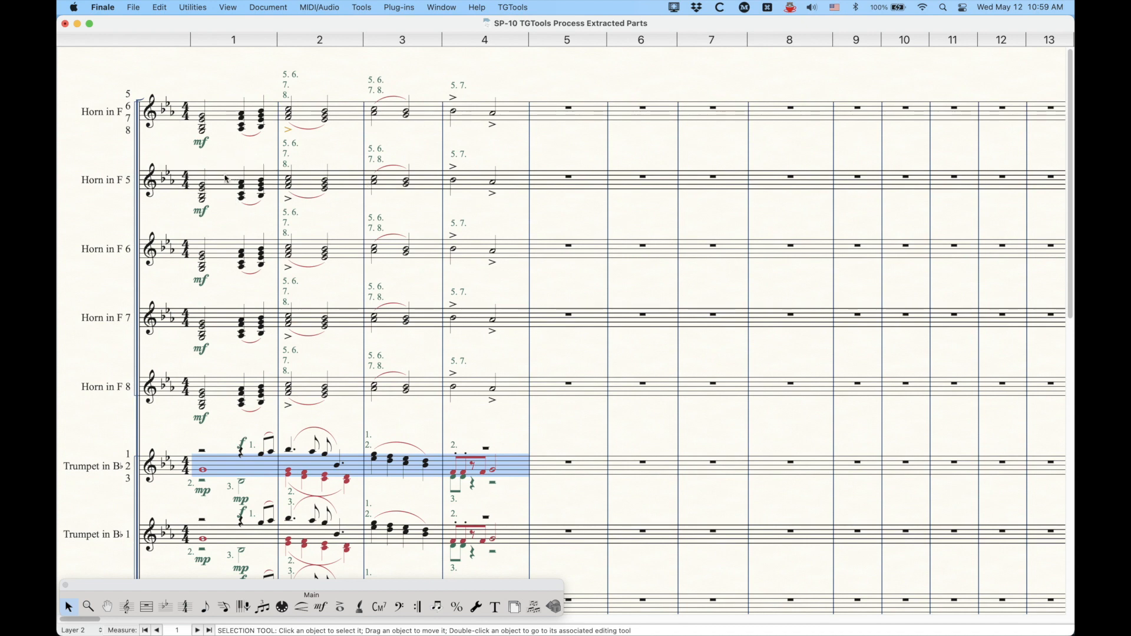
Step: Select measure 1 of the Horn in F 5 staff and bring up the plug-in collection
{"action": "left_click", "coordinate": [231, 179]}
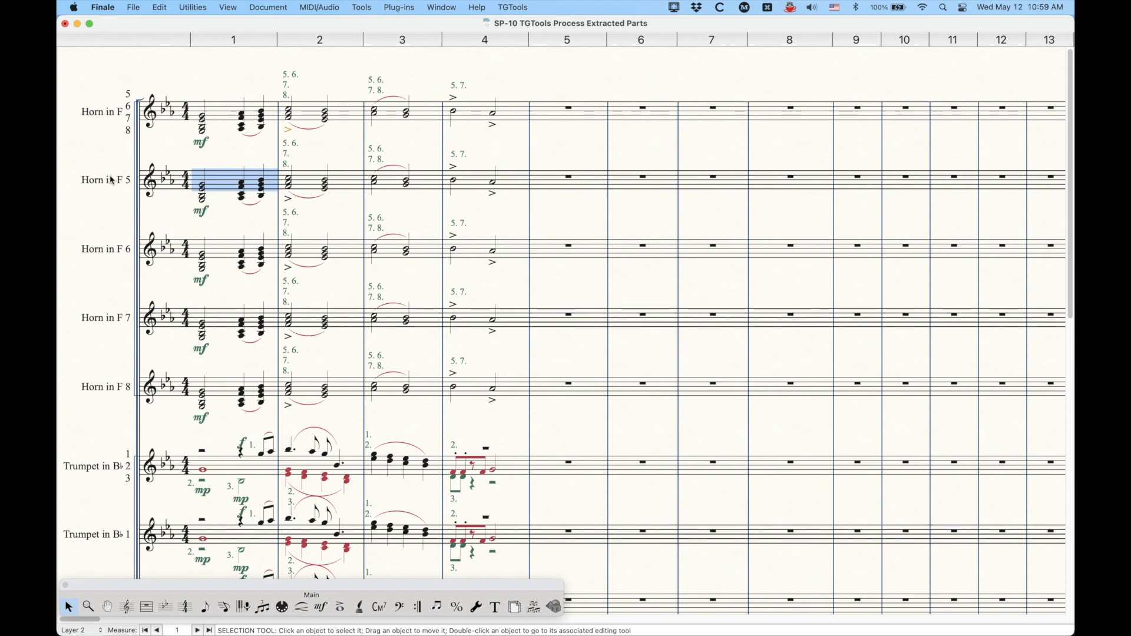
{"action": "mouse_move", "coordinate": [372, 175]}
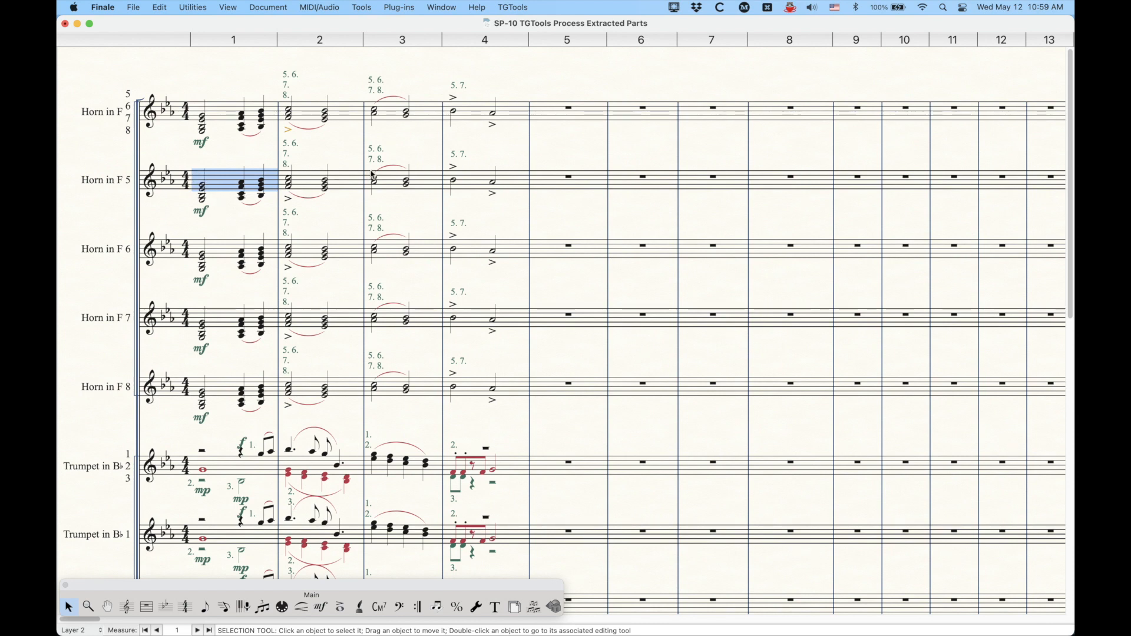
{"action": "mouse_move", "coordinate": [502, 193]}
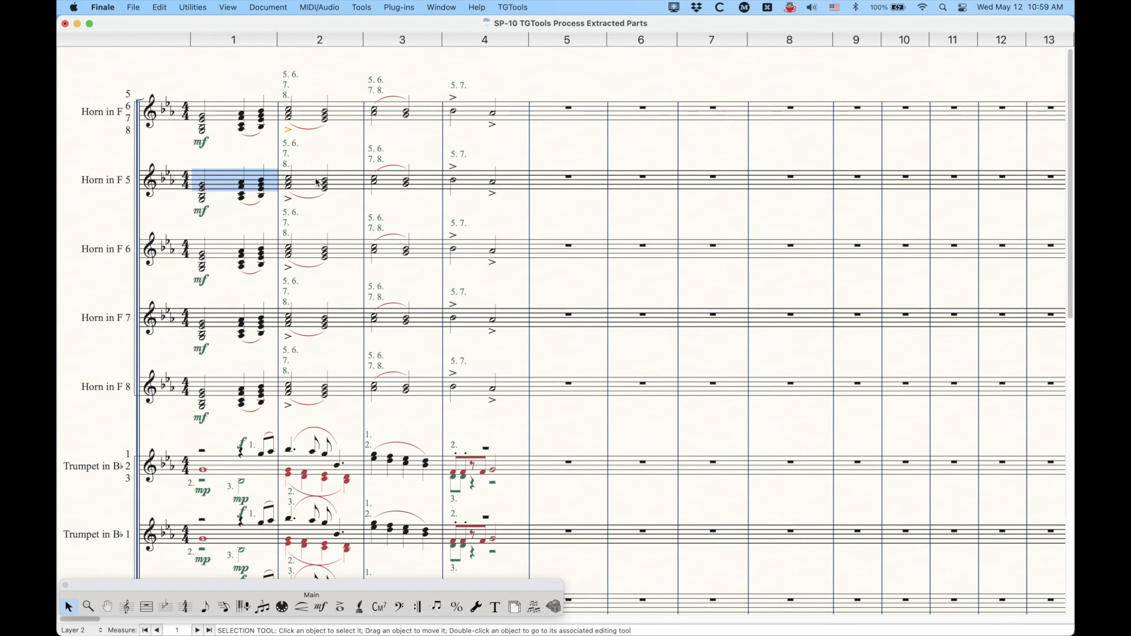
{"action": "mouse_move", "coordinate": [467, 170]}
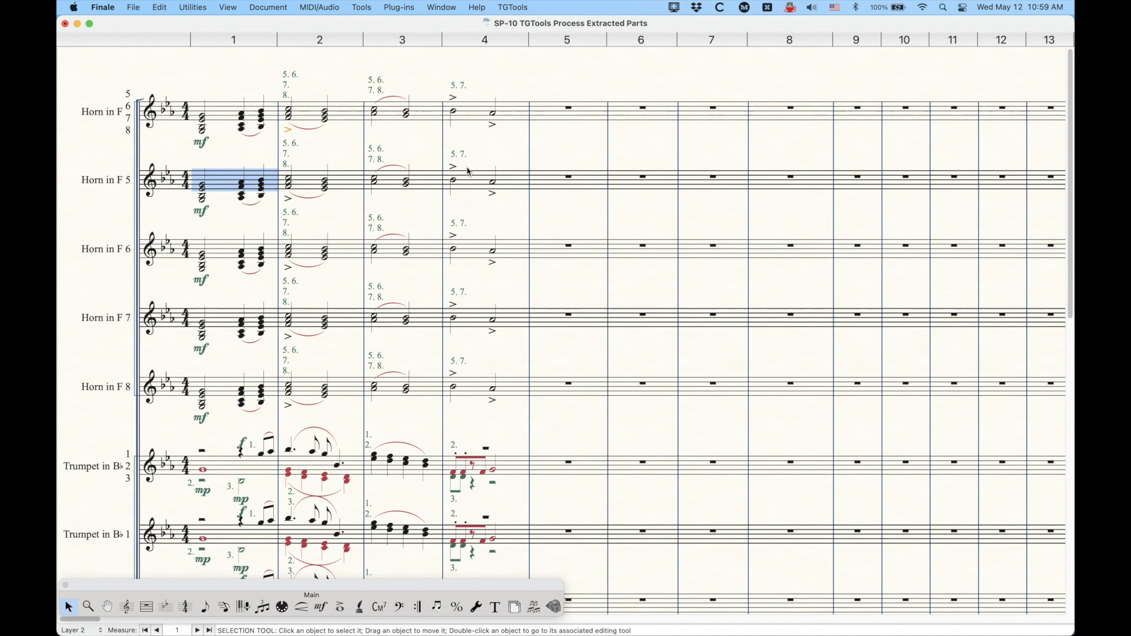
{"action": "left_click", "coordinate": [398, 7]}
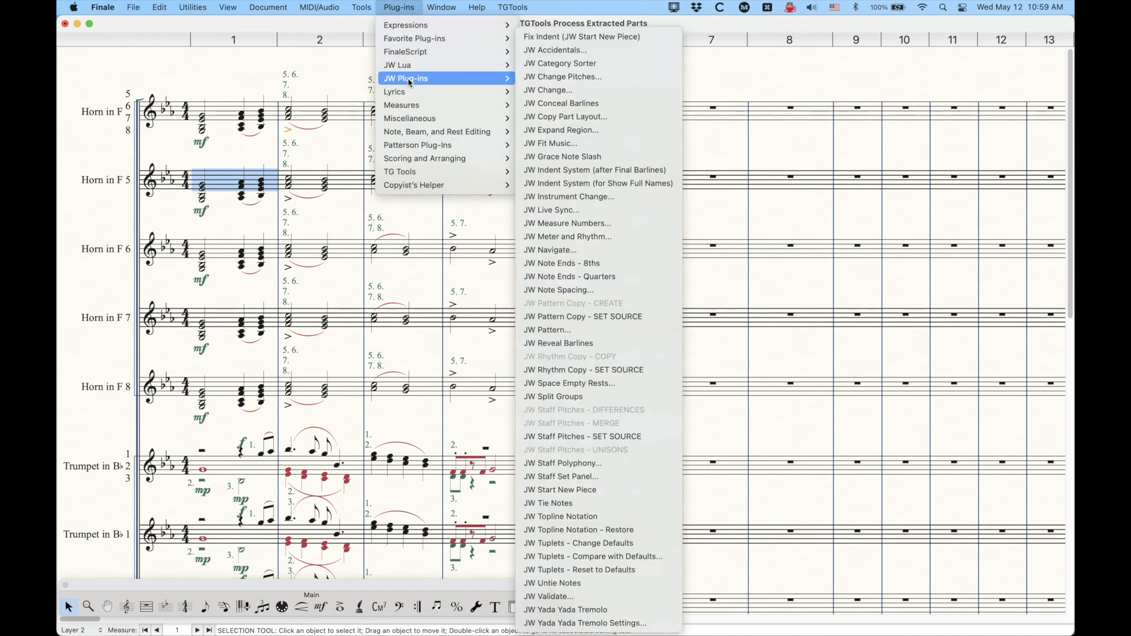
{"action": "mouse_move", "coordinate": [599, 343]}
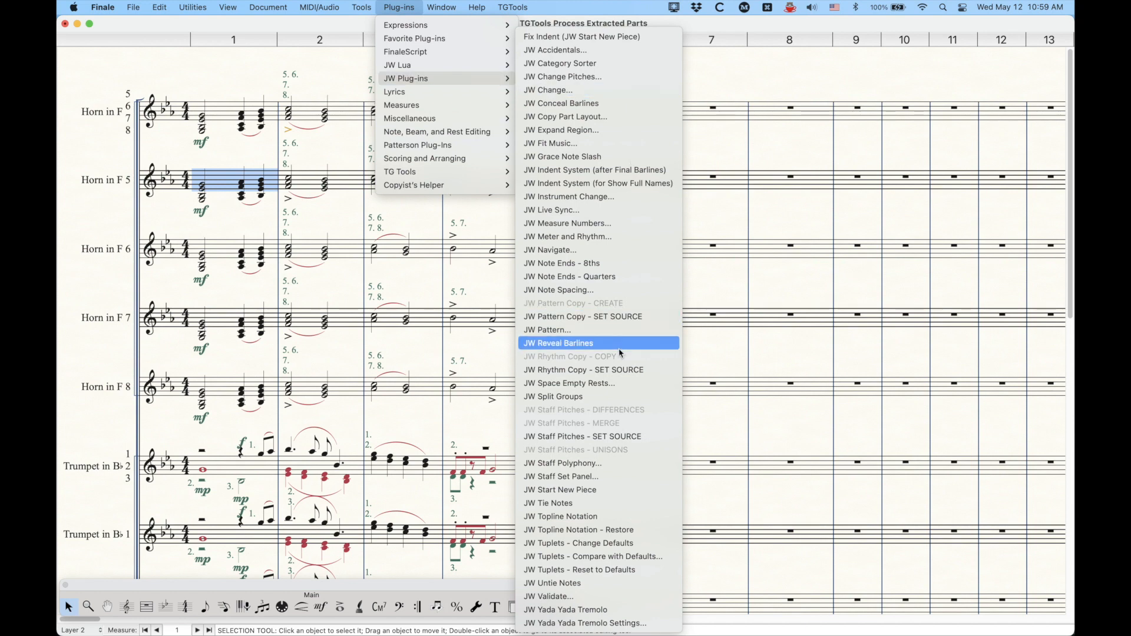
{"action": "left_click", "coordinate": [558, 343]}
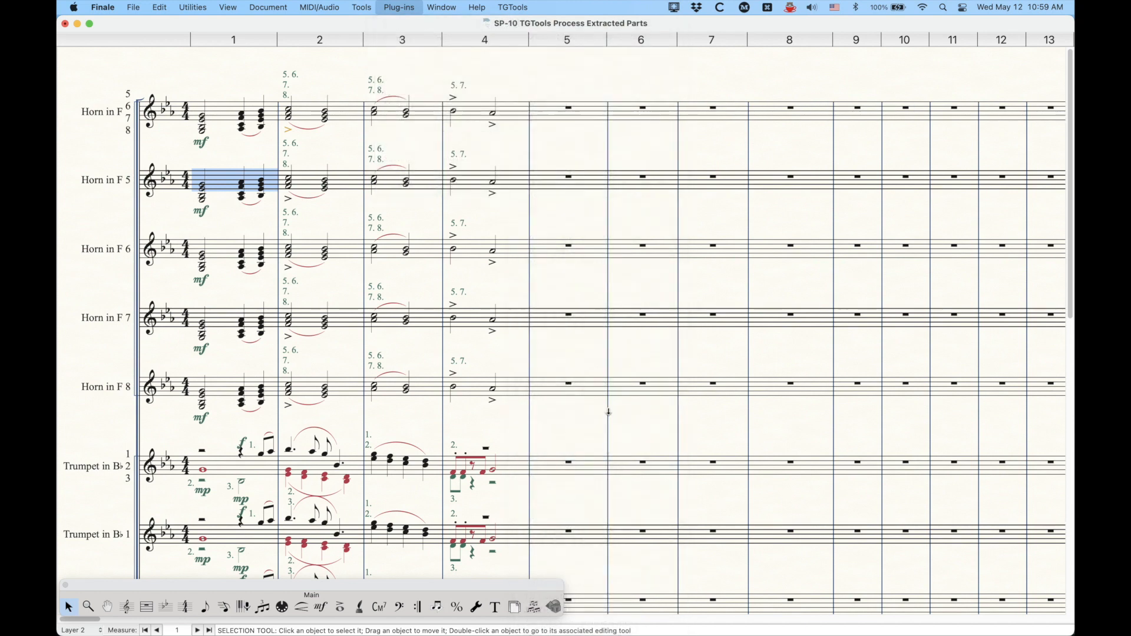
{"action": "left_click", "coordinate": [399, 7]}
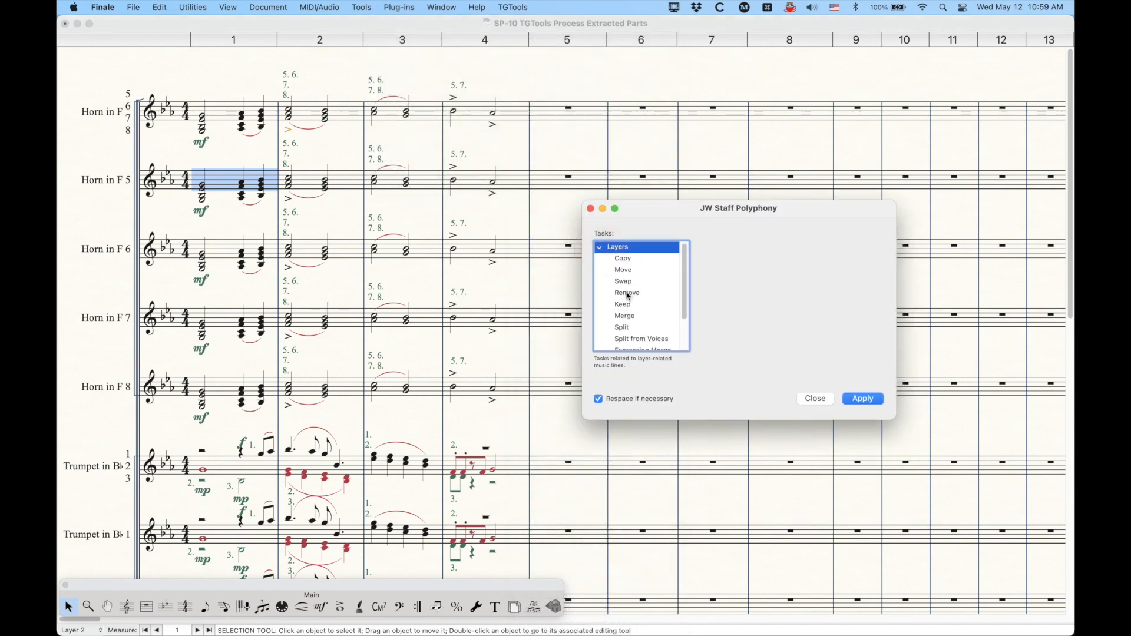
{"action": "left_click", "coordinate": [623, 304]}
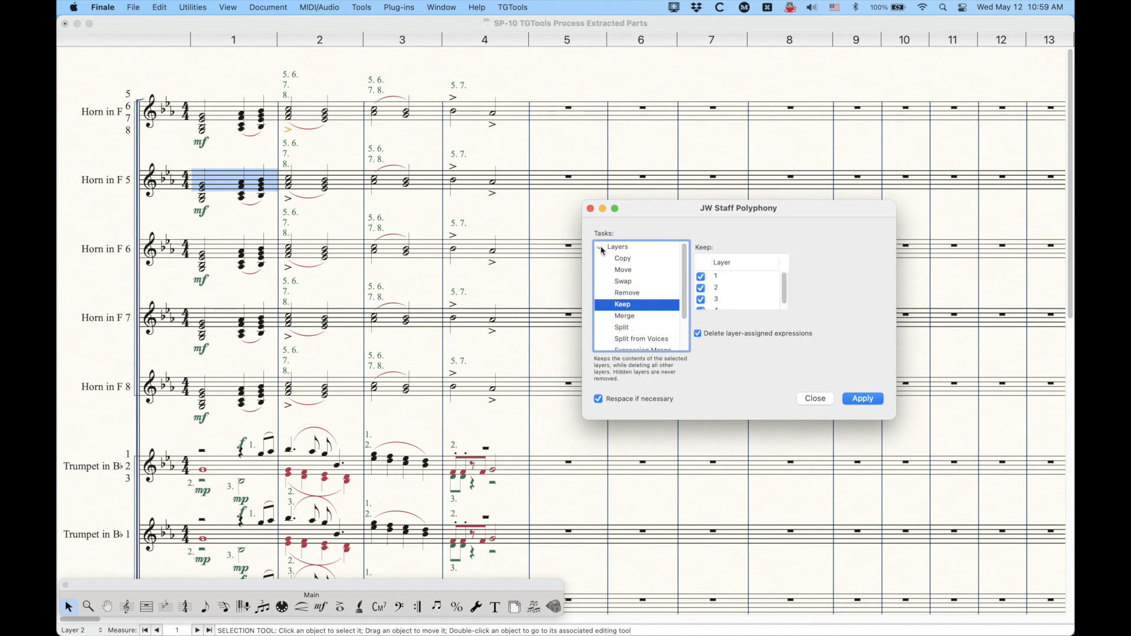
{"action": "left_click", "coordinate": [600, 246]}
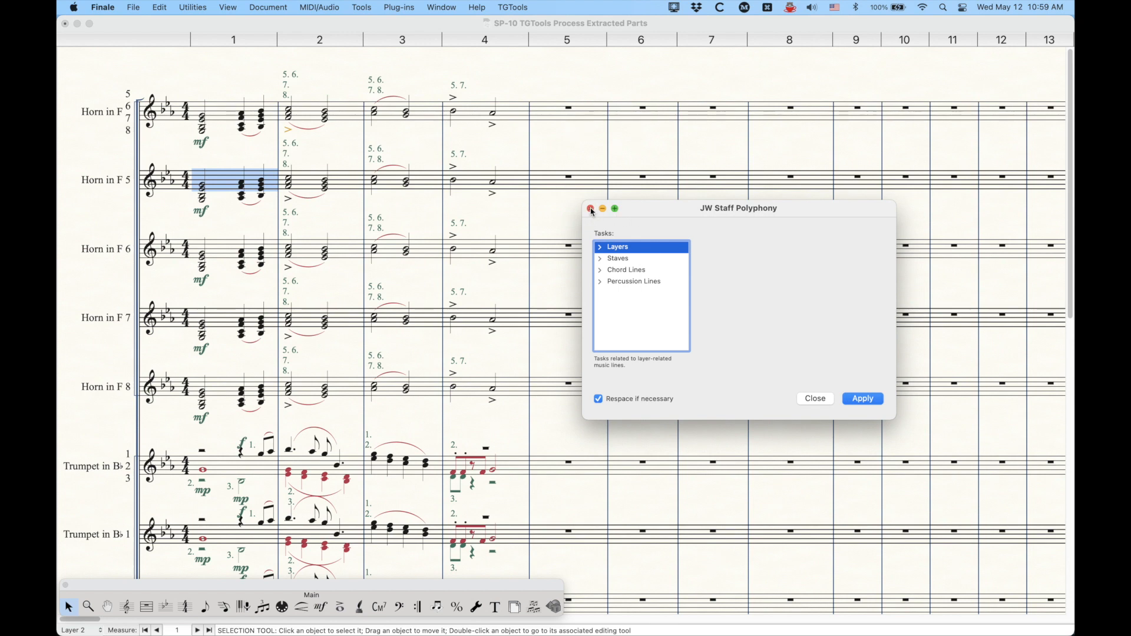
{"action": "mouse_move", "coordinate": [521, 268]}
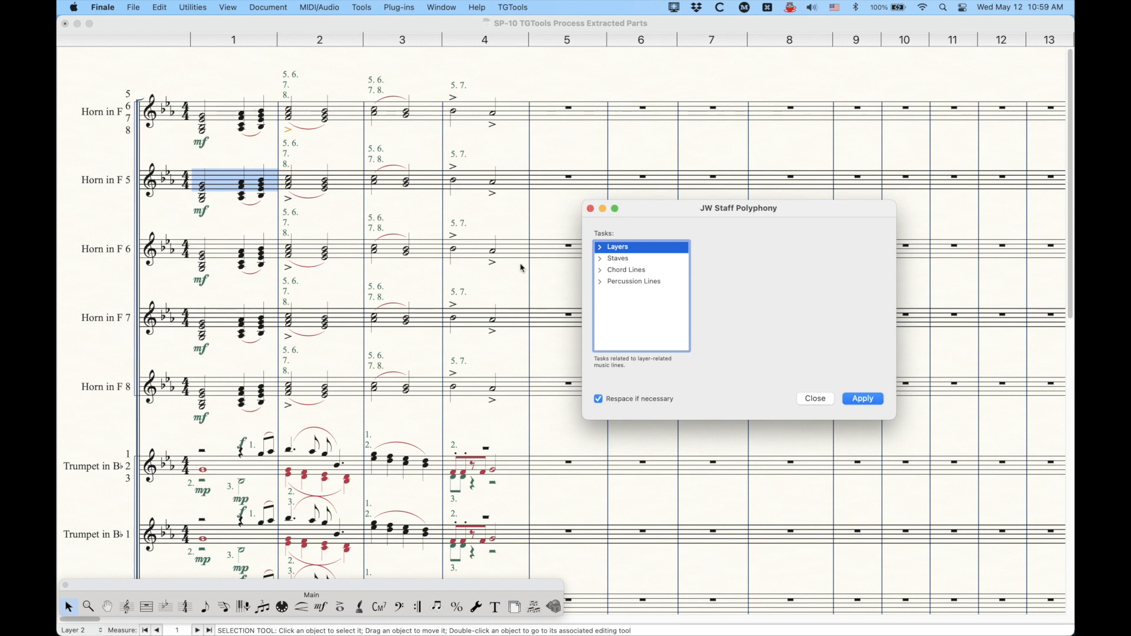
{"action": "left_click", "coordinate": [398, 7]}
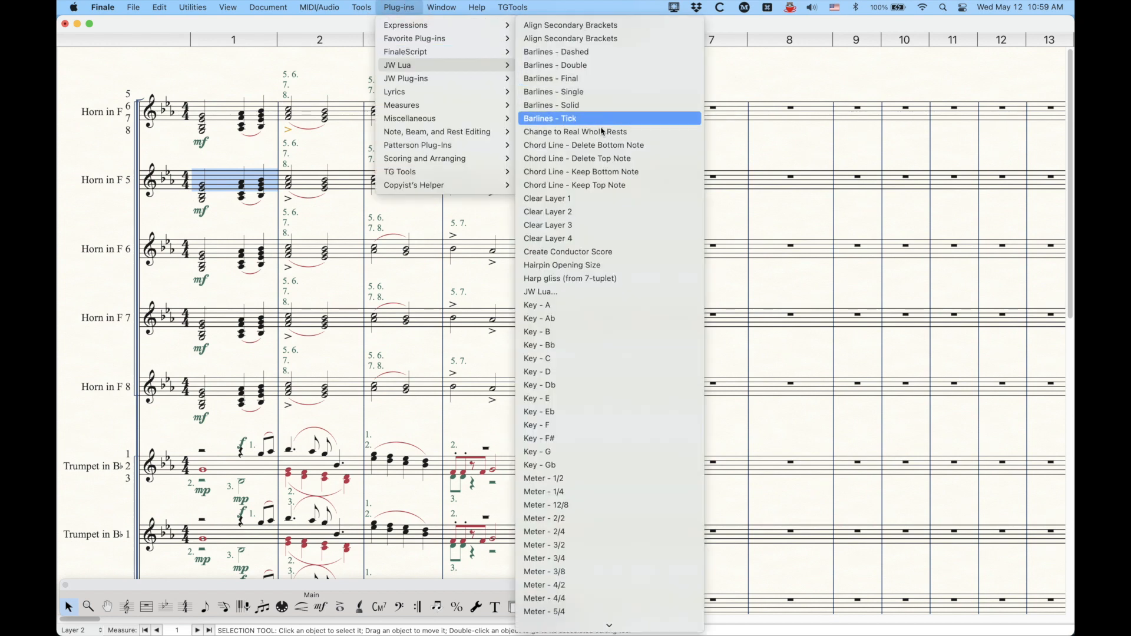
{"action": "mouse_move", "coordinate": [577, 144]}
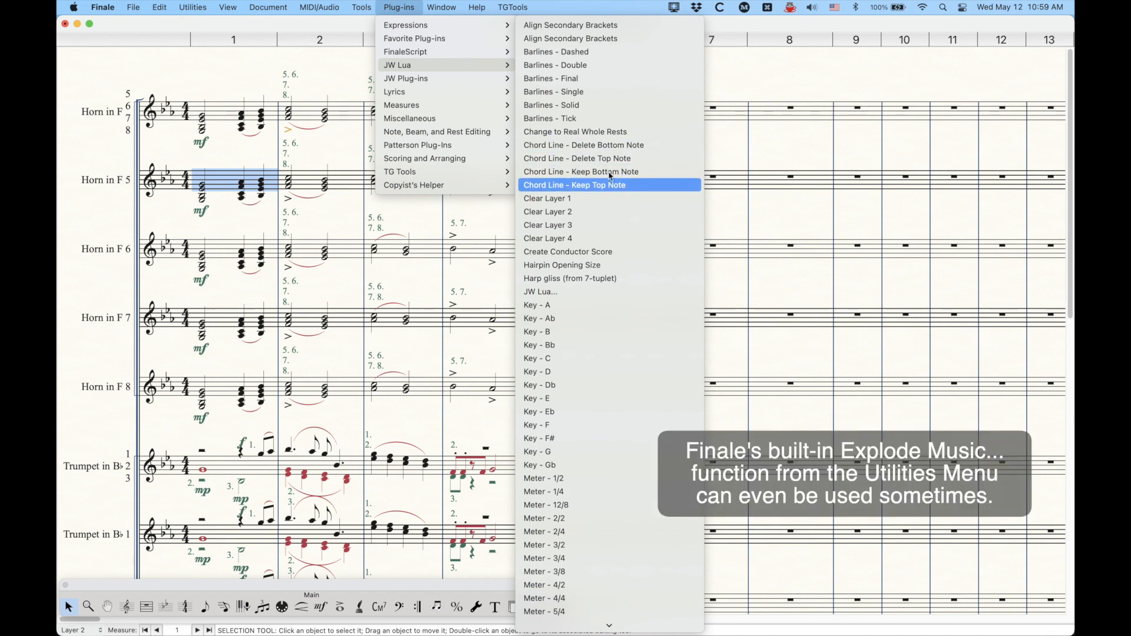
{"action": "mouse_move", "coordinate": [397, 65]}
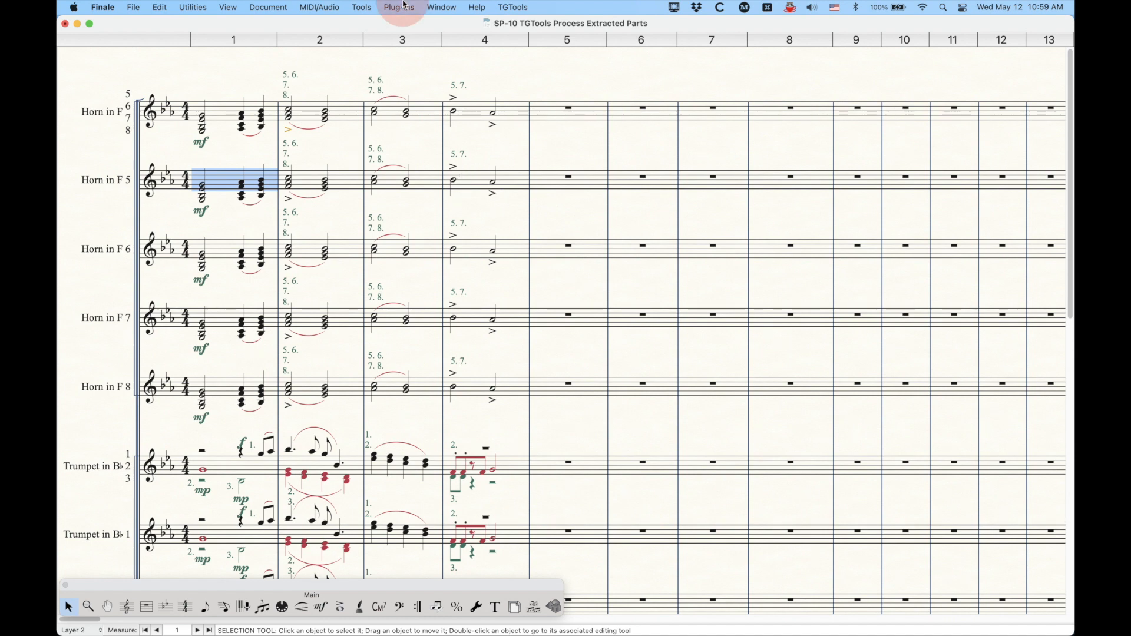
Step: Dismiss the JW Lua script list and return to the Plug-ins menu
{"action": "left_click", "coordinate": [400, 7]}
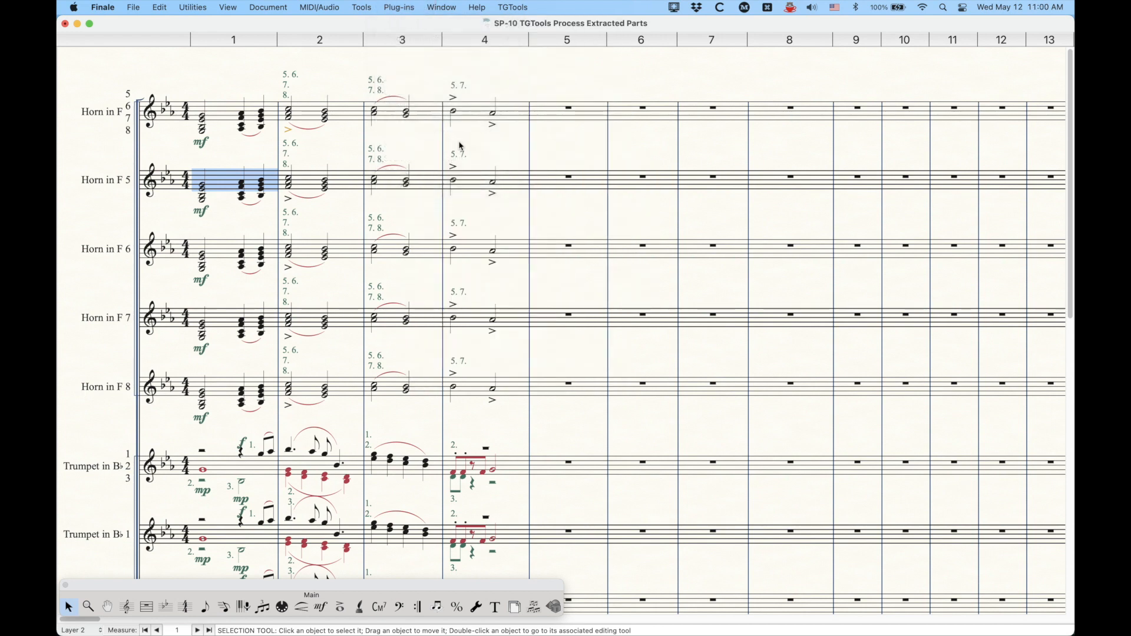
{"action": "left_click", "coordinate": [398, 7]}
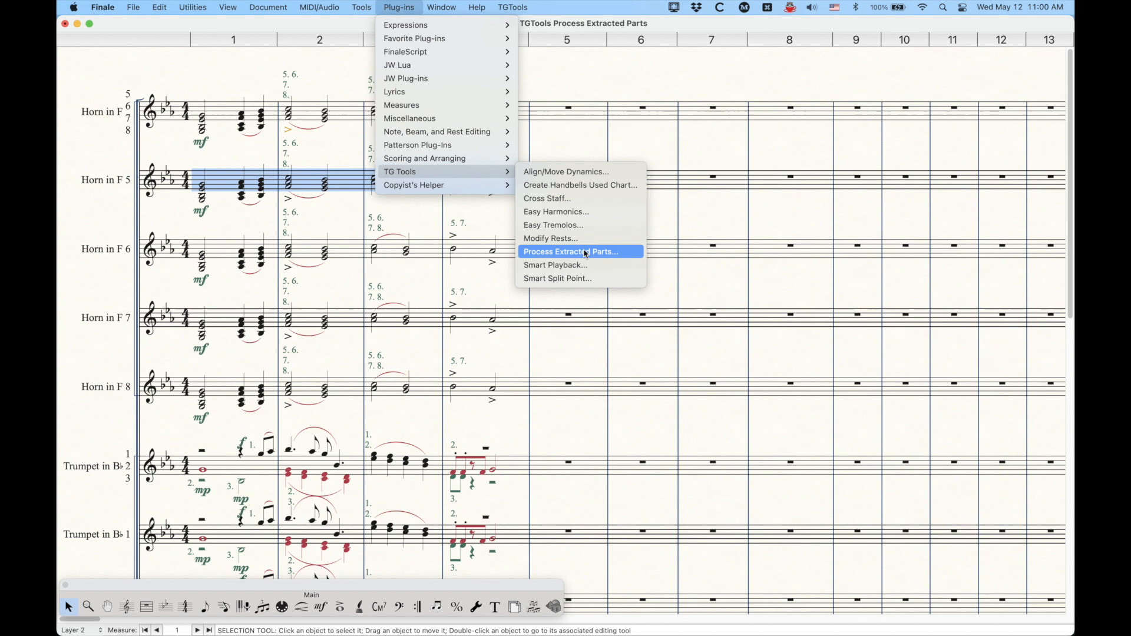
Step: Launch Process Extracted Parts for measures 1–4 of the Horn in F 5 staff
{"action": "left_click", "coordinate": [570, 251]}
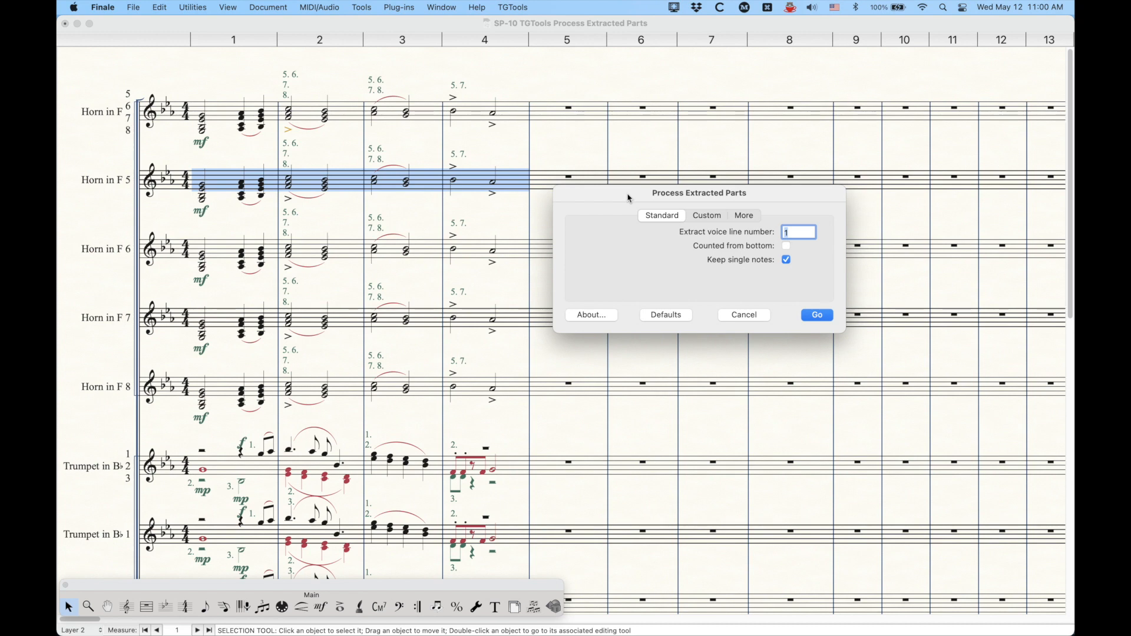
{"action": "mouse_move", "coordinate": [627, 197]}
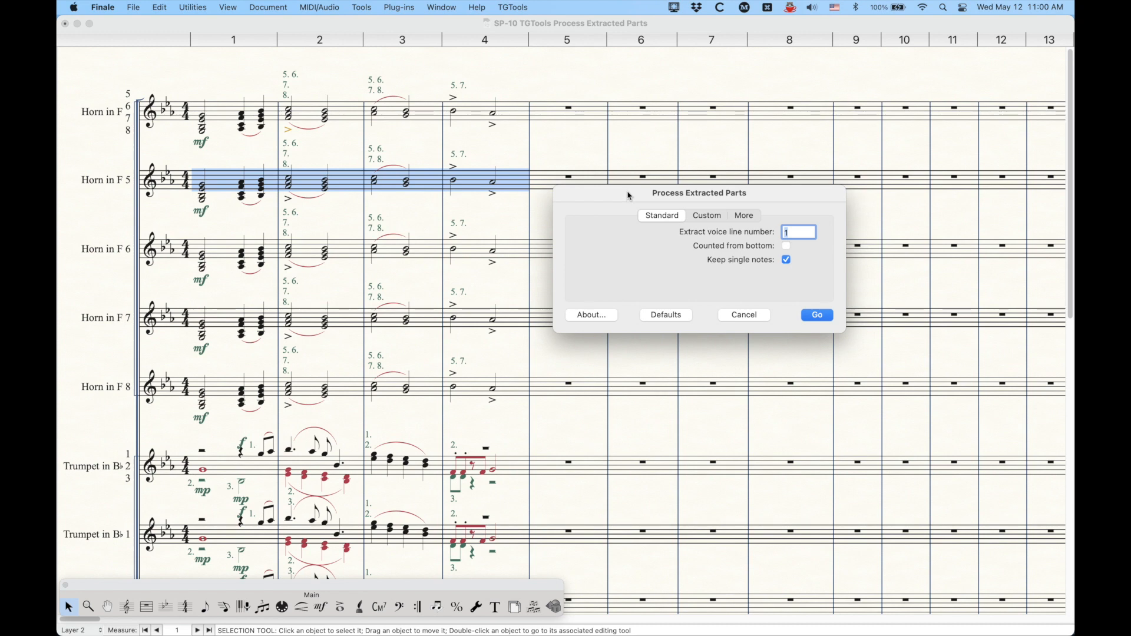
{"action": "mouse_move", "coordinate": [159, 157]}
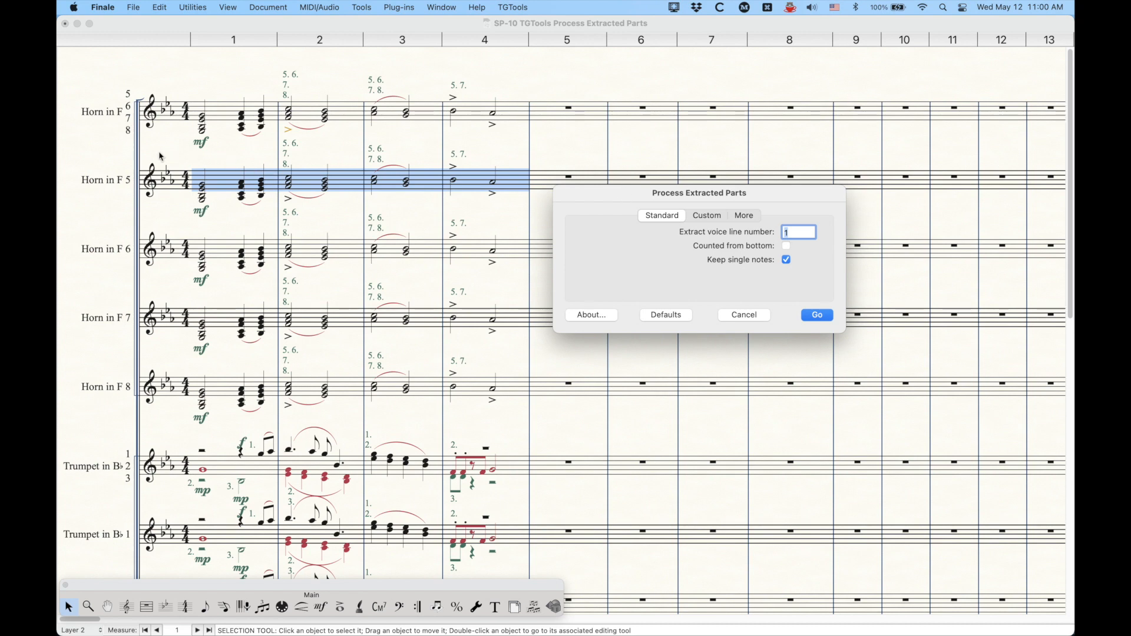
{"action": "mouse_move", "coordinate": [258, 254]}
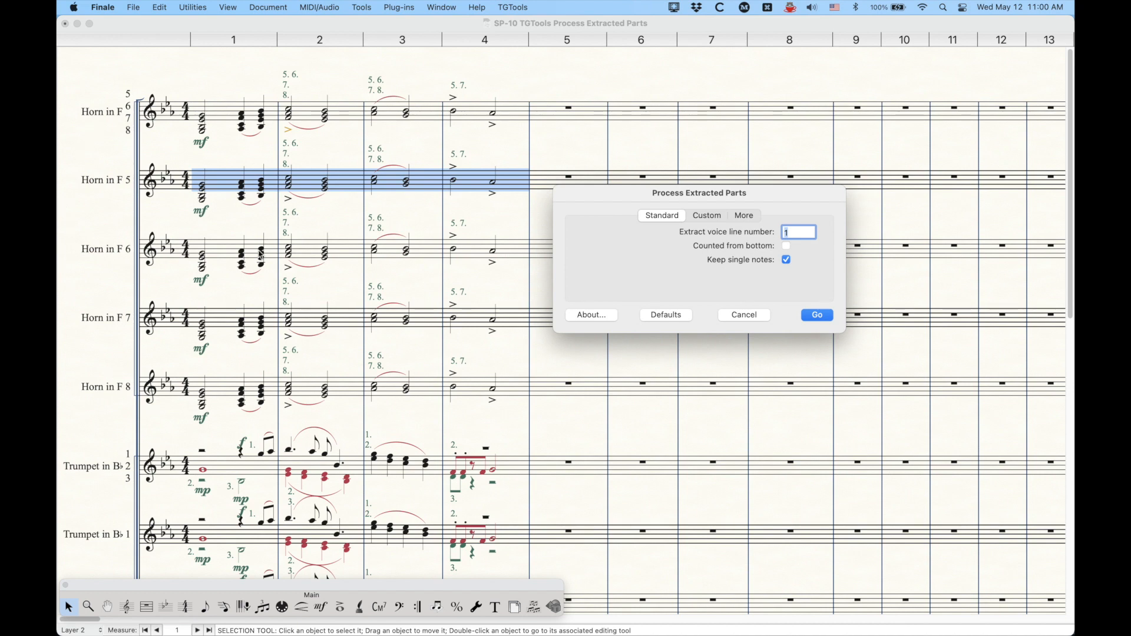
{"action": "mouse_move", "coordinate": [211, 341]}
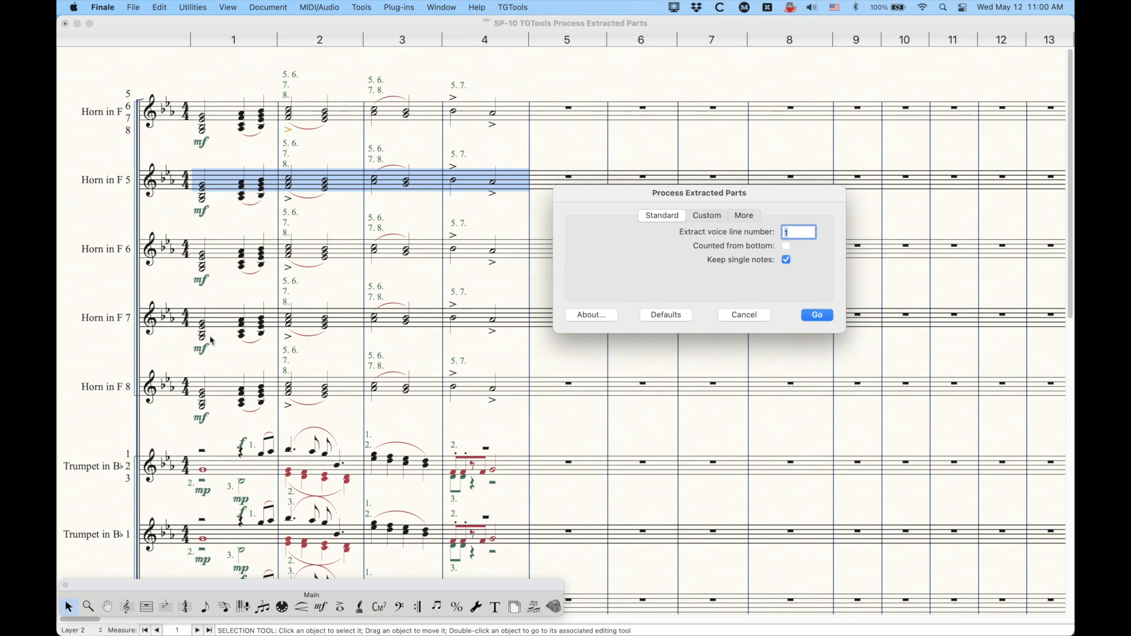
{"action": "mouse_move", "coordinate": [272, 115]}
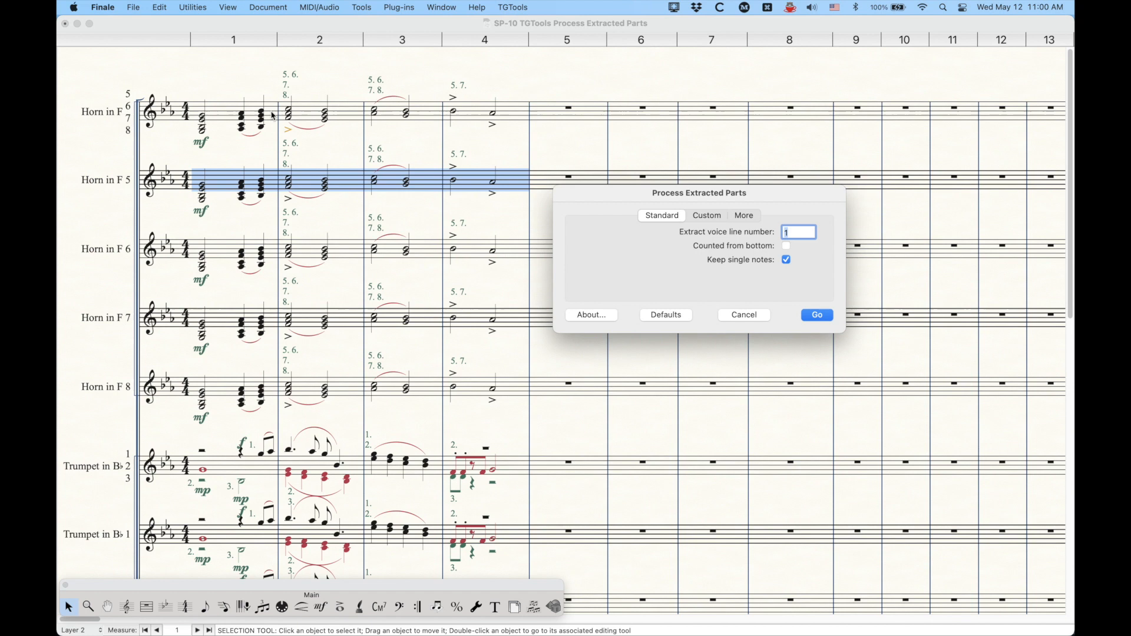
{"action": "mouse_move", "coordinate": [528, 113]}
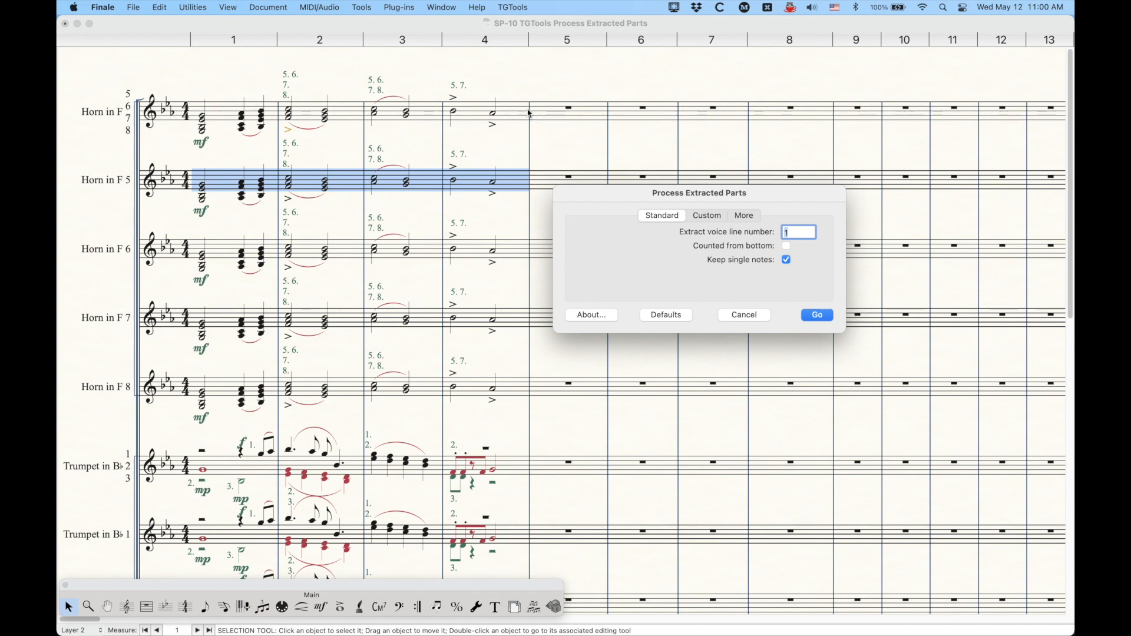
{"action": "mouse_move", "coordinate": [245, 137]}
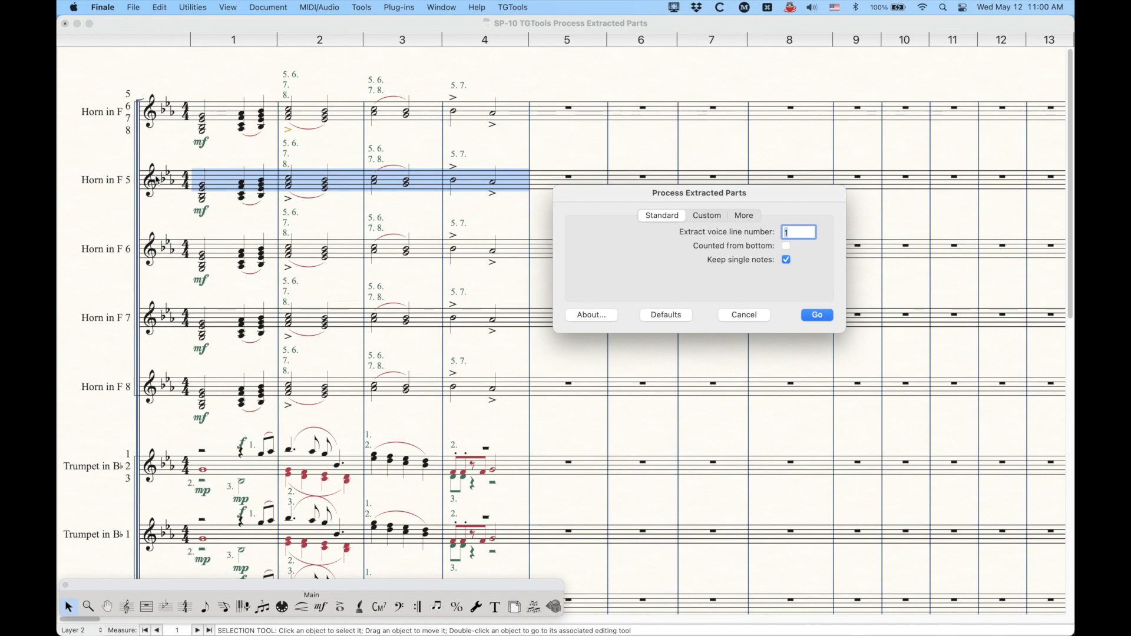
{"action": "mouse_move", "coordinate": [272, 109]}
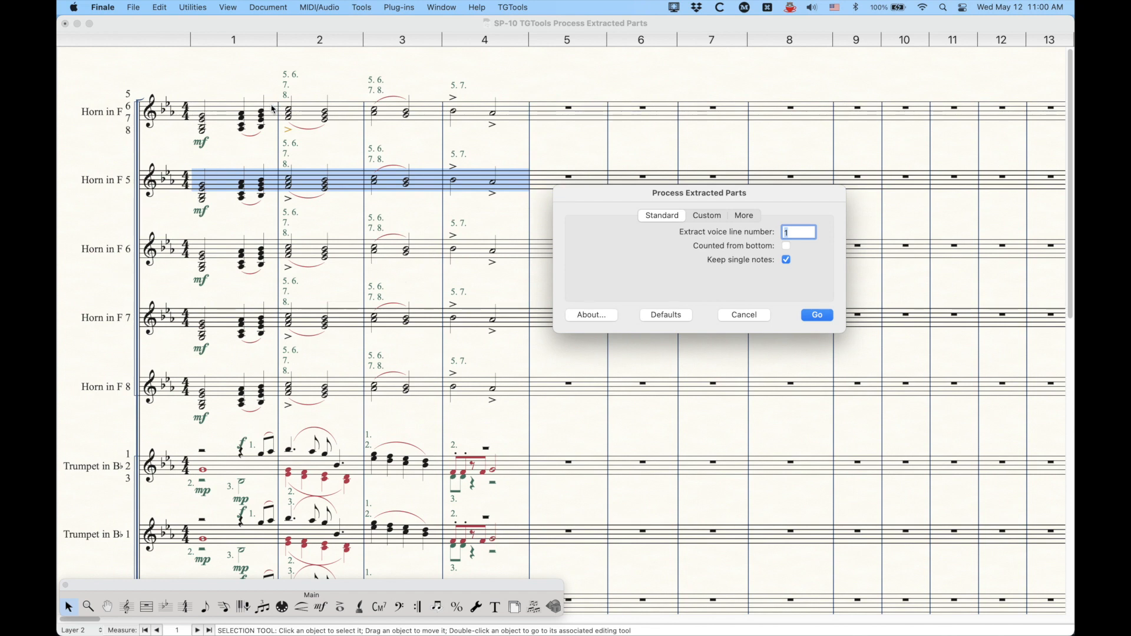
{"action": "mouse_move", "coordinate": [224, 110]}
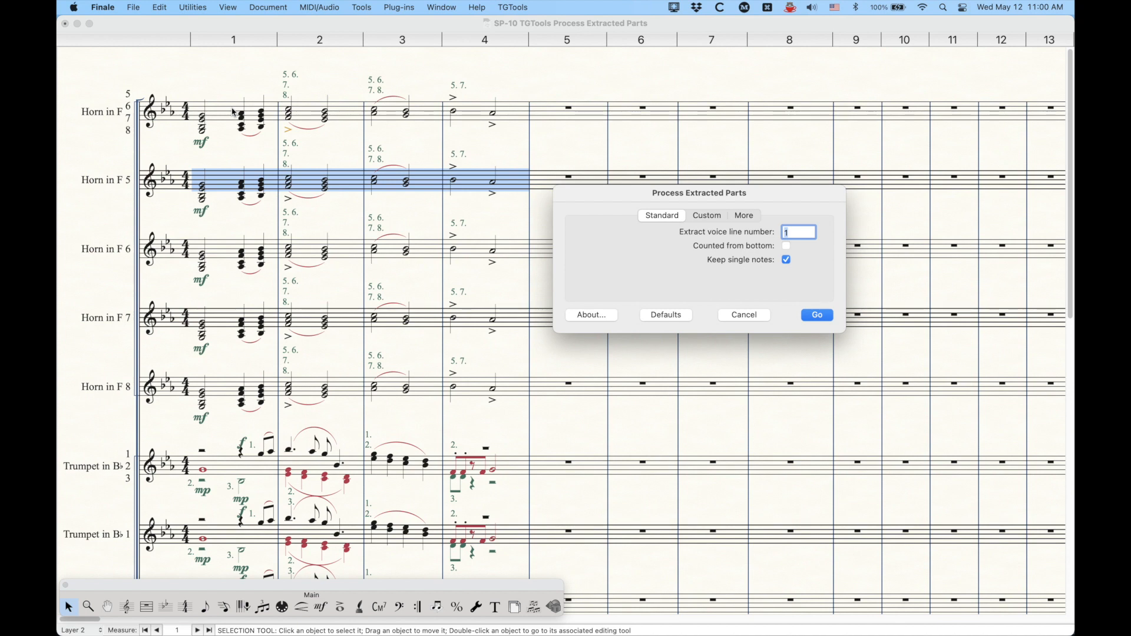
{"action": "mouse_move", "coordinate": [294, 211]}
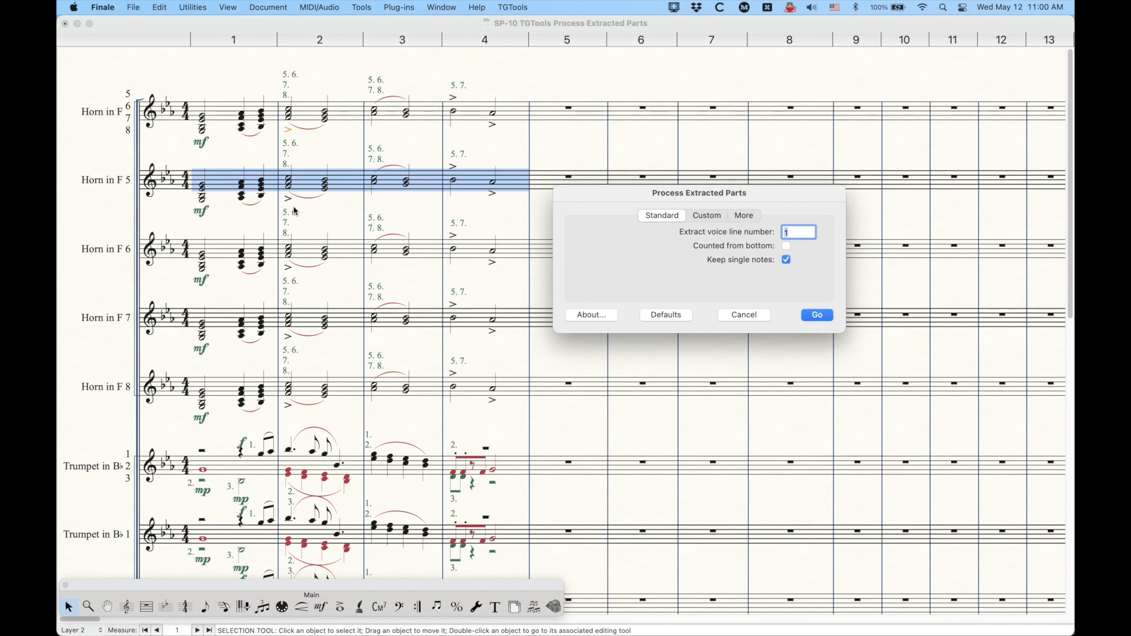
{"action": "mouse_move", "coordinate": [475, 229]}
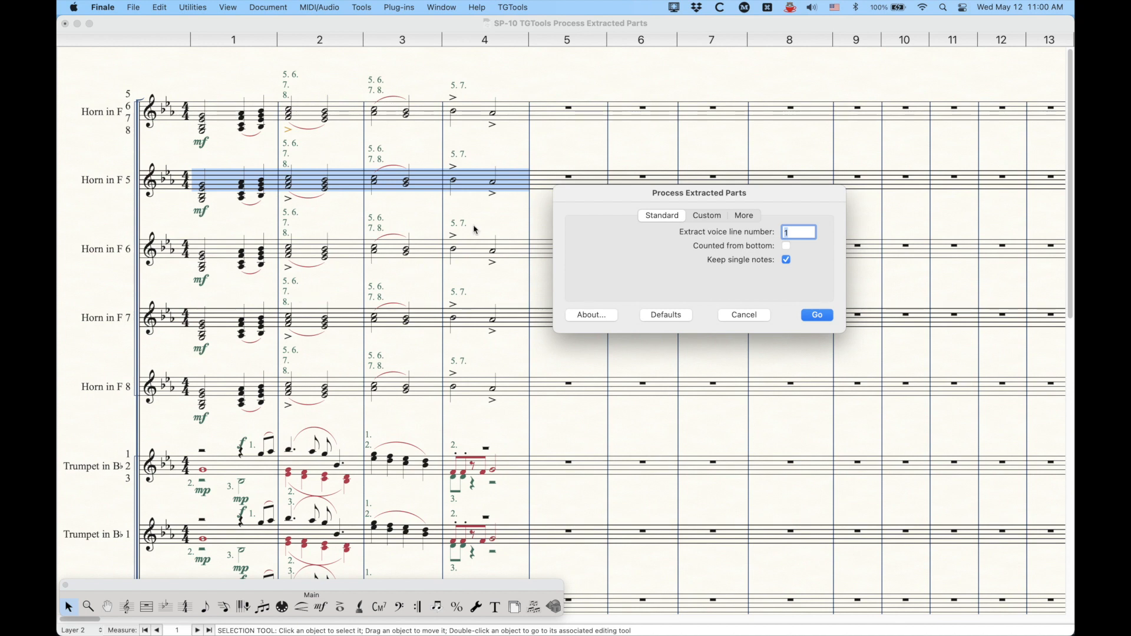
{"action": "mouse_move", "coordinate": [735, 194]}
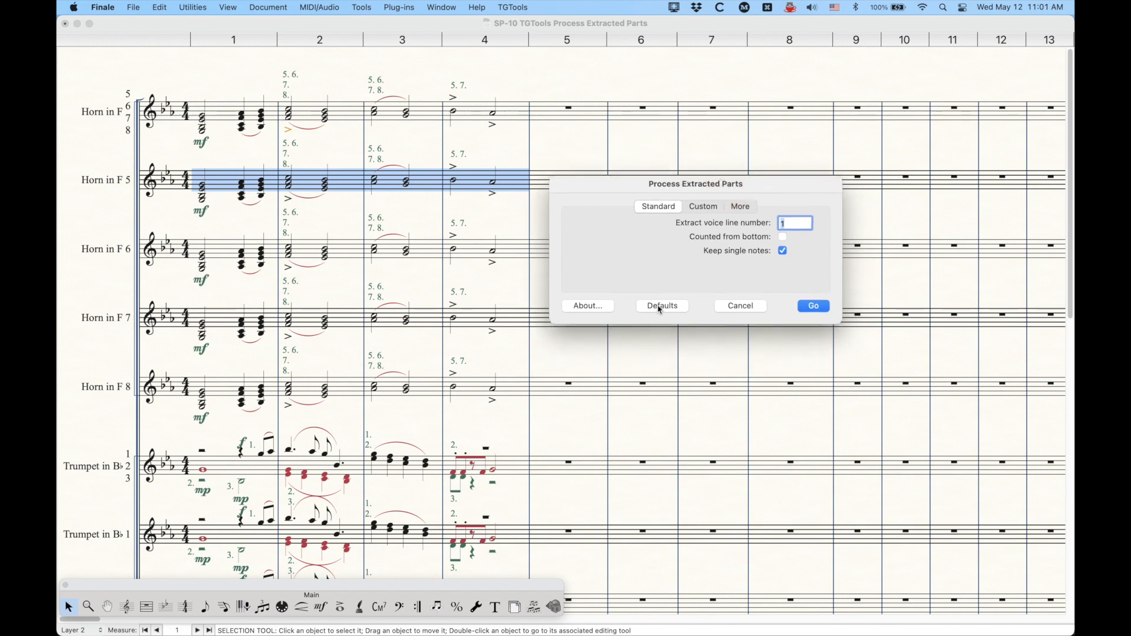
{"action": "mouse_move", "coordinate": [727, 184]}
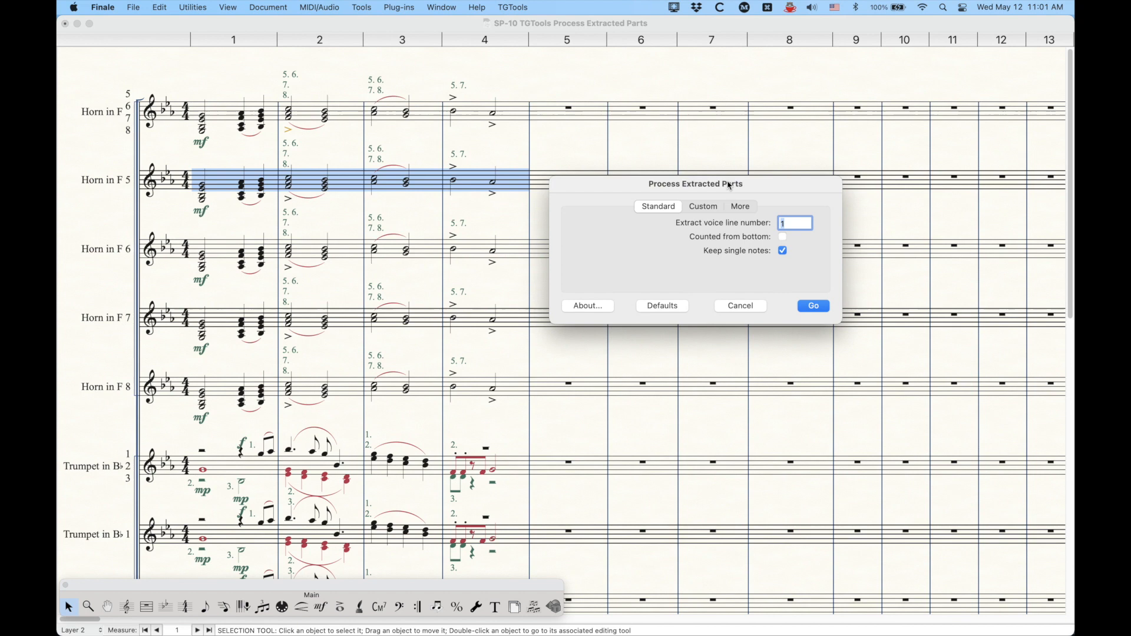
{"action": "mouse_move", "coordinate": [705, 281]}
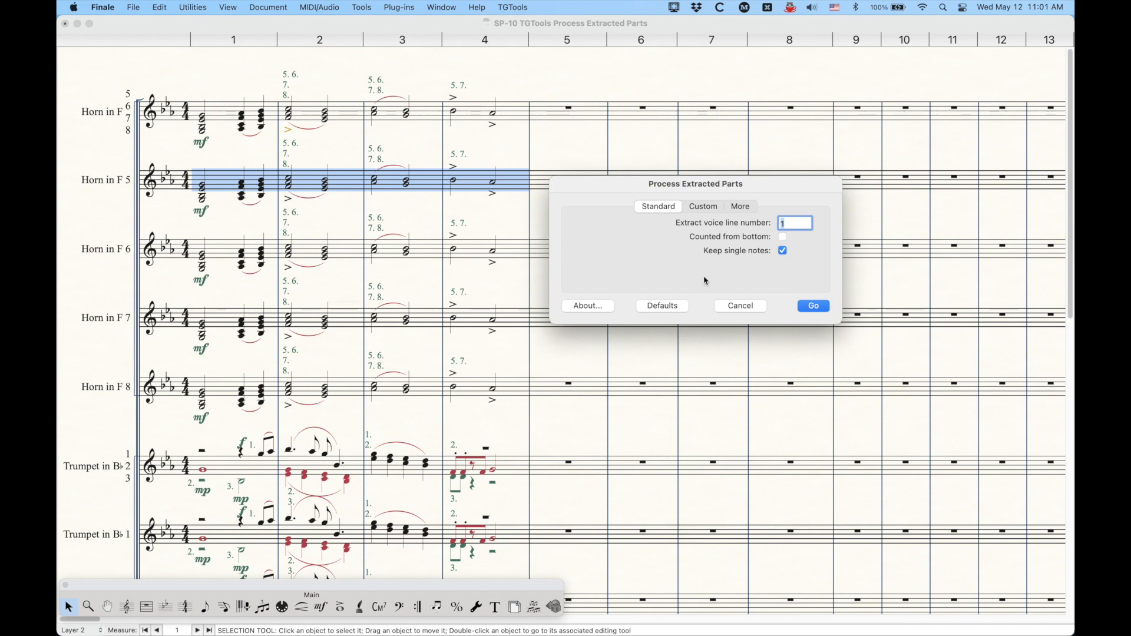
{"action": "mouse_move", "coordinate": [673, 187]}
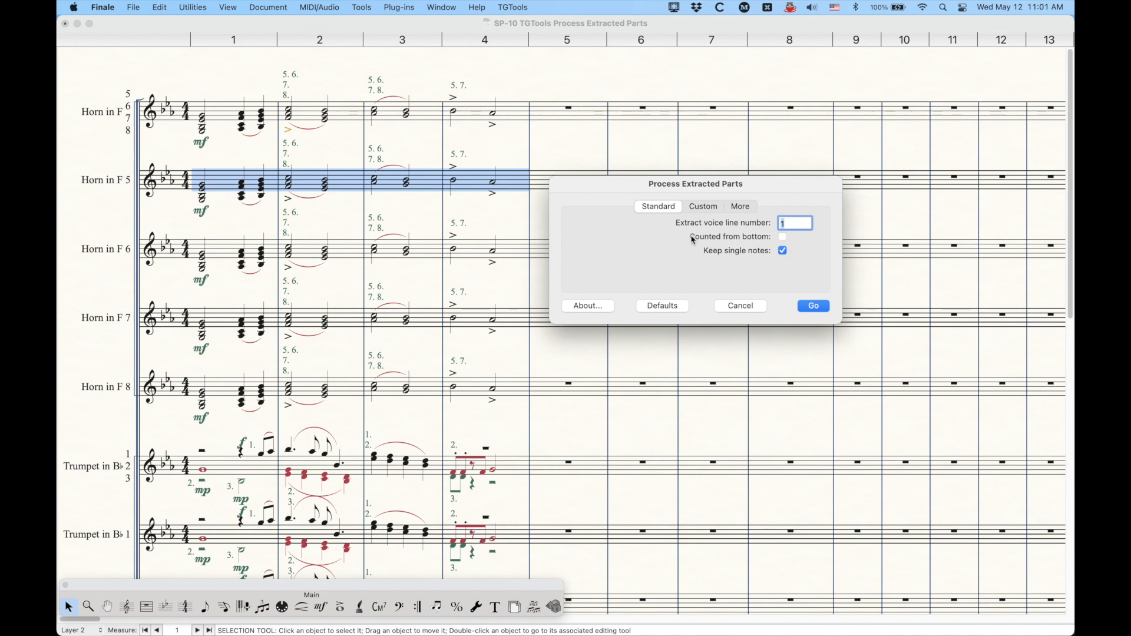
{"action": "mouse_move", "coordinate": [732, 231]}
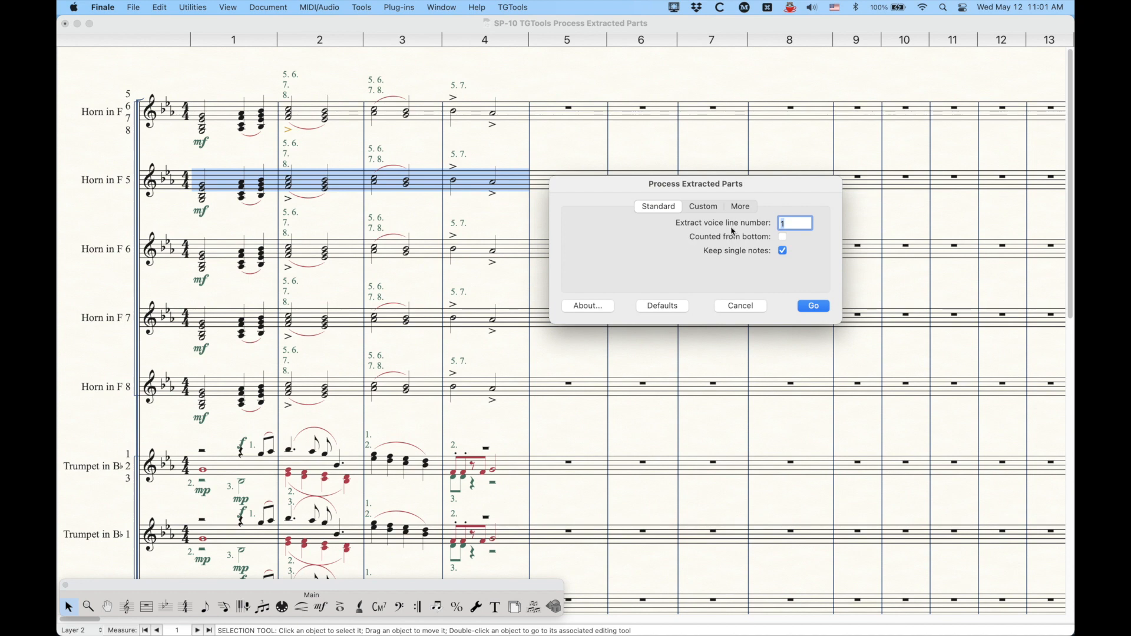
{"action": "mouse_move", "coordinate": [122, 185]}
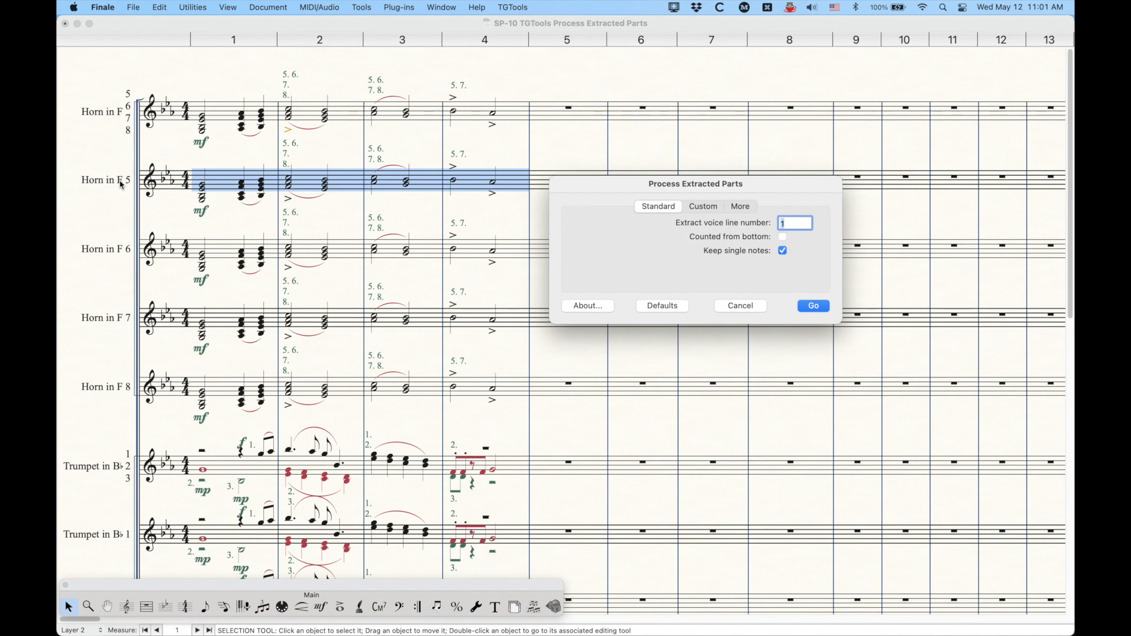
{"action": "mouse_move", "coordinate": [197, 164]}
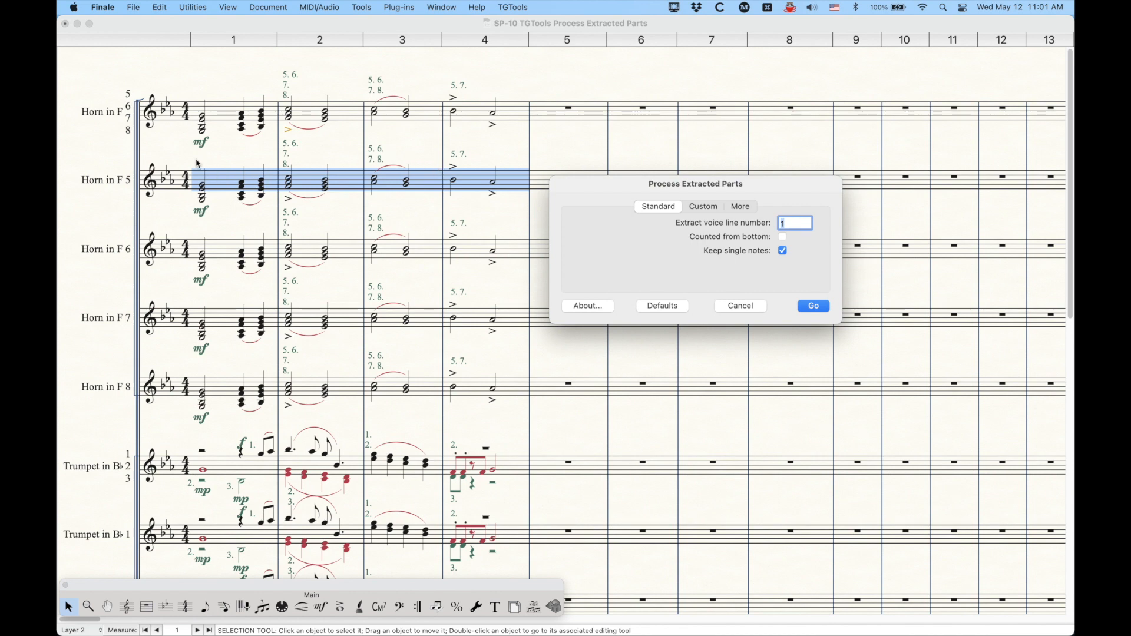
{"action": "mouse_move", "coordinate": [382, 183]}
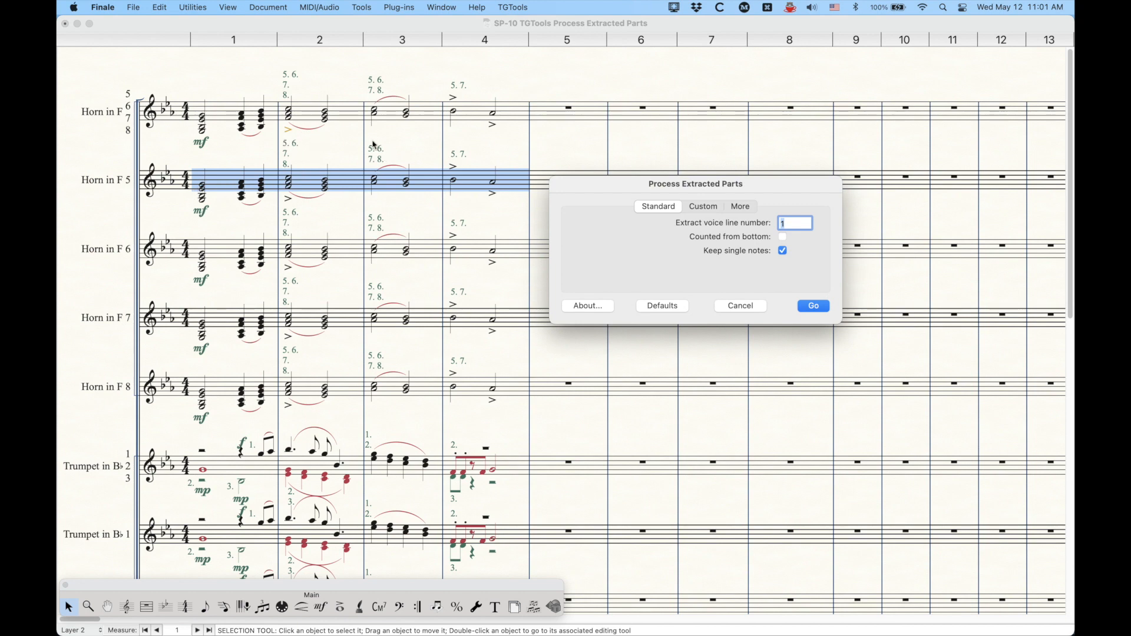
{"action": "mouse_move", "coordinate": [457, 163]}
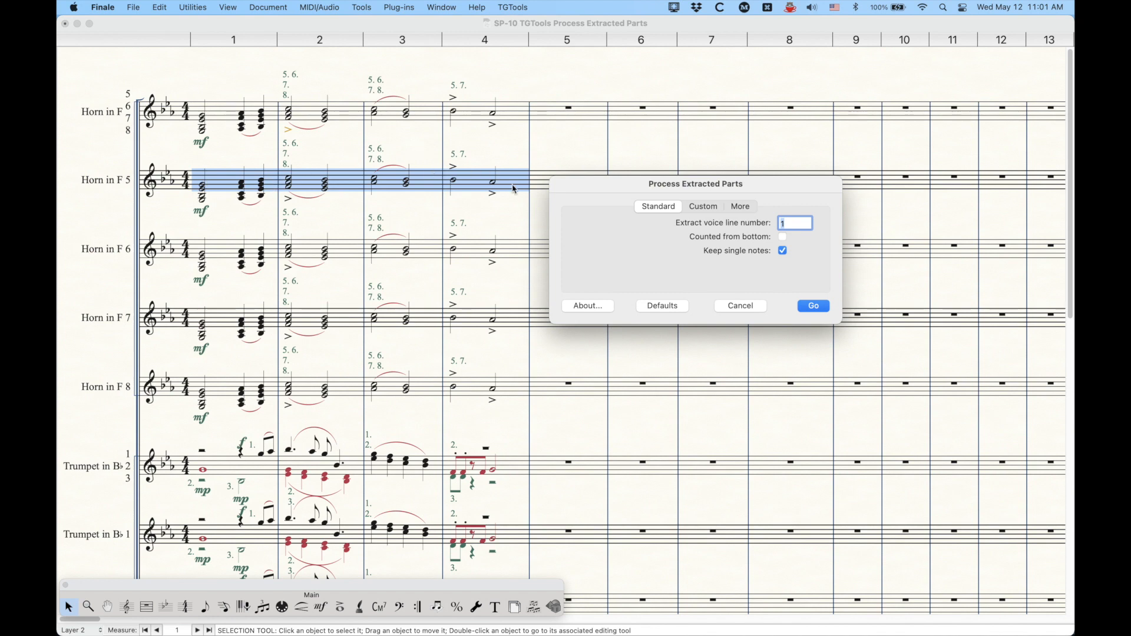
{"action": "mouse_move", "coordinate": [727, 255]}
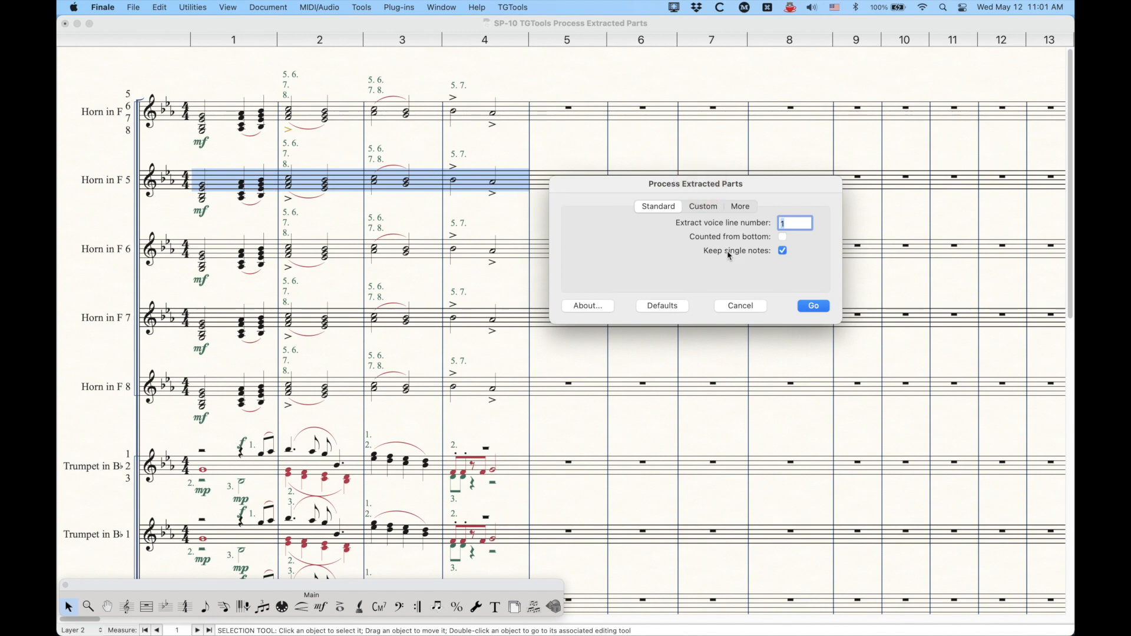
Step: Run the extraction with Go so Horn in F 5 keeps only its top voice line 1
{"action": "left_click", "coordinate": [813, 305]}
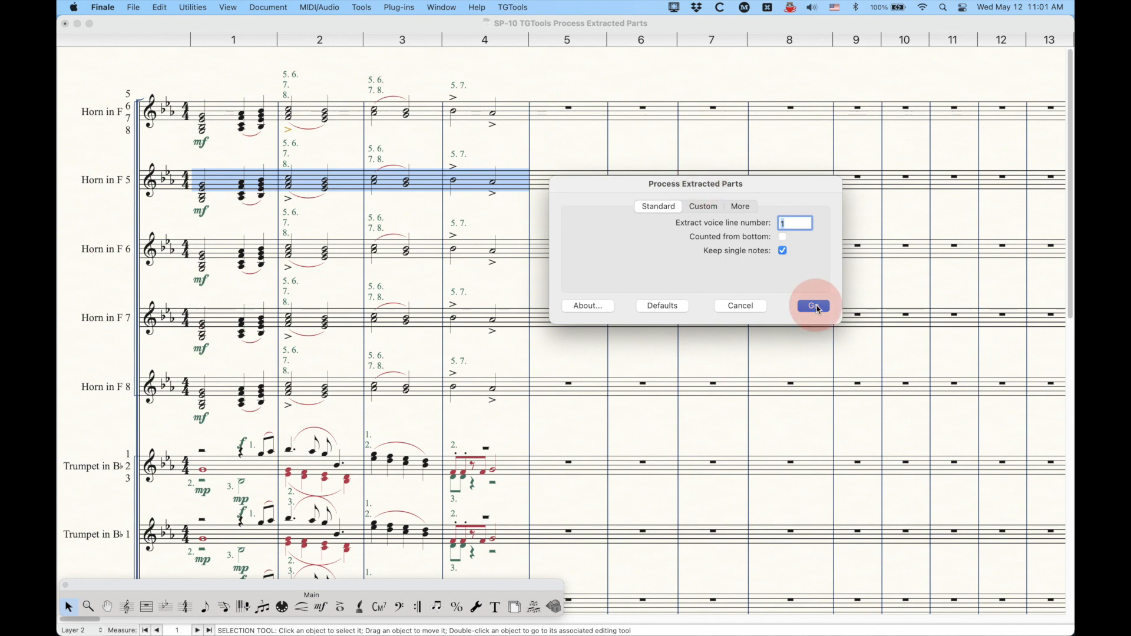
{"action": "left_click", "coordinate": [812, 306]}
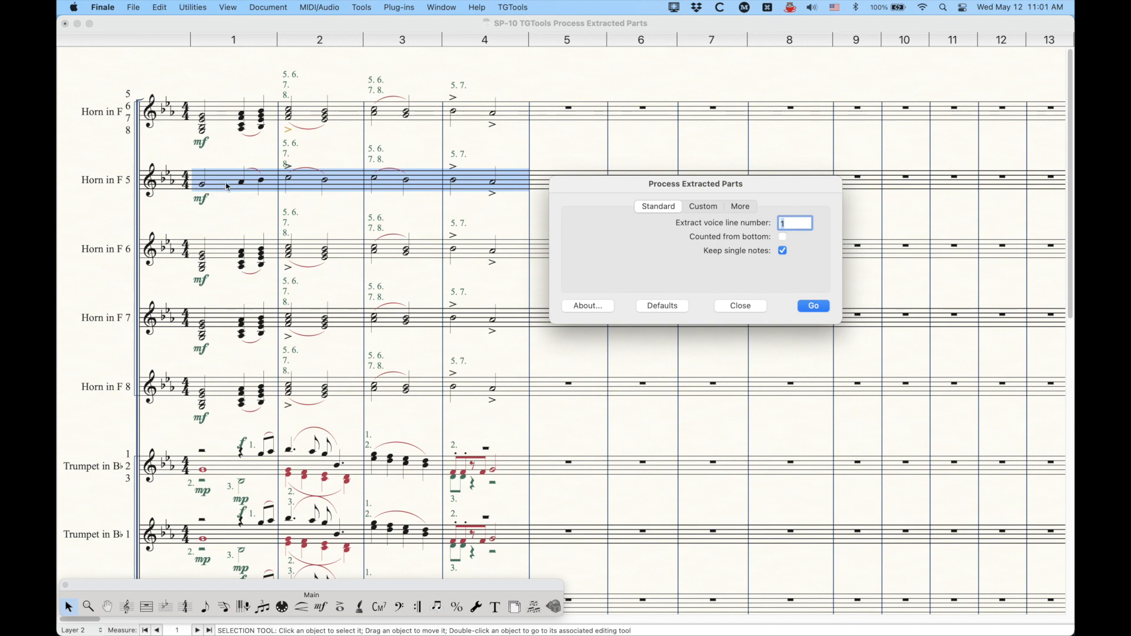
{"action": "mouse_move", "coordinate": [478, 185]}
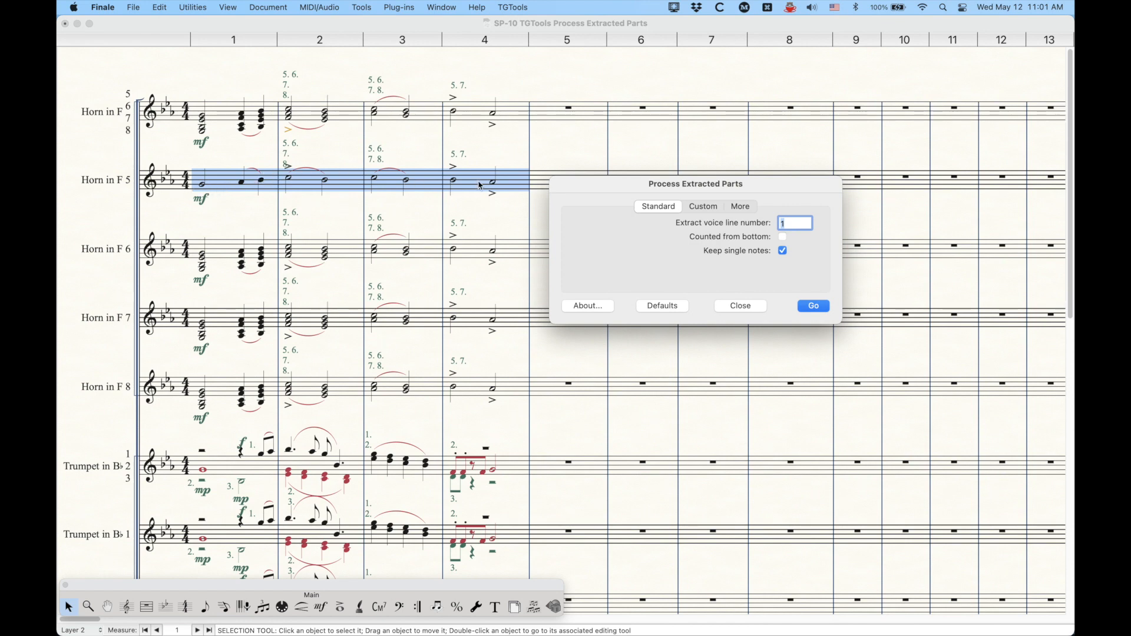
{"action": "mouse_move", "coordinate": [293, 334]}
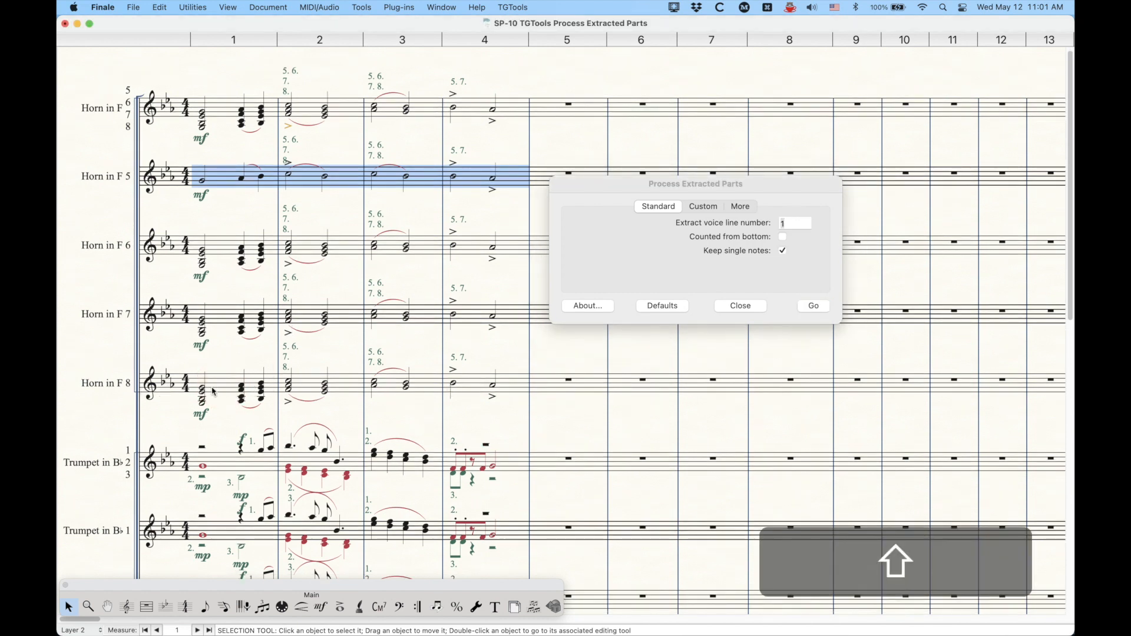
Step: Target Horn in F 8 with line 1 counted from bottom and Keep single notes unchecked
{"action": "left_click", "coordinate": [213, 390]}
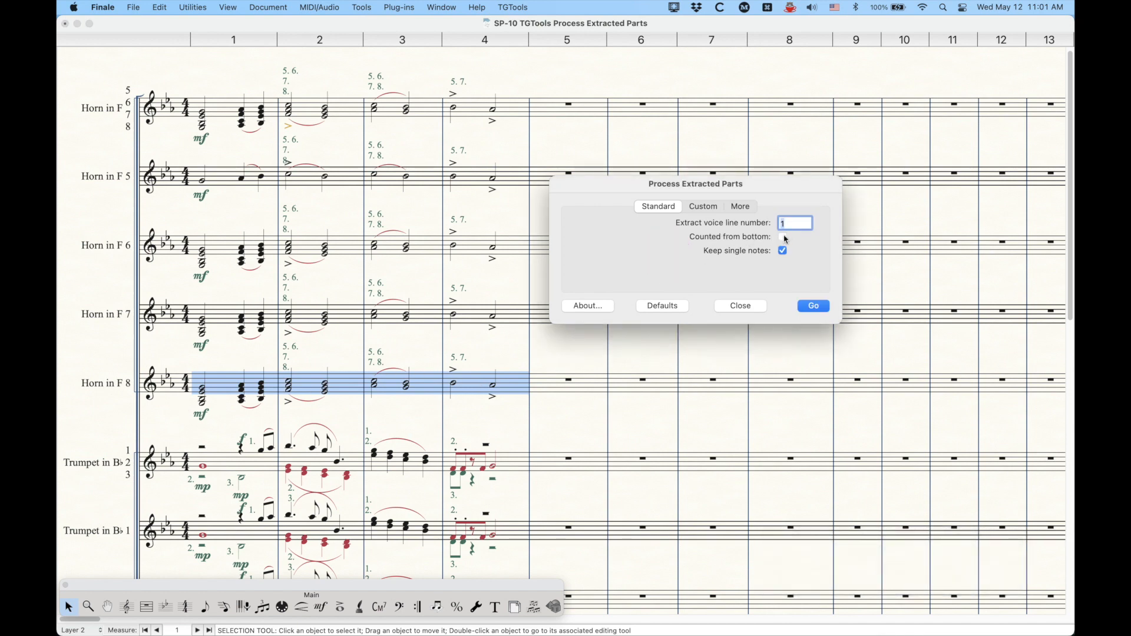
{"action": "left_click", "coordinate": [782, 237]}
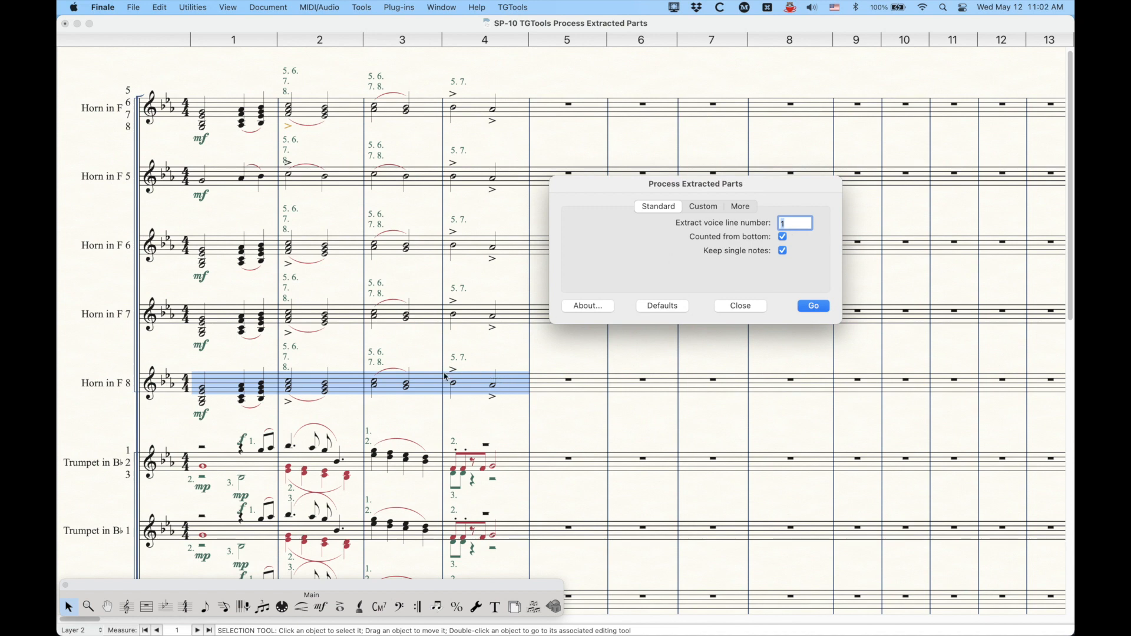
{"action": "mouse_move", "coordinate": [476, 382]}
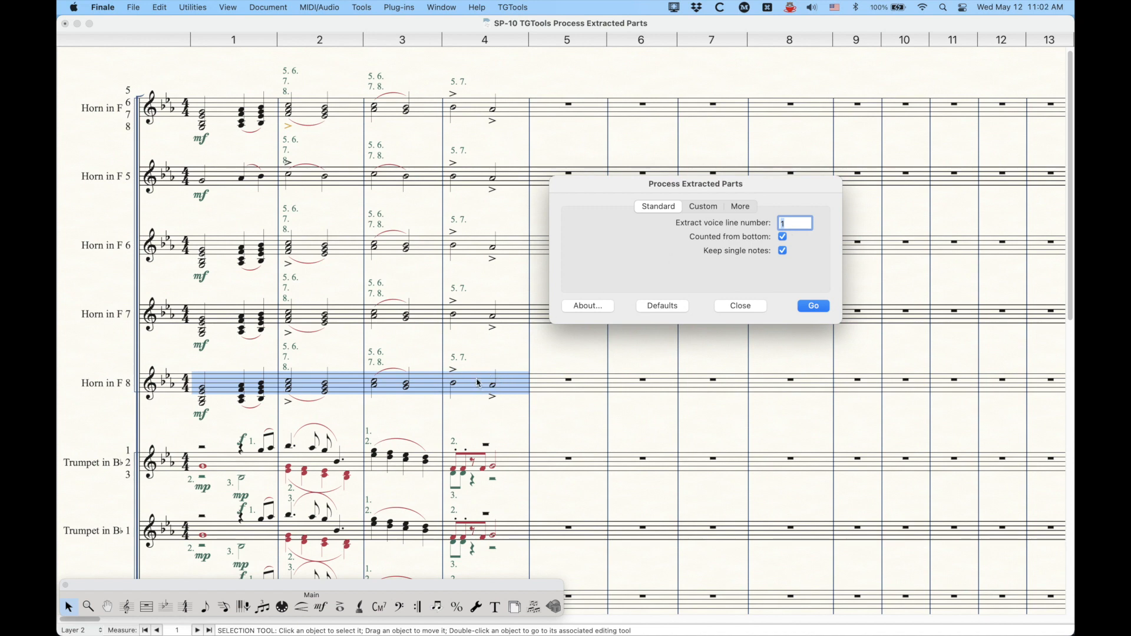
{"action": "mouse_move", "coordinate": [449, 357]}
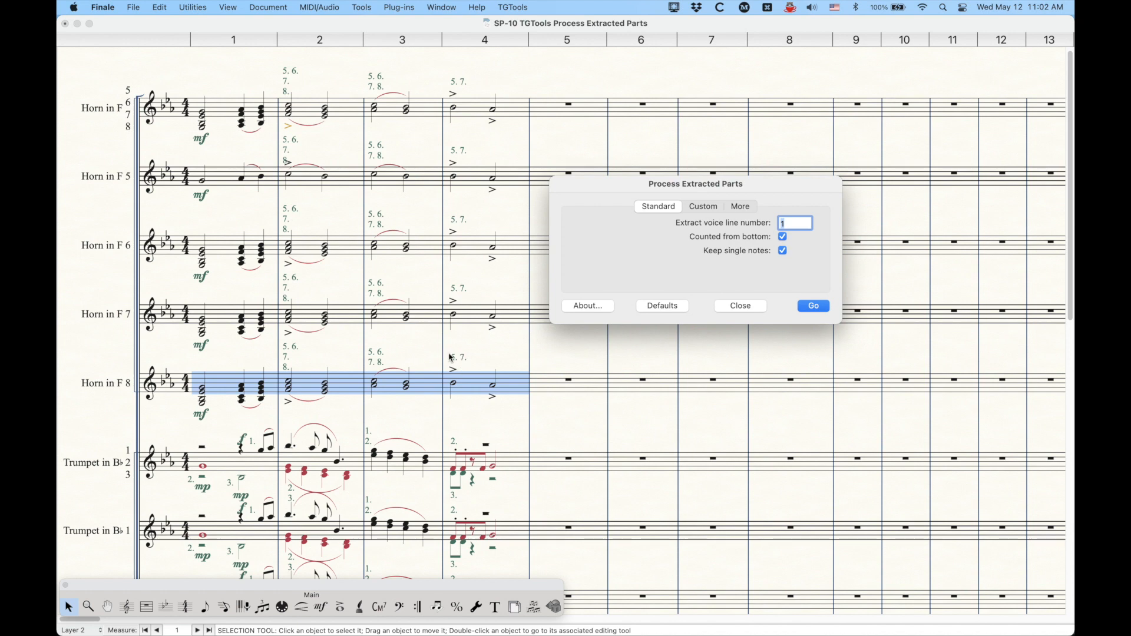
{"action": "mouse_move", "coordinate": [507, 349]}
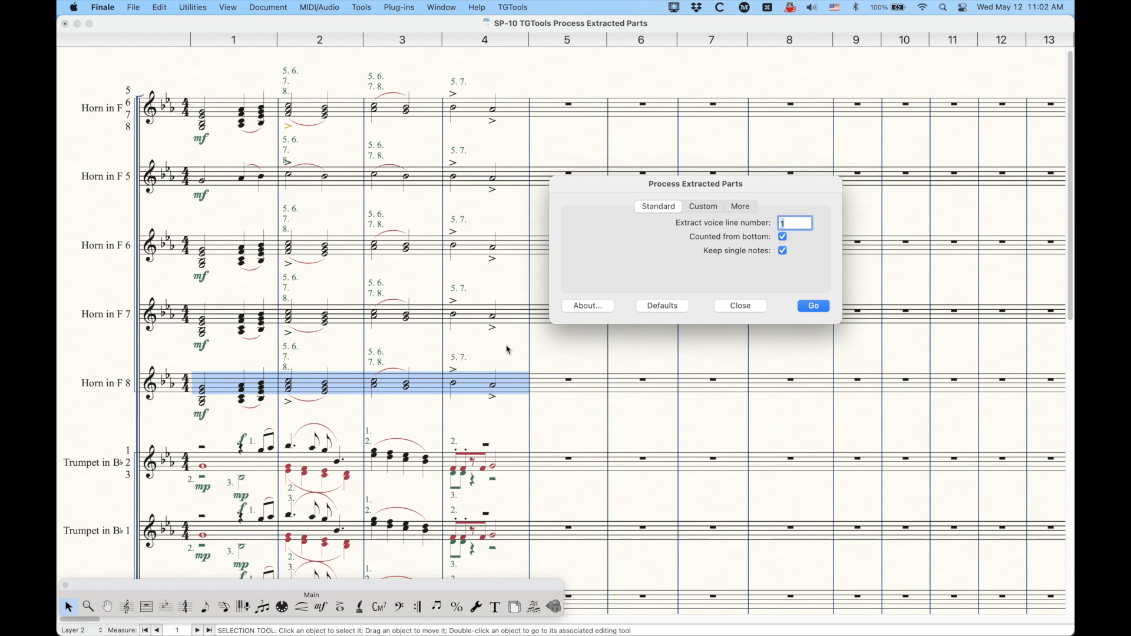
{"action": "left_click", "coordinate": [783, 250]}
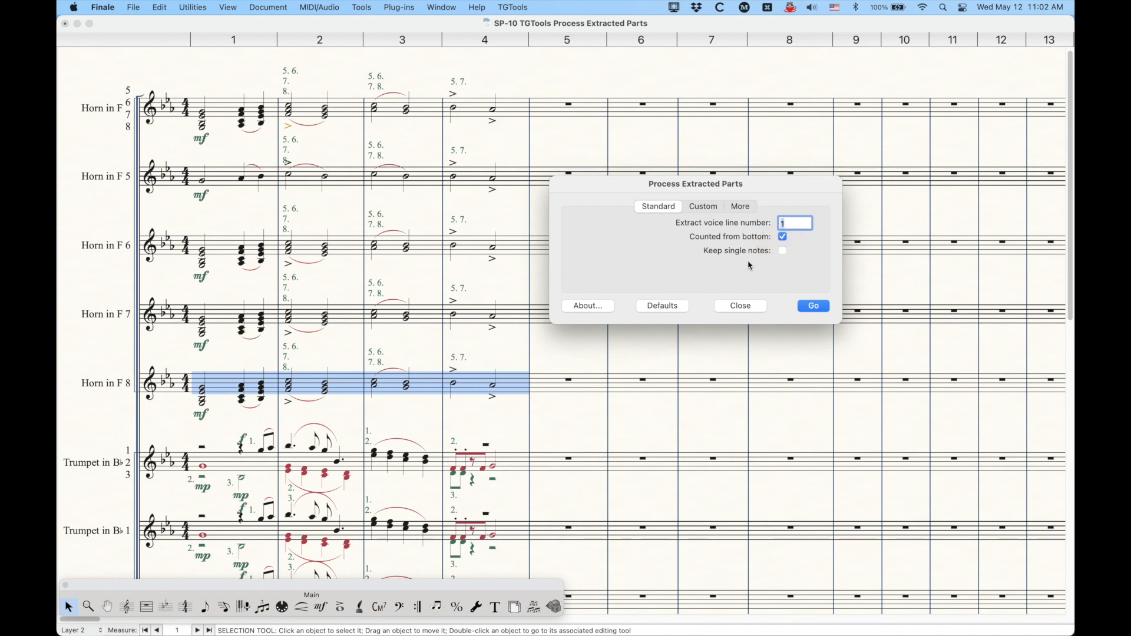
{"action": "mouse_move", "coordinate": [248, 370]}
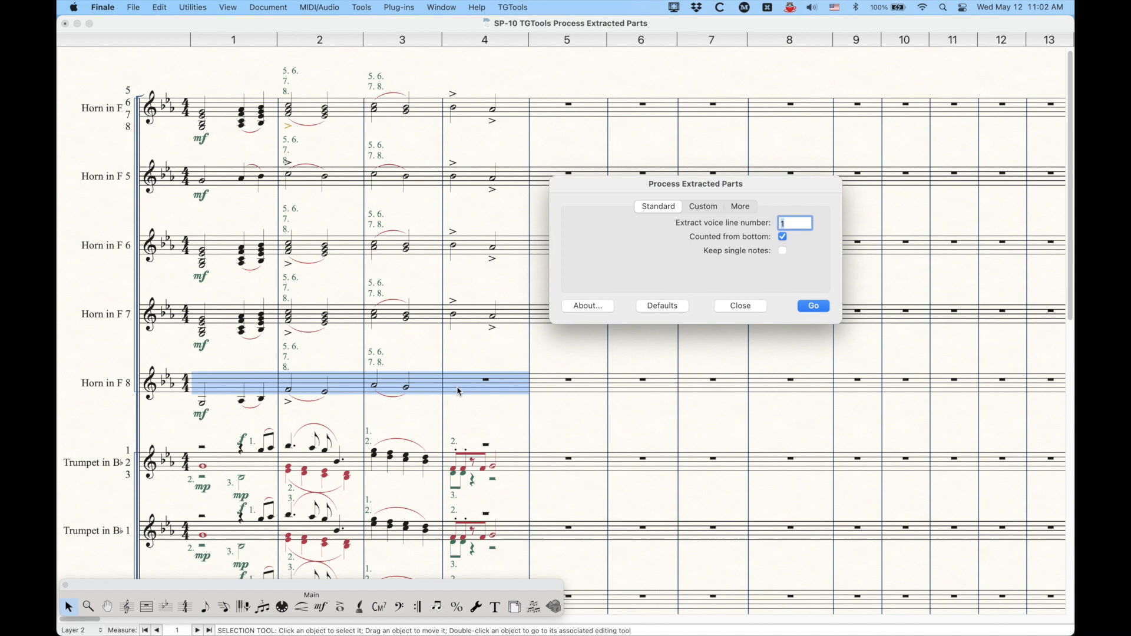
{"action": "mouse_move", "coordinate": [490, 380]}
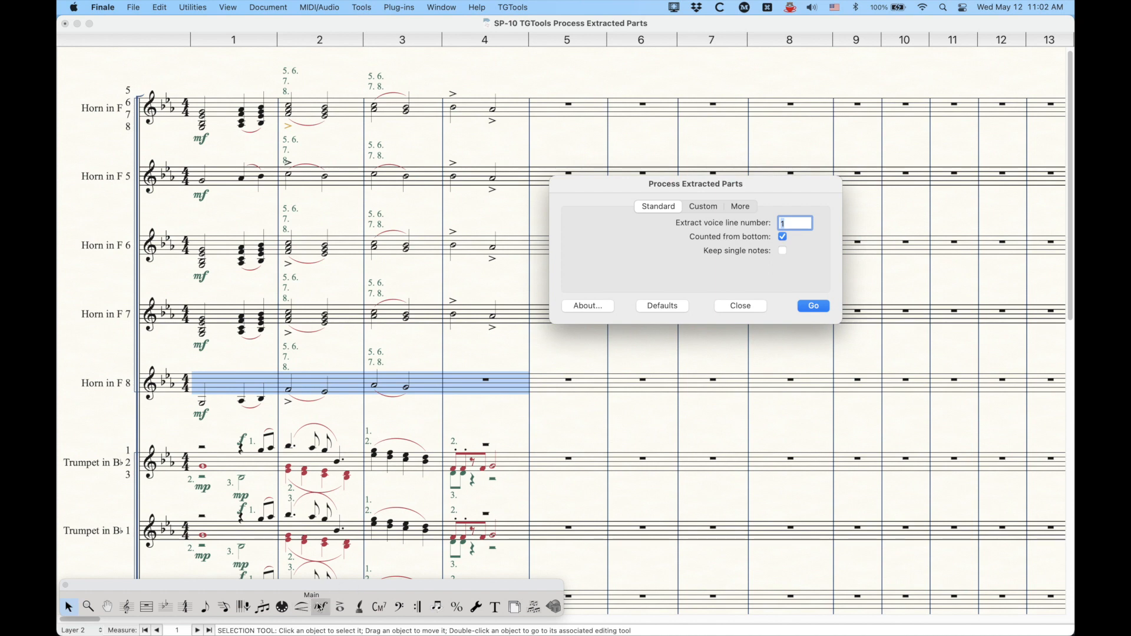
{"action": "mouse_move", "coordinate": [462, 330]}
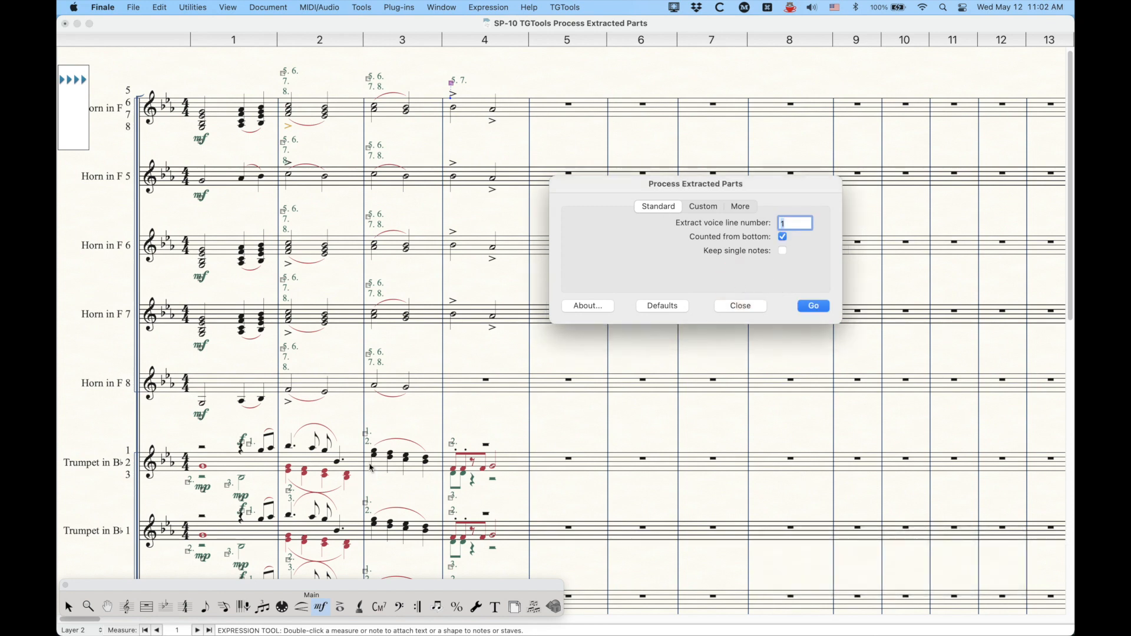
{"action": "mouse_move", "coordinate": [308, 128]}
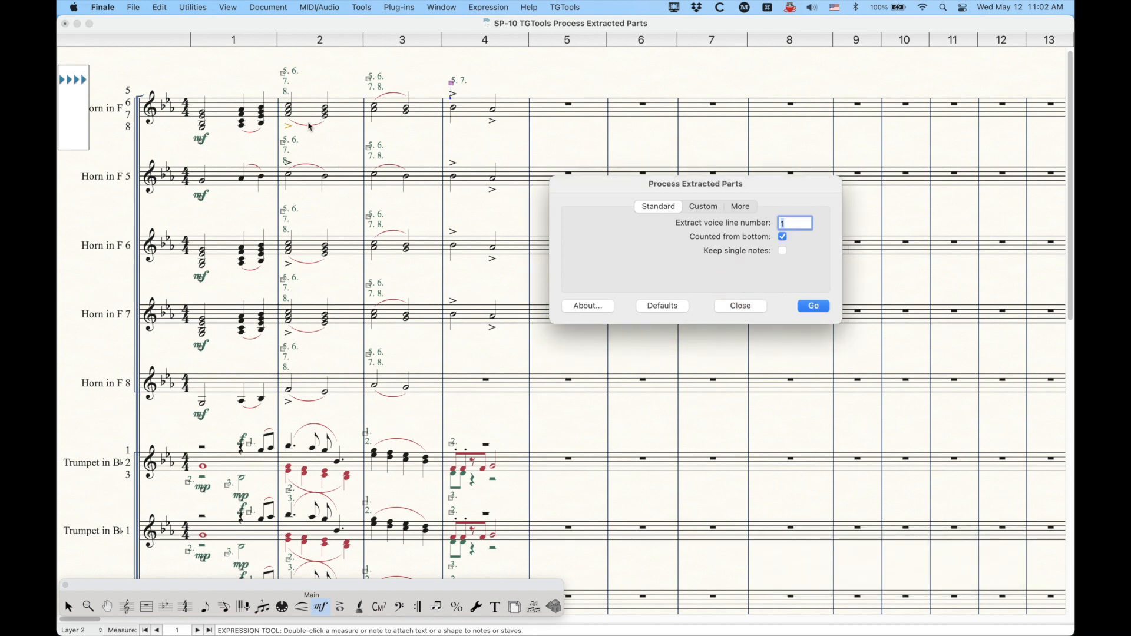
{"action": "mouse_move", "coordinate": [176, 107]}
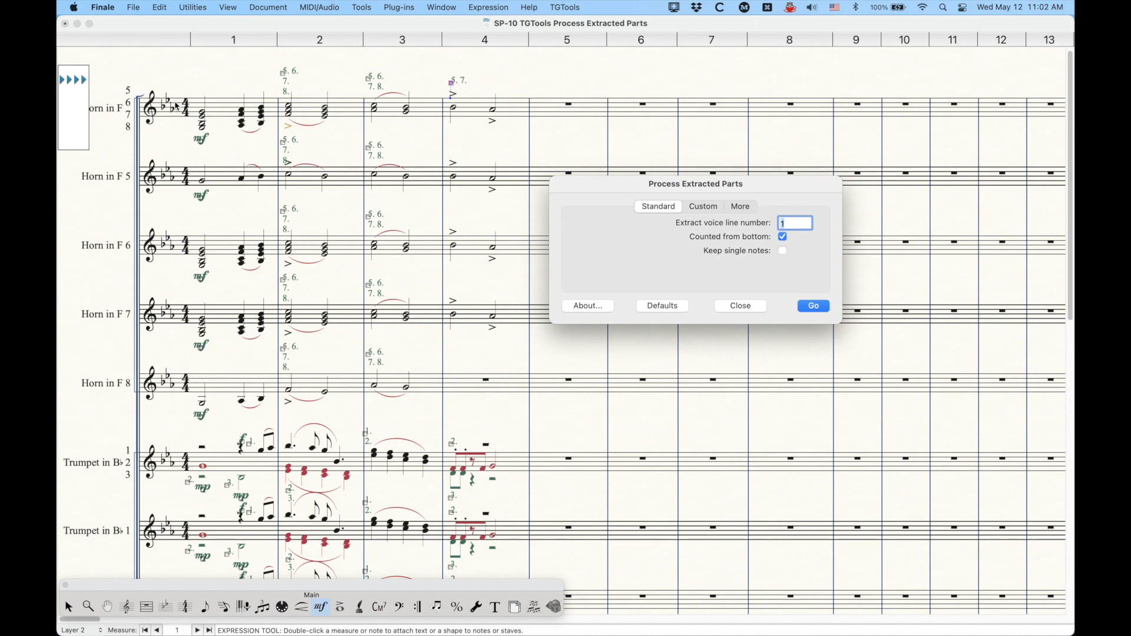
{"action": "mouse_move", "coordinate": [441, 130]}
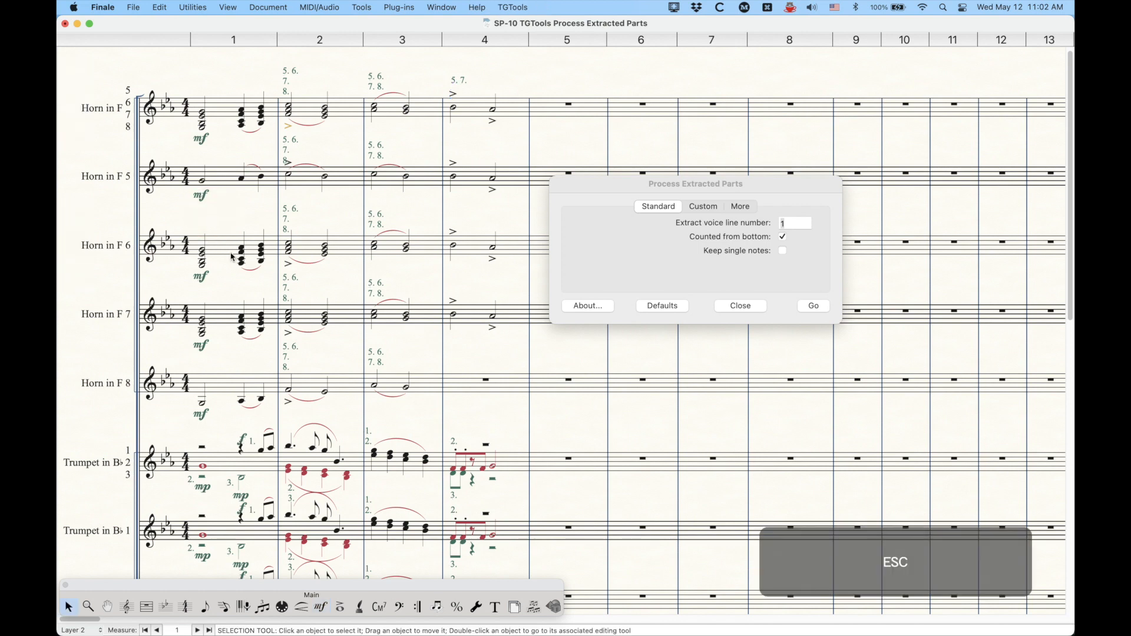
Step: Select Horn in F 6, set Custom rules From 4 notes 2, From 3 notes 1, From 2 notes 1, and run Go
{"action": "left_click", "coordinate": [232, 249]}
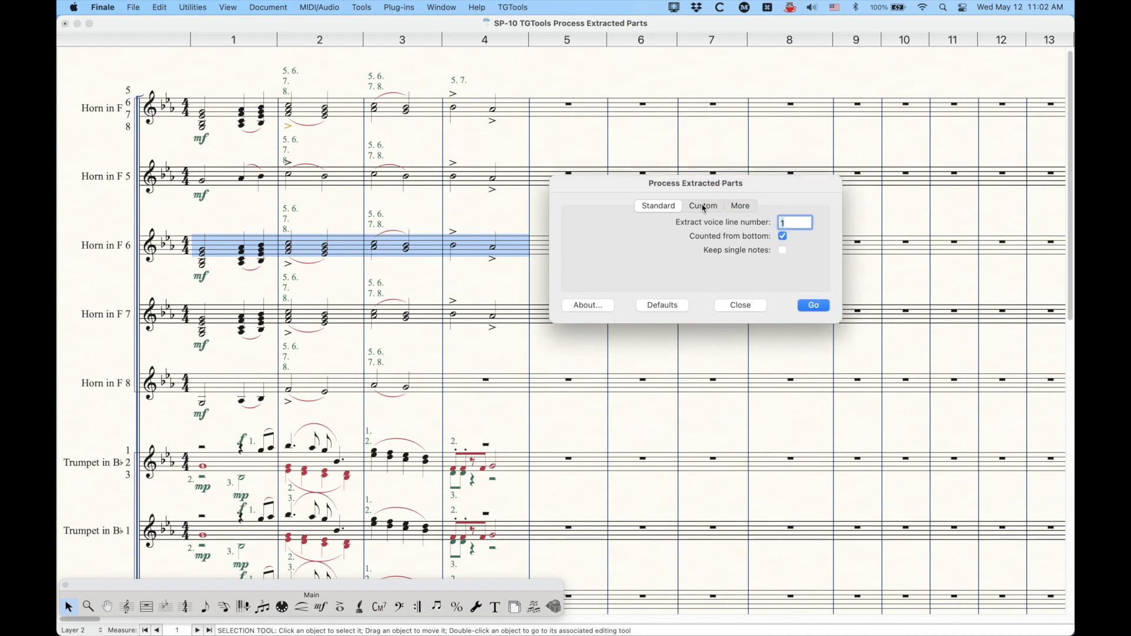
{"action": "left_click", "coordinate": [702, 205]}
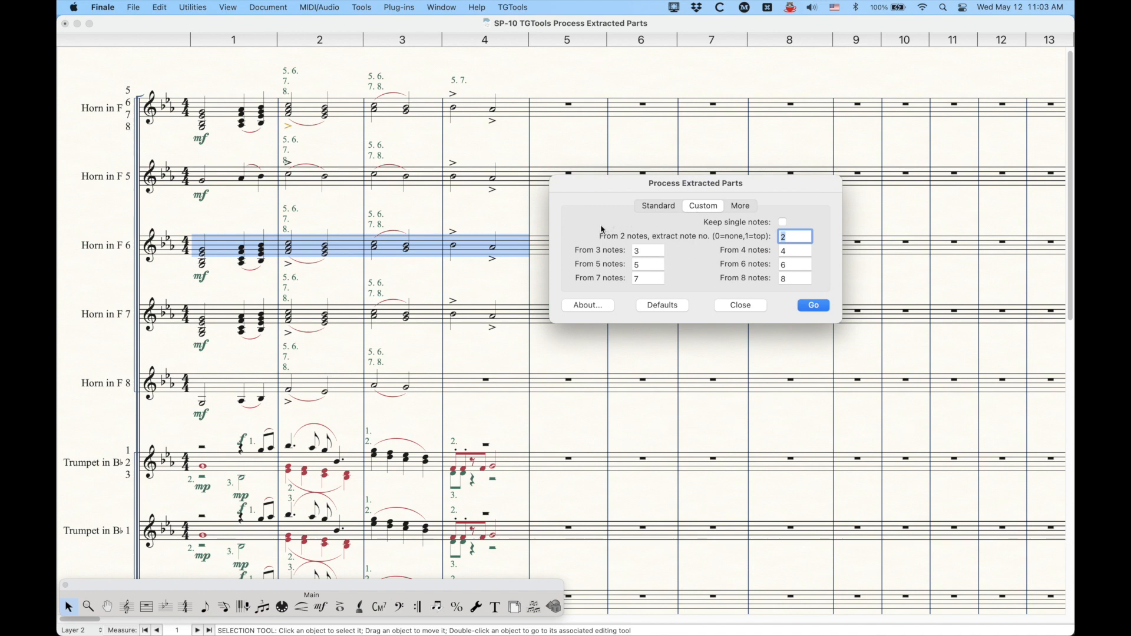
{"action": "mouse_move", "coordinate": [605, 246]}
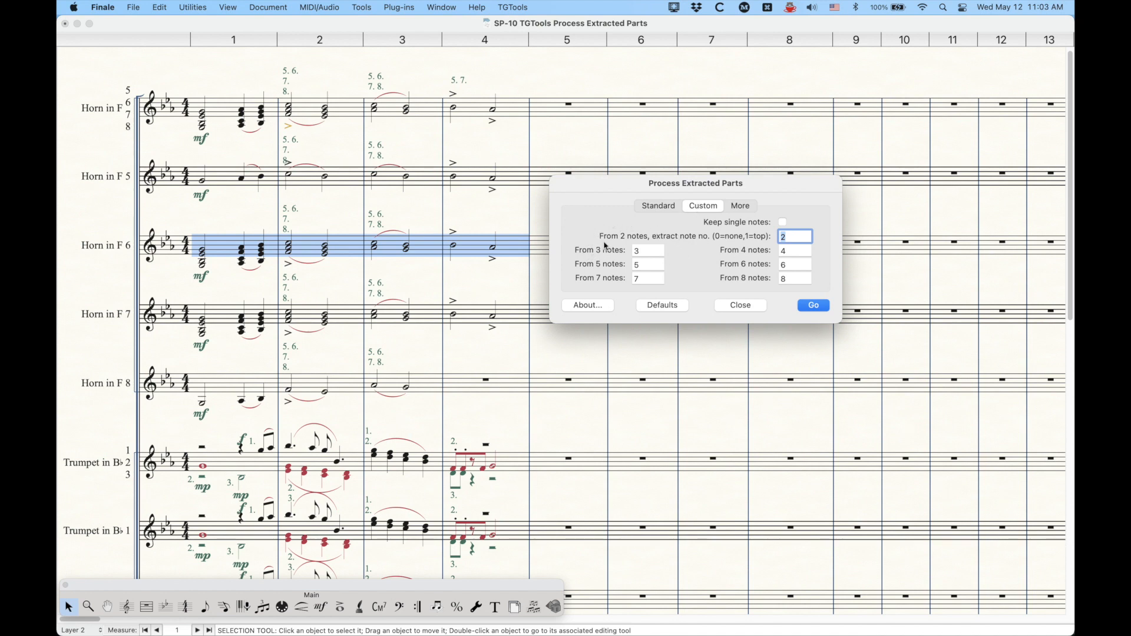
{"action": "mouse_move", "coordinate": [304, 240]}
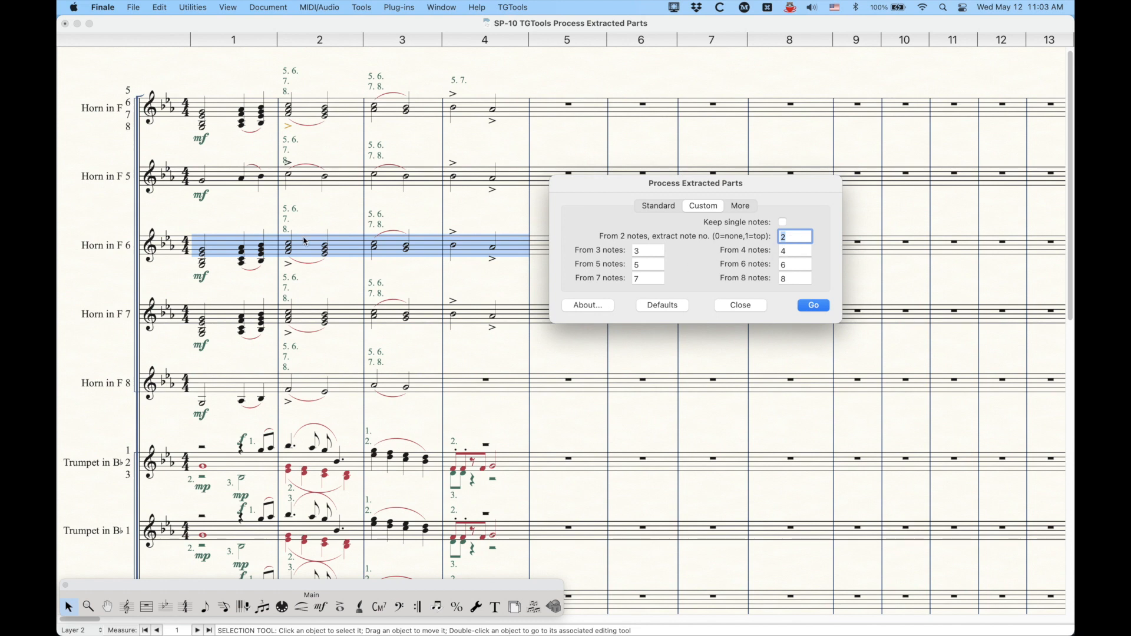
{"action": "mouse_move", "coordinate": [207, 258]}
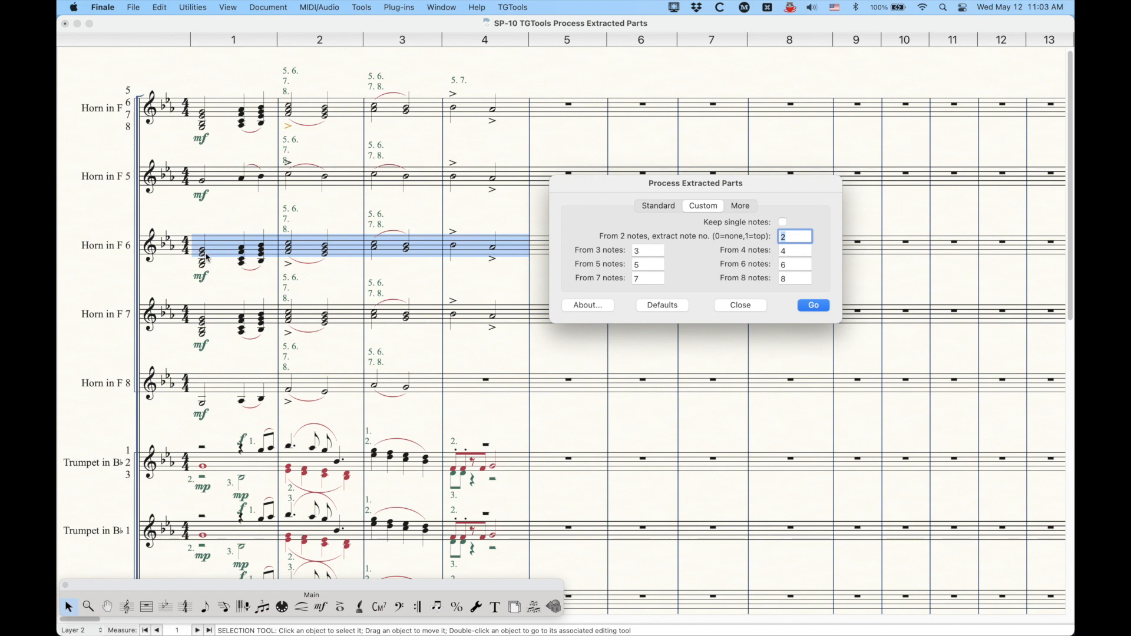
{"action": "mouse_move", "coordinate": [223, 252]}
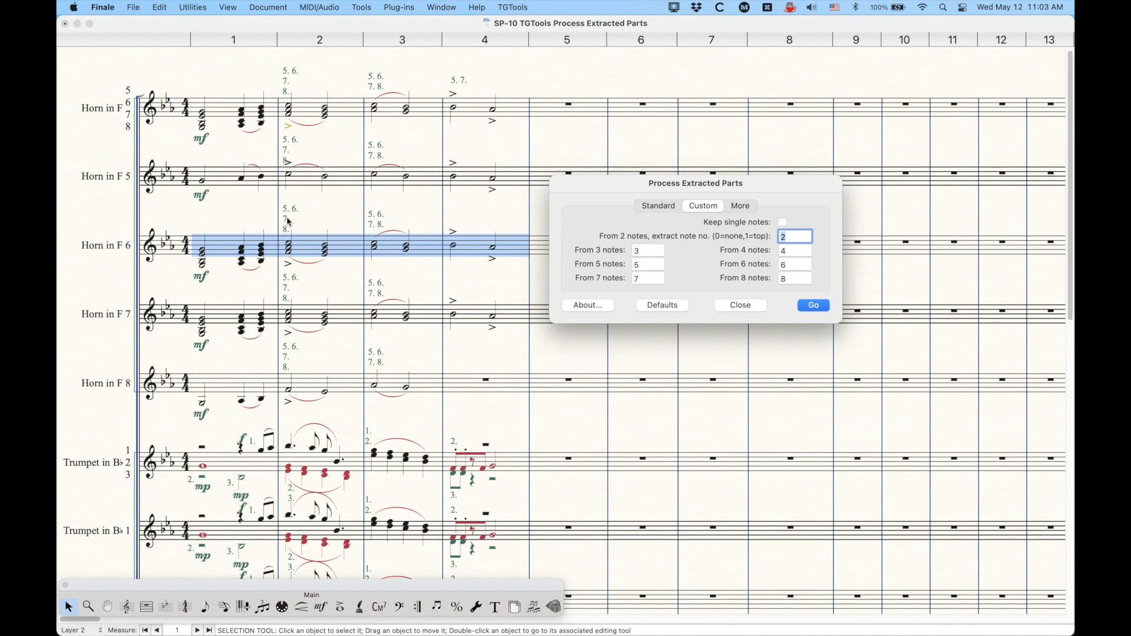
{"action": "mouse_move", "coordinate": [225, 245]}
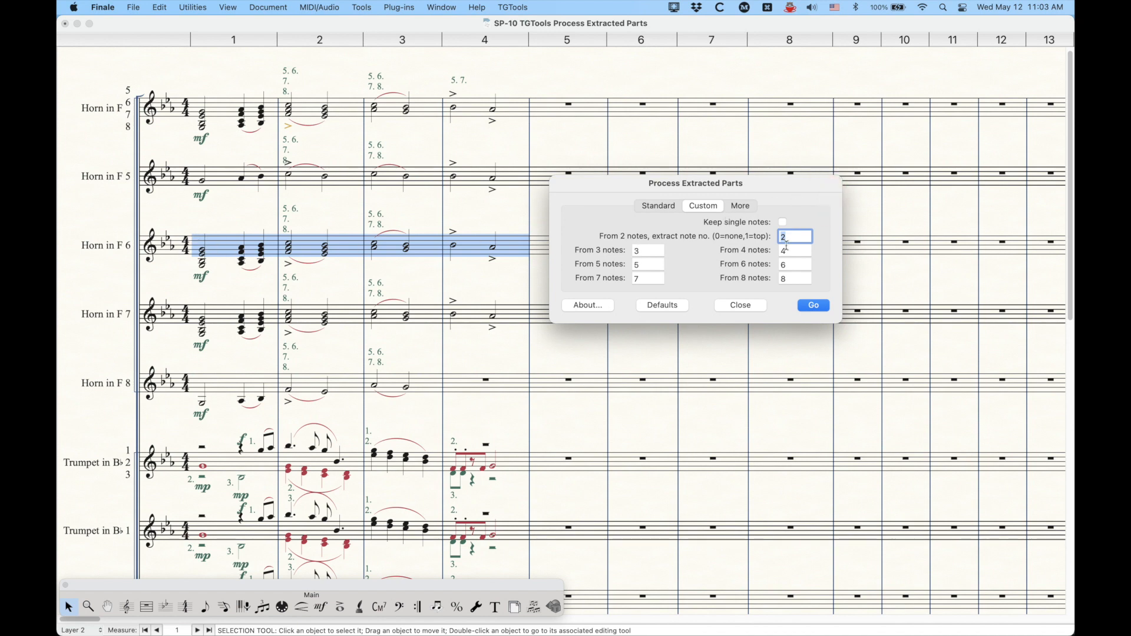
{"action": "left_click", "coordinate": [793, 250]}
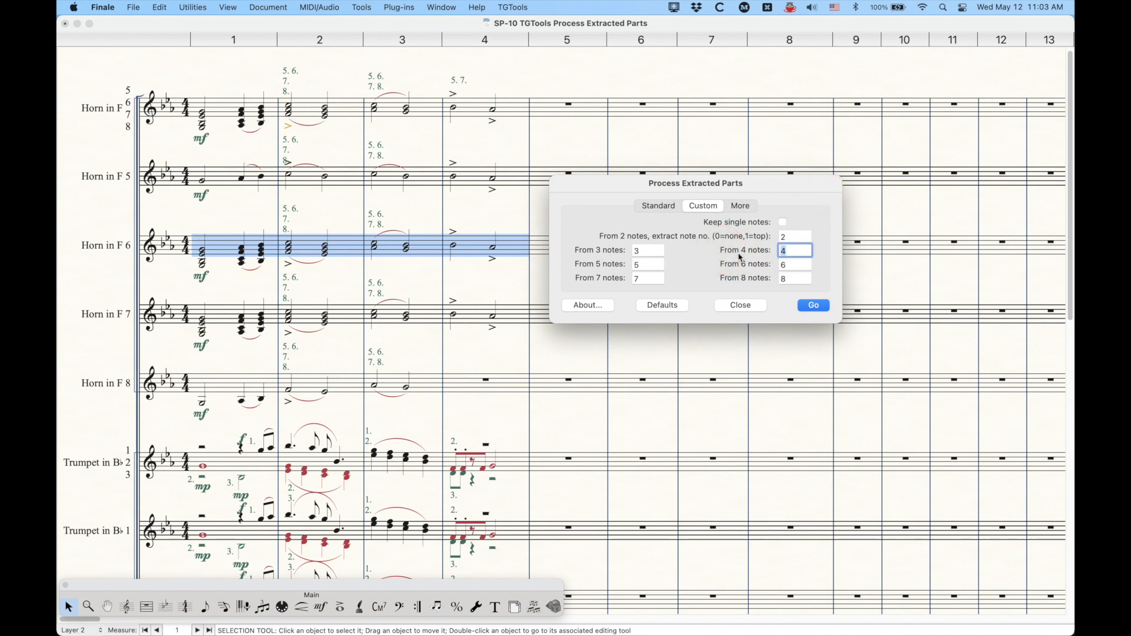
{"action": "type", "text": "2"}
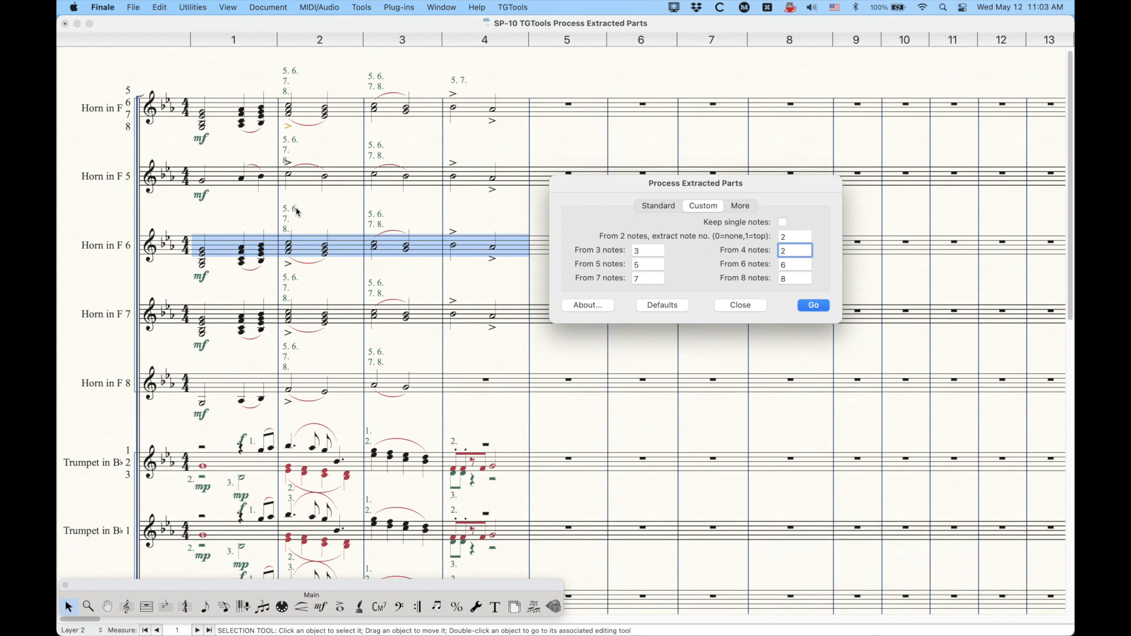
{"action": "left_click", "coordinate": [646, 250]}
{"action": "type", "text": "1"}
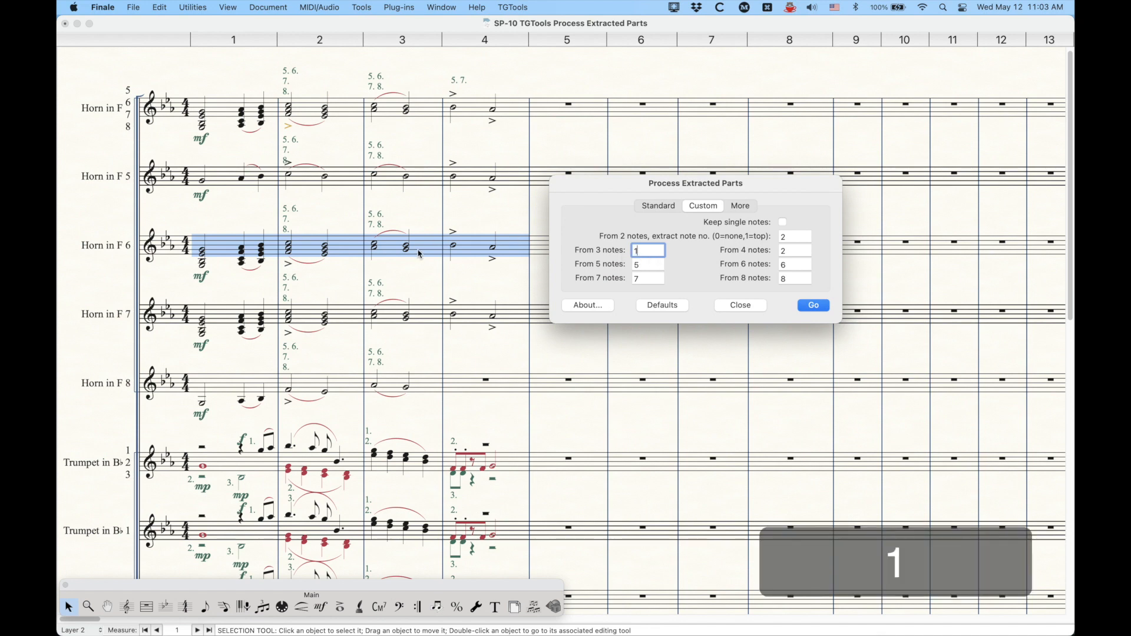
{"action": "mouse_move", "coordinate": [621, 239]}
{"action": "type", "text": "1"}
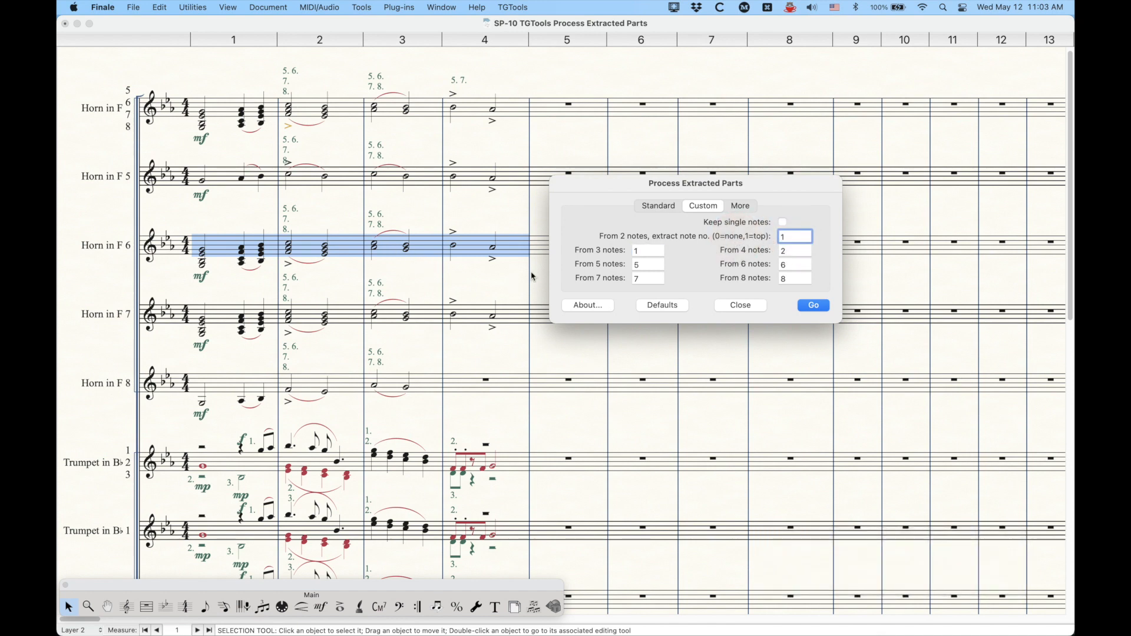
{"action": "mouse_move", "coordinate": [445, 240]}
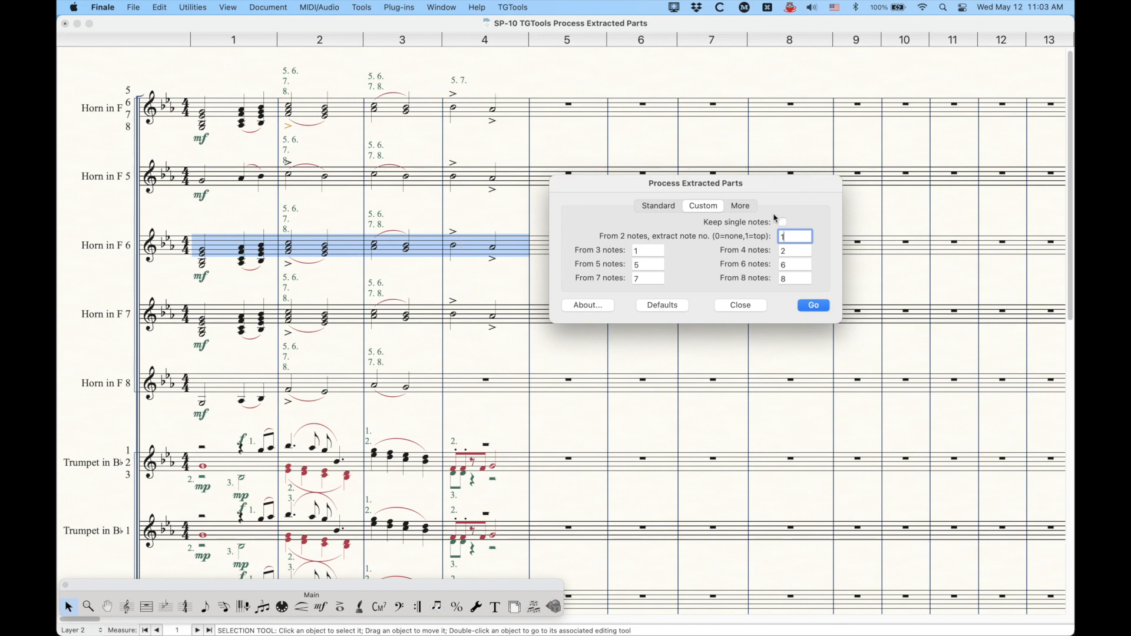
{"action": "mouse_move", "coordinate": [397, 278]}
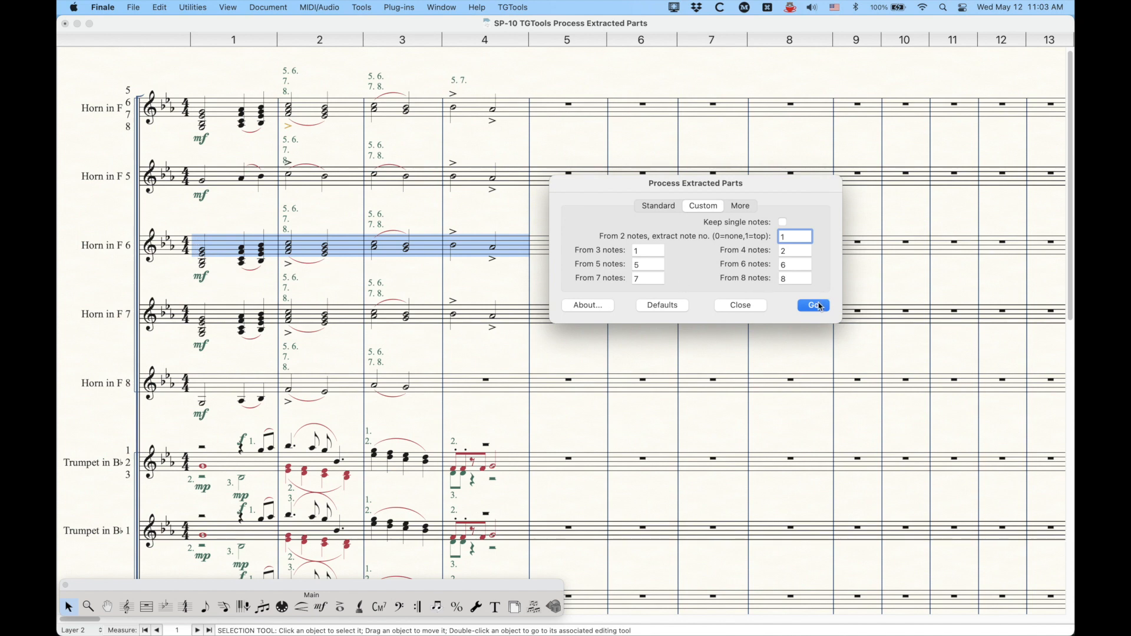
{"action": "left_click", "coordinate": [812, 304]}
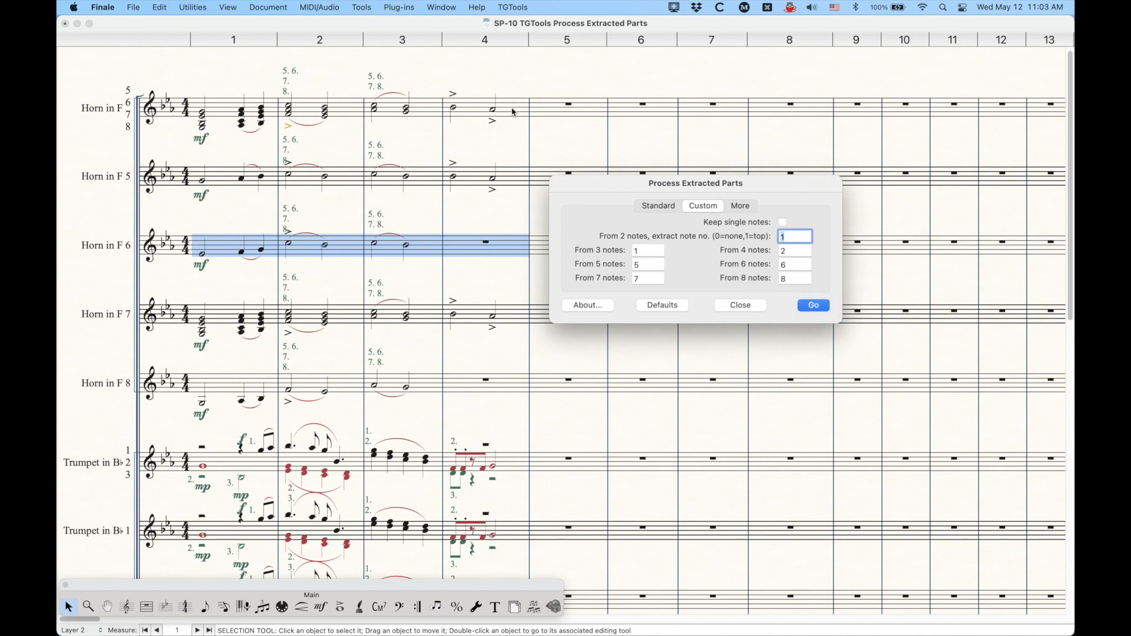
{"action": "mouse_move", "coordinate": [446, 387]}
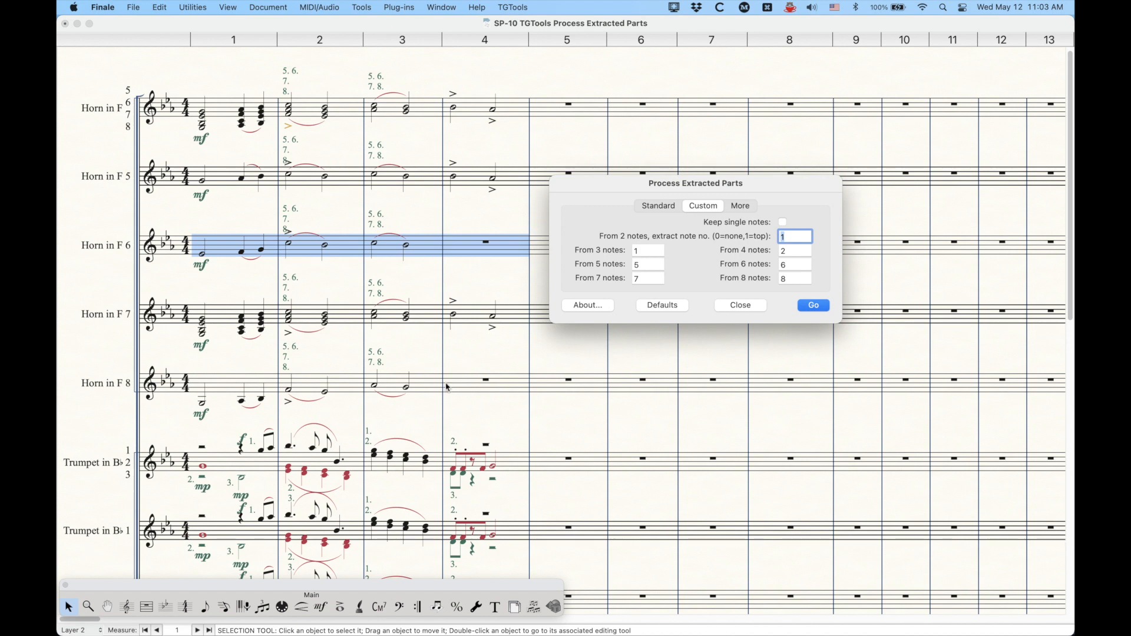
{"action": "mouse_move", "coordinate": [521, 340]}
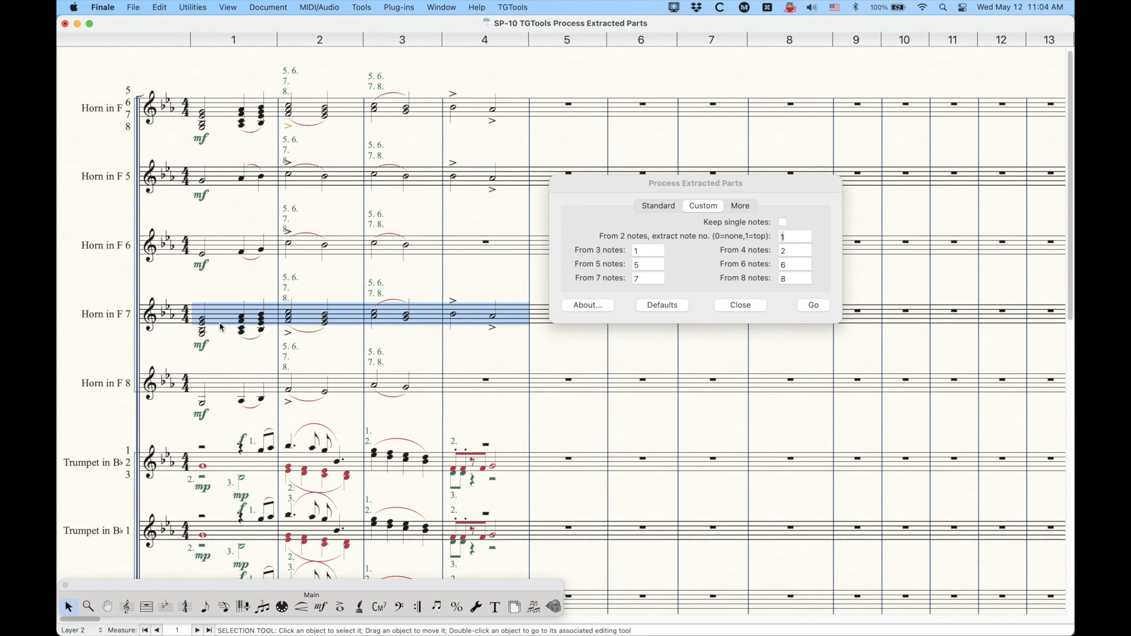
Step: Set Custom rules From 4 notes 3, From 3 notes 2, From 2 notes 2 with Keep single notes checked
{"action": "left_click", "coordinate": [795, 250]}
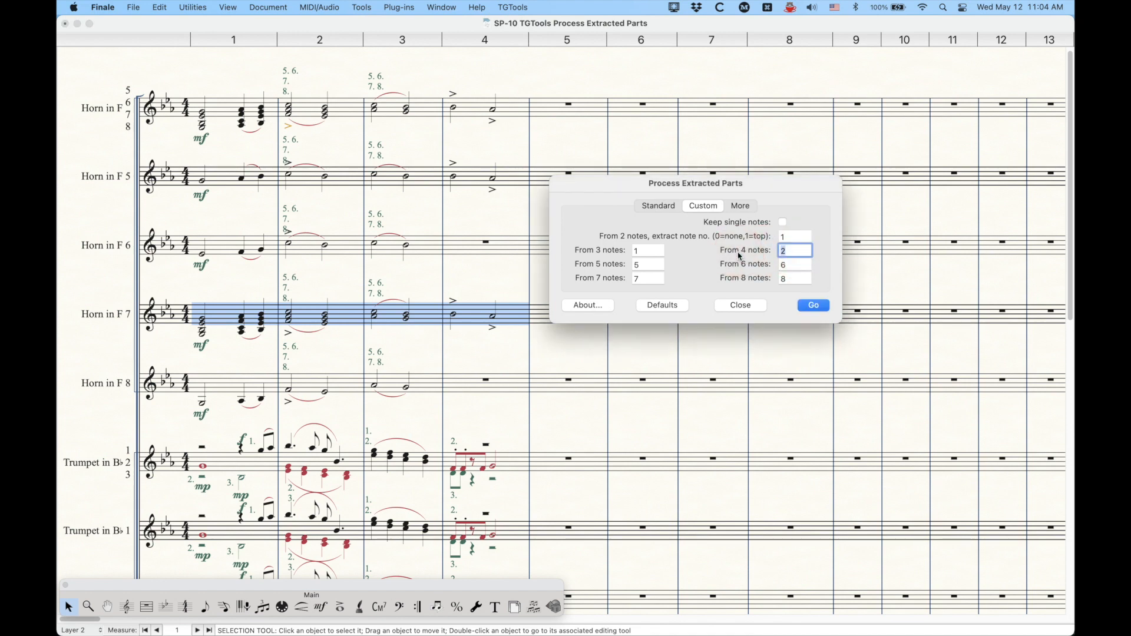
{"action": "type", "text": "3"}
{"action": "left_click", "coordinate": [648, 251]}
{"action": "type", "text": "2"}
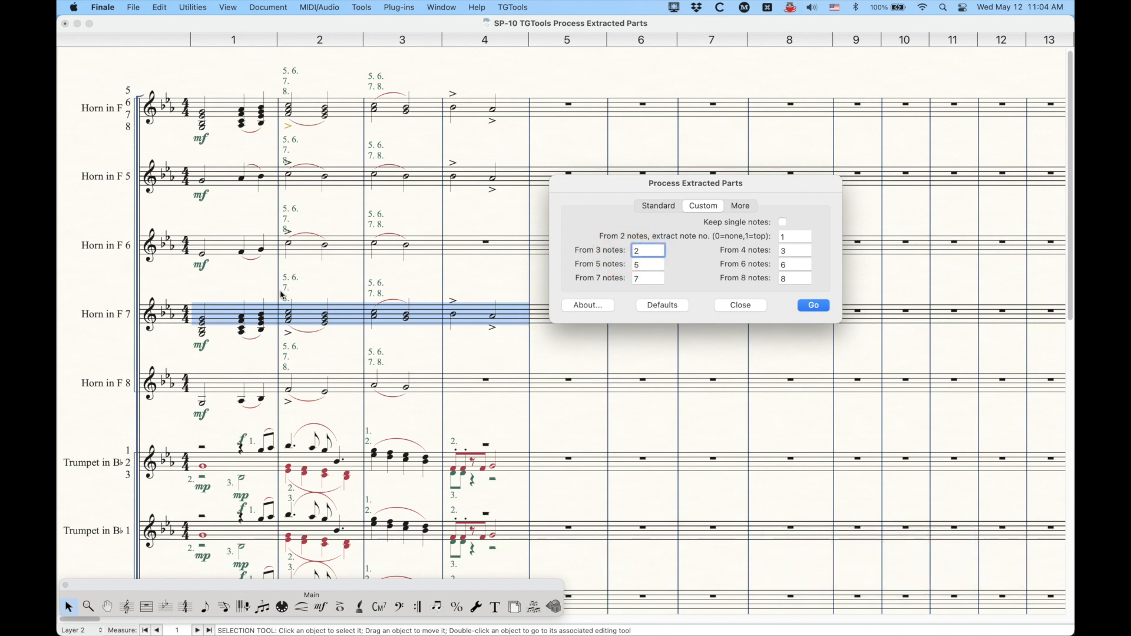
{"action": "mouse_move", "coordinate": [626, 243]}
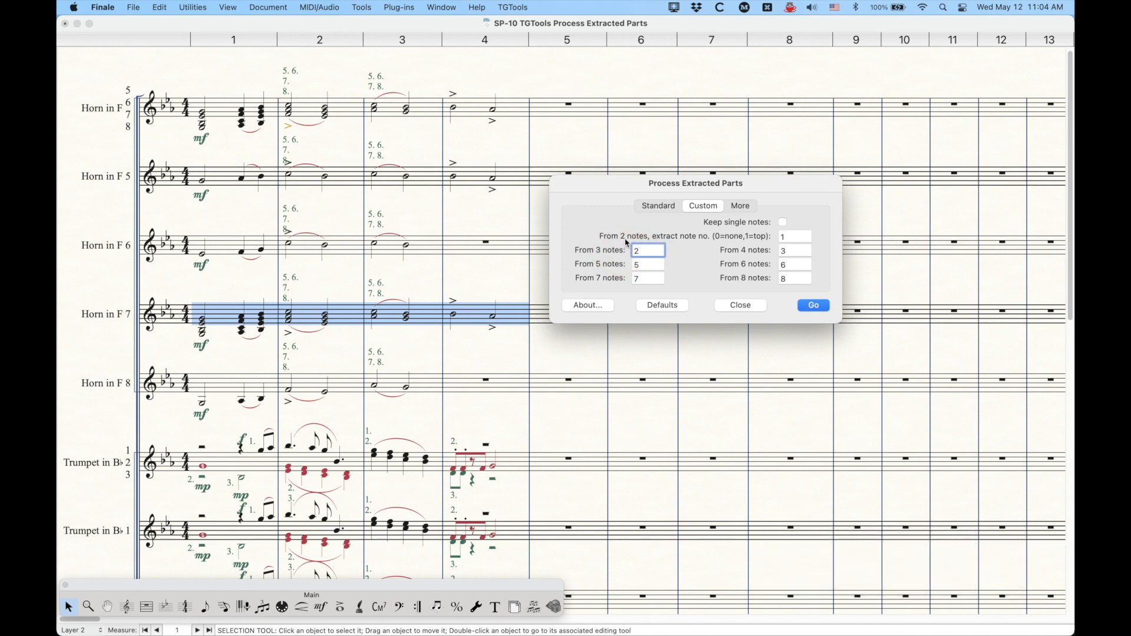
{"action": "type", "text": "2"}
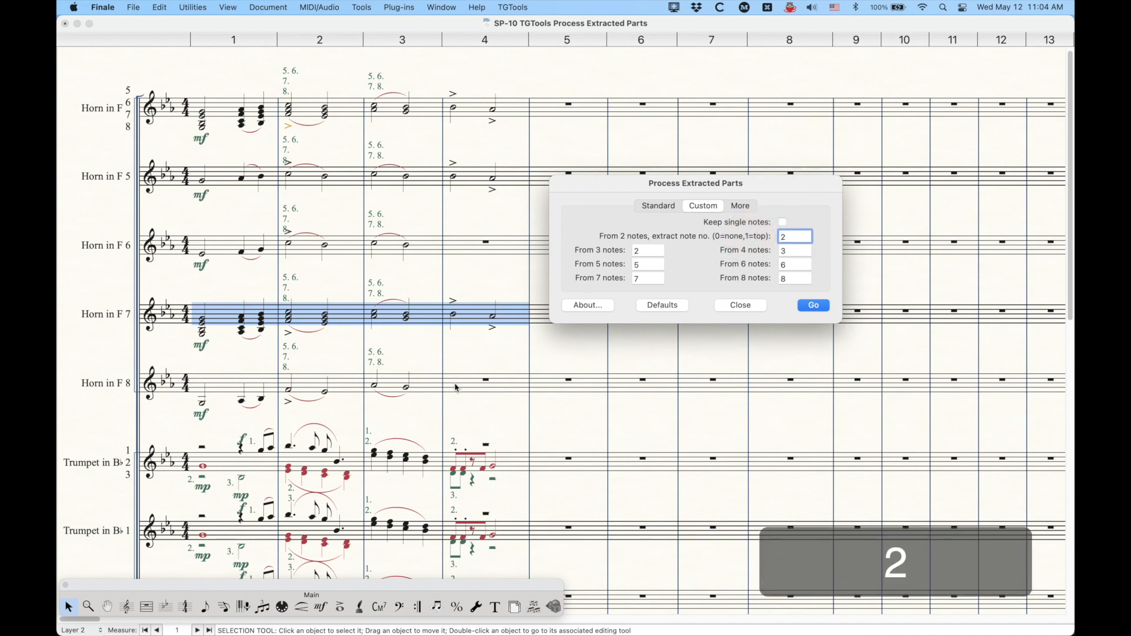
{"action": "mouse_move", "coordinate": [368, 294]}
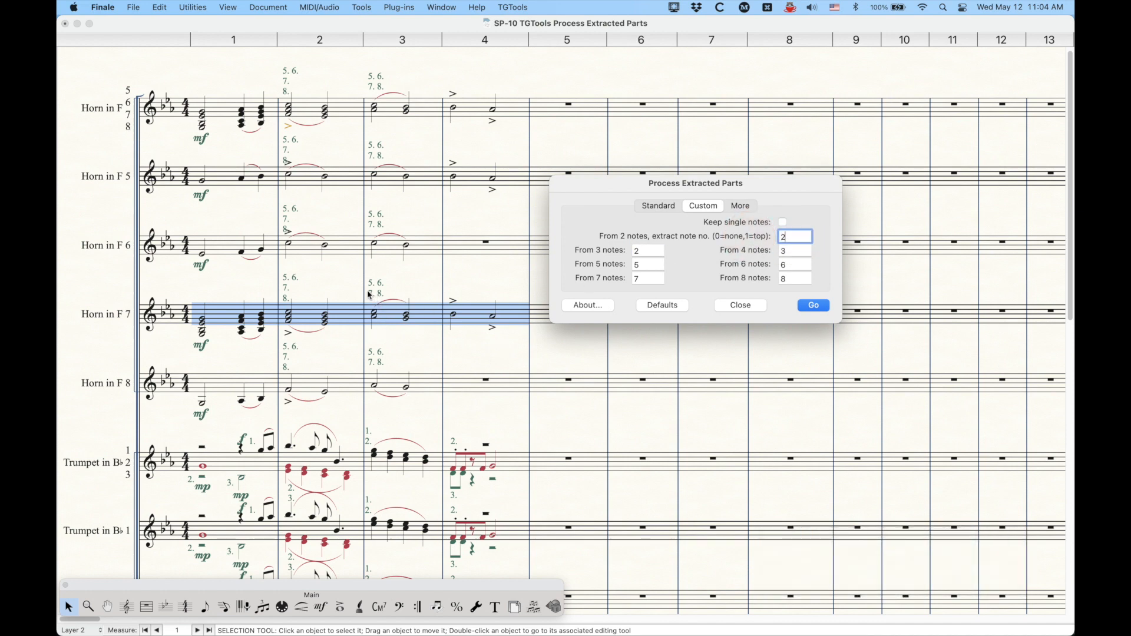
{"action": "mouse_move", "coordinate": [460, 309]}
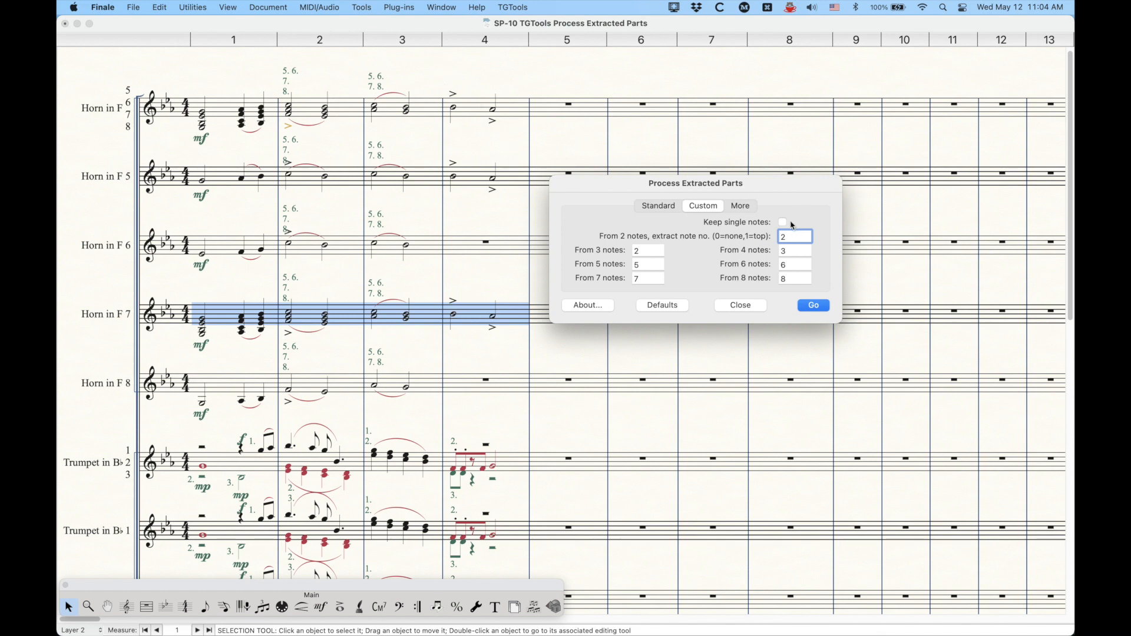
{"action": "left_click", "coordinate": [781, 223]}
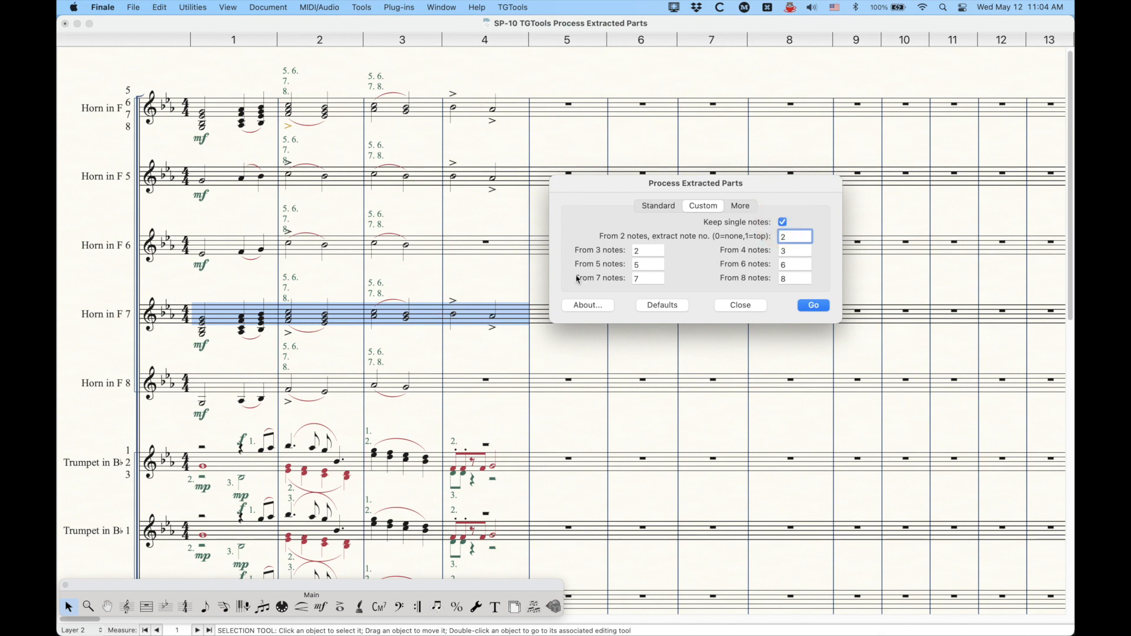
{"action": "mouse_move", "coordinate": [710, 197]}
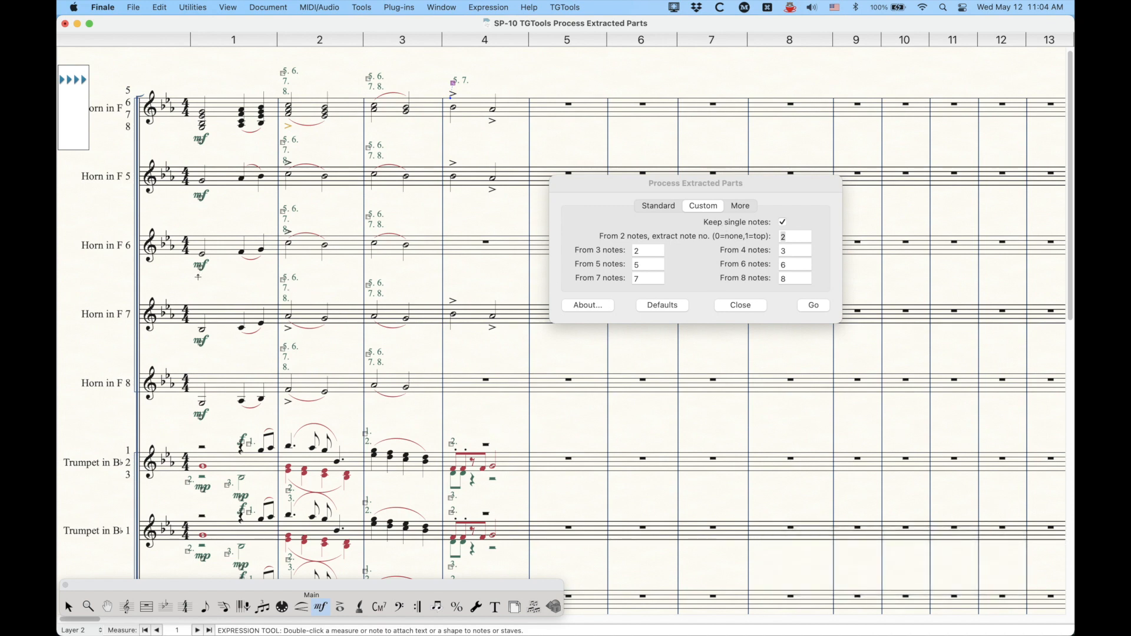
Step: Move the settings window aside to select the horn staff, then back over the score
{"action": "left_click_drag", "start_coordinate": [695, 183], "coordinate": [738, 198]}
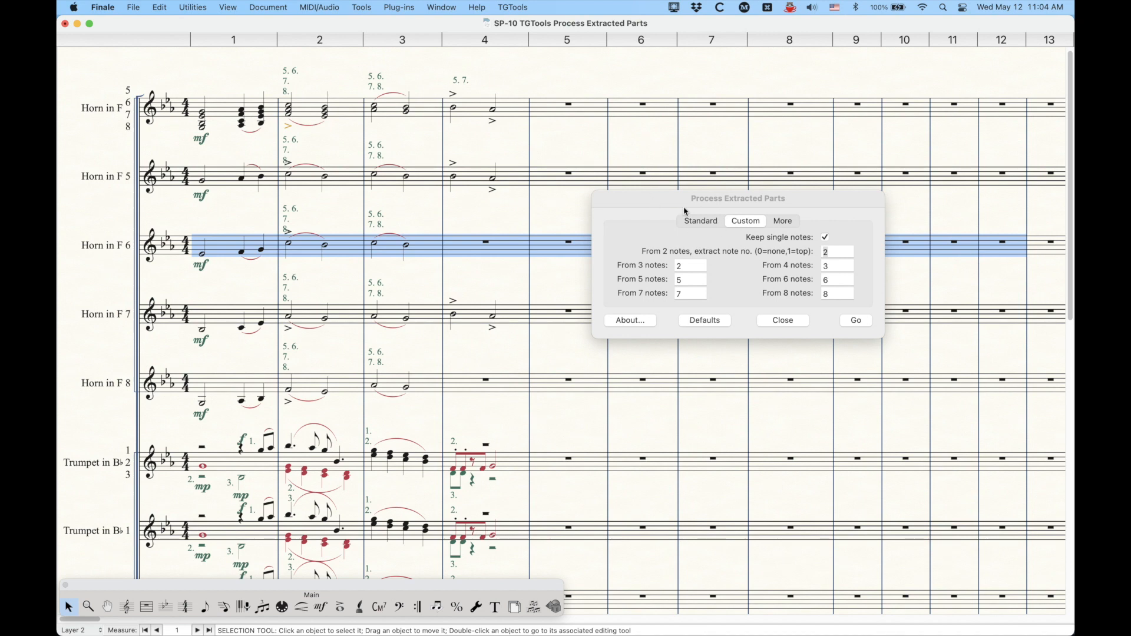
{"action": "mouse_move", "coordinate": [698, 272]}
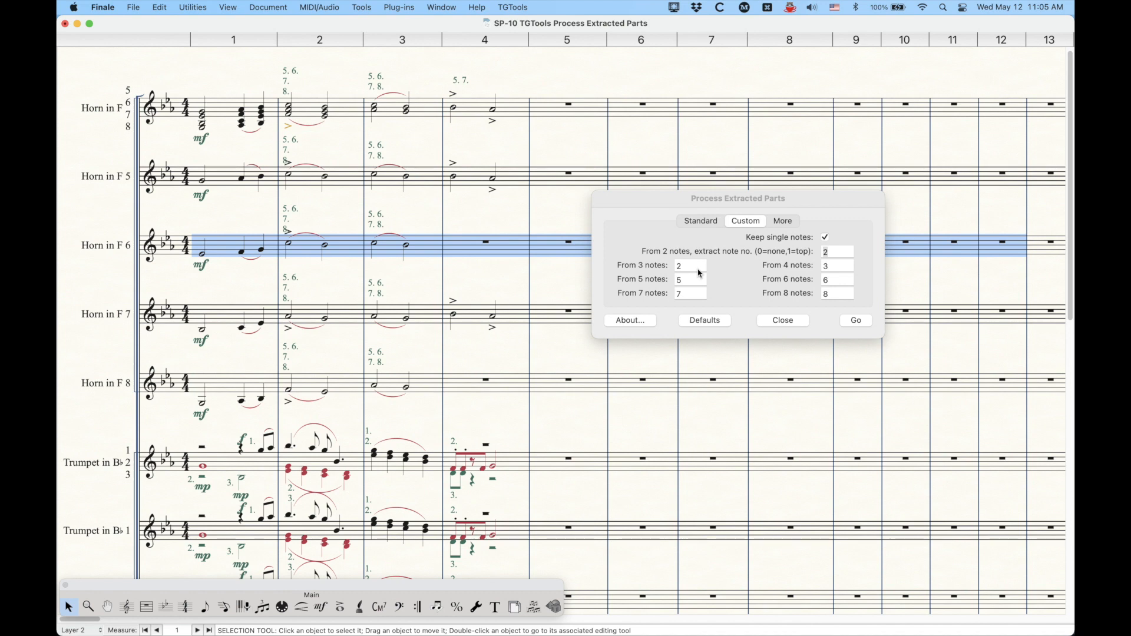
{"action": "mouse_move", "coordinate": [577, 271]}
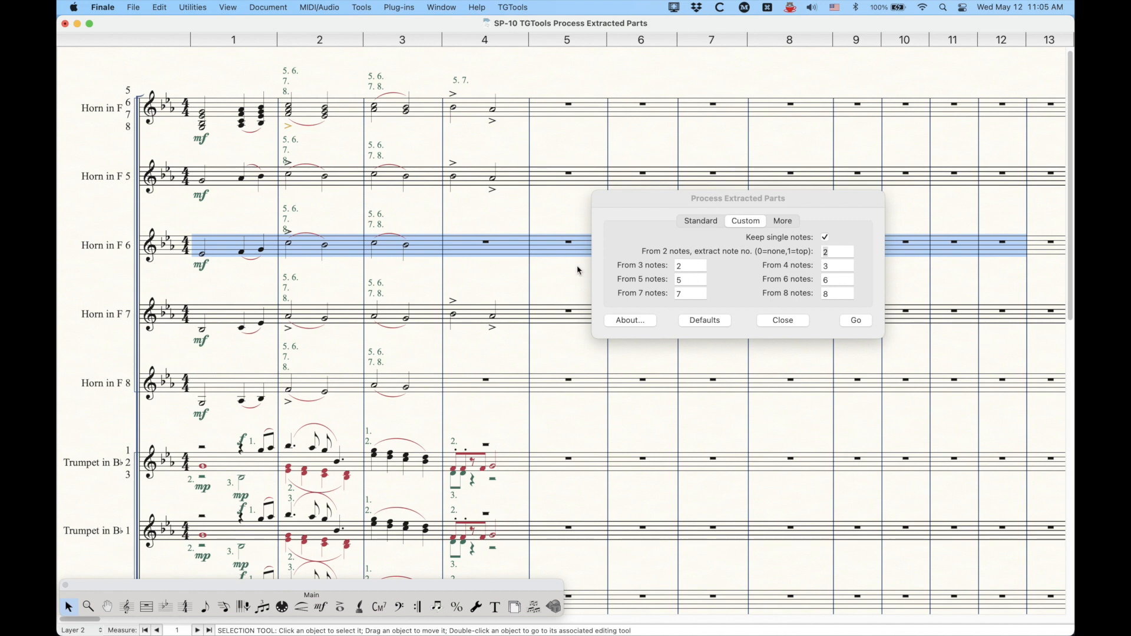
{"action": "mouse_move", "coordinate": [562, 232]}
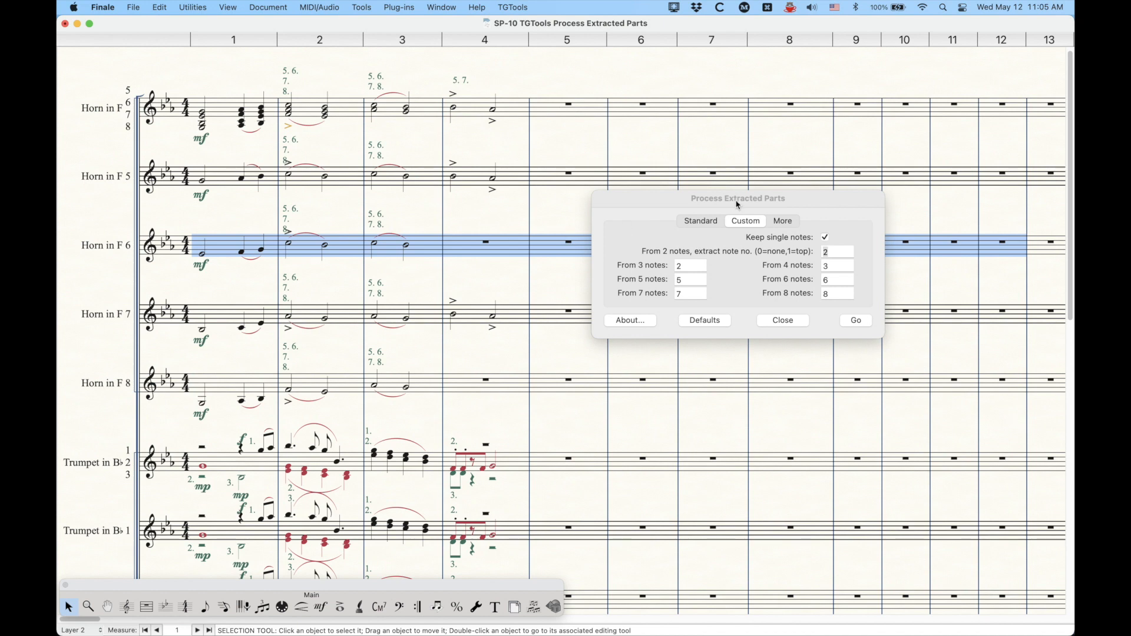
{"action": "left_click_drag", "start_coordinate": [735, 204], "coordinate": [714, 193]}
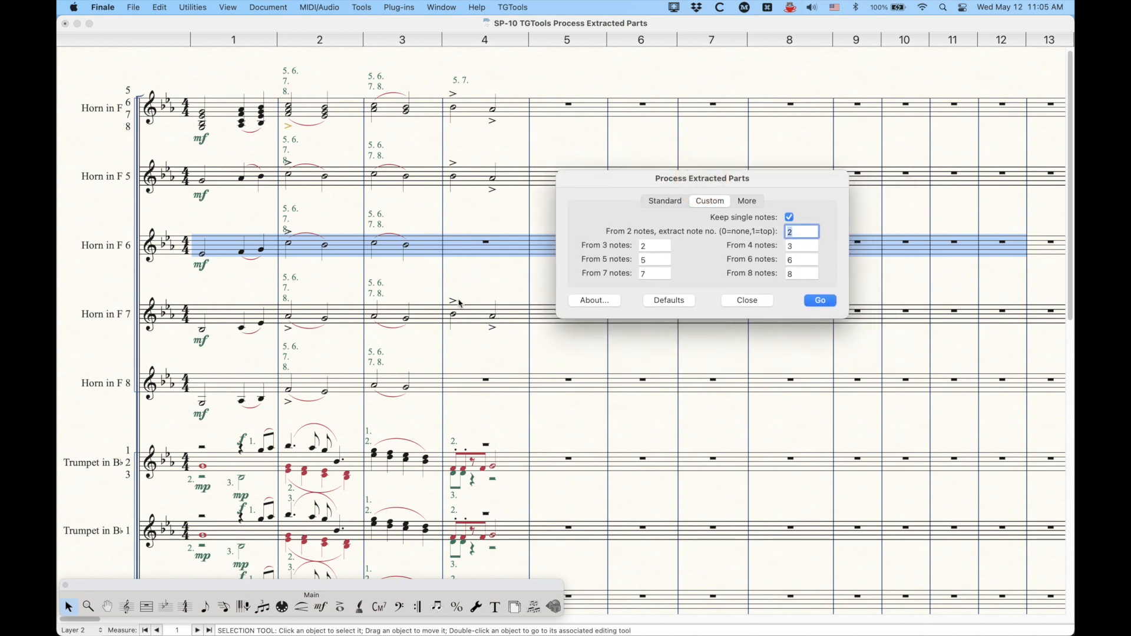
{"action": "mouse_move", "coordinate": [768, 312]}
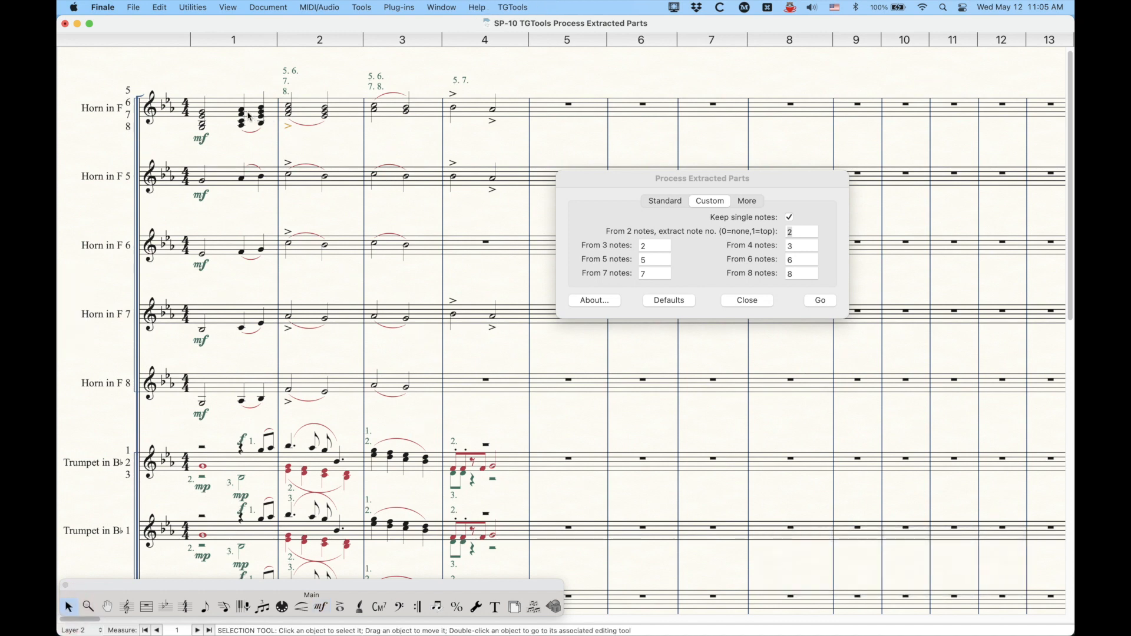
{"action": "mouse_move", "coordinate": [178, 156]}
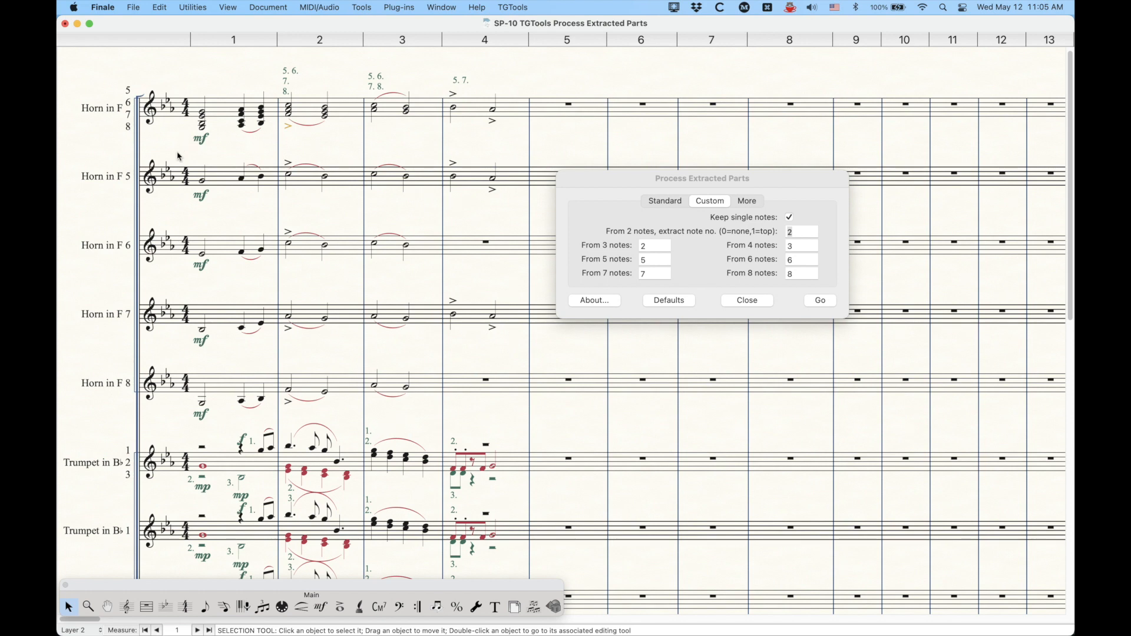
{"action": "mouse_move", "coordinate": [327, 392]}
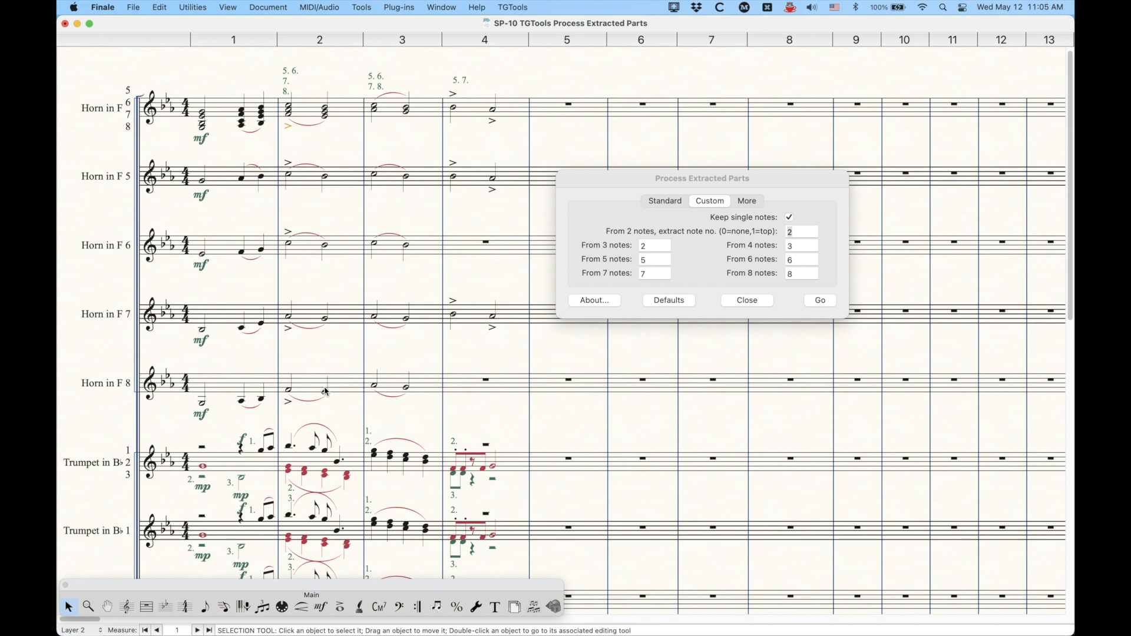
{"action": "mouse_move", "coordinate": [333, 382]}
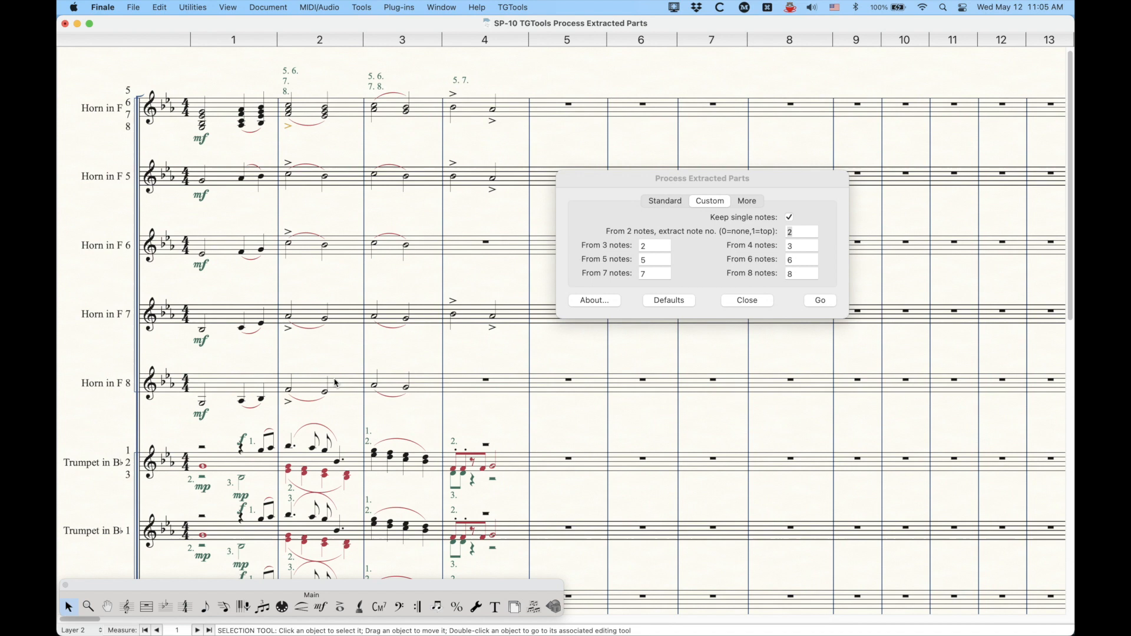
Step: Select measures 1–2 of the combined Trumpet in B♭ 1 2 3 staff
{"action": "scroll", "scroll_direction": "down", "scroll_amount": 3}
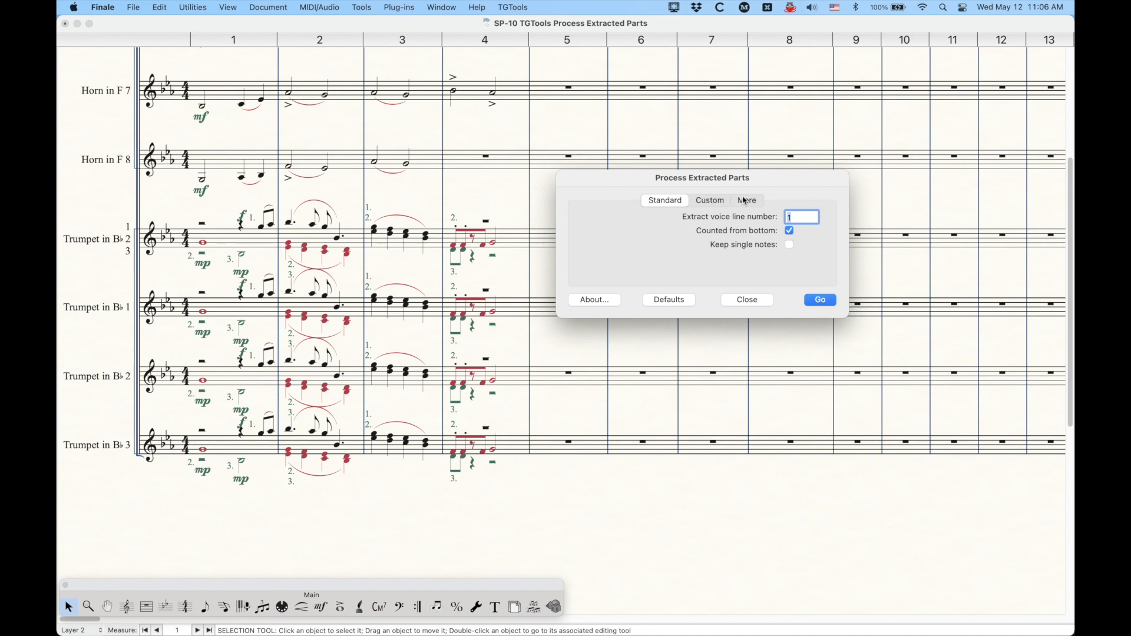
{"action": "mouse_move", "coordinate": [806, 226]}
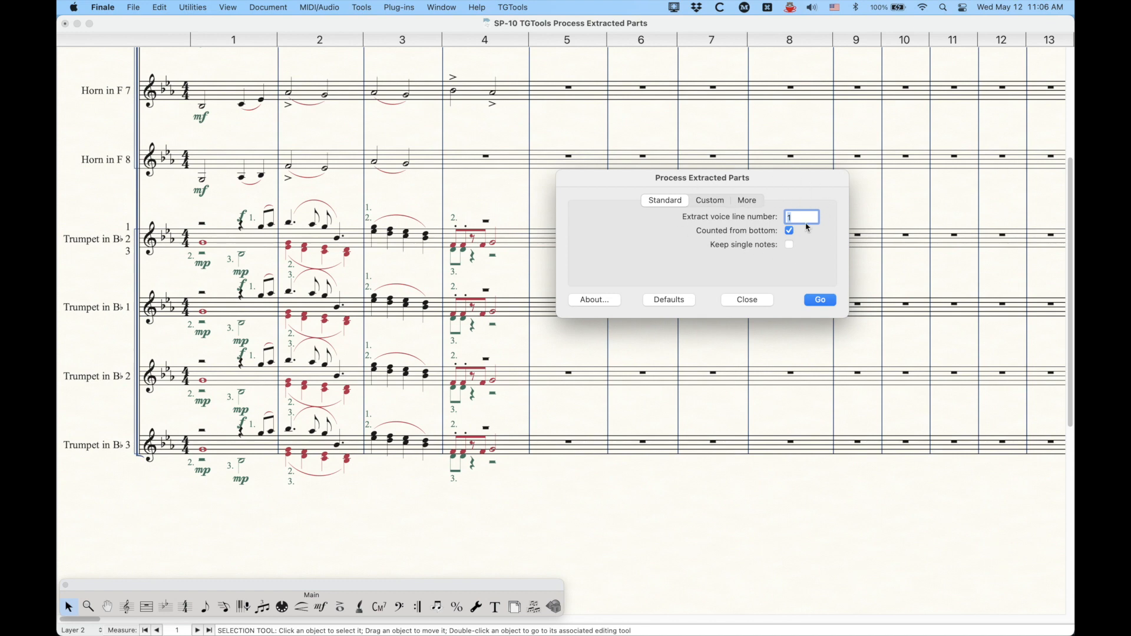
{"action": "mouse_move", "coordinate": [357, 218]}
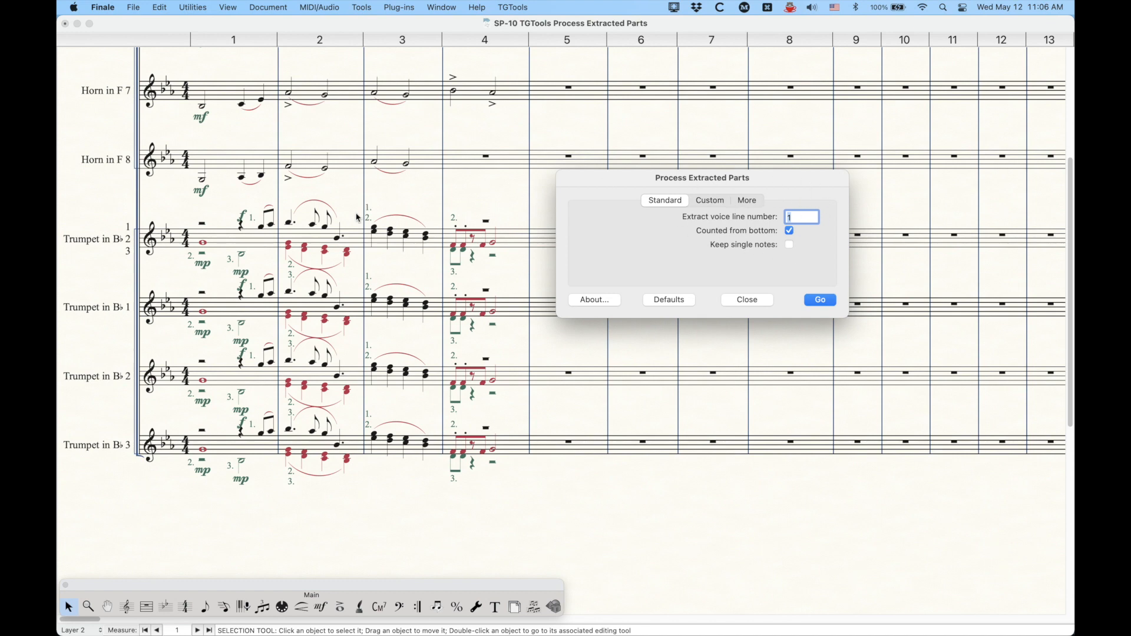
{"action": "mouse_move", "coordinate": [276, 258]}
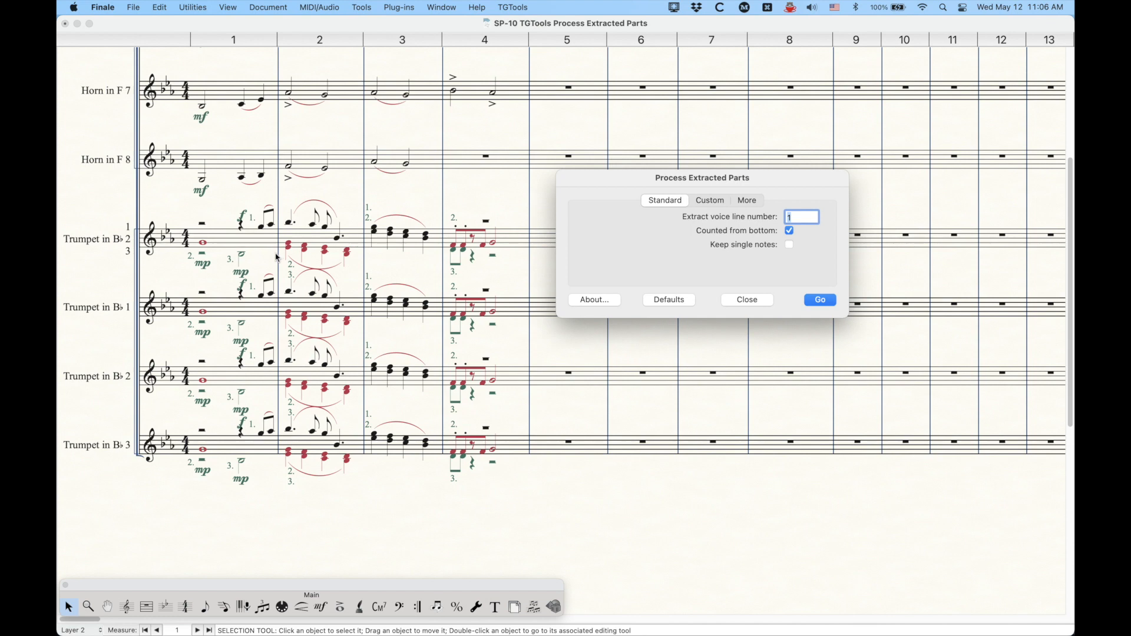
{"action": "mouse_move", "coordinate": [226, 242]}
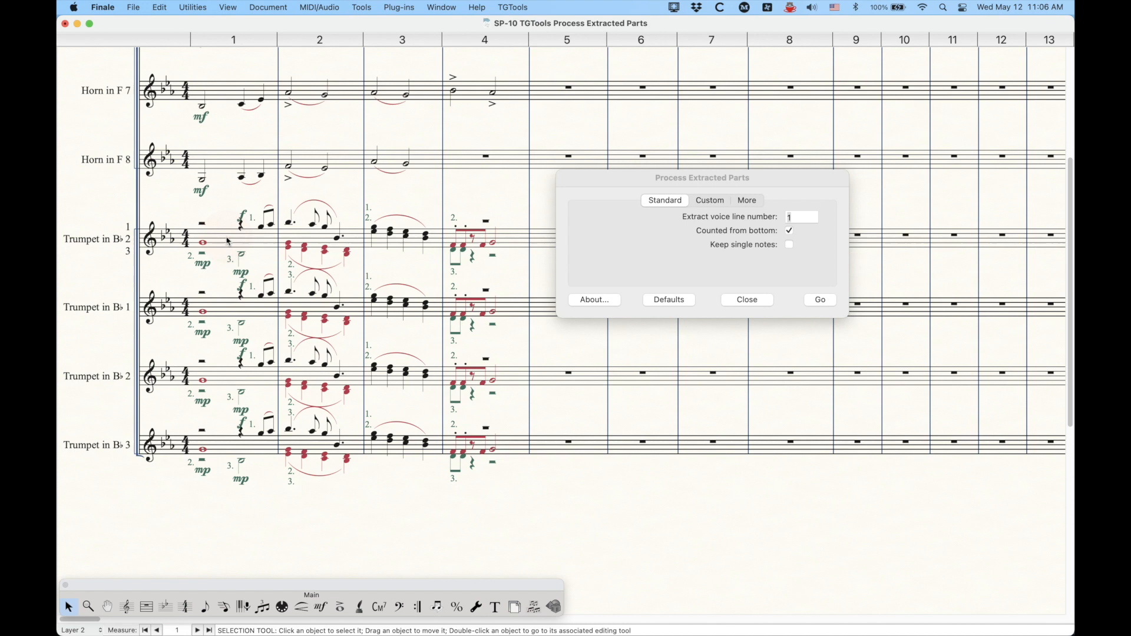
{"action": "left_click", "coordinate": [231, 240]}
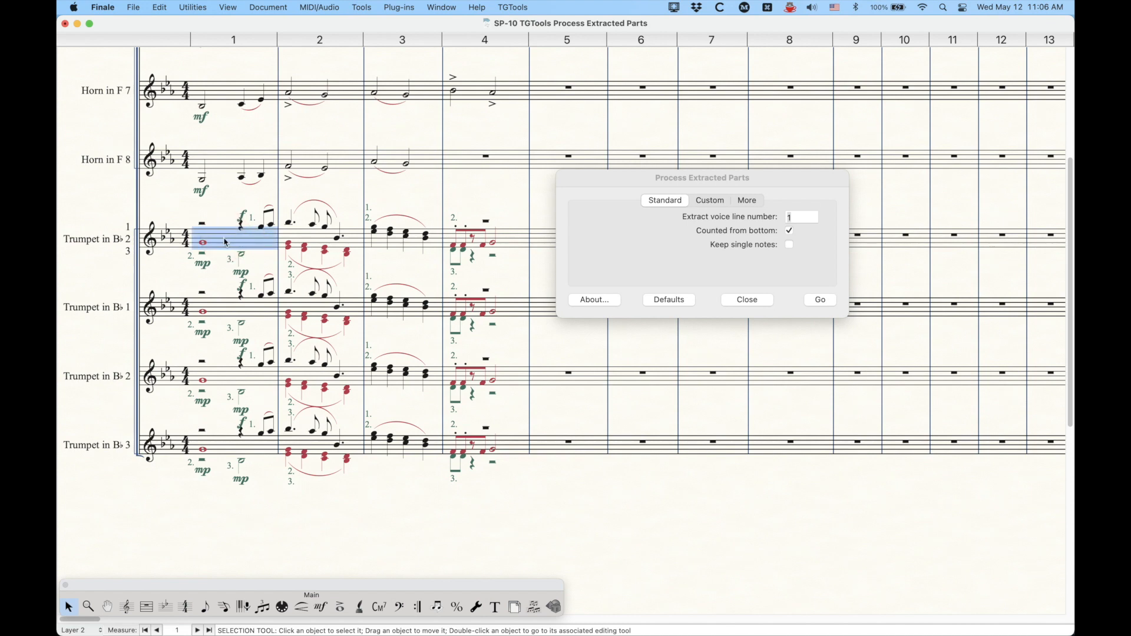
{"action": "mouse_move", "coordinate": [307, 243]}
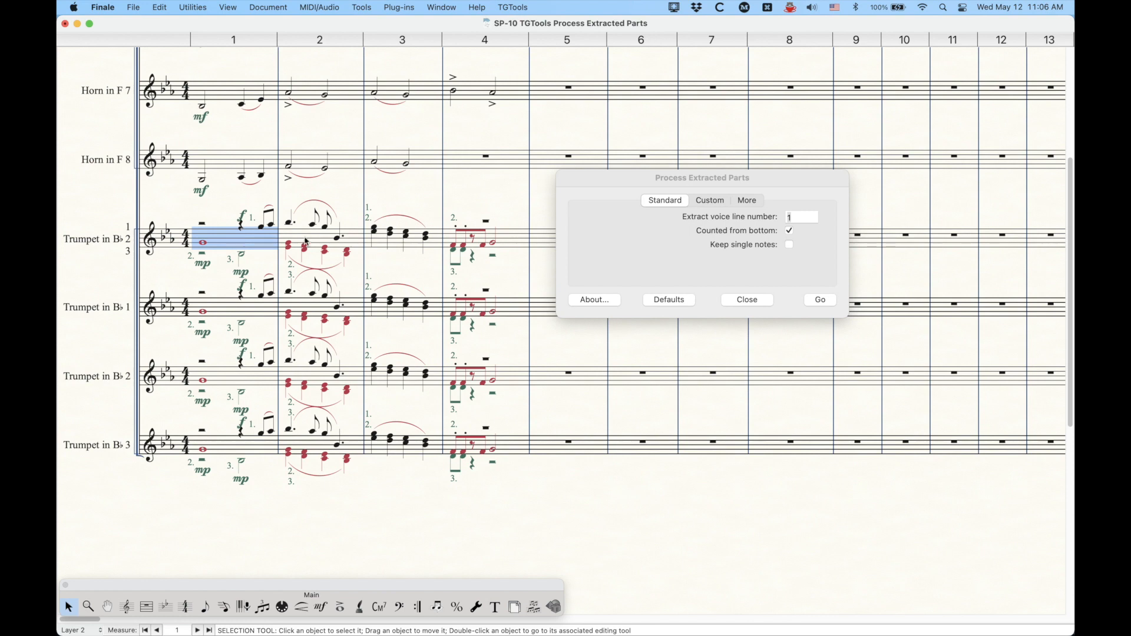
{"action": "left_click", "coordinate": [317, 238]}
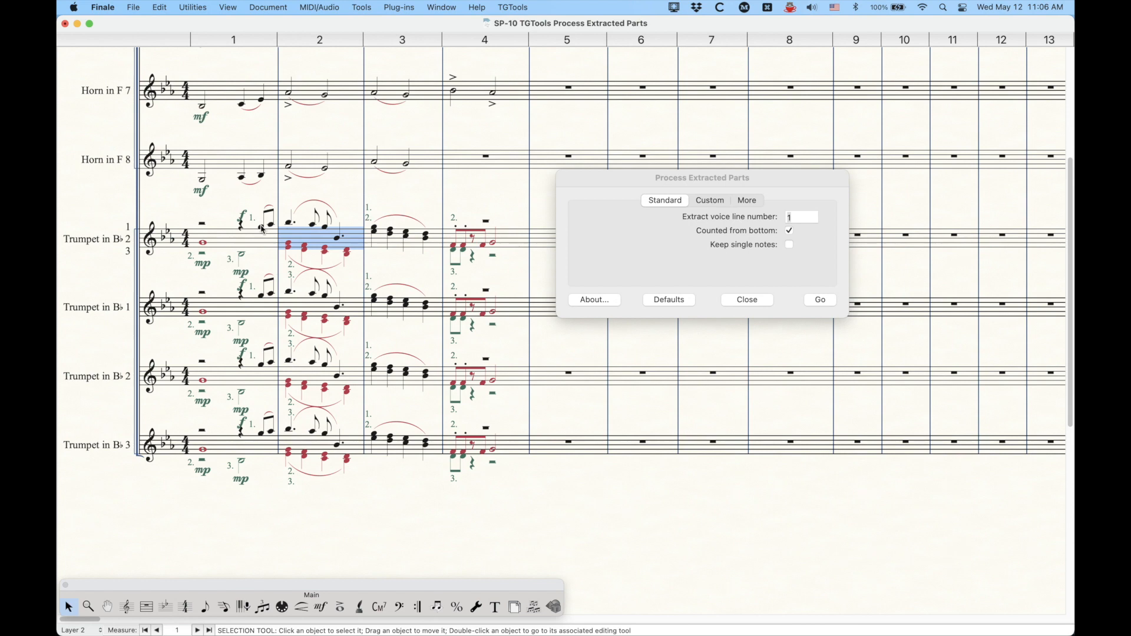
{"action": "mouse_move", "coordinate": [306, 234]}
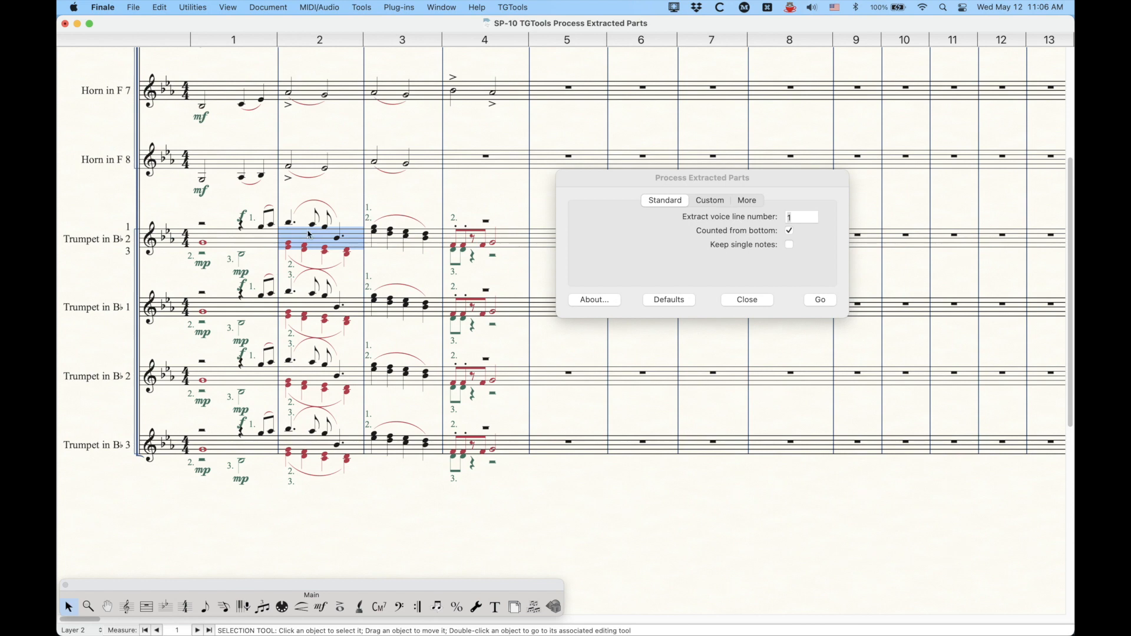
{"action": "mouse_move", "coordinate": [351, 234]}
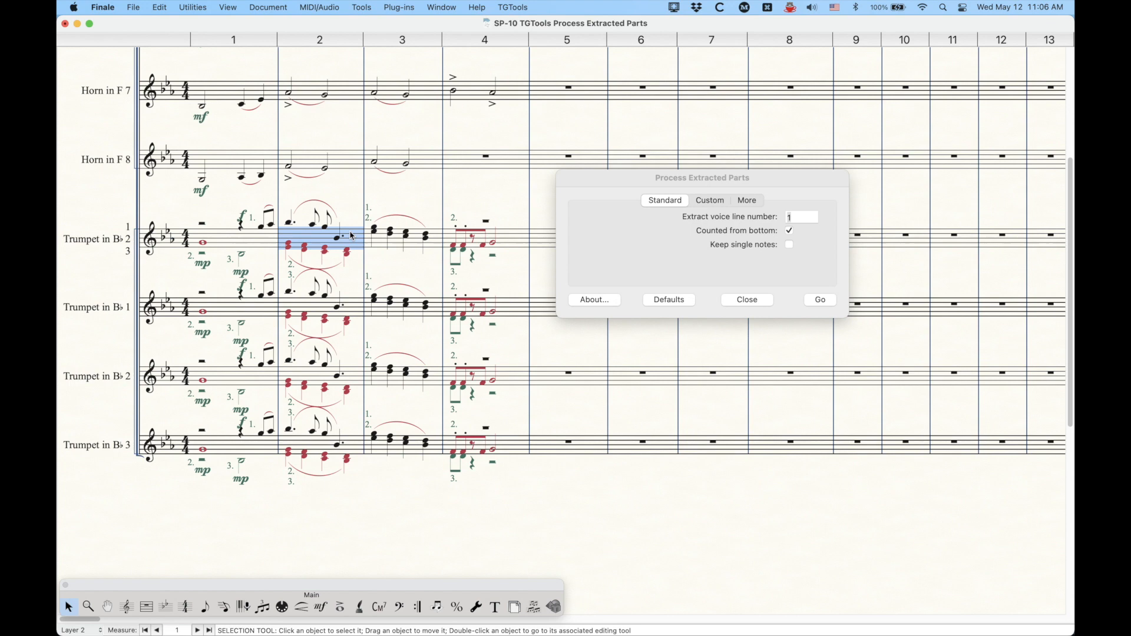
{"action": "mouse_move", "coordinate": [302, 236]}
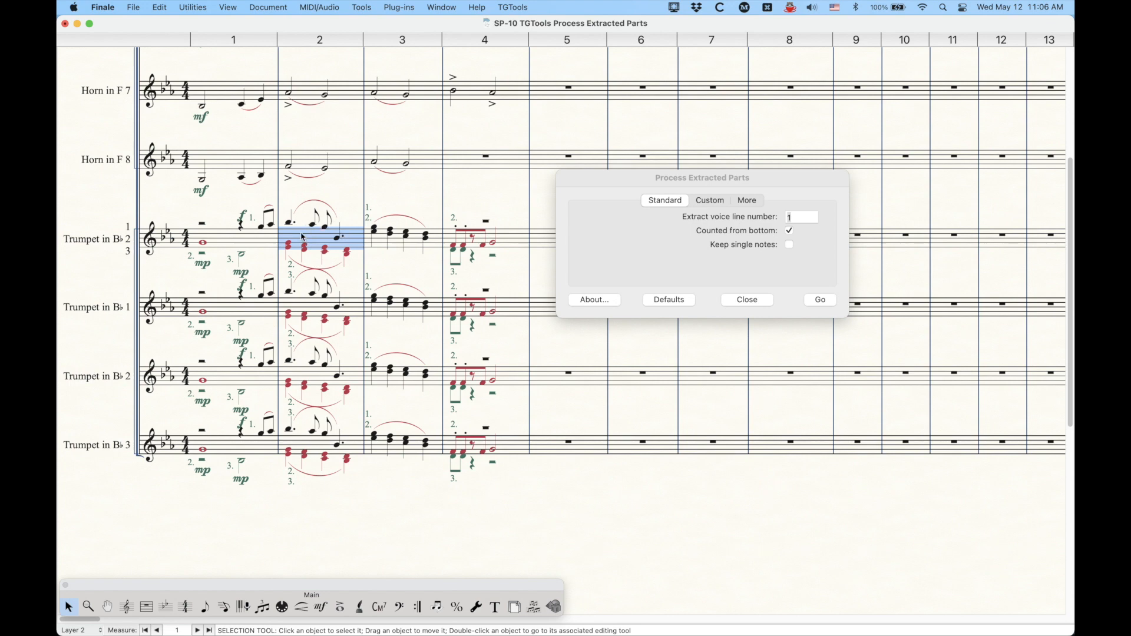
{"action": "mouse_move", "coordinate": [293, 245]}
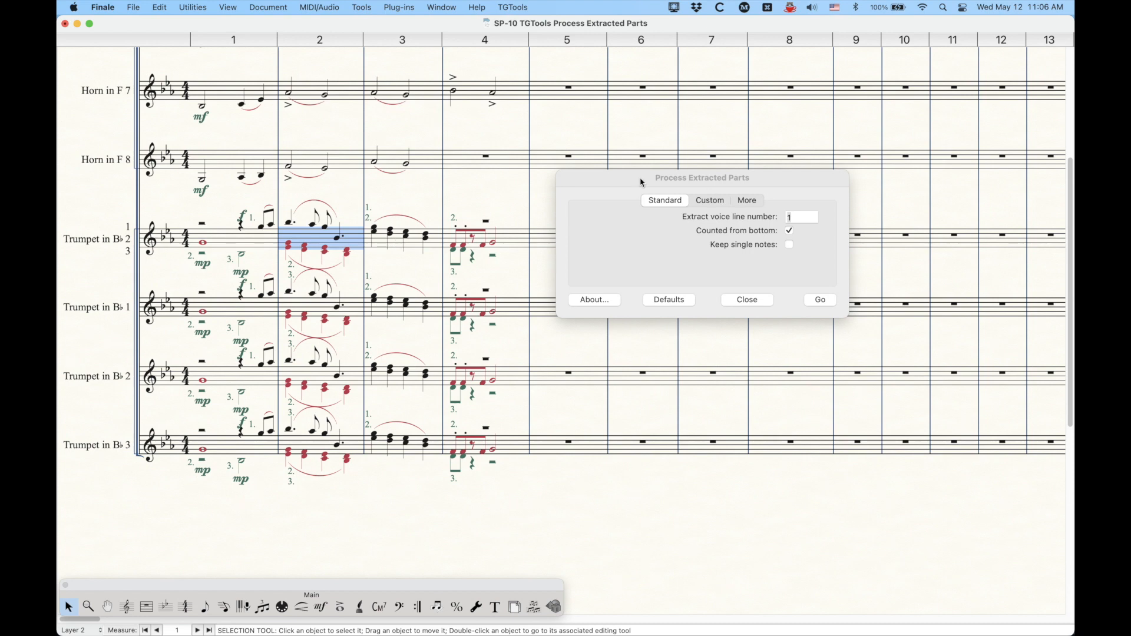
{"action": "mouse_move", "coordinate": [654, 181]}
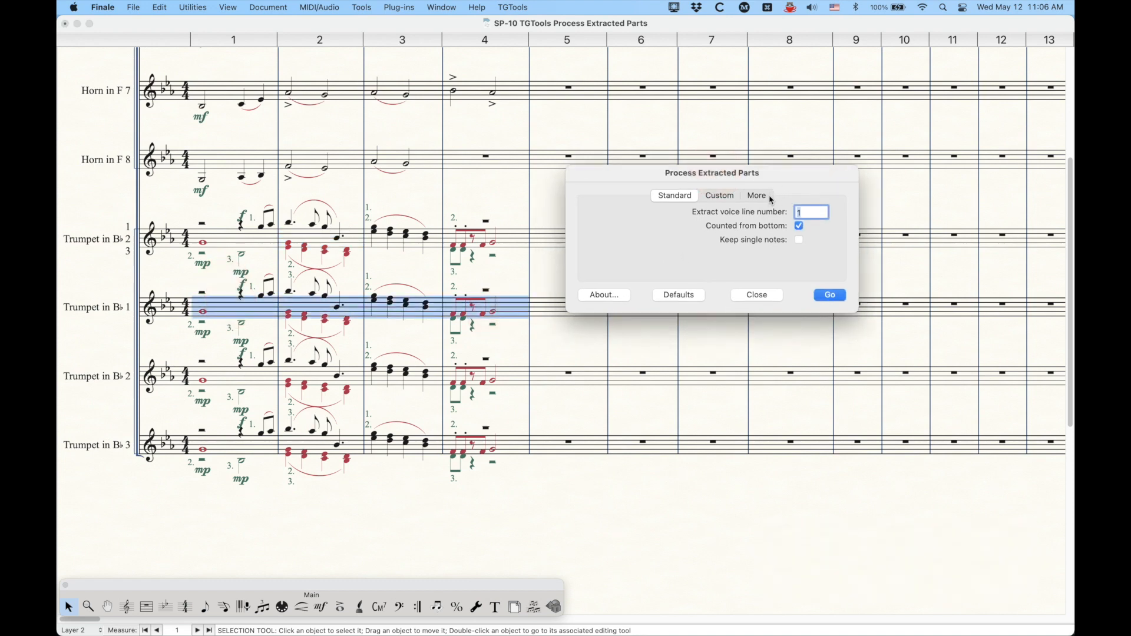
Step: In More options, ignore only layer 4 and let secondary layers inherit articulations, then return to Standard
{"action": "left_click", "coordinate": [756, 195]}
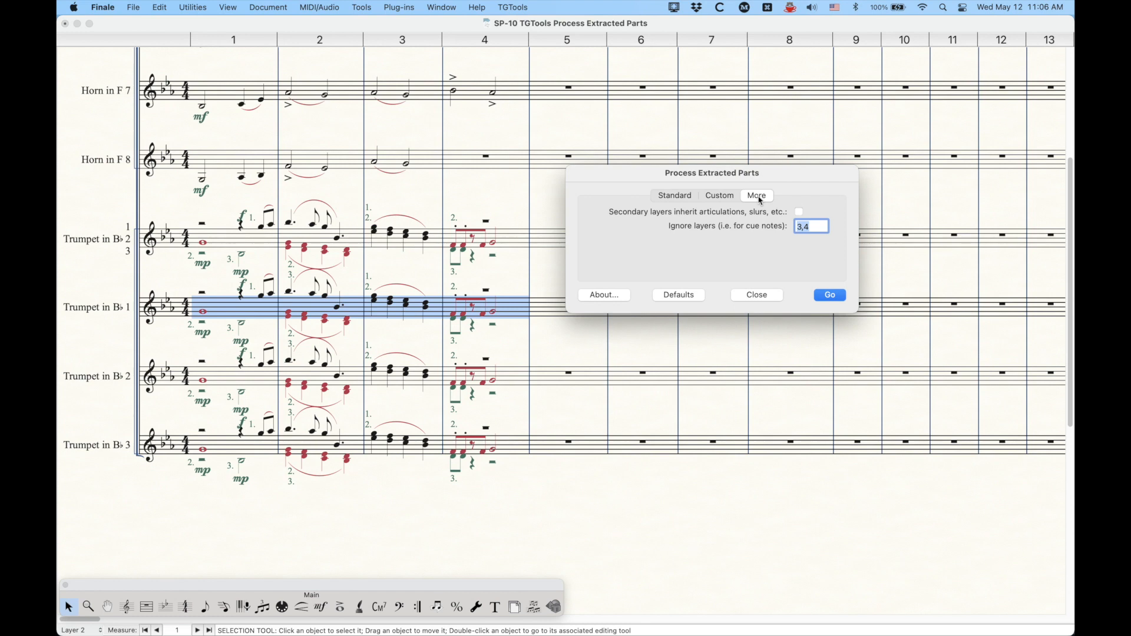
{"action": "mouse_move", "coordinate": [653, 220]}
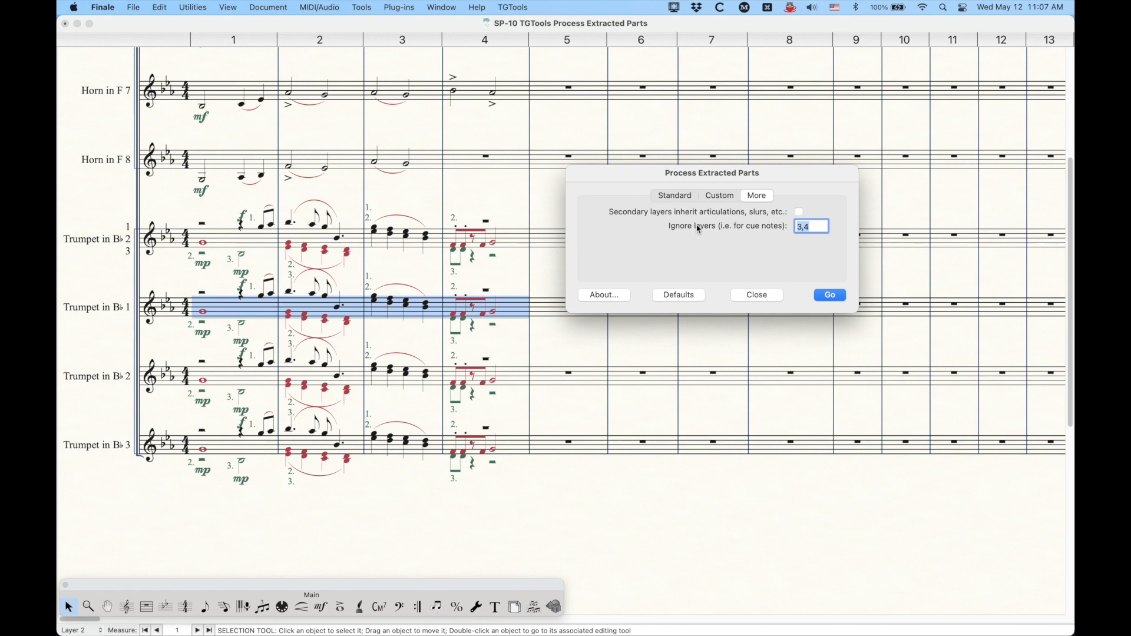
{"action": "mouse_move", "coordinate": [728, 234]}
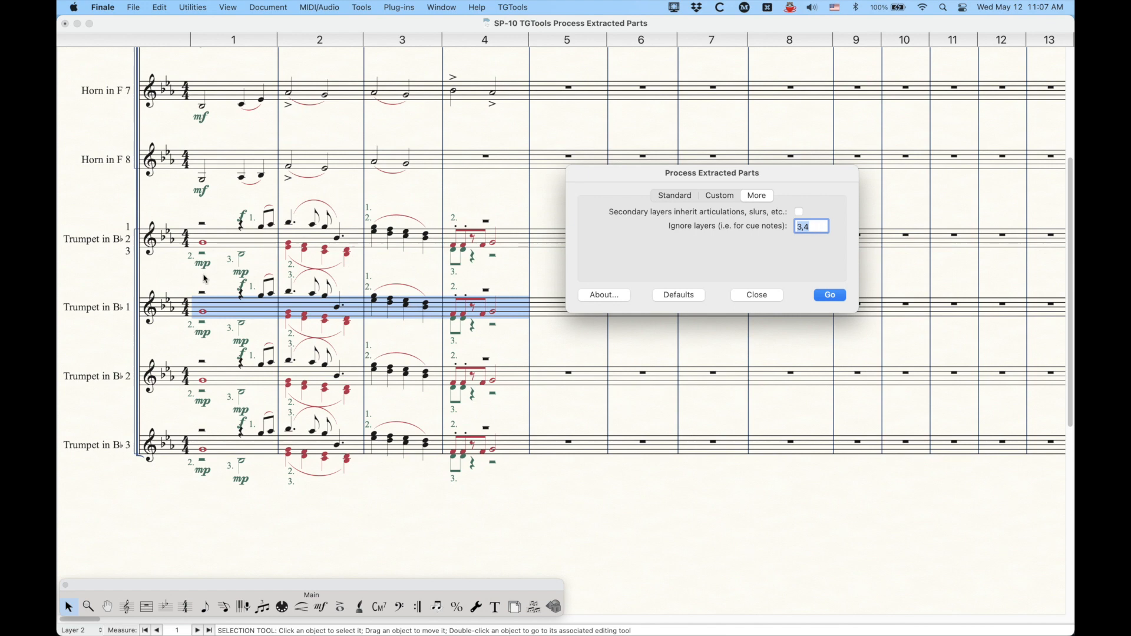
{"action": "mouse_move", "coordinate": [295, 417]}
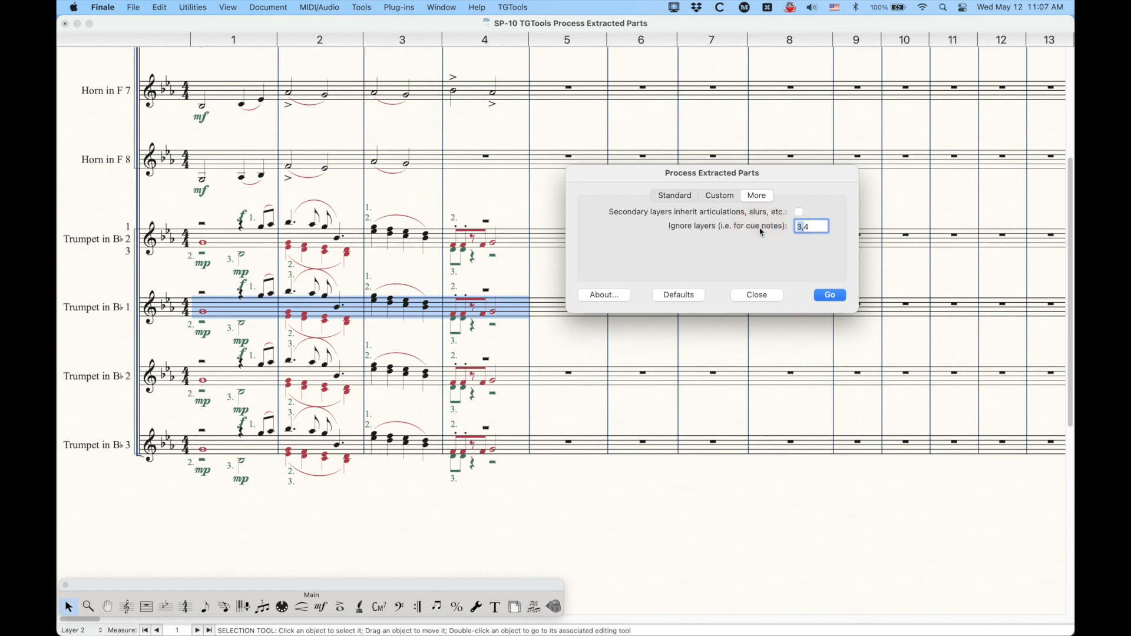
{"action": "key", "text": "backspace"}
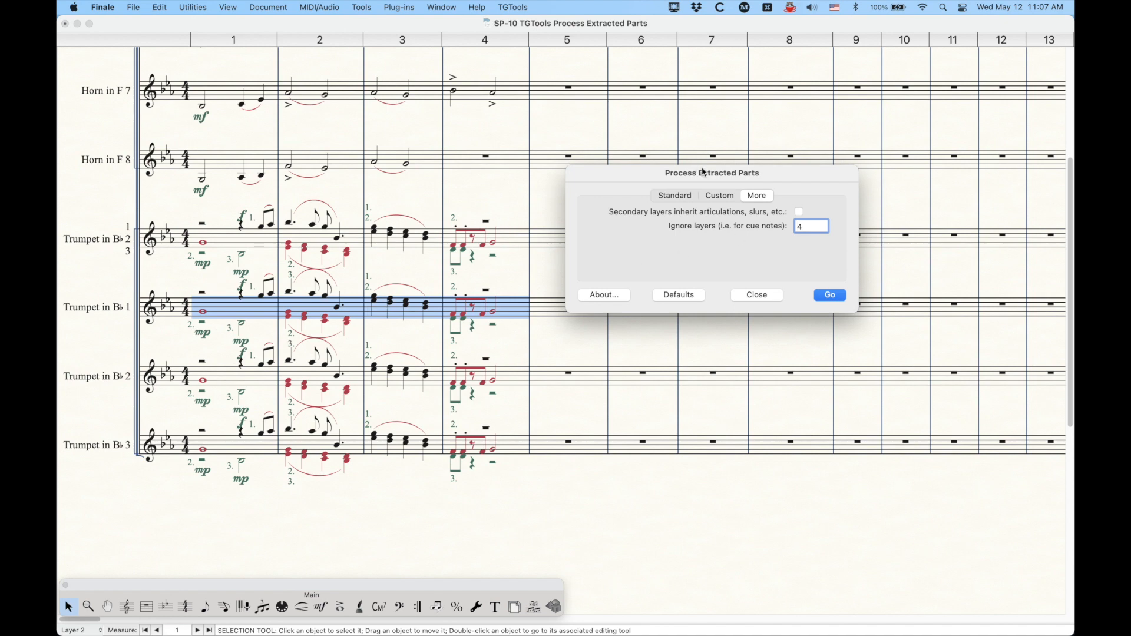
{"action": "mouse_move", "coordinate": [626, 217]}
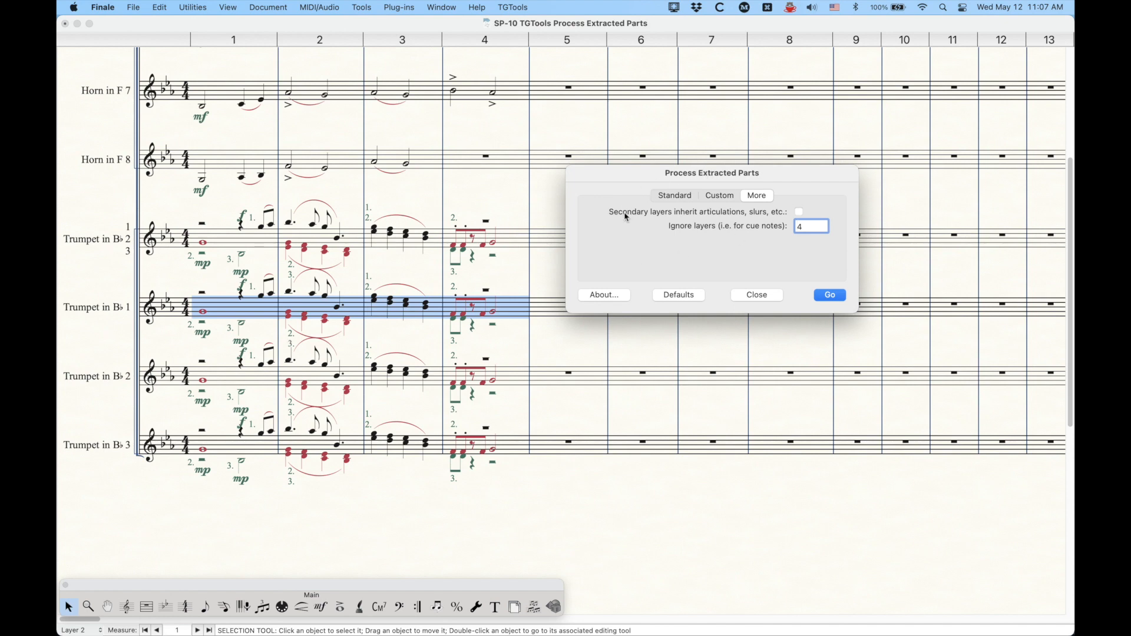
{"action": "mouse_move", "coordinate": [693, 219]}
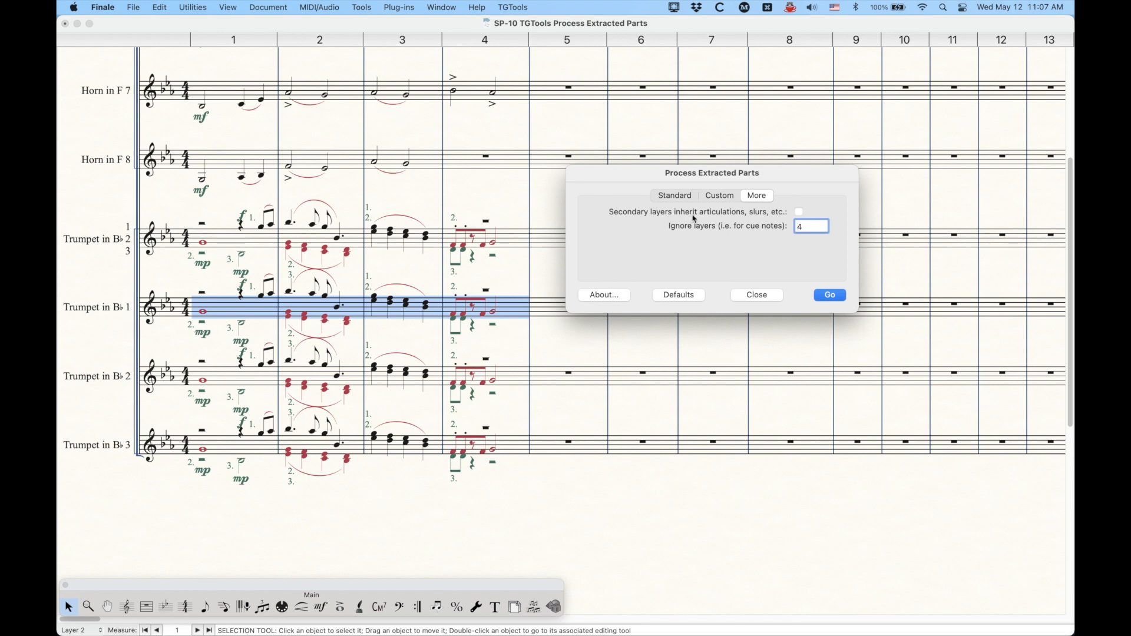
{"action": "left_click", "coordinate": [799, 211]}
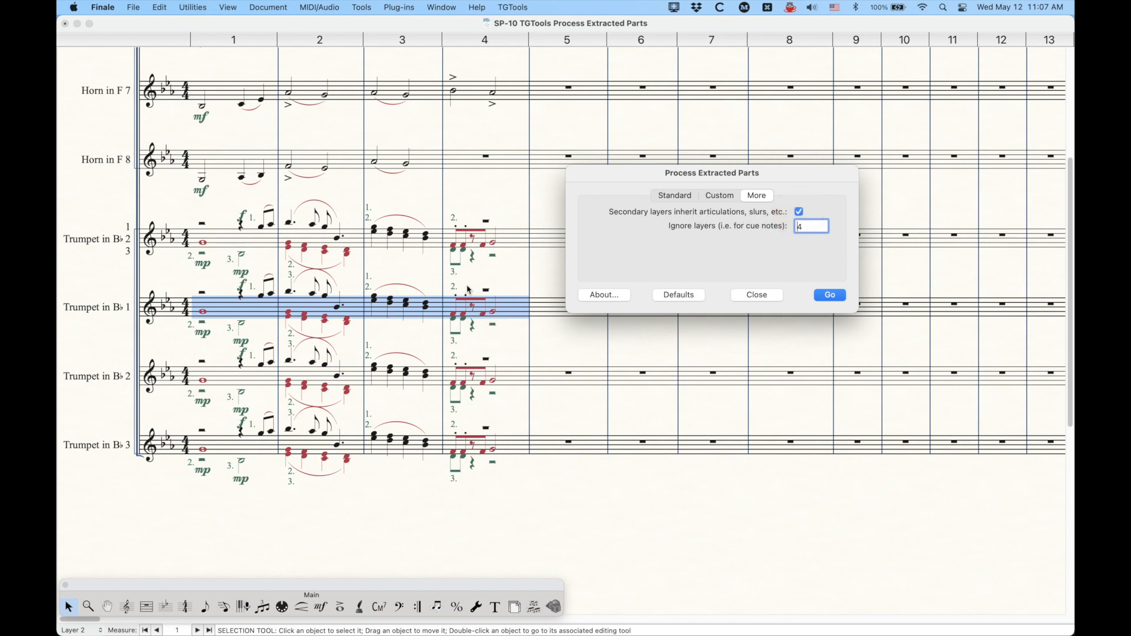
{"action": "mouse_move", "coordinate": [464, 240]}
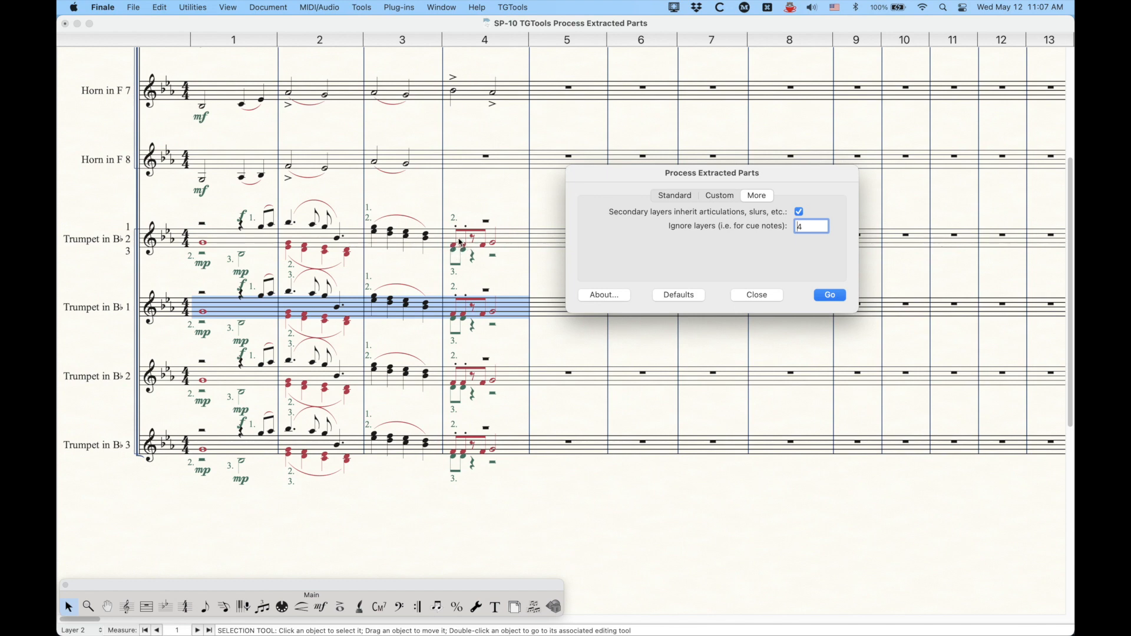
{"action": "mouse_move", "coordinate": [496, 347]}
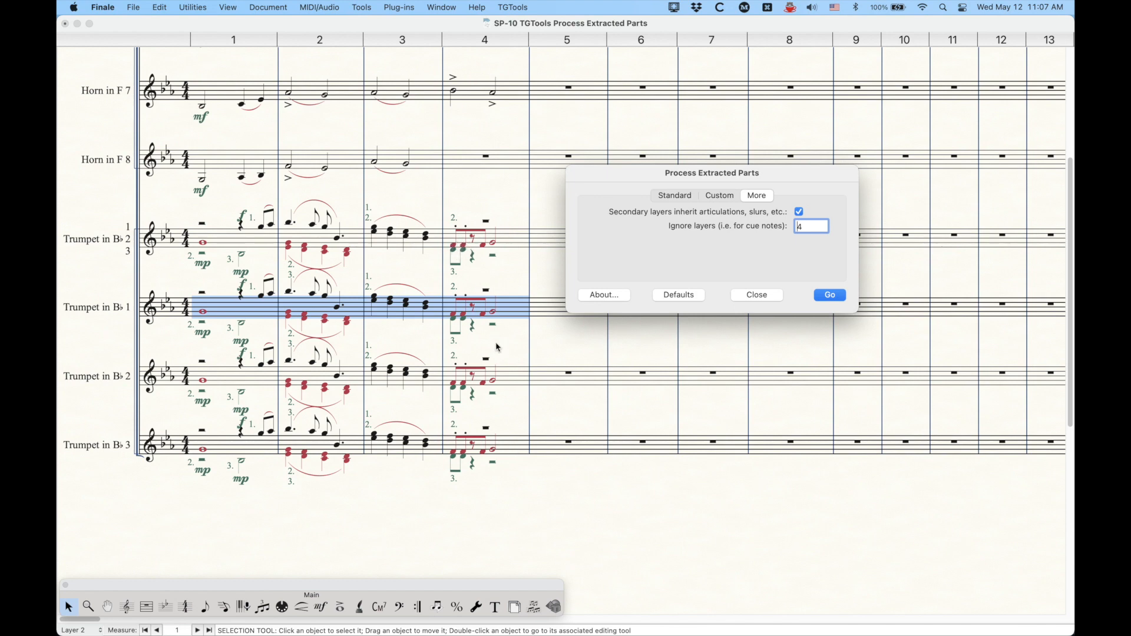
{"action": "mouse_move", "coordinate": [473, 445]}
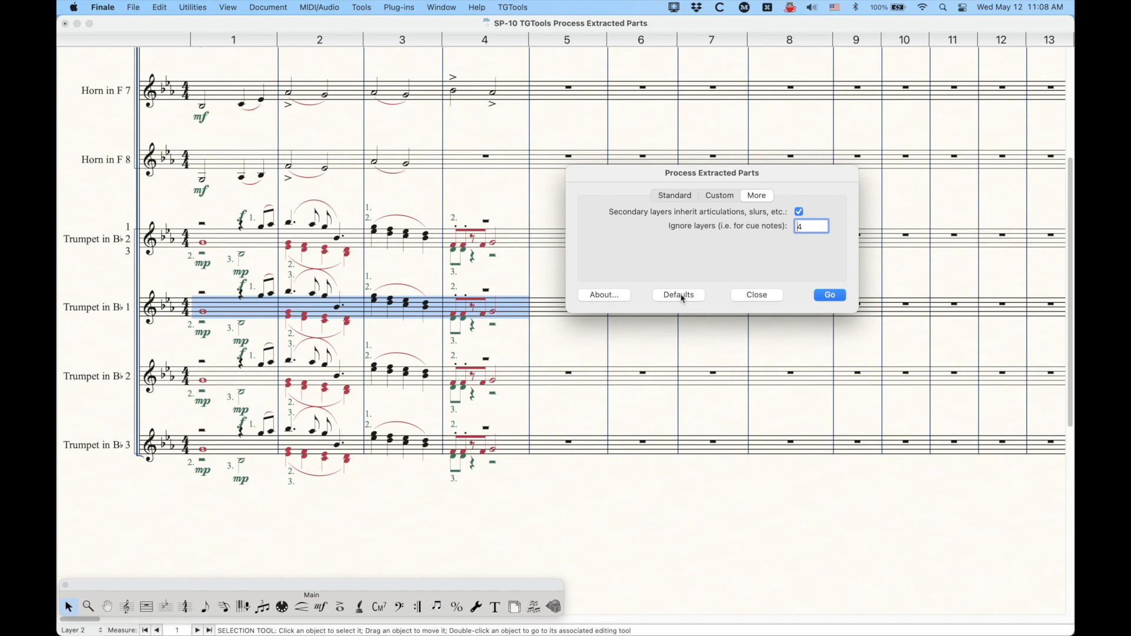
{"action": "mouse_move", "coordinate": [712, 260]}
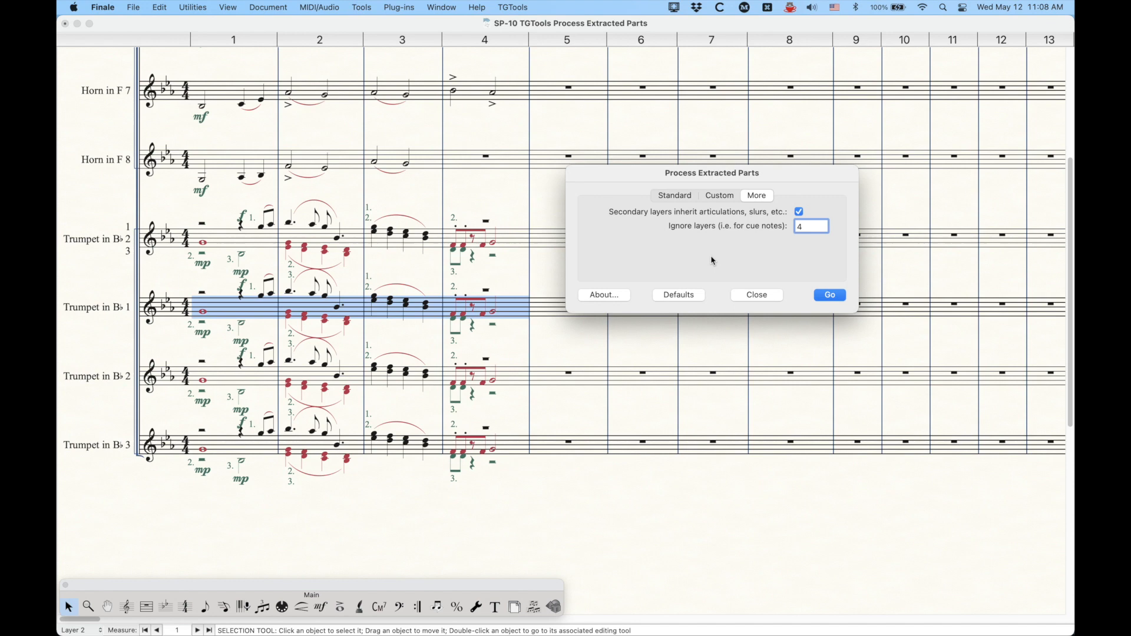
{"action": "left_click", "coordinate": [674, 194]}
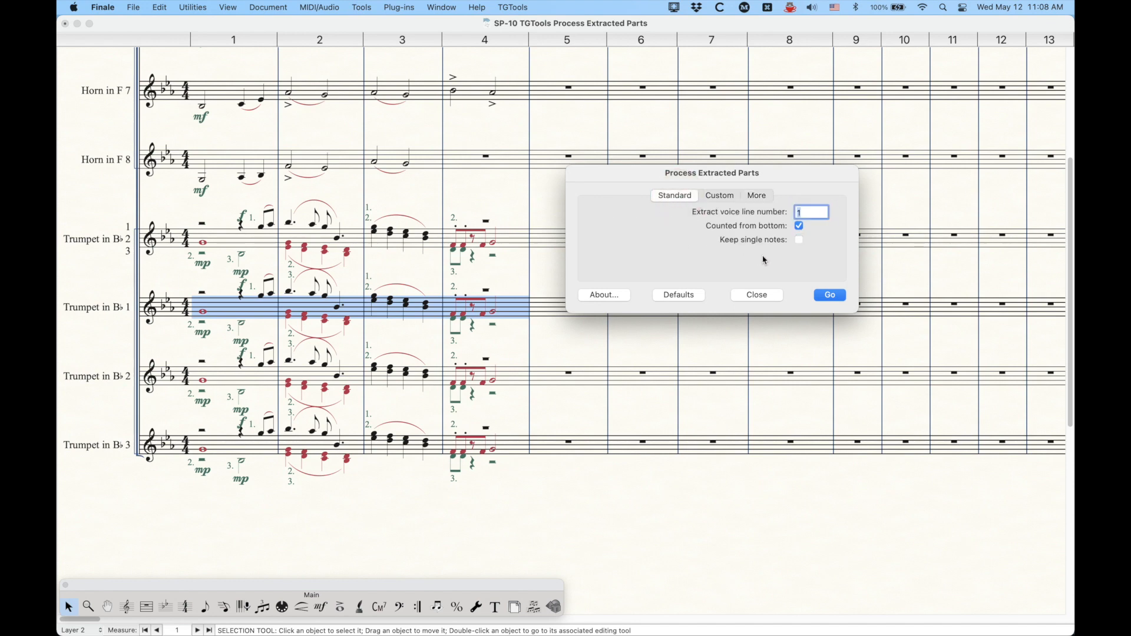
Step: Uncheck Counted from bottom and extract voice line 1 into Trumpet in B♭ 1
{"action": "left_click", "coordinate": [799, 226]}
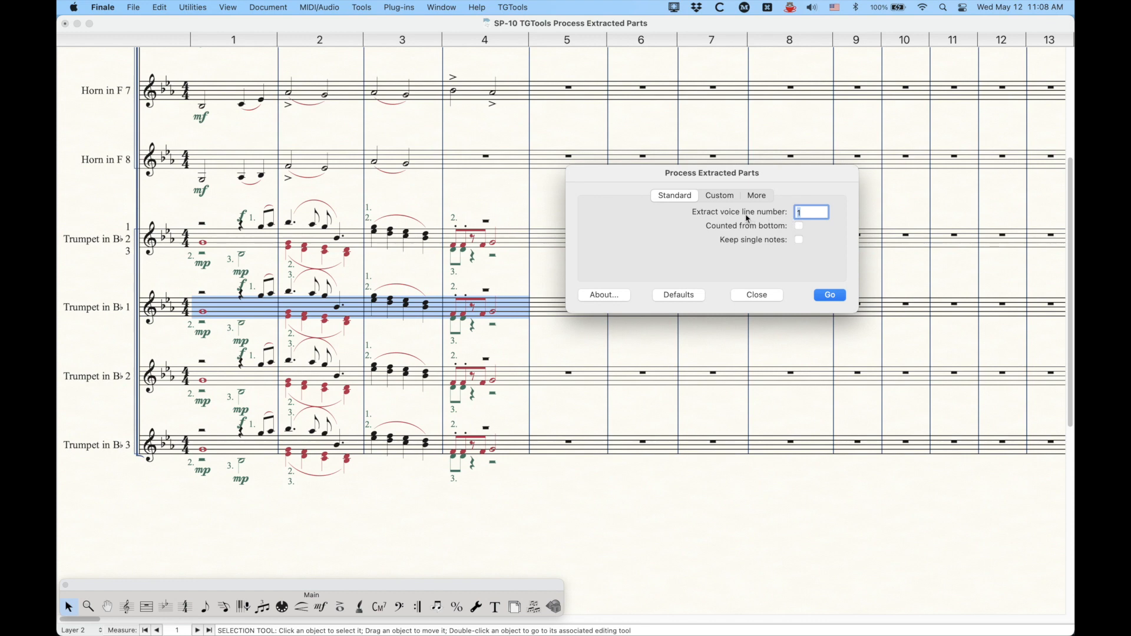
{"action": "mouse_move", "coordinate": [298, 320]}
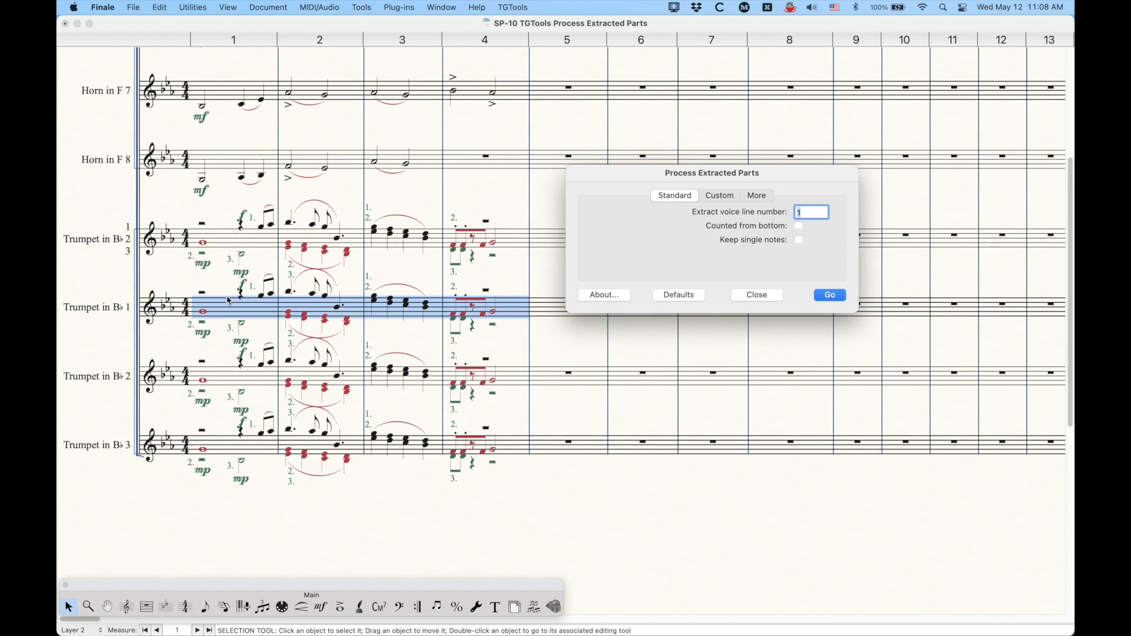
{"action": "mouse_move", "coordinate": [433, 314]}
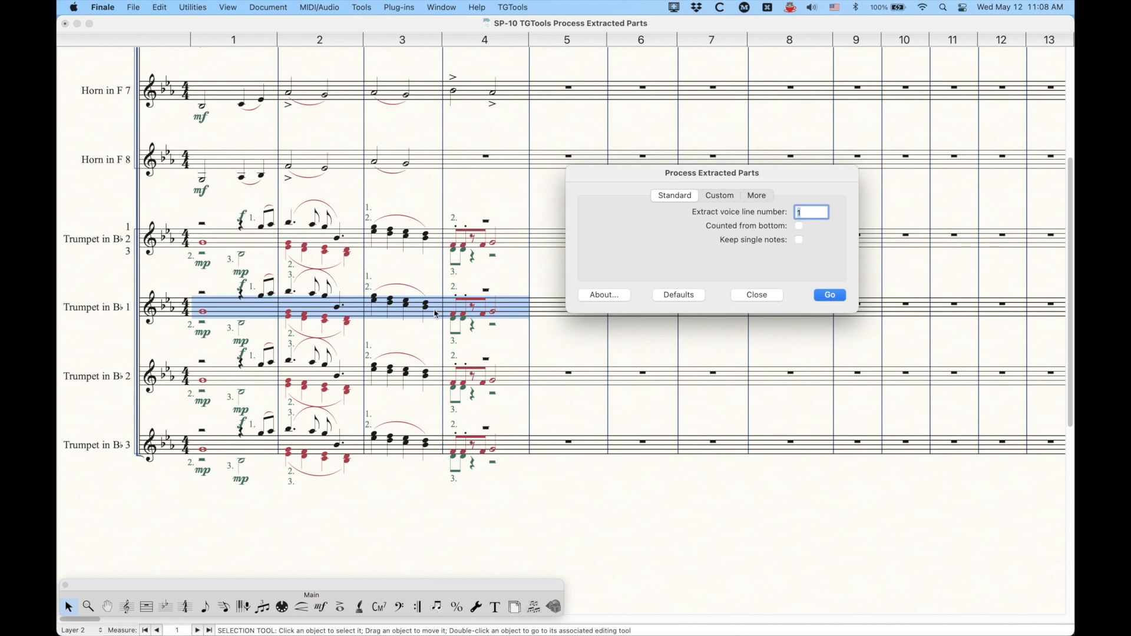
{"action": "mouse_move", "coordinate": [506, 310]}
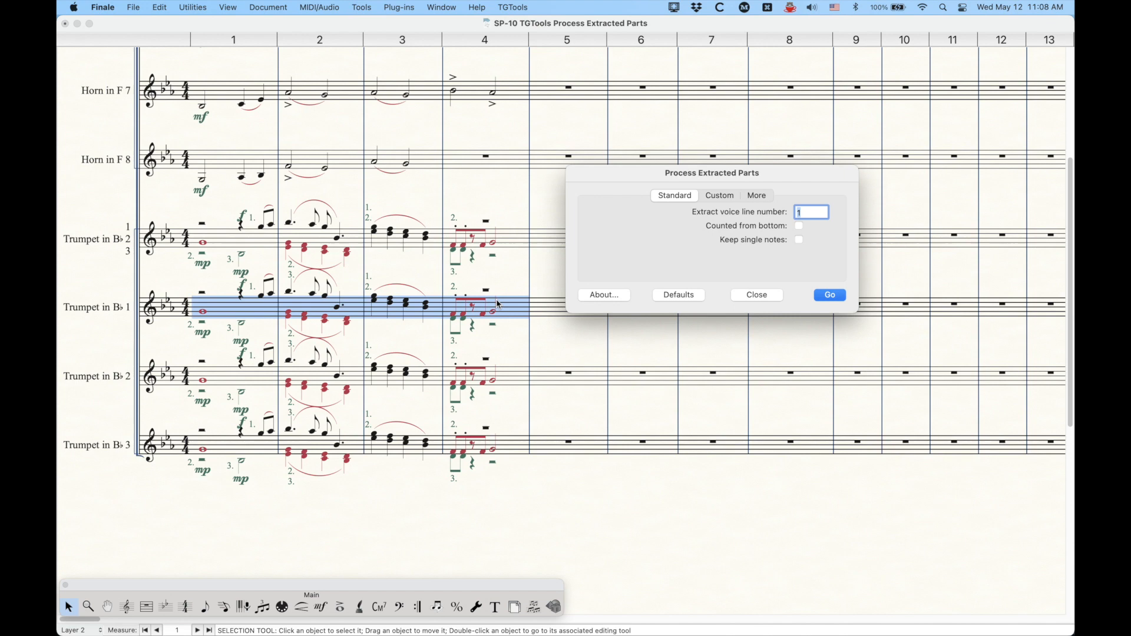
{"action": "mouse_move", "coordinate": [497, 308]}
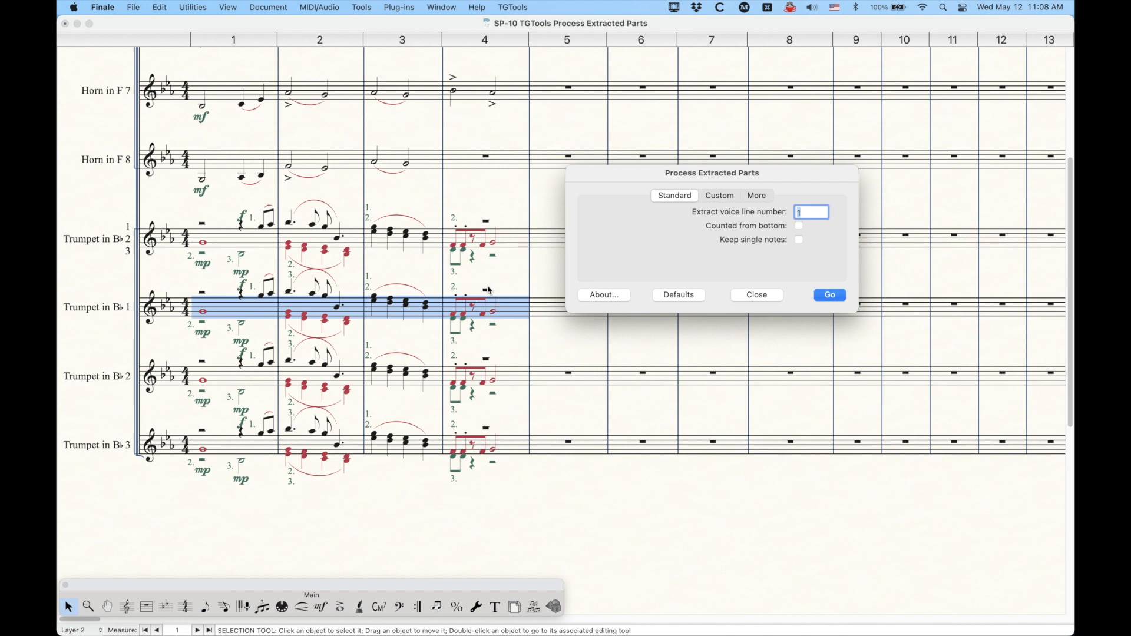
{"action": "mouse_move", "coordinate": [347, 222]}
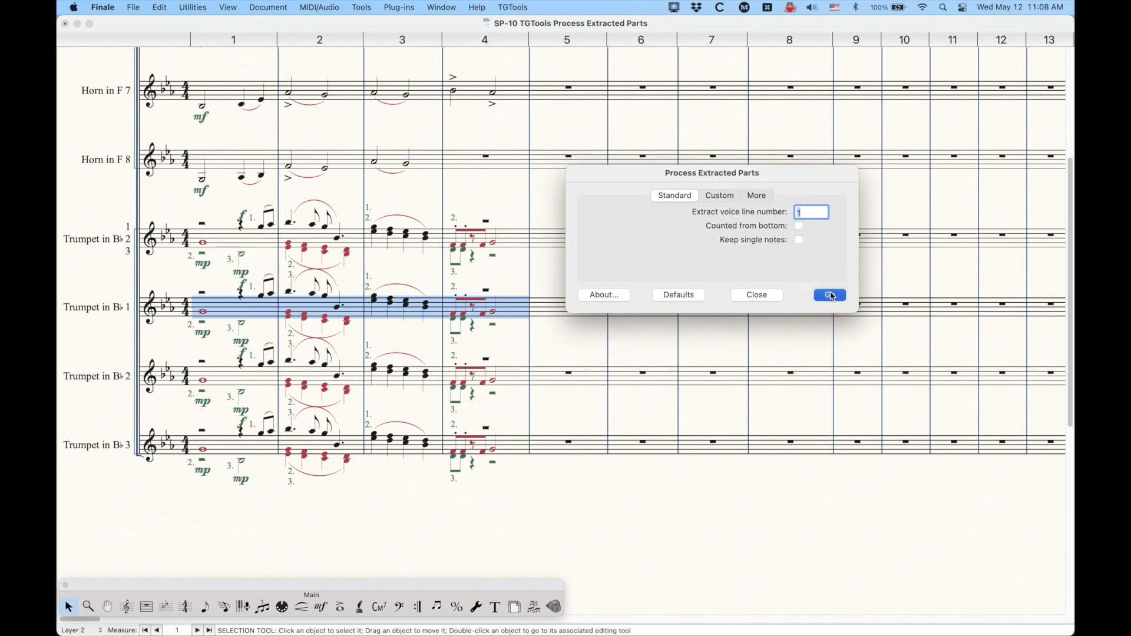
{"action": "left_click", "coordinate": [828, 295]}
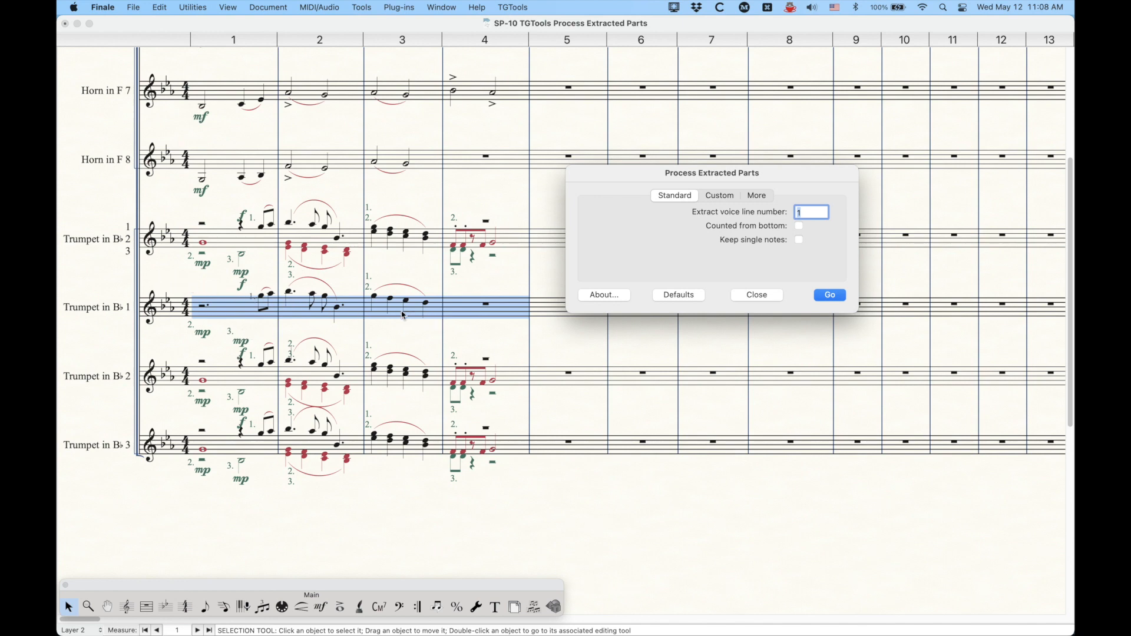
{"action": "mouse_move", "coordinate": [205, 291]}
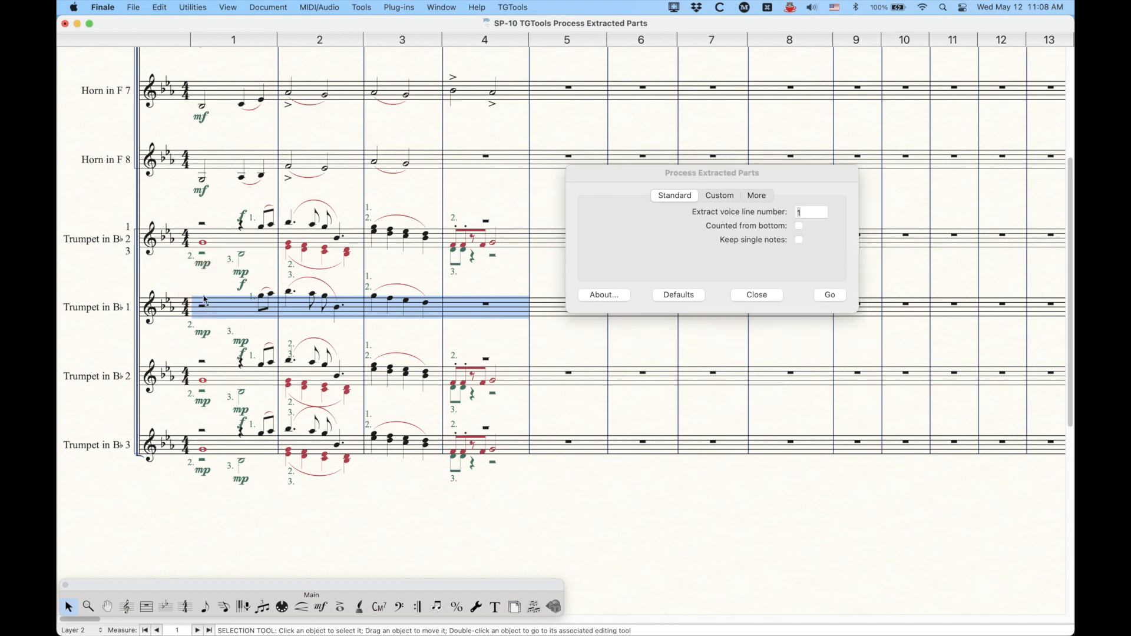
{"action": "mouse_move", "coordinate": [194, 309]}
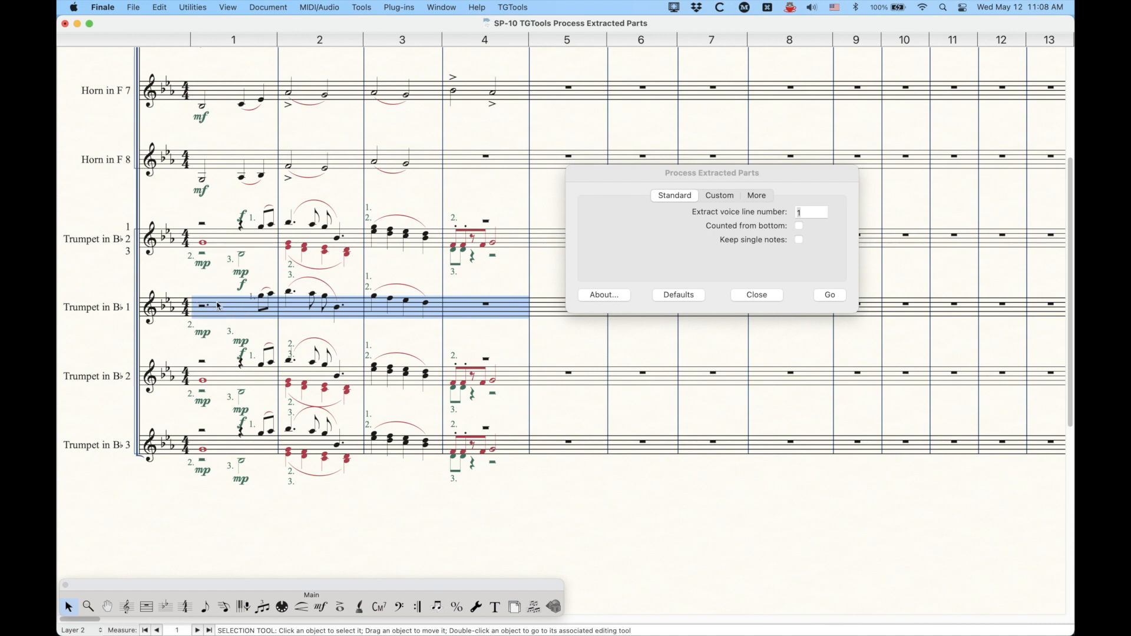
{"action": "mouse_move", "coordinate": [232, 311]}
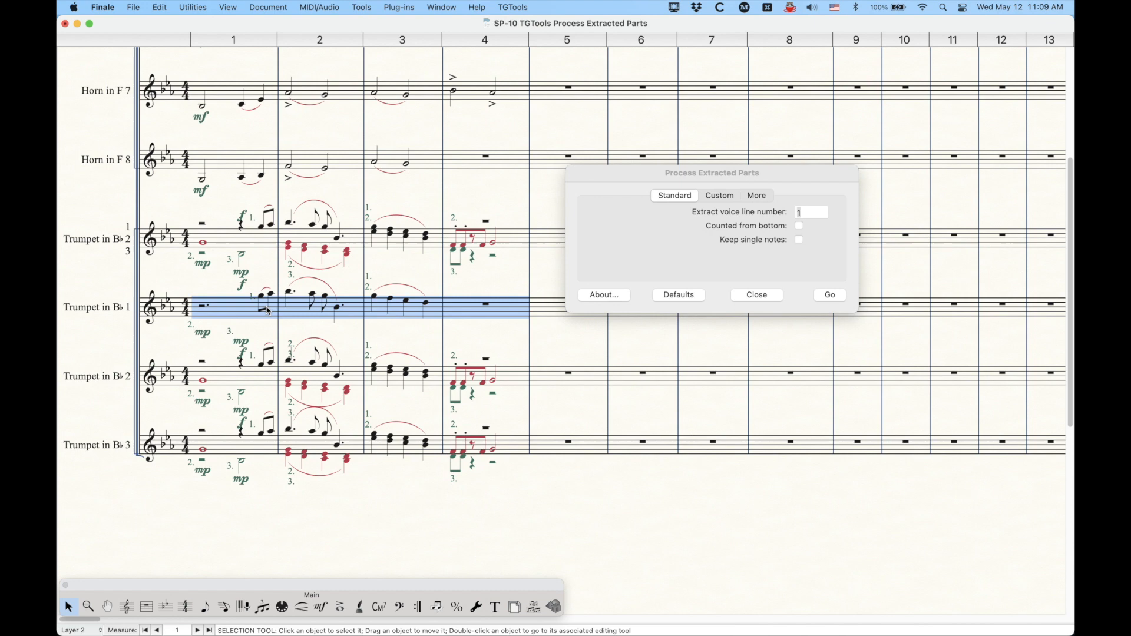
{"action": "mouse_move", "coordinate": [444, 224]}
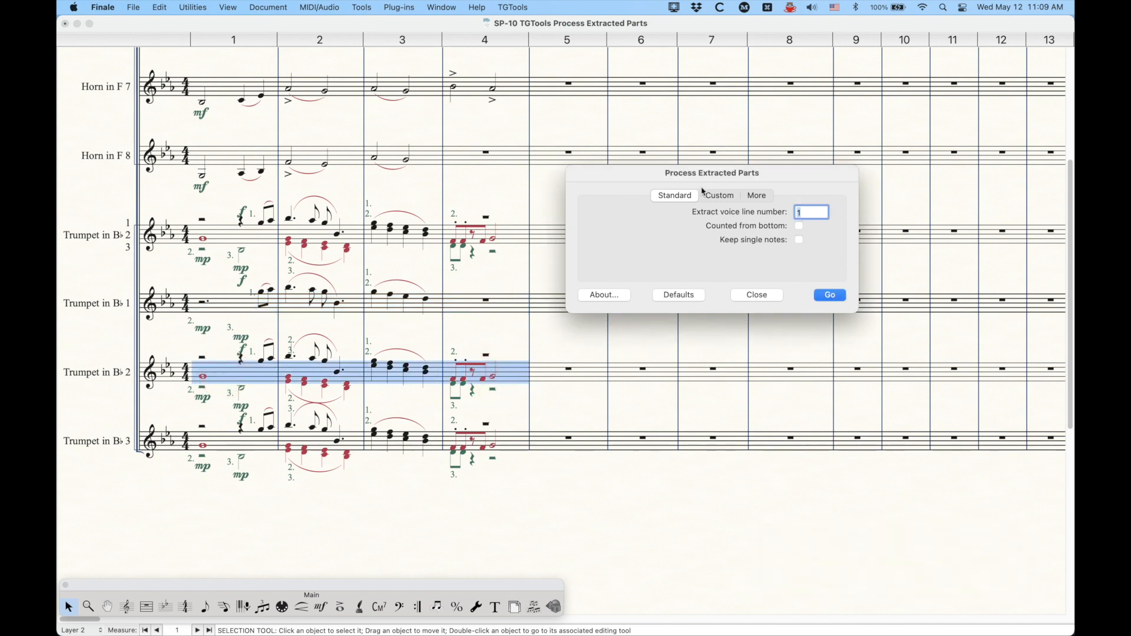
Step: Set Extract voice line number to 2 for the Trumpet in B♭ 2 staff
{"action": "type", "text": "2"}
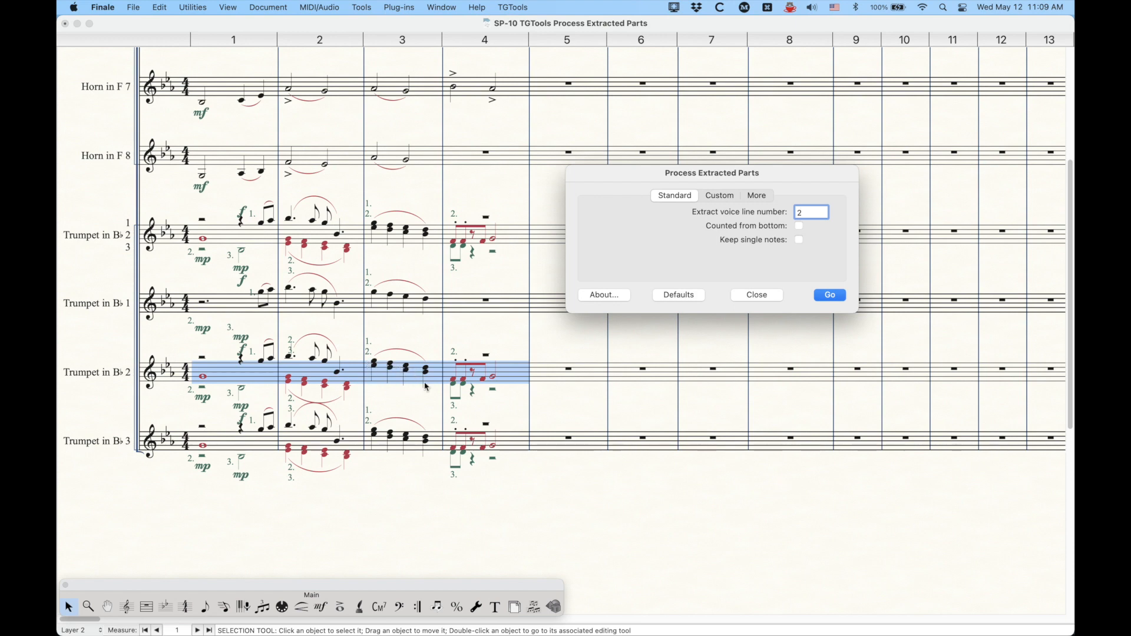
{"action": "mouse_move", "coordinate": [806, 271]}
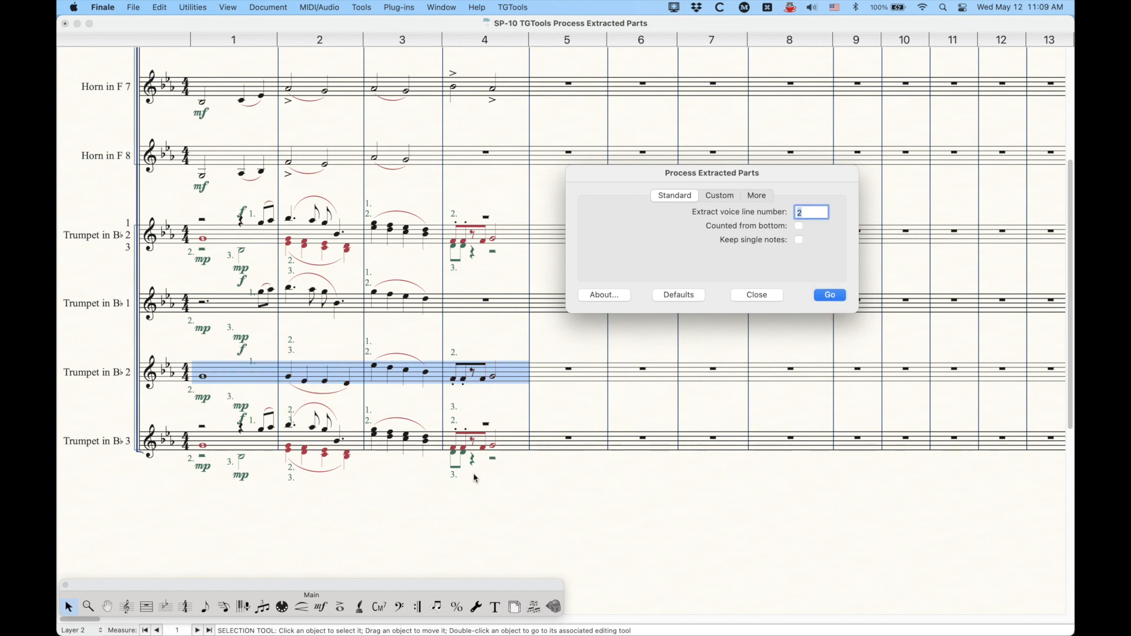
{"action": "mouse_move", "coordinate": [375, 380]}
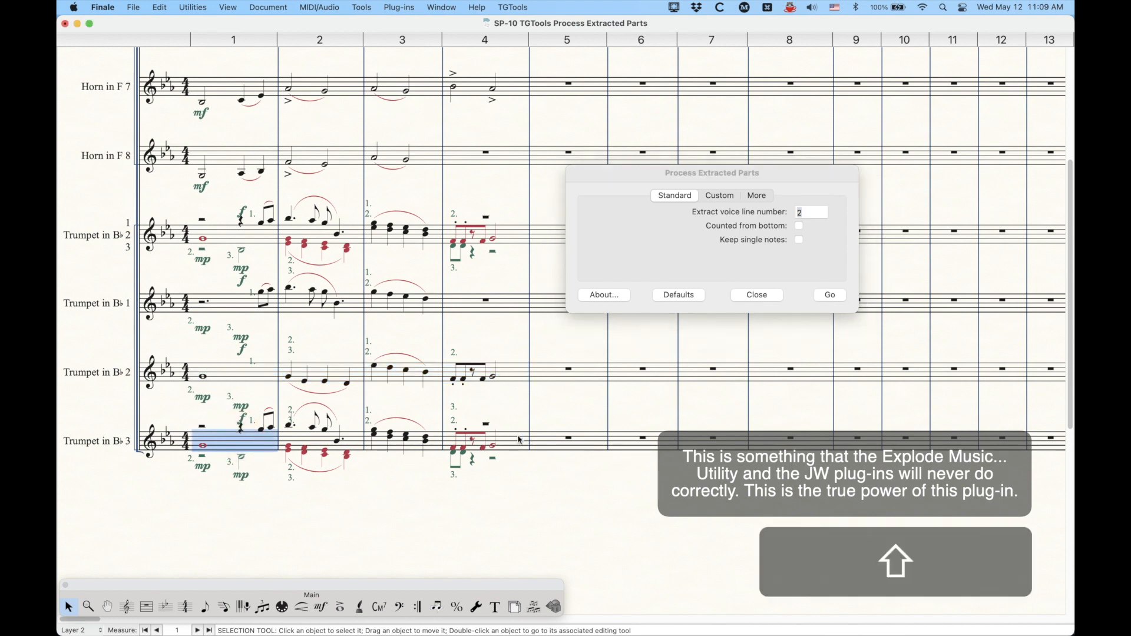
Step: Select the Trumpet in B♭ 3 staff and extract voice line 3 into it
{"action": "left_click", "coordinate": [757, 195]}
{"action": "type", "text": "3"}
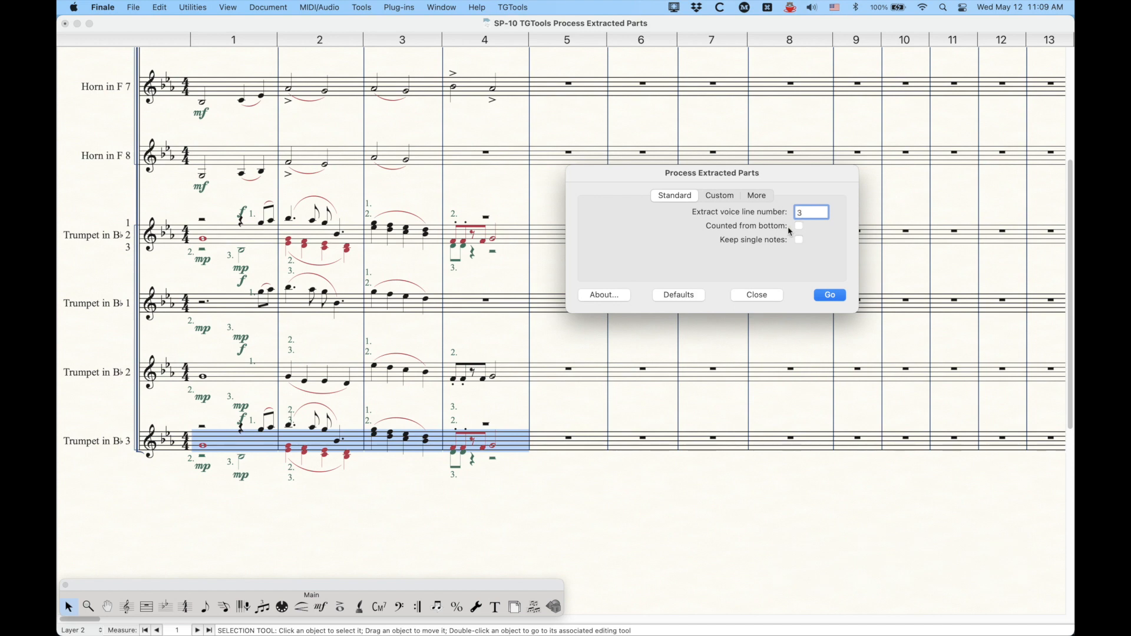
{"action": "left_click", "coordinate": [829, 295]}
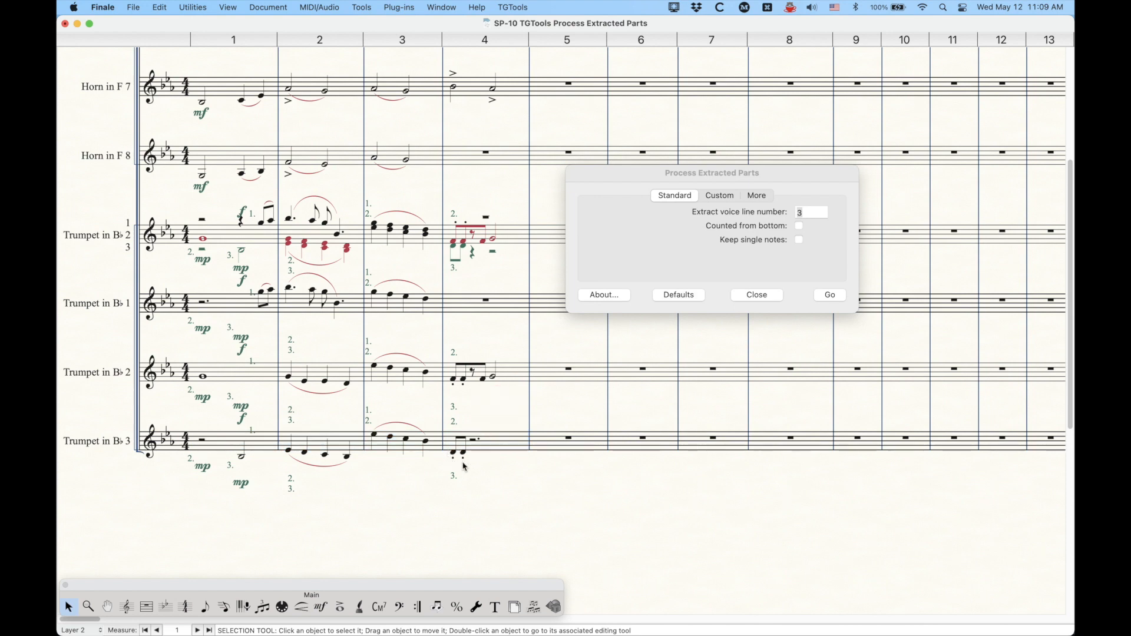
{"action": "mouse_move", "coordinate": [469, 461]}
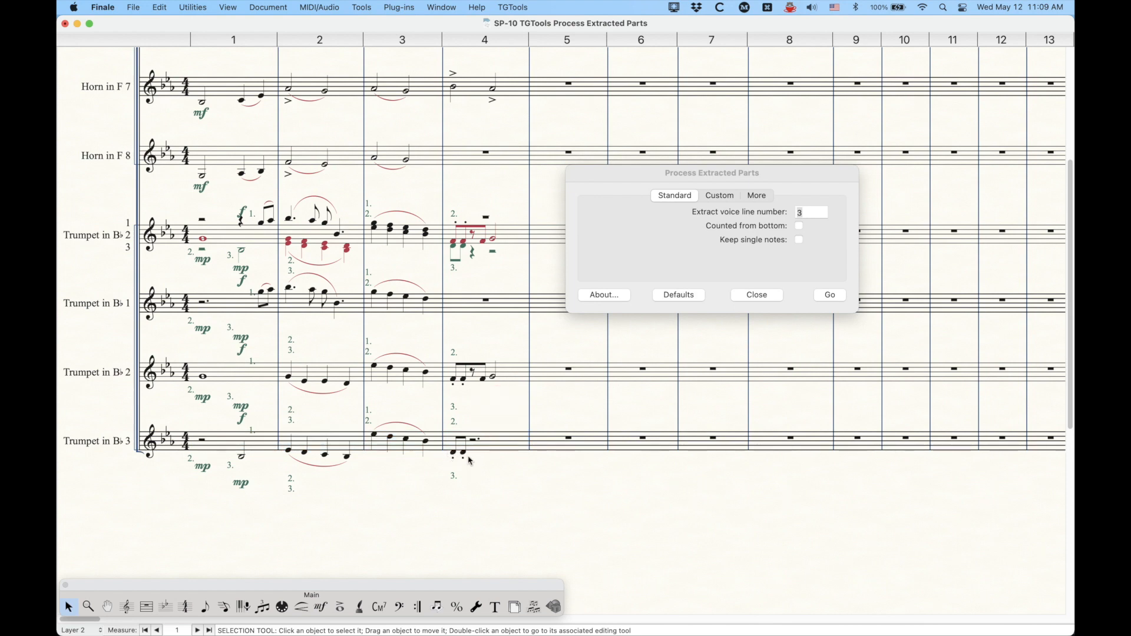
{"action": "mouse_move", "coordinate": [364, 276]}
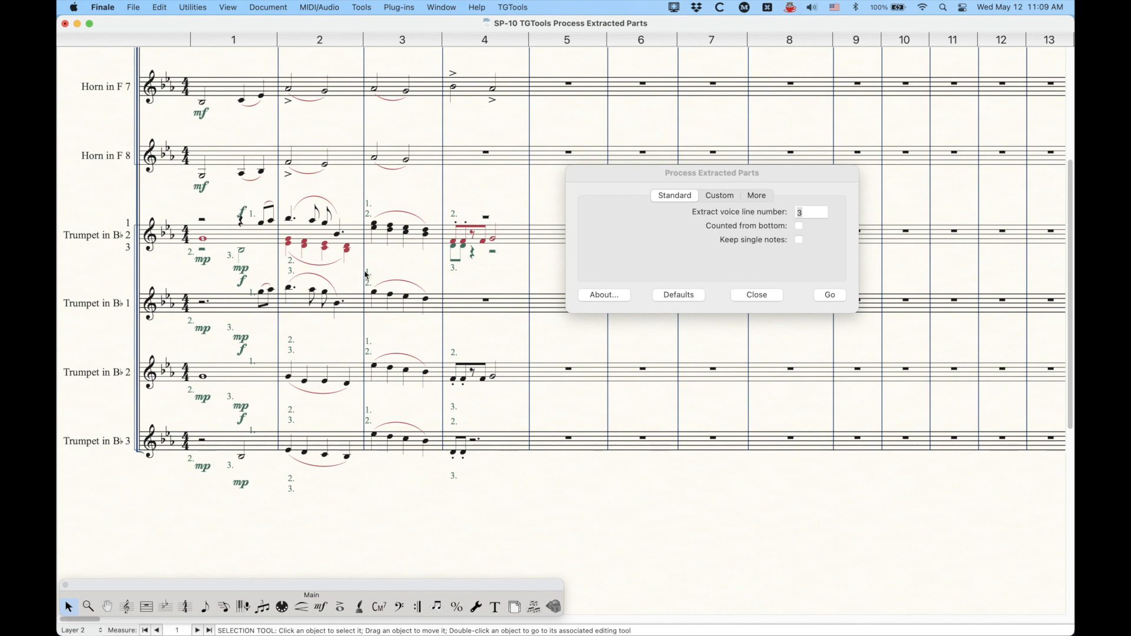
{"action": "mouse_move", "coordinate": [216, 265]}
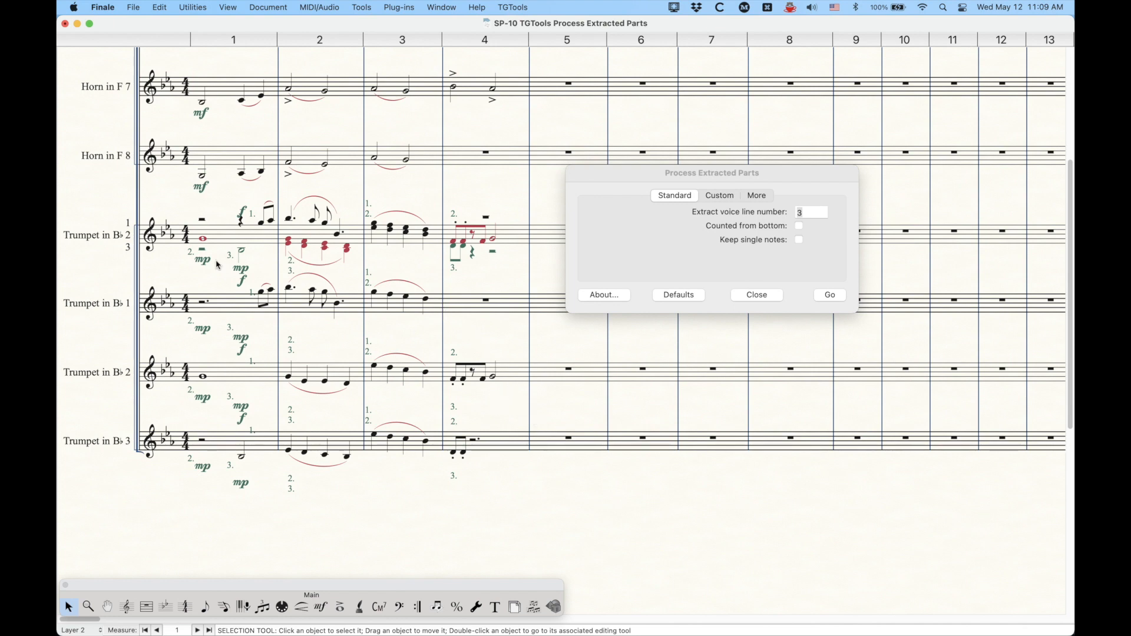
{"action": "mouse_move", "coordinate": [184, 275]}
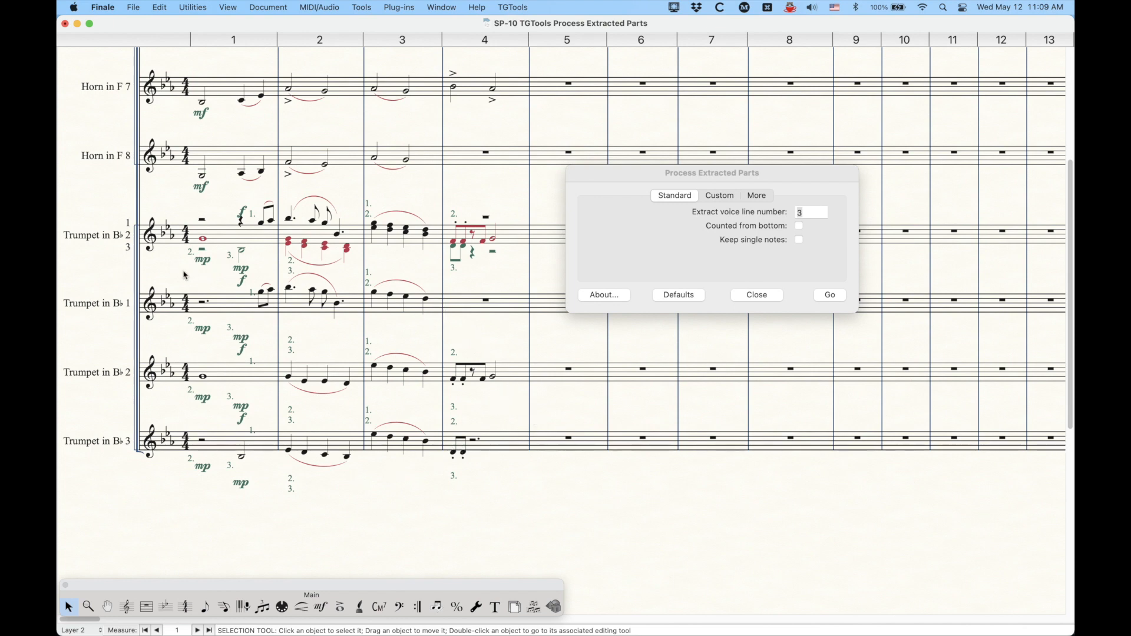
{"action": "mouse_move", "coordinate": [375, 464]}
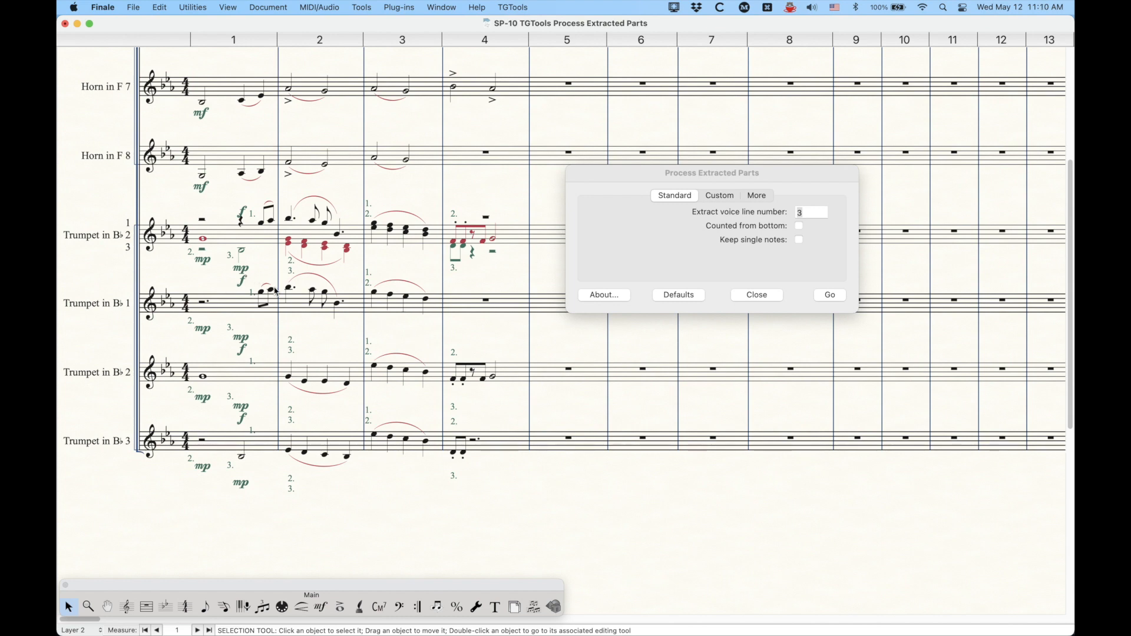
{"action": "mouse_move", "coordinate": [442, 453]}
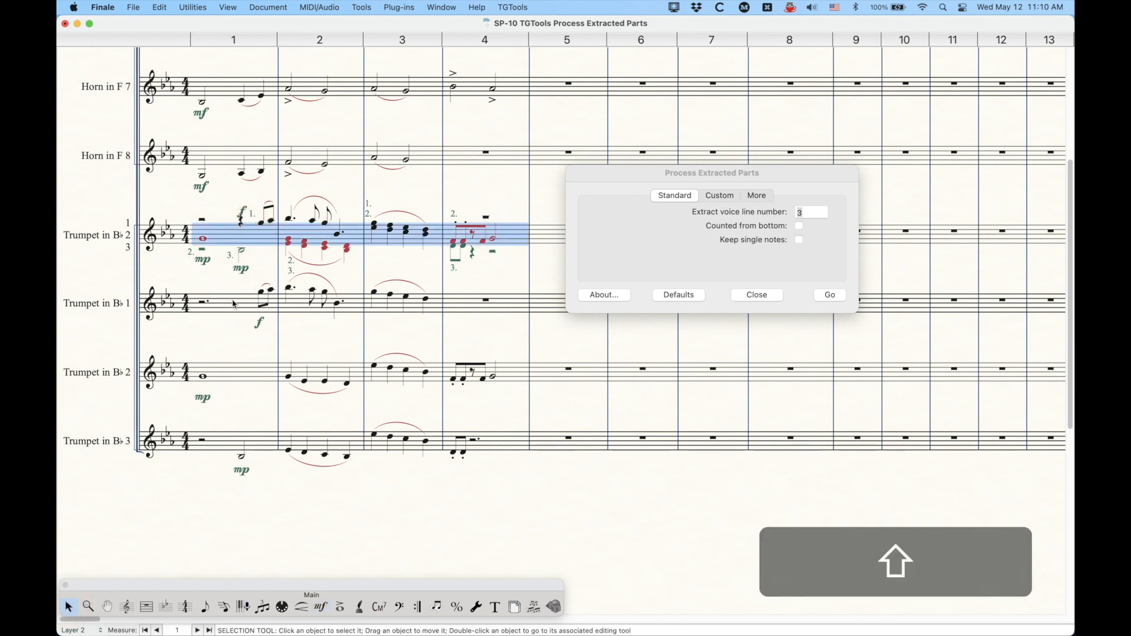
Step: Select measure 1 of the Trumpet 1 staff after clearing stray divisi numbers and dynamics
{"action": "left_click", "coordinate": [231, 306]}
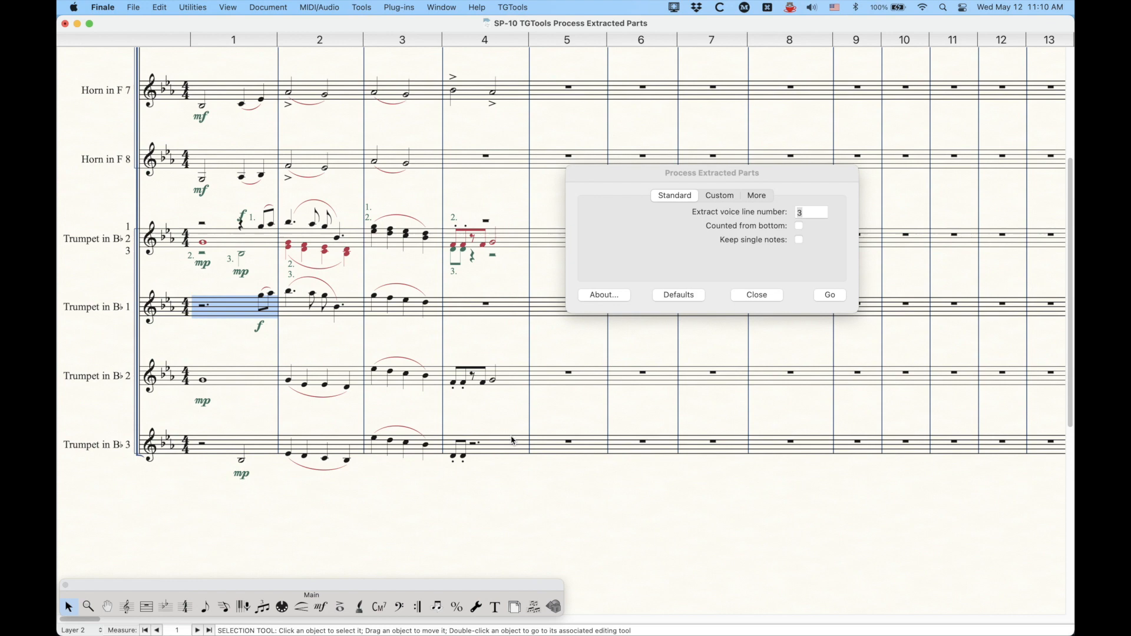
{"action": "mouse_move", "coordinate": [510, 444]}
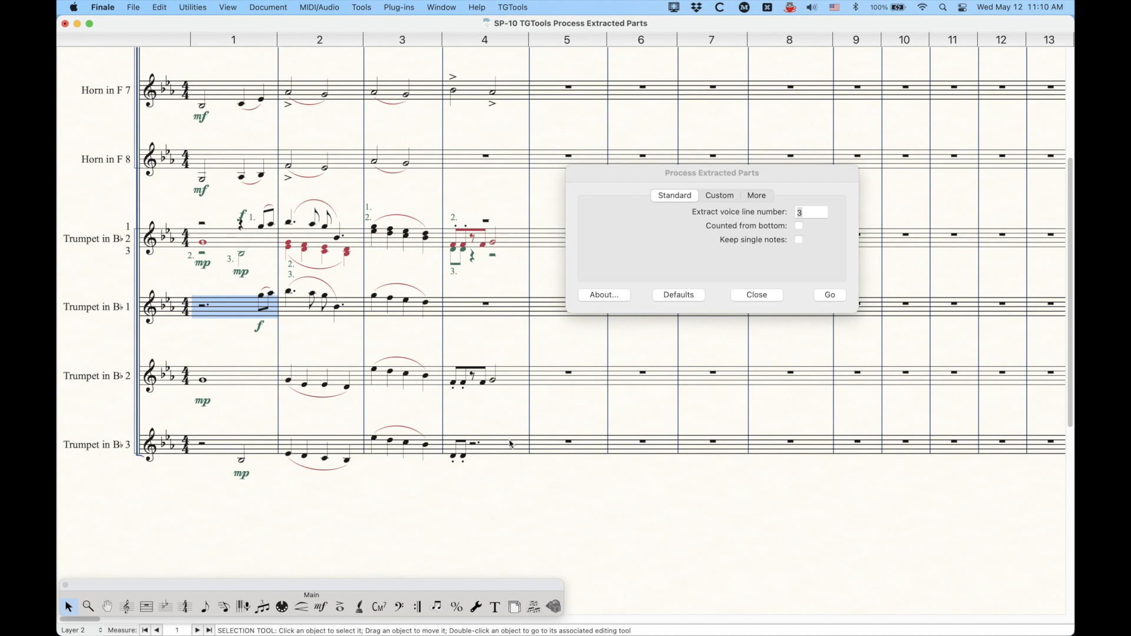
{"action": "mouse_move", "coordinate": [731, 212]}
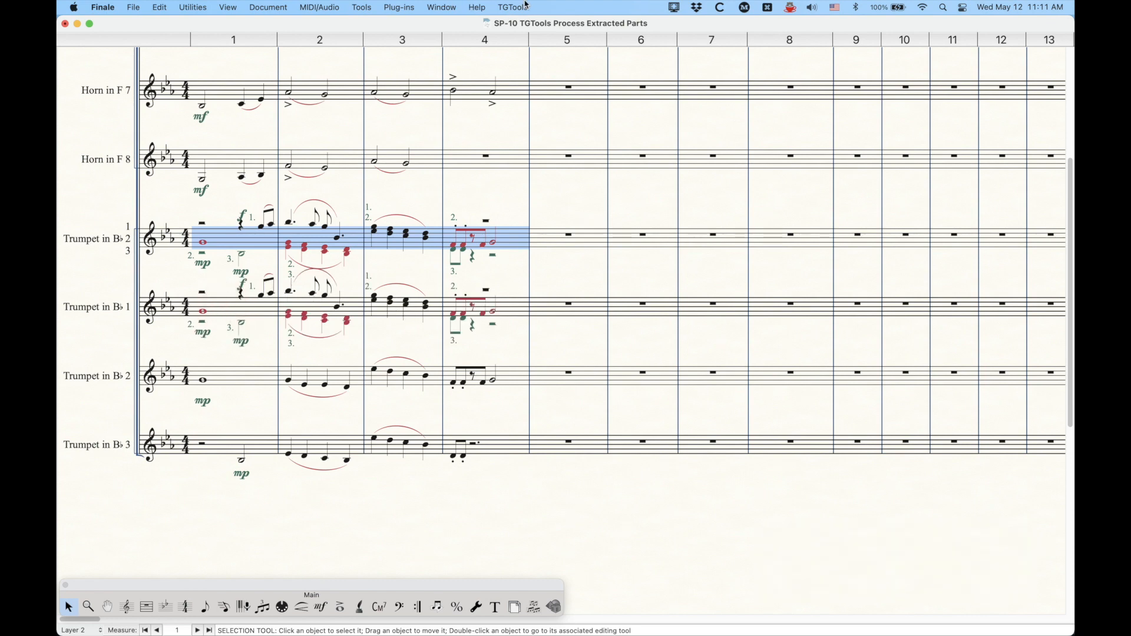
Step: Run TGTools > Parts > Process extracted parts and review its Custom and More tabs
{"action": "left_click", "coordinate": [512, 7]}
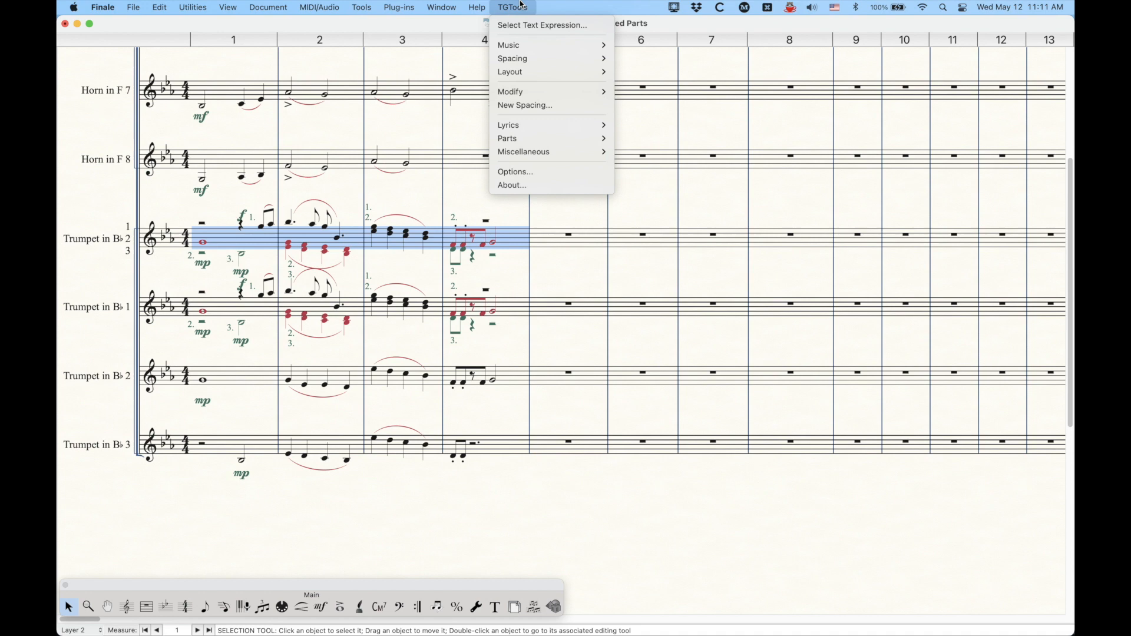
{"action": "mouse_move", "coordinate": [523, 91]}
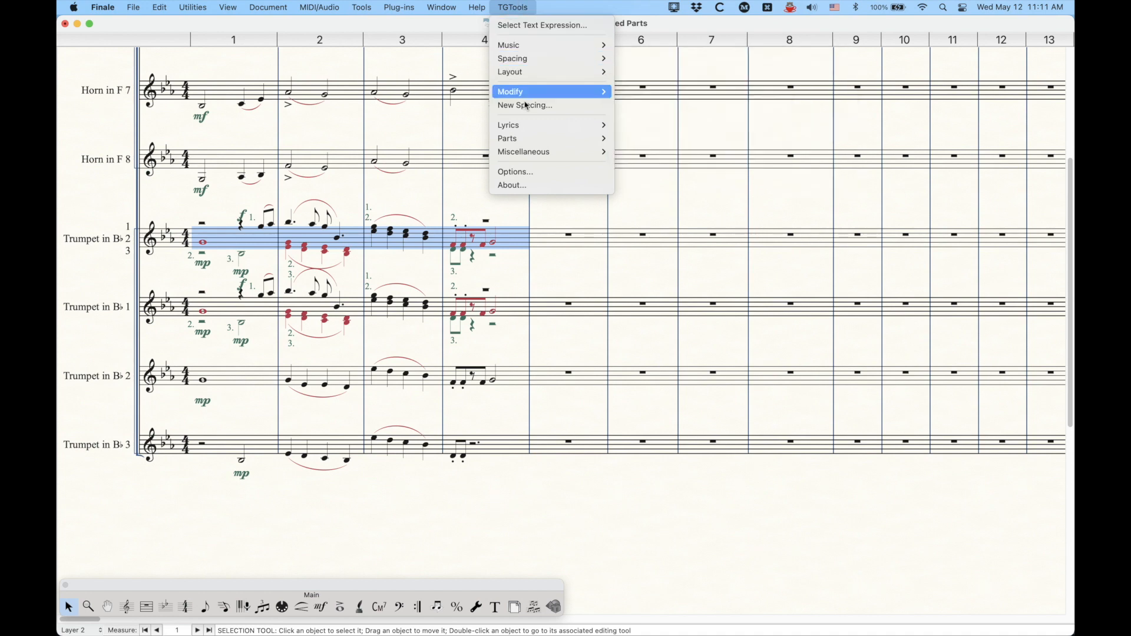
{"action": "mouse_move", "coordinate": [507, 138]}
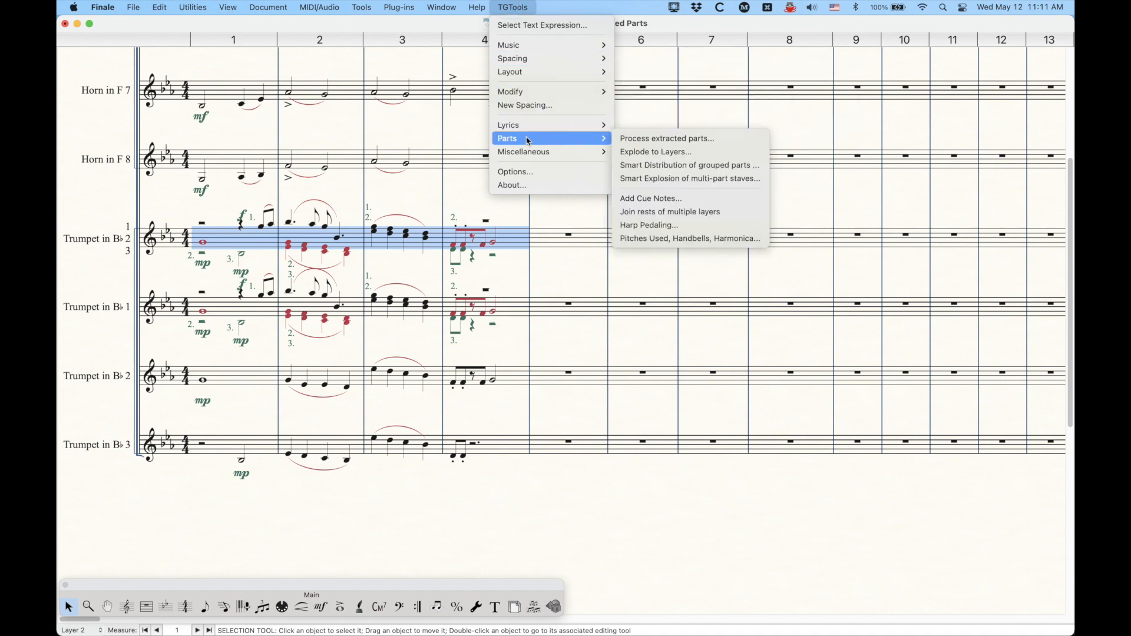
{"action": "mouse_move", "coordinate": [666, 137]}
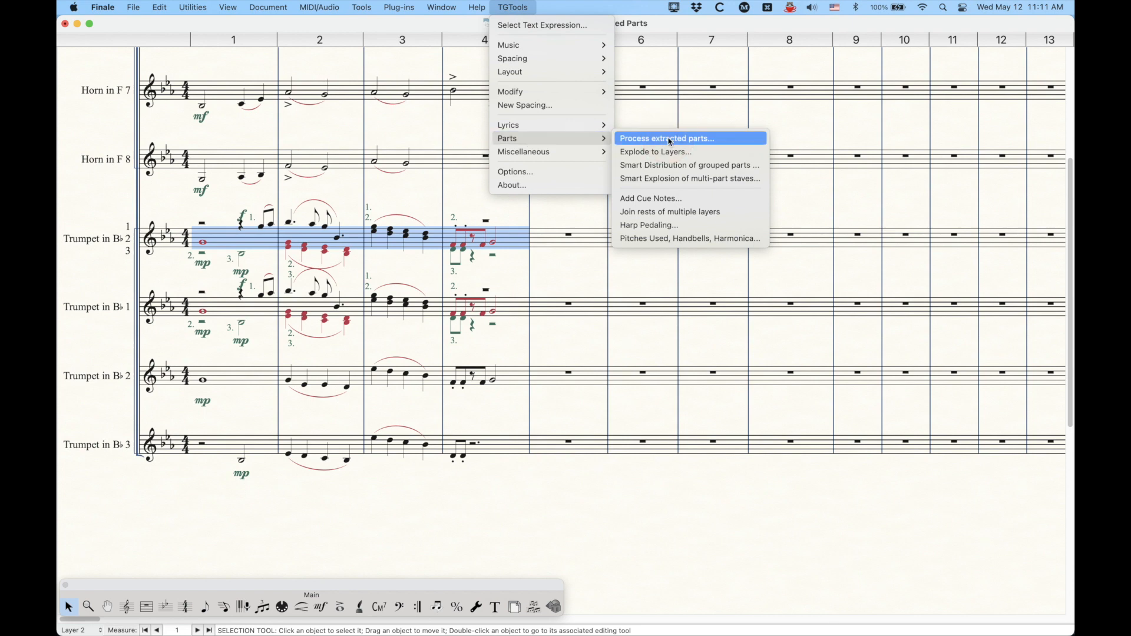
{"action": "left_click", "coordinate": [666, 138]}
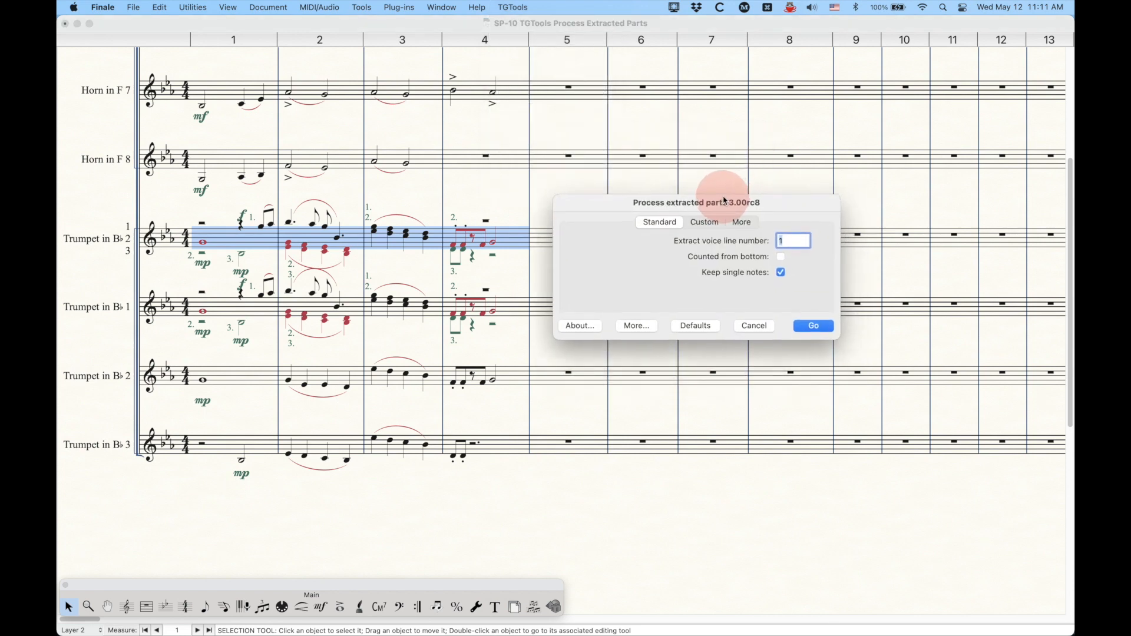
{"action": "left_click", "coordinate": [704, 222]}
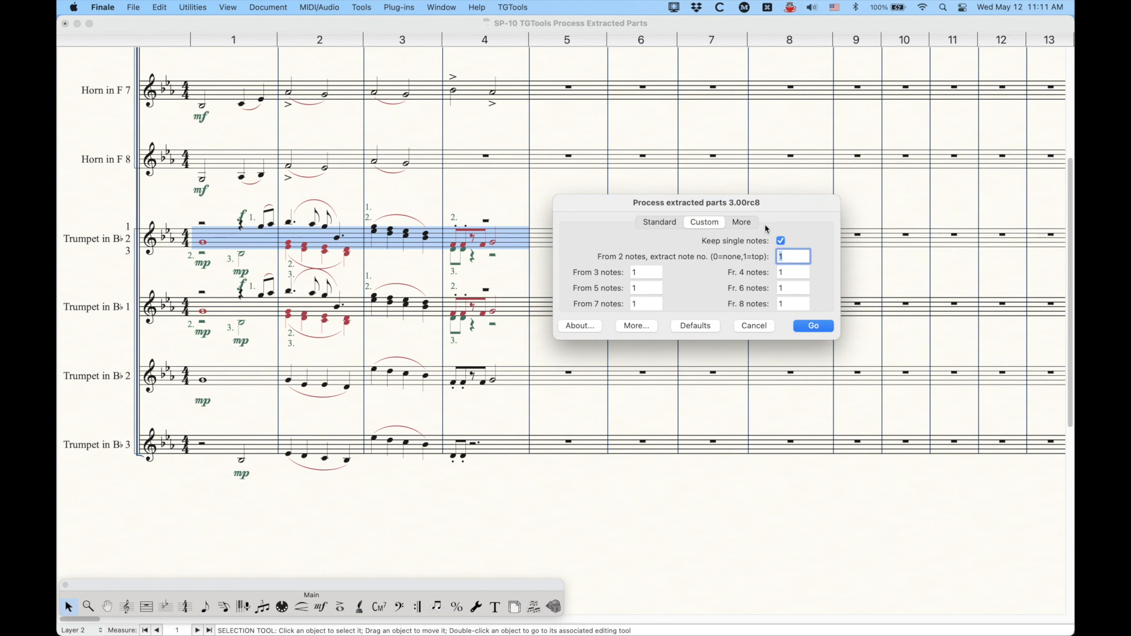
{"action": "left_click", "coordinate": [741, 223]}
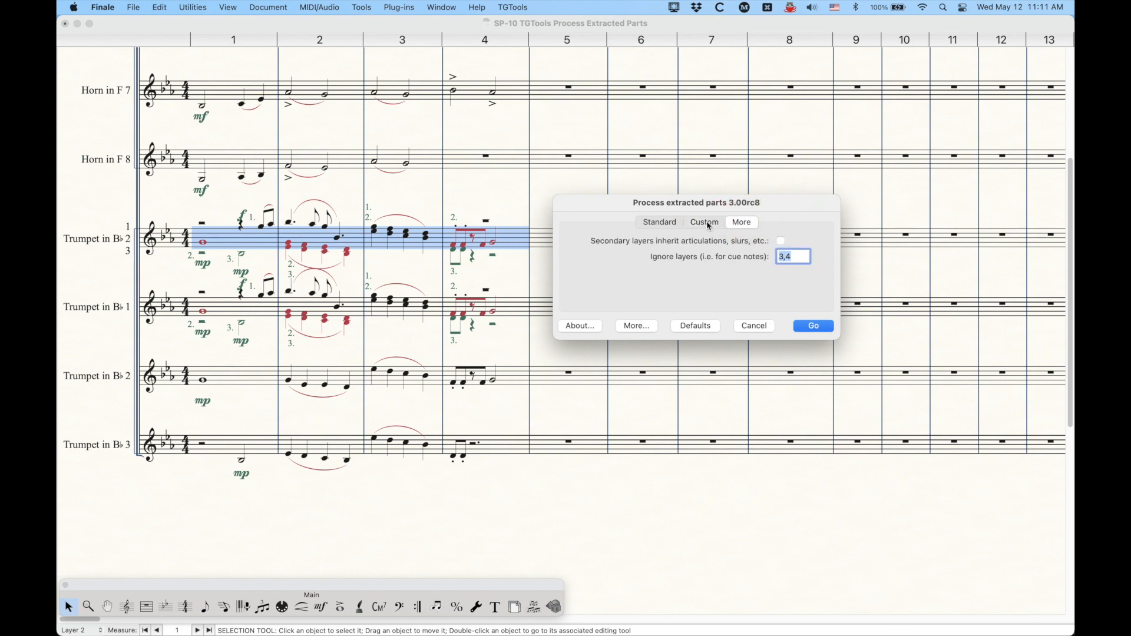
{"action": "left_click", "coordinate": [657, 222]}
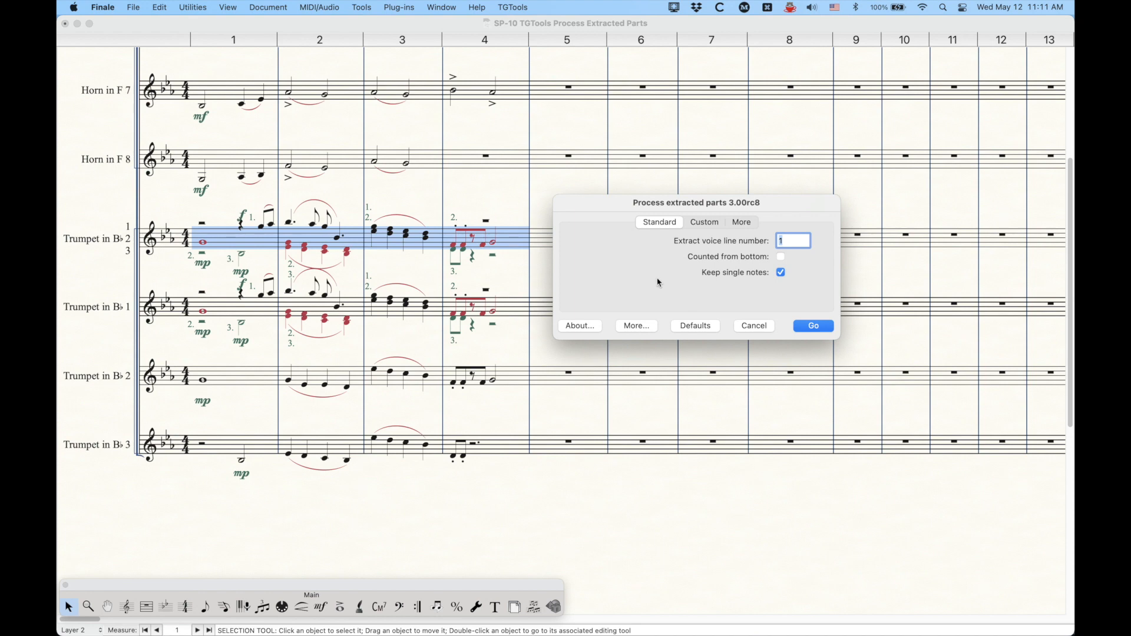
Step: Review the More… additional extraction options window and close it
{"action": "left_click", "coordinate": [635, 325]}
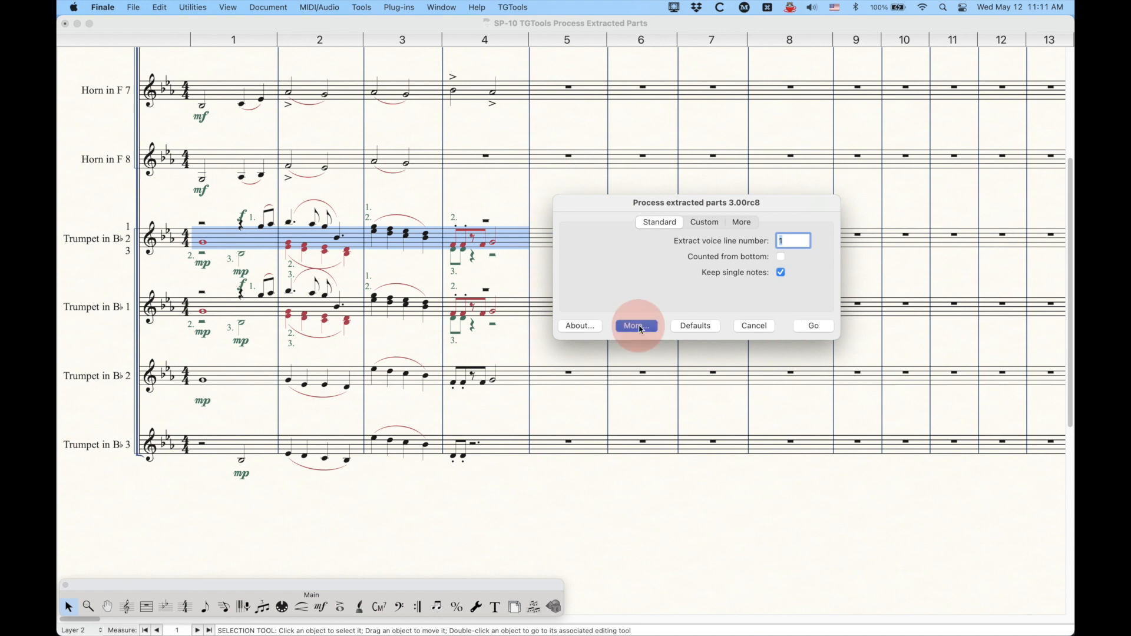
{"action": "left_click", "coordinate": [635, 325]}
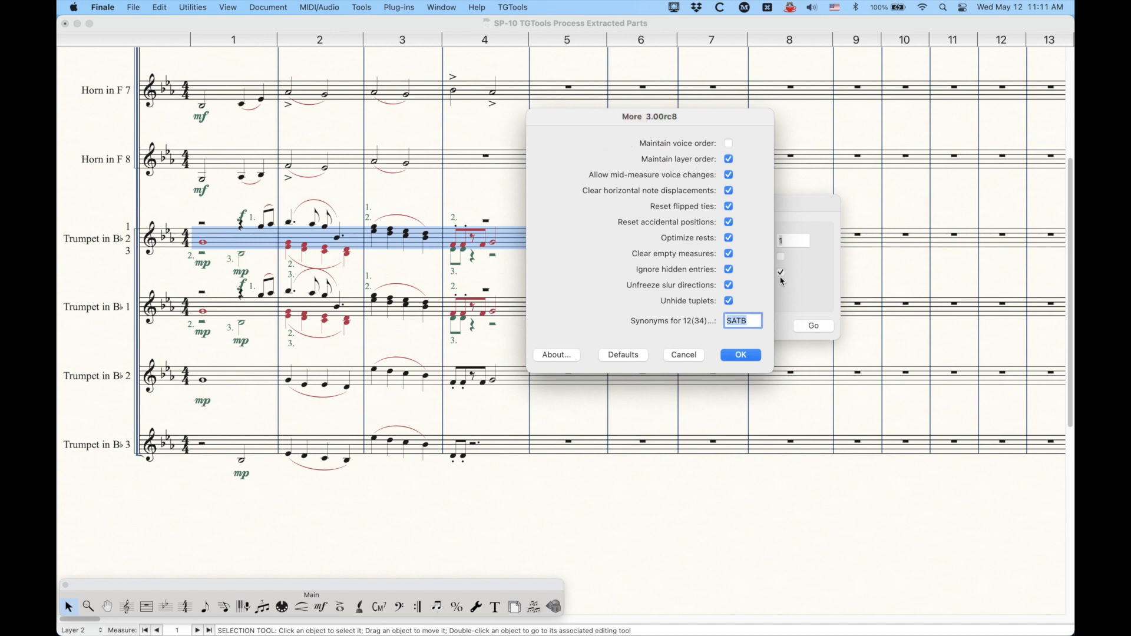
{"action": "mouse_move", "coordinate": [704, 104]}
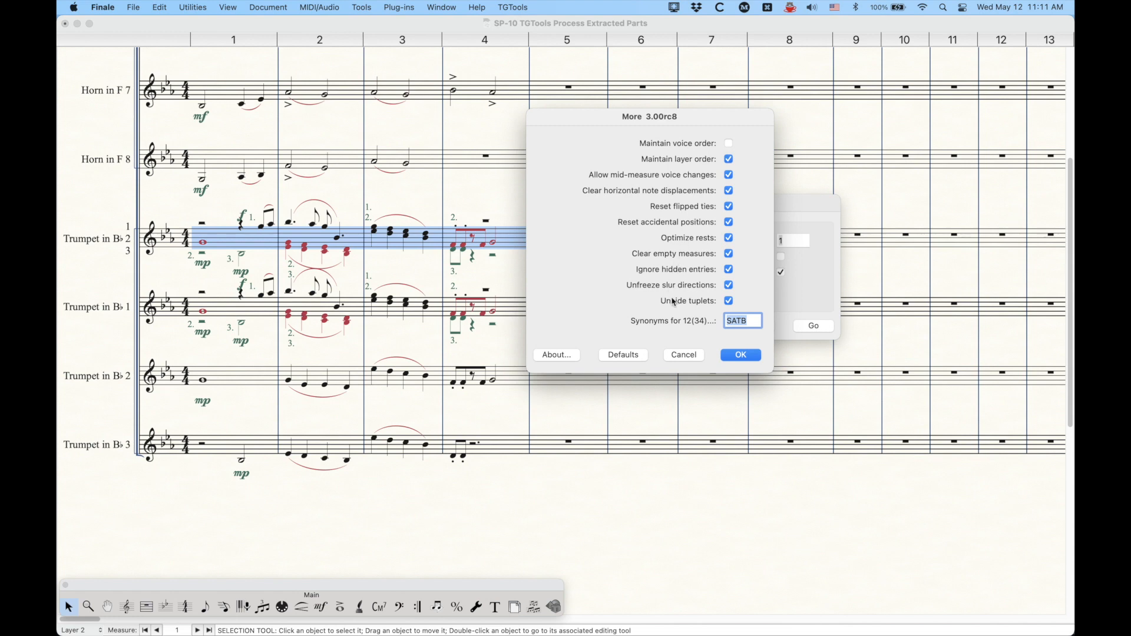
{"action": "mouse_move", "coordinate": [675, 311]}
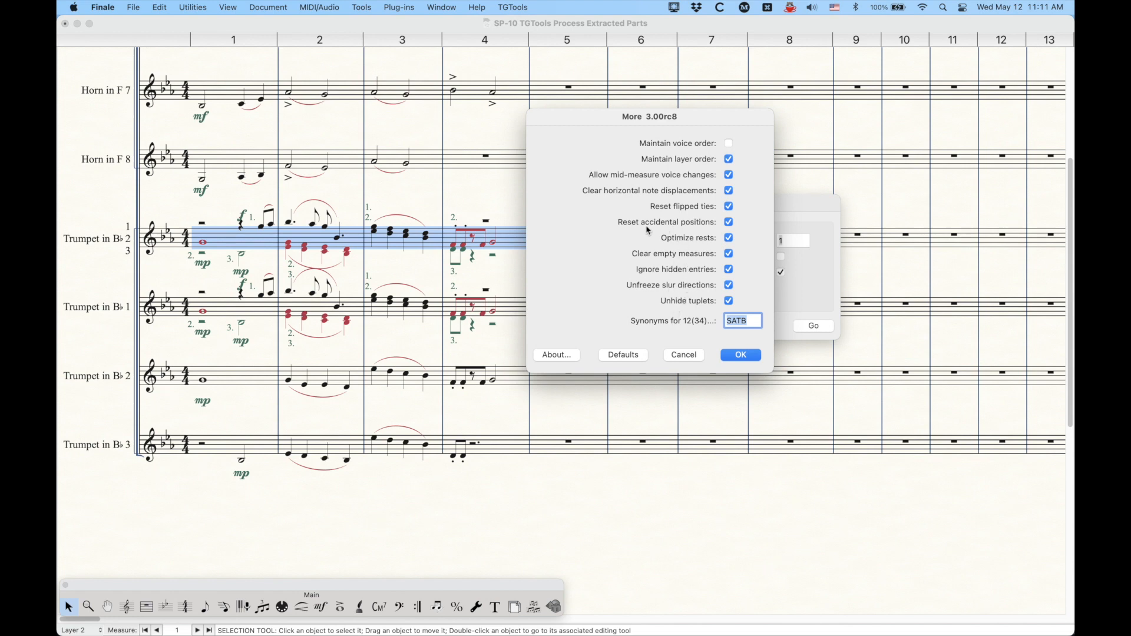
{"action": "mouse_move", "coordinate": [657, 248]}
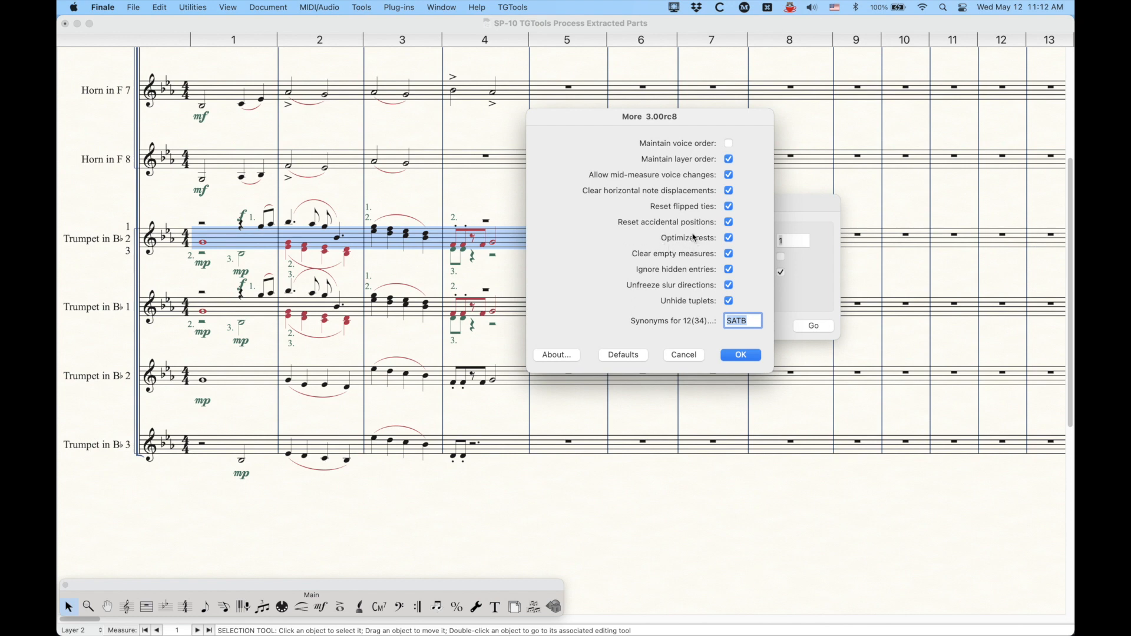
{"action": "left_click", "coordinate": [728, 237]}
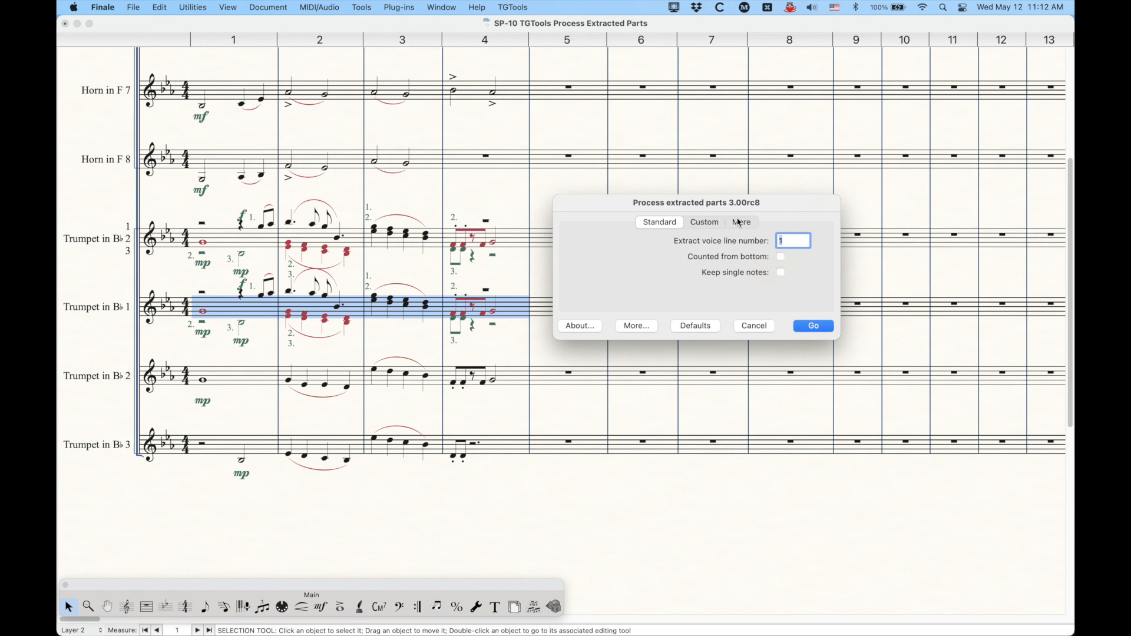
{"action": "left_click", "coordinate": [742, 223]}
{"action": "type", "text": "4"}
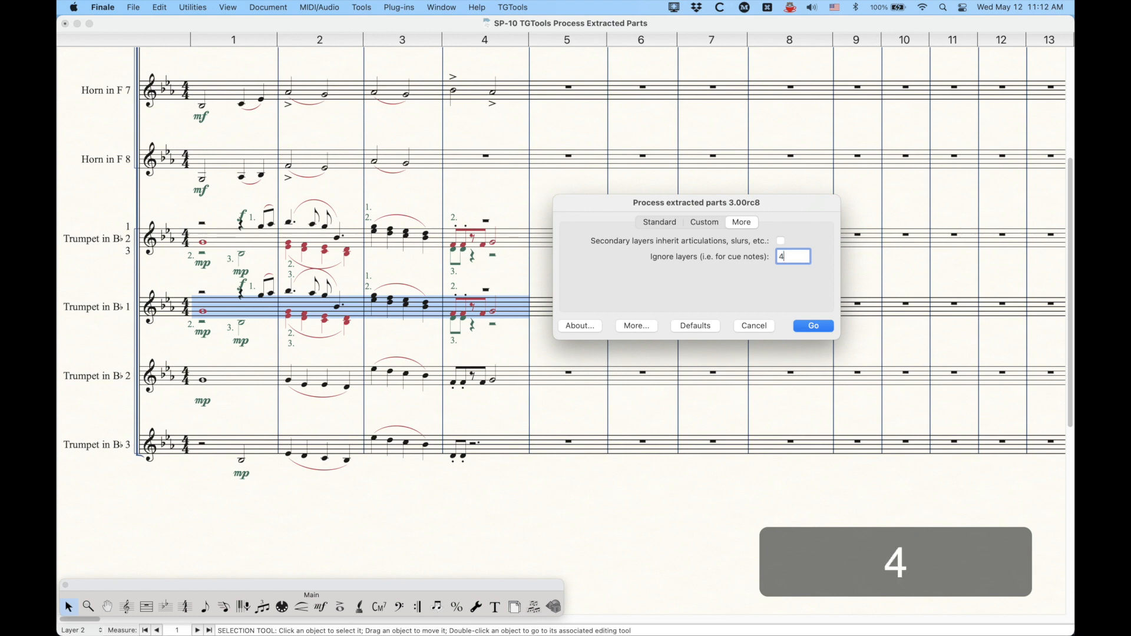
{"action": "left_click", "coordinate": [658, 223]}
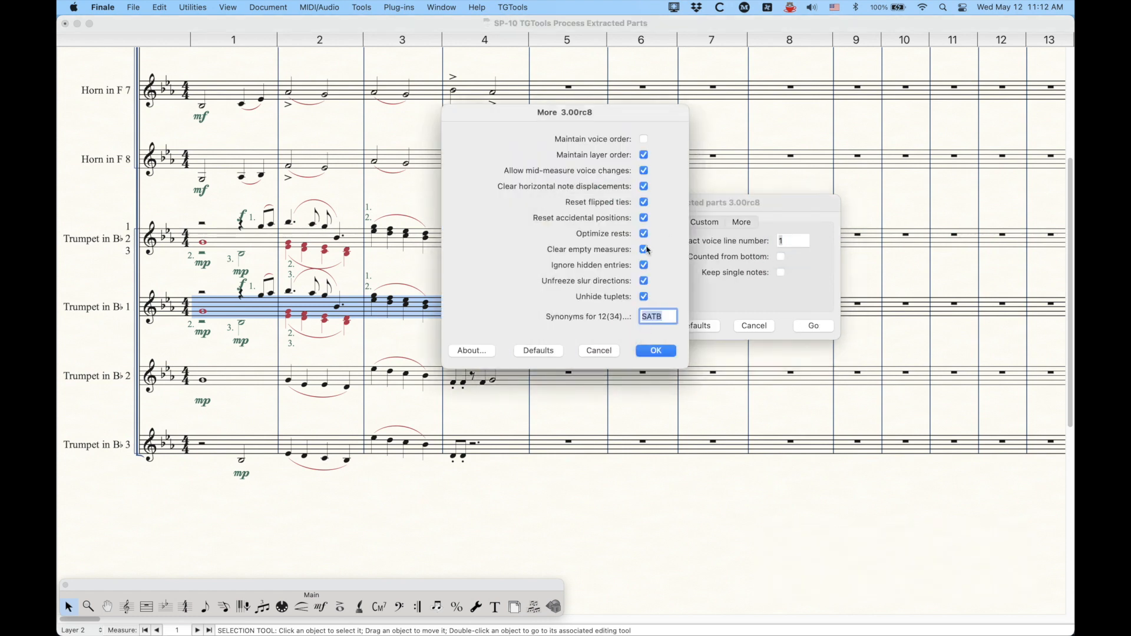
{"action": "left_click", "coordinate": [643, 233]}
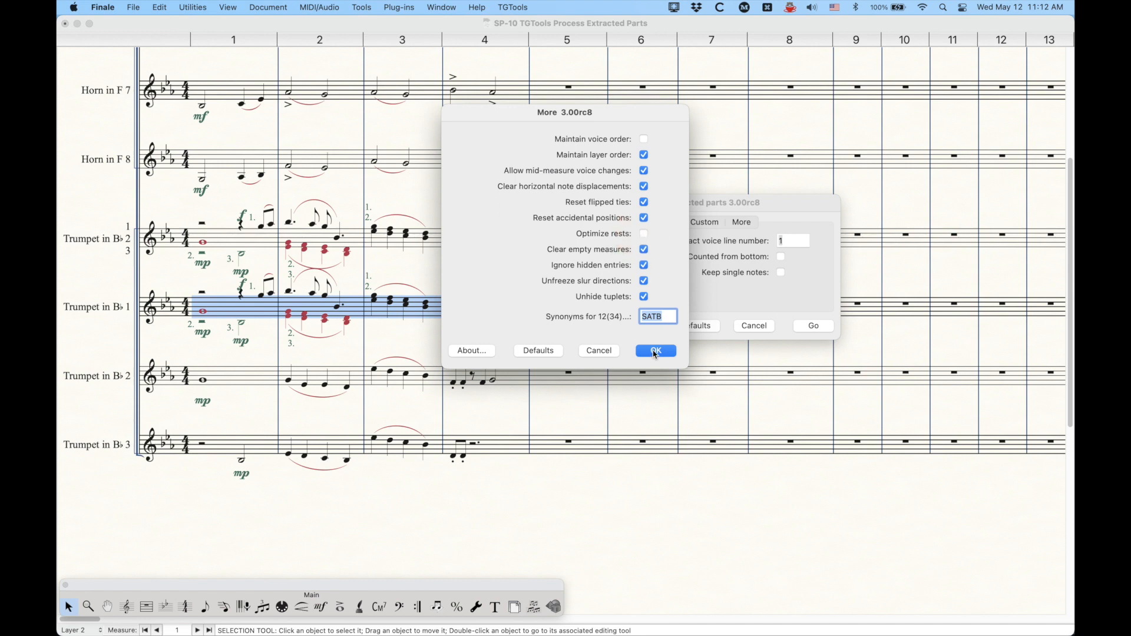
{"action": "left_click", "coordinate": [654, 352]}
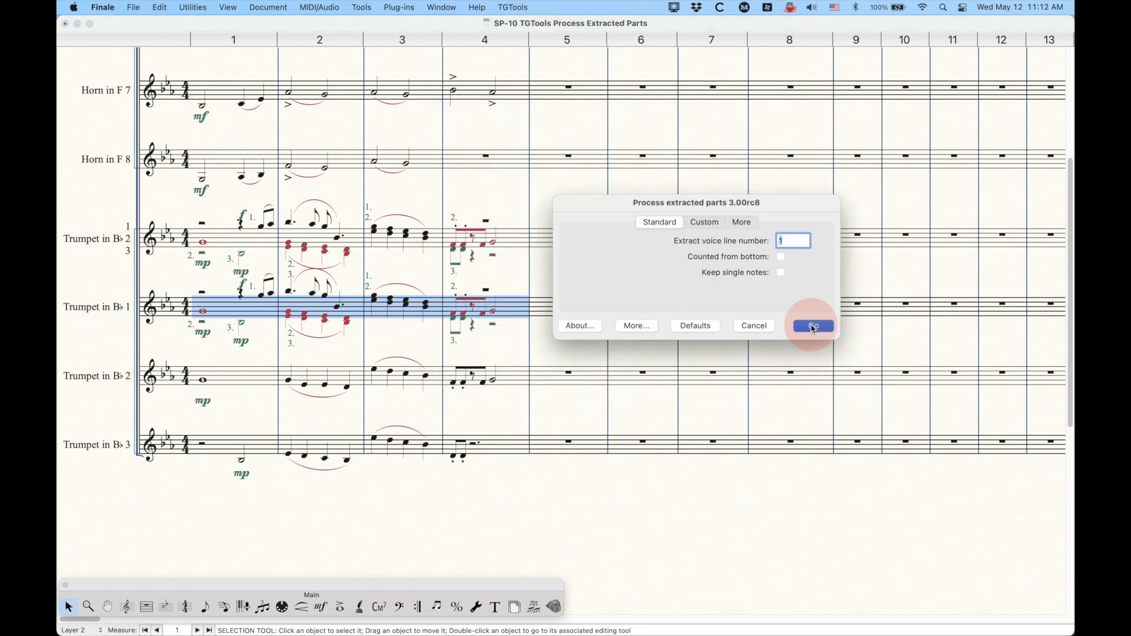
{"action": "left_click", "coordinate": [812, 326]}
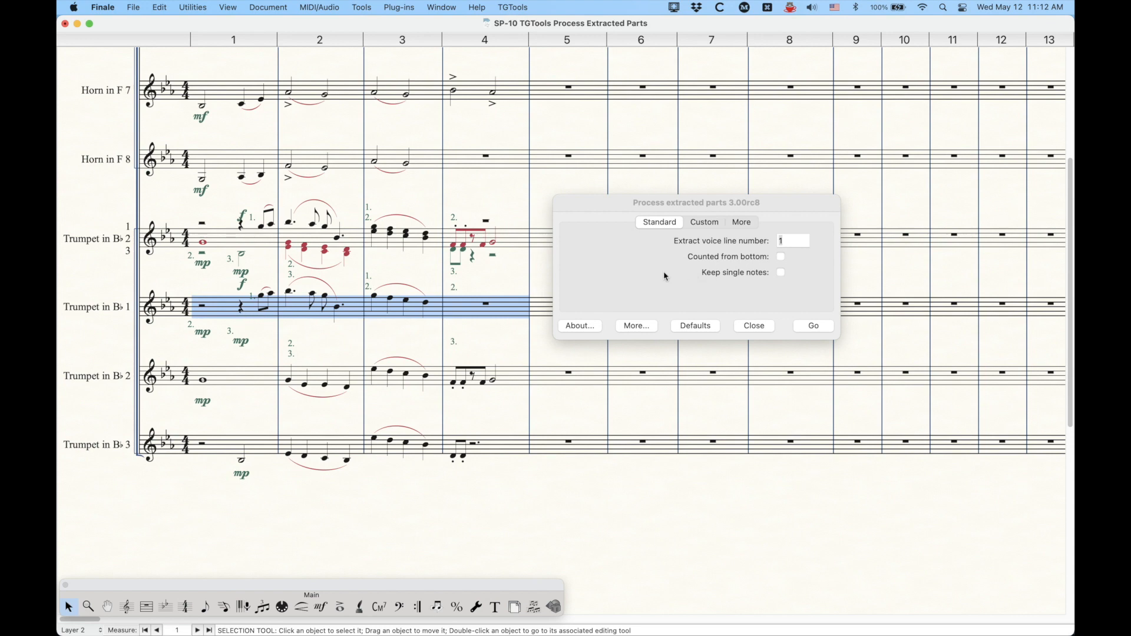
{"action": "mouse_move", "coordinate": [619, 280]}
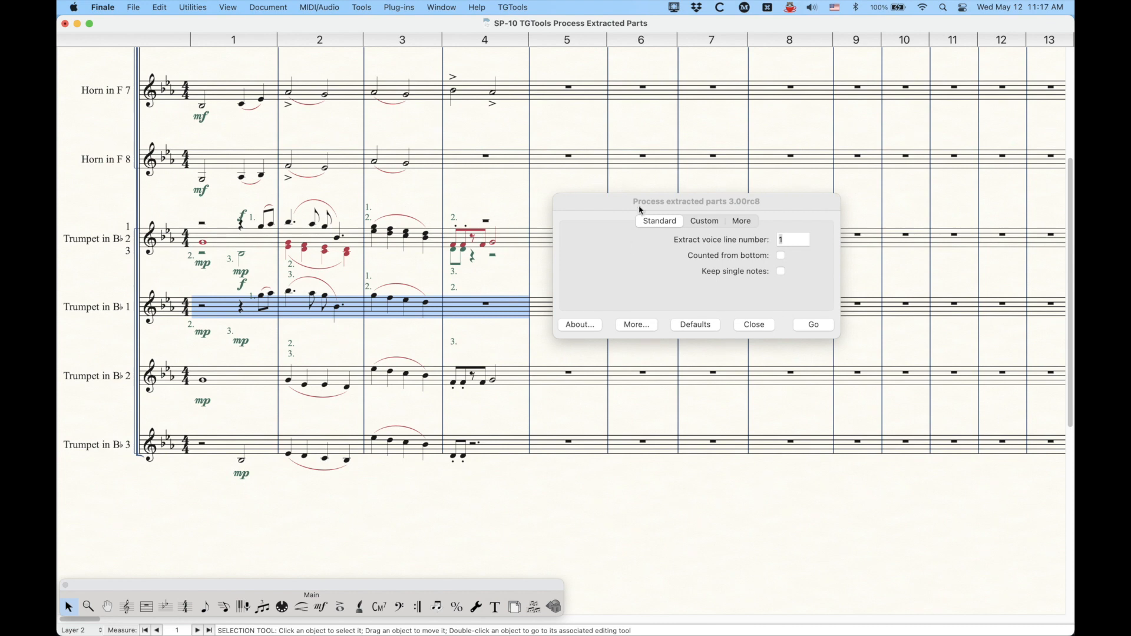
Step: Close the Process Extracted Parts dialog without running and return the full score to Page View
{"action": "left_click", "coordinate": [753, 324]}
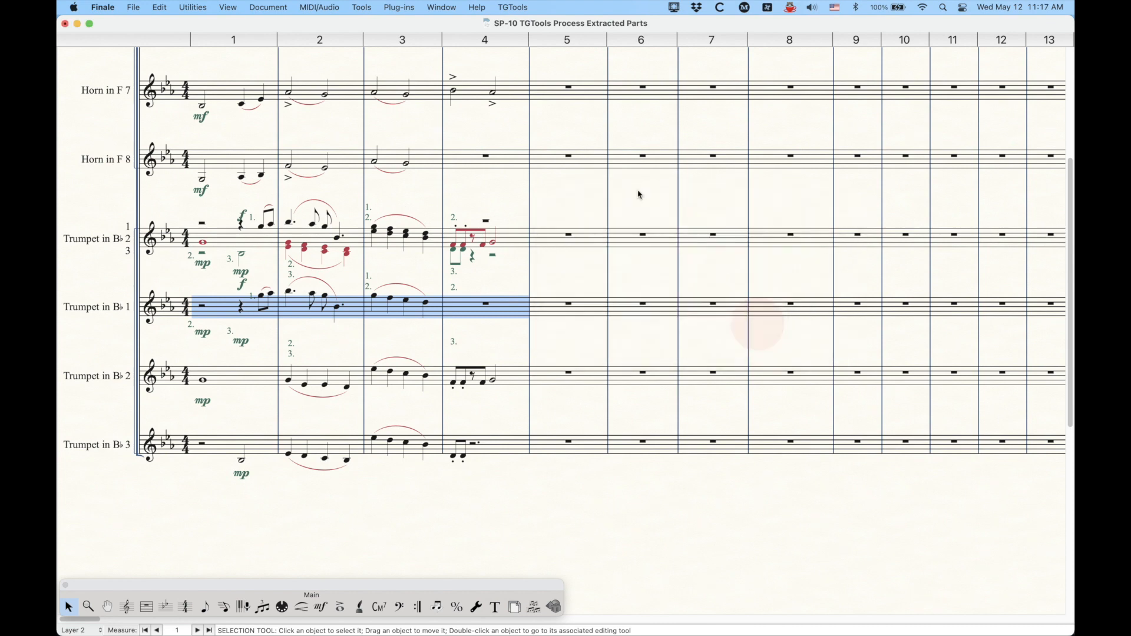
{"action": "left_click", "coordinate": [398, 8]}
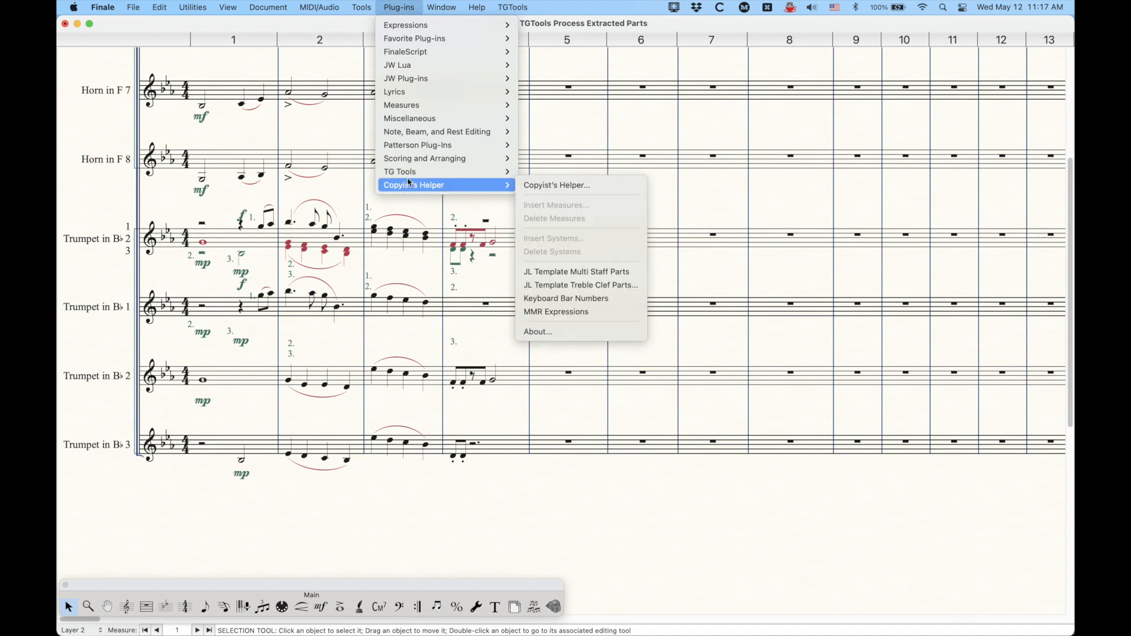
{"action": "mouse_move", "coordinate": [399, 171]}
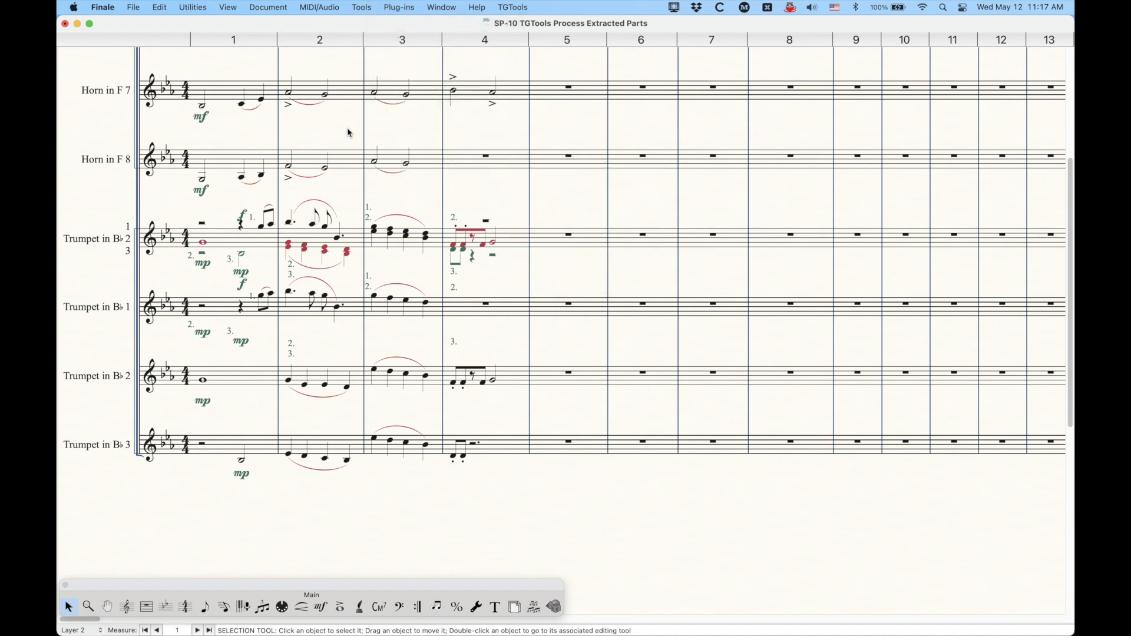
{"action": "key", "text": "cmd+e"}
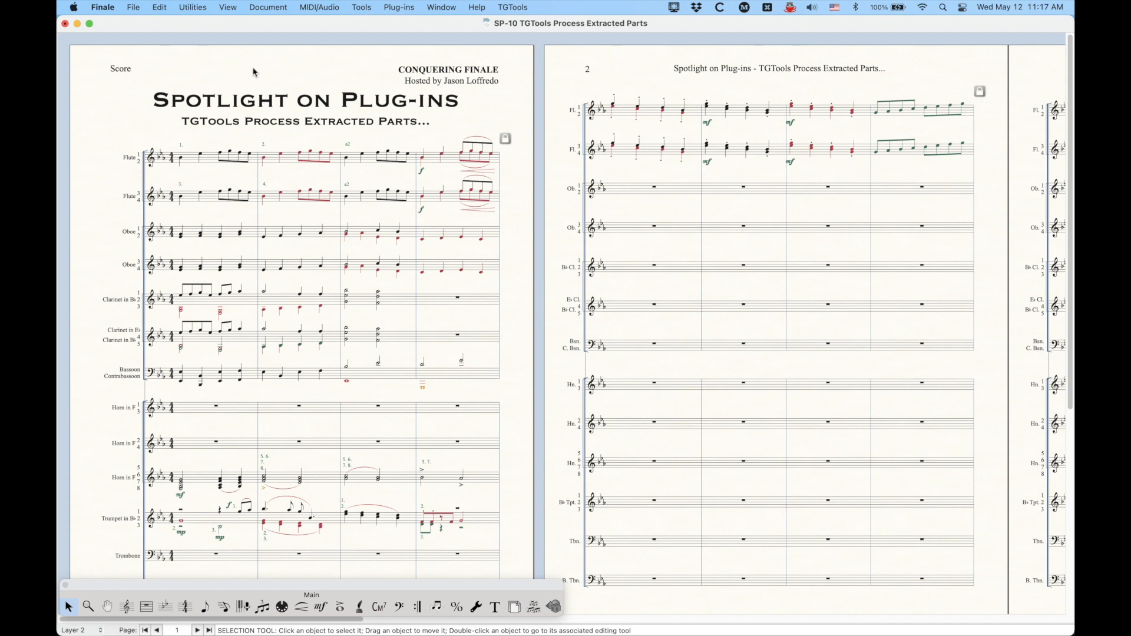
{"action": "mouse_move", "coordinate": [267, 78]}
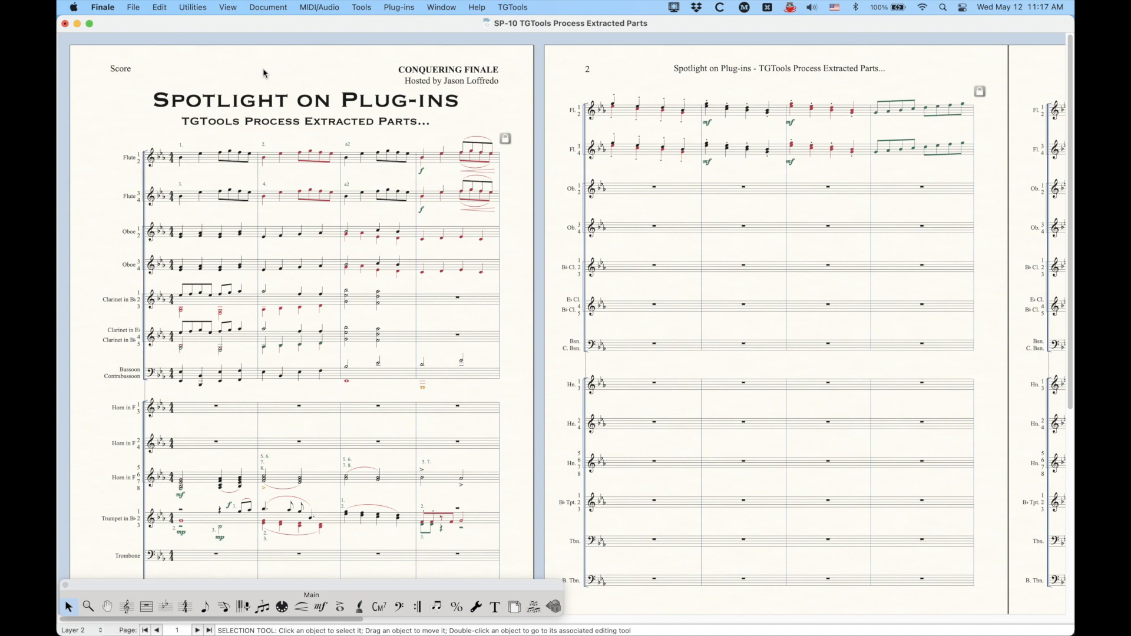
{"action": "left_click", "coordinate": [268, 7]}
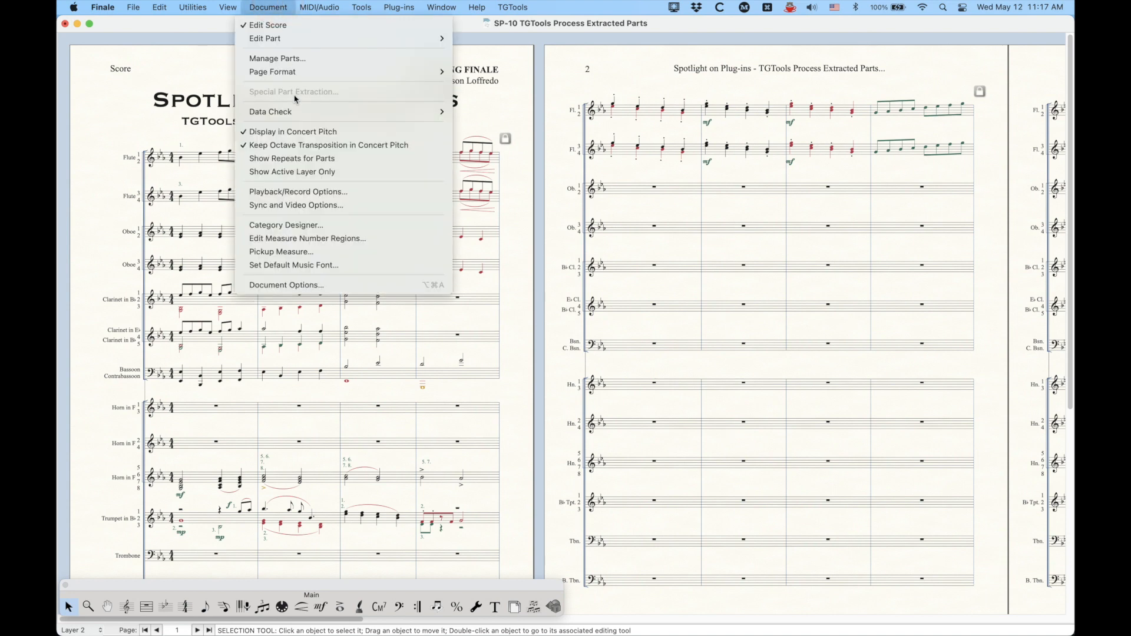
{"action": "left_click", "coordinate": [277, 59]}
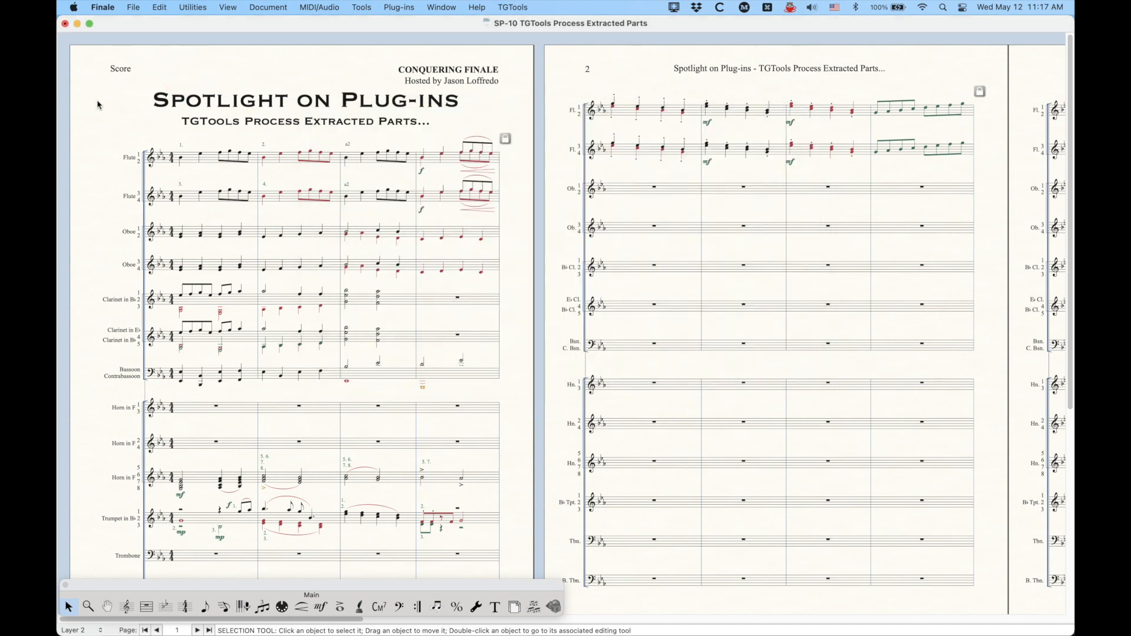
{"action": "mouse_move", "coordinate": [99, 114]}
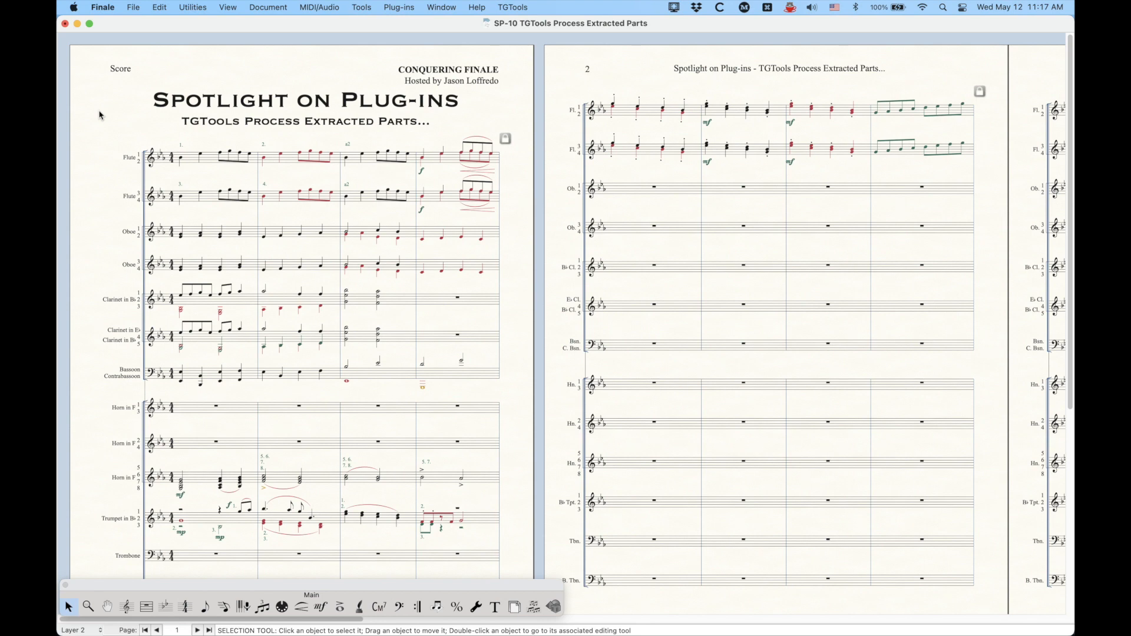
{"action": "mouse_move", "coordinate": [106, 469]}
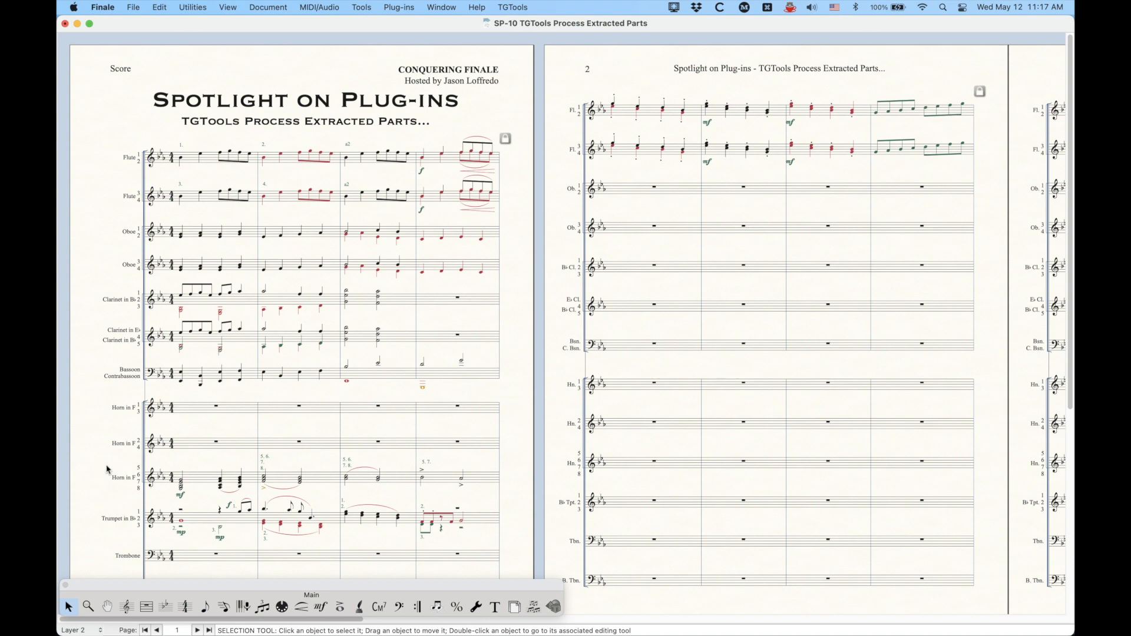
{"action": "mouse_move", "coordinate": [101, 478]}
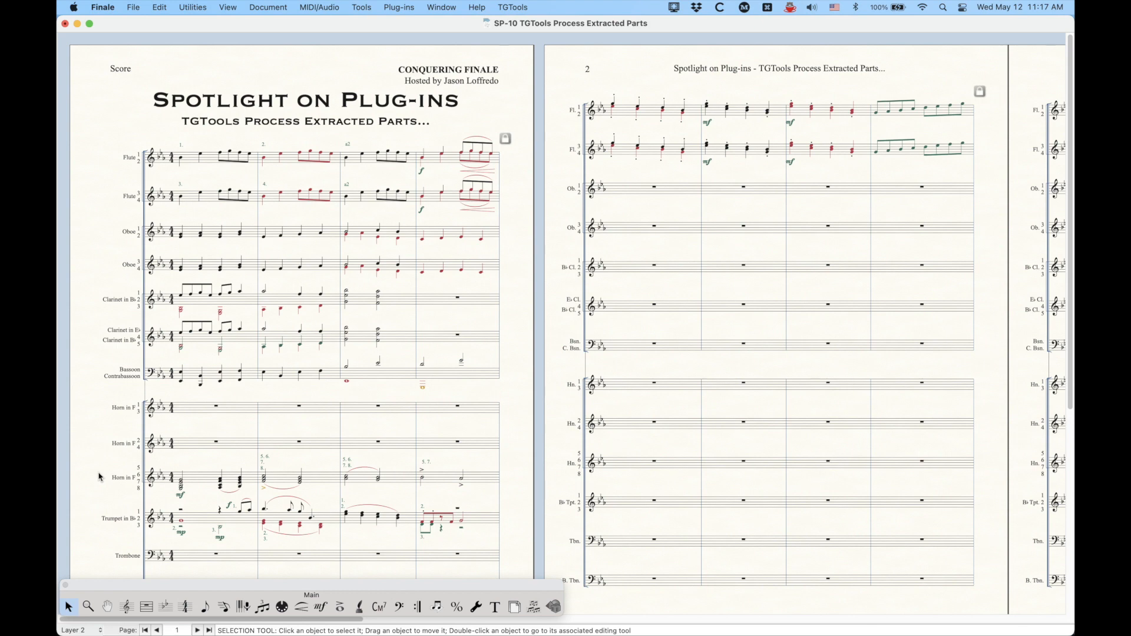
{"action": "mouse_move", "coordinate": [174, 64]}
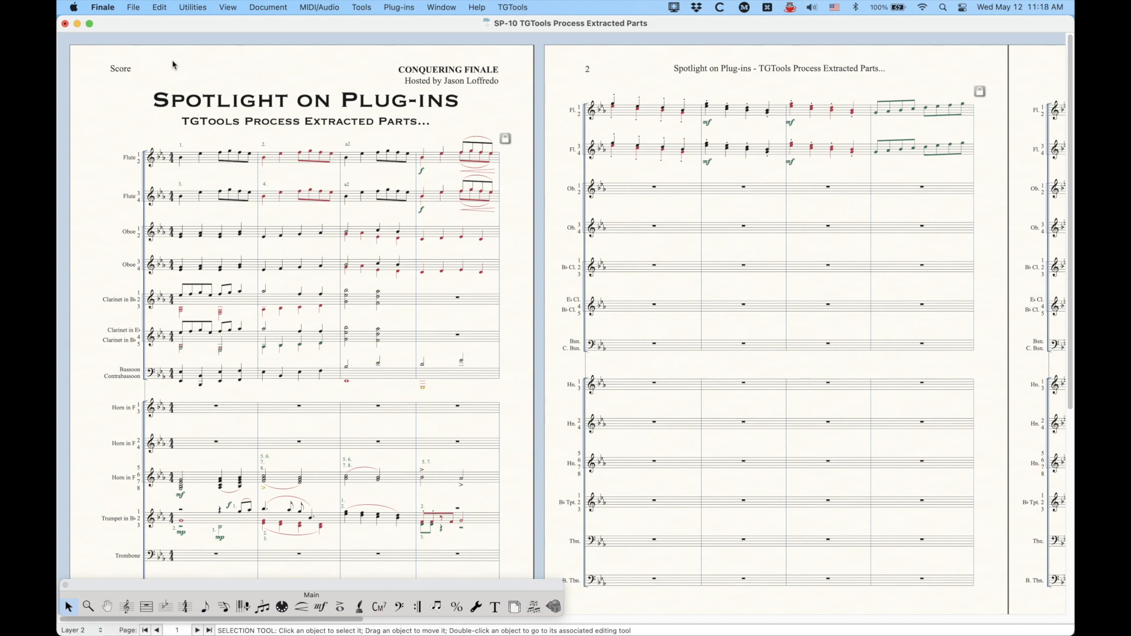
{"action": "mouse_move", "coordinate": [200, 148]}
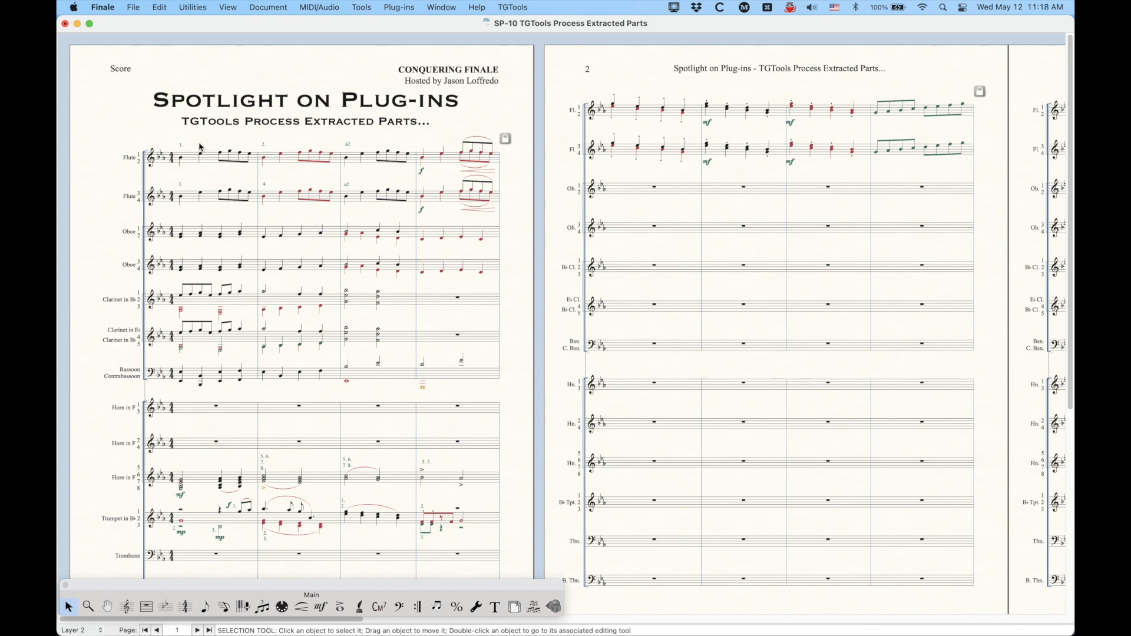
{"action": "mouse_move", "coordinate": [167, 110]}
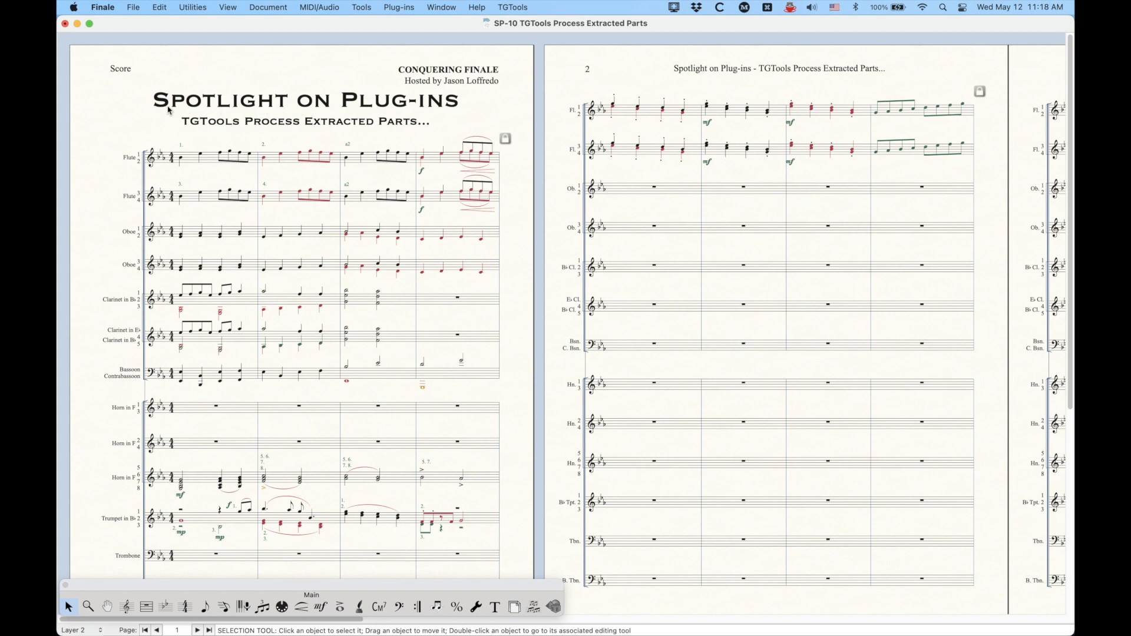
{"action": "mouse_move", "coordinate": [342, 139]}
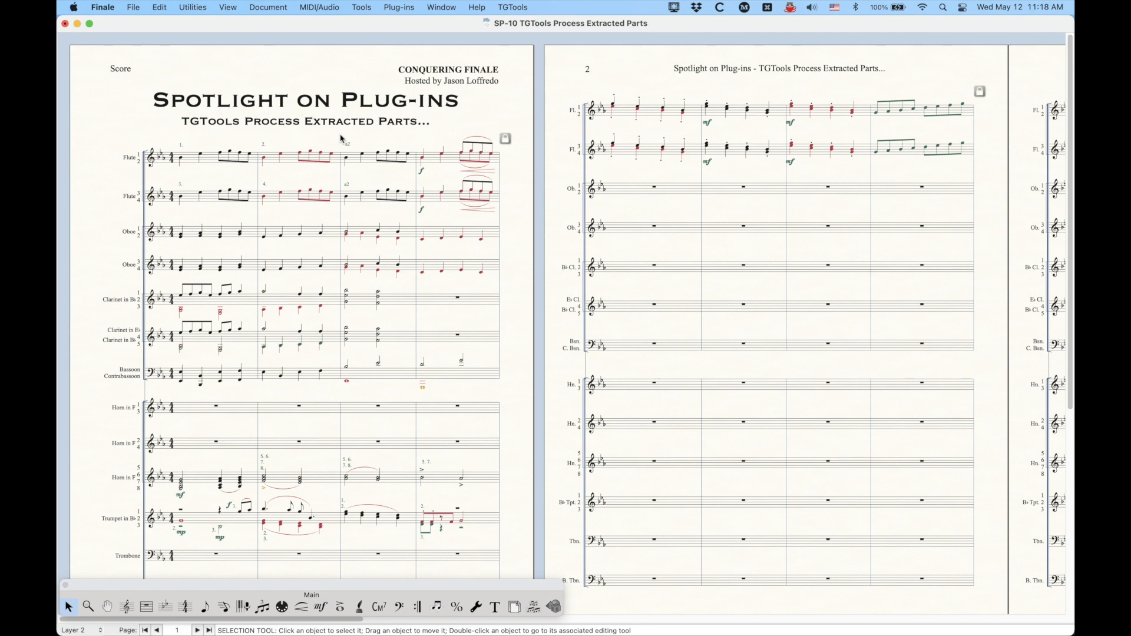
{"action": "mouse_move", "coordinate": [148, 76]}
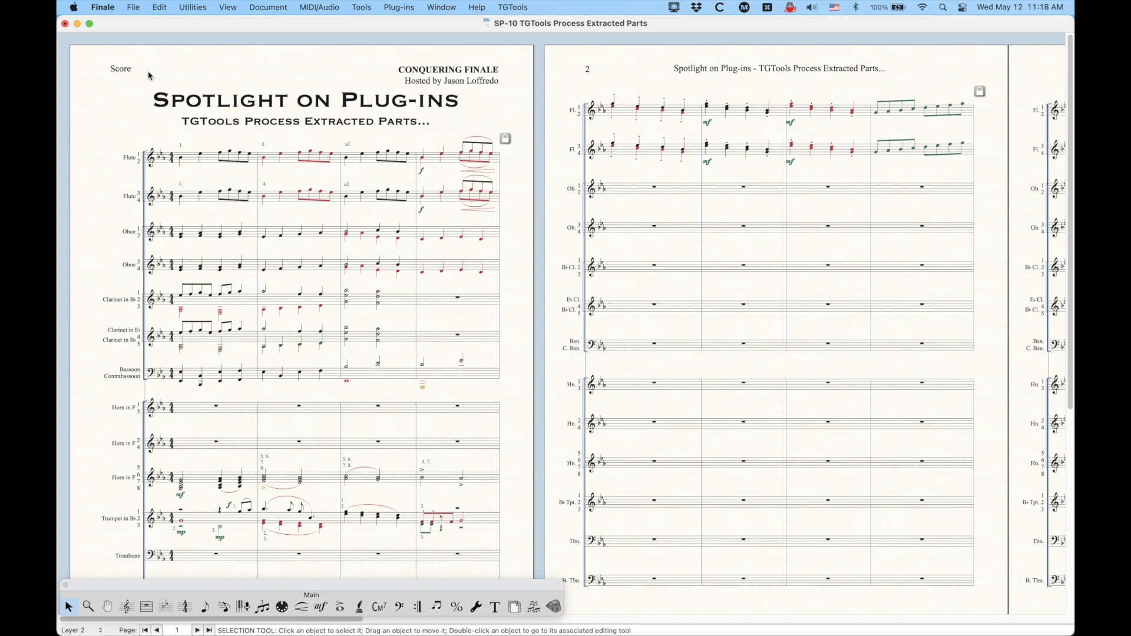
{"action": "mouse_move", "coordinate": [291, 84]}
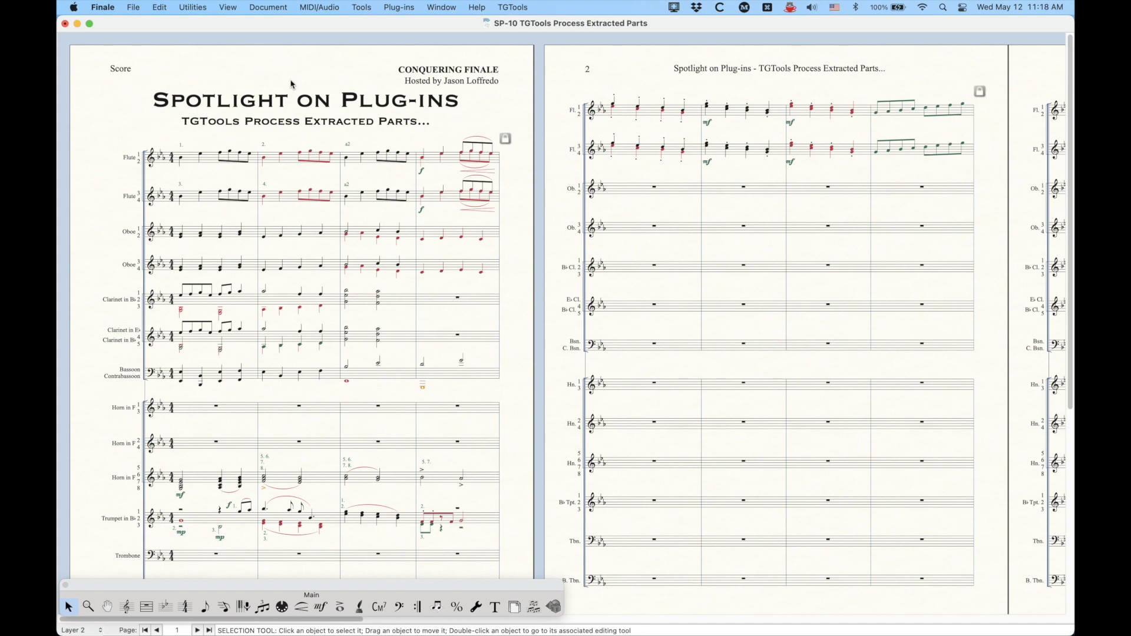
{"action": "mouse_move", "coordinate": [287, 79]}
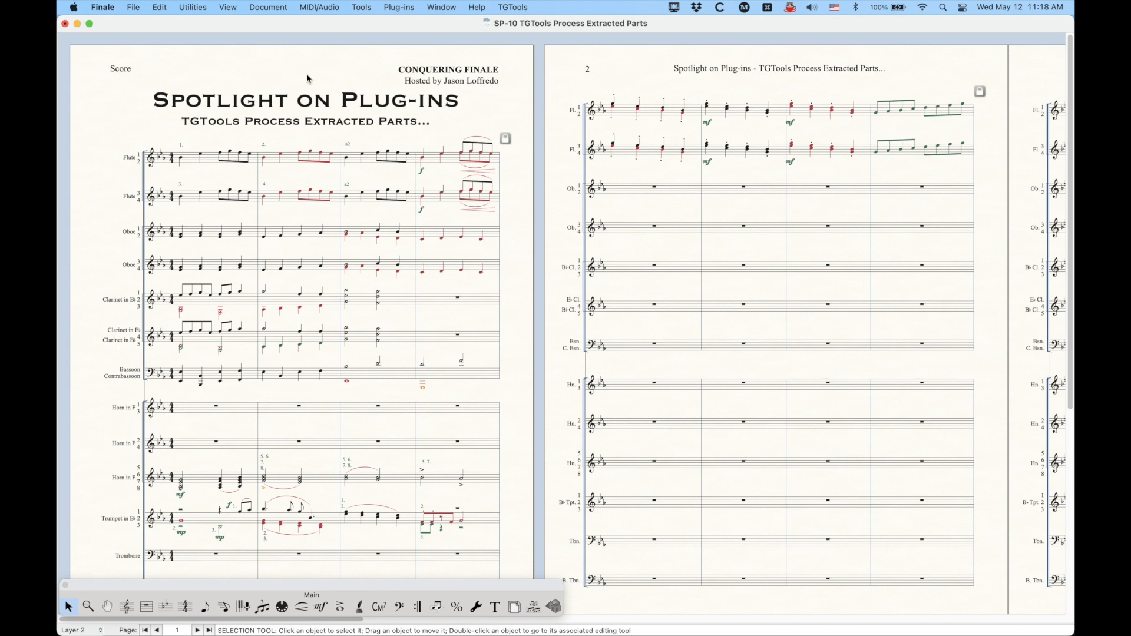
{"action": "mouse_move", "coordinate": [276, 78]}
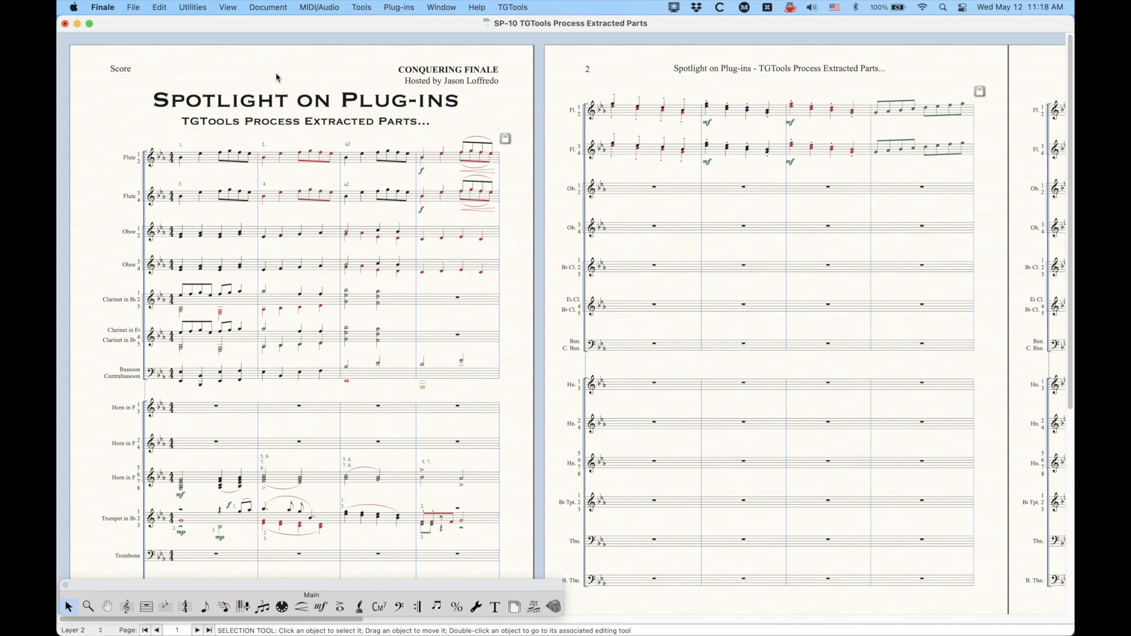
{"action": "mouse_move", "coordinate": [165, 70]}
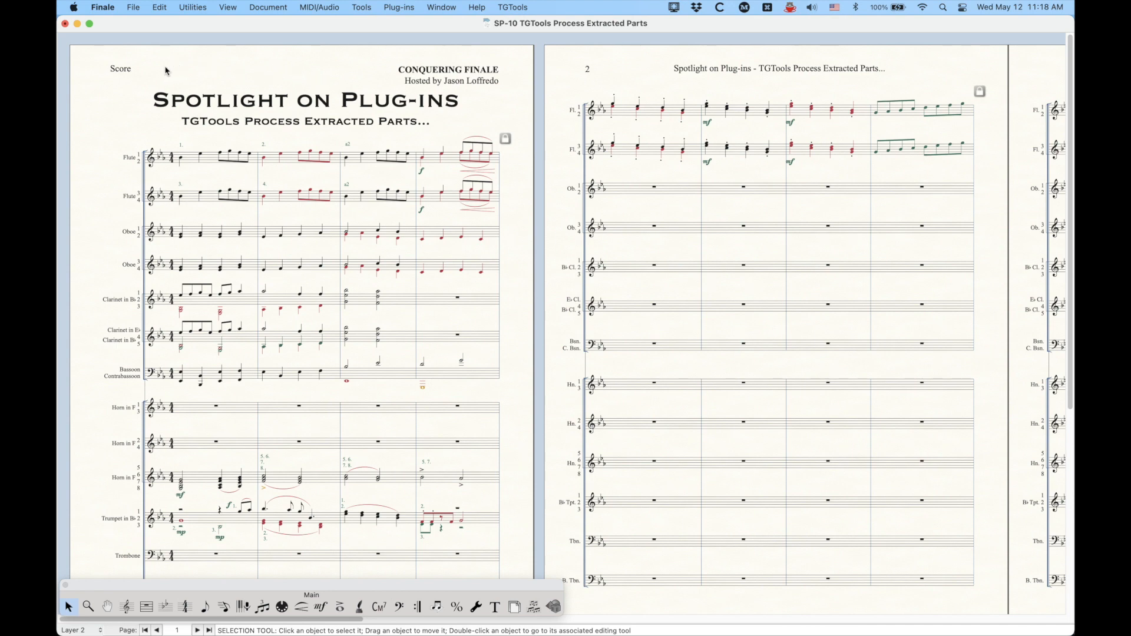
{"action": "mouse_move", "coordinate": [107, 64]}
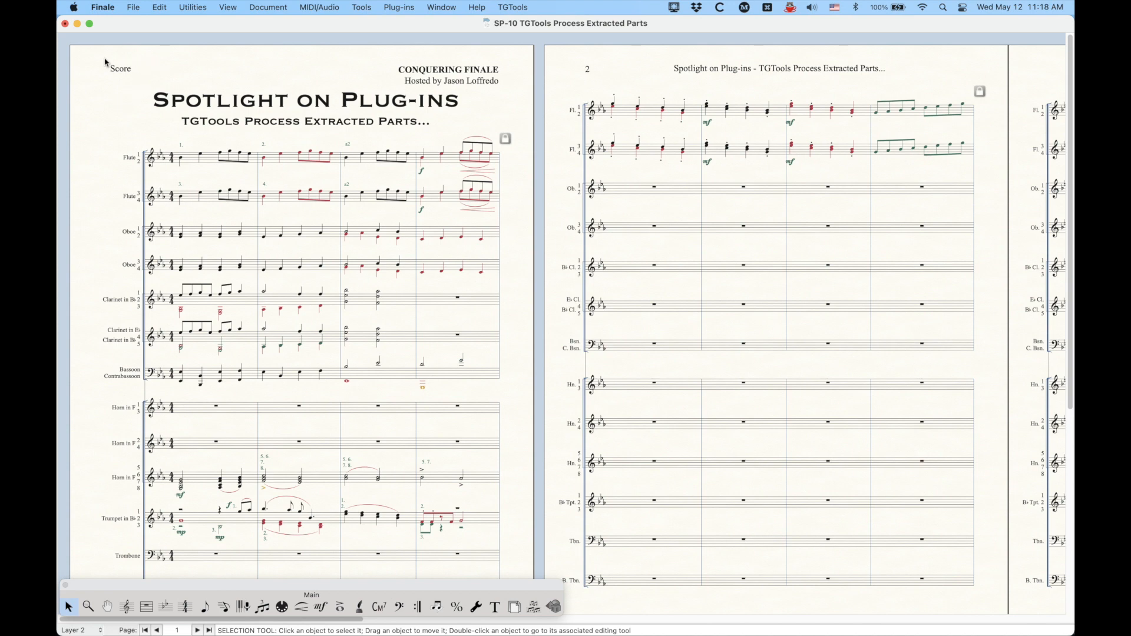
{"action": "mouse_move", "coordinate": [90, 73]}
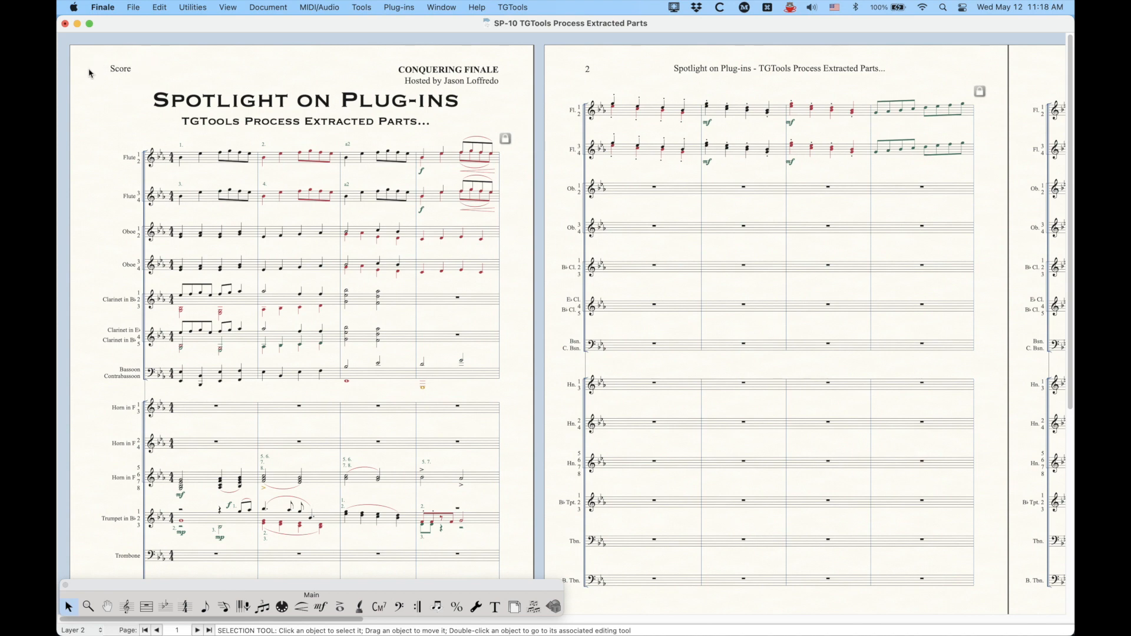
{"action": "mouse_move", "coordinate": [90, 152]}
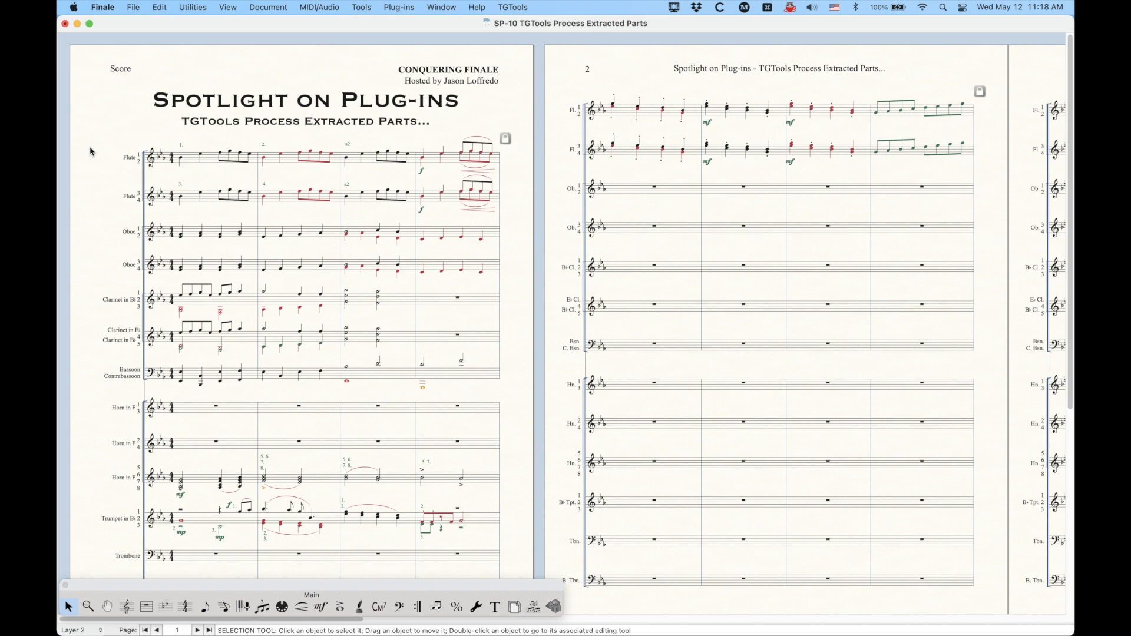